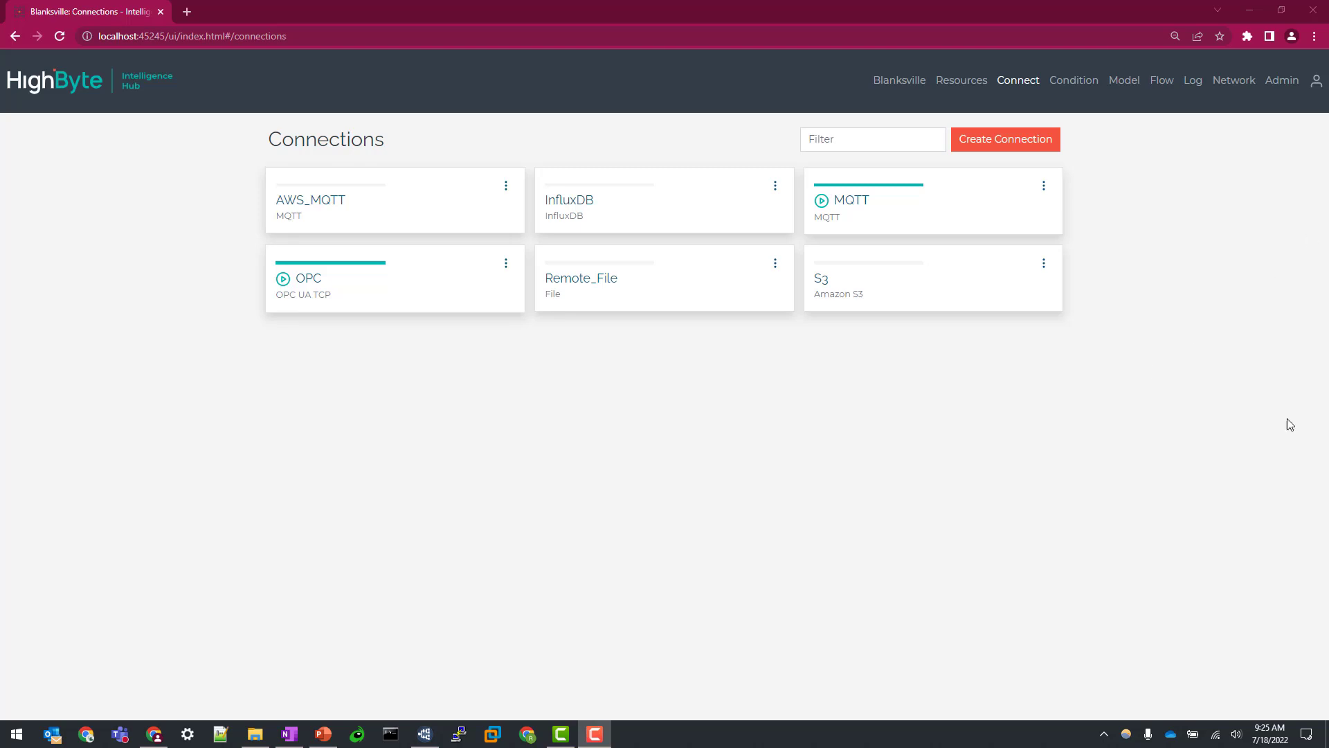
{"action": "mouse_move", "coordinate": [101, 216]}
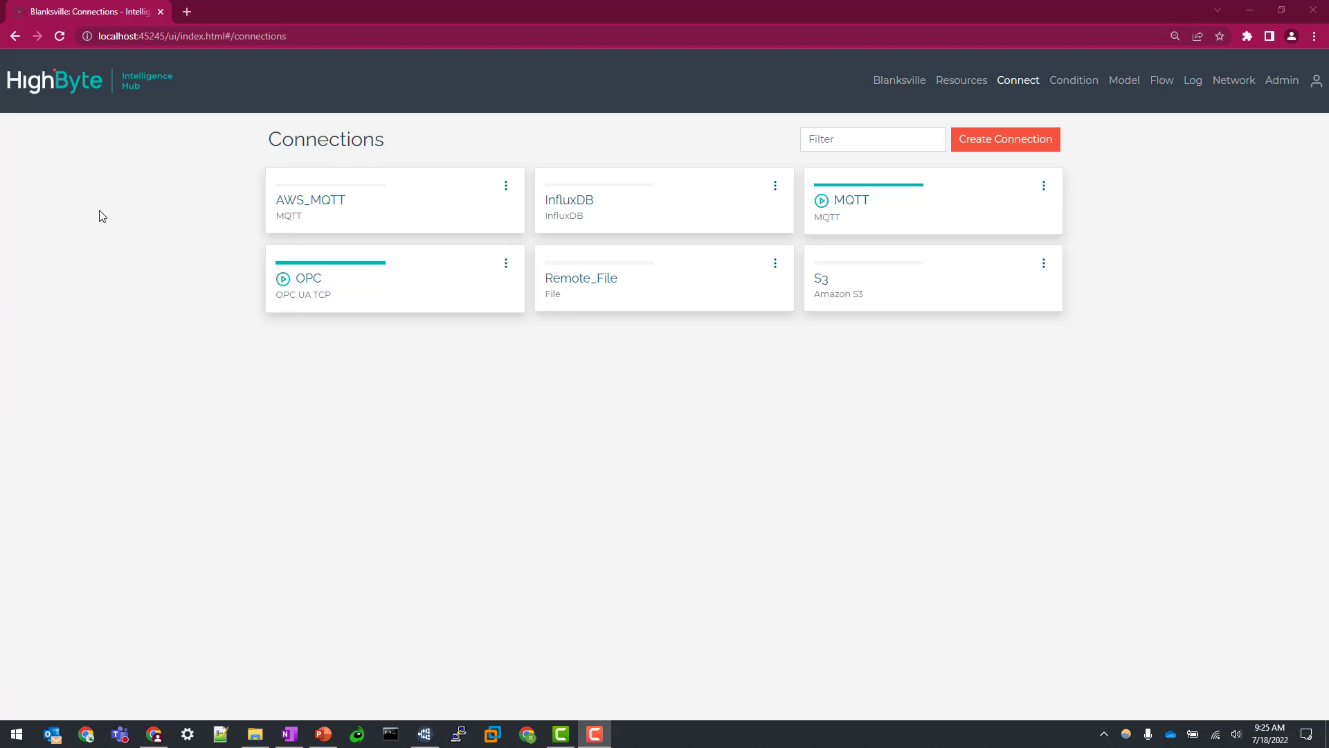
{"action": "mouse_move", "coordinate": [795, 181]}
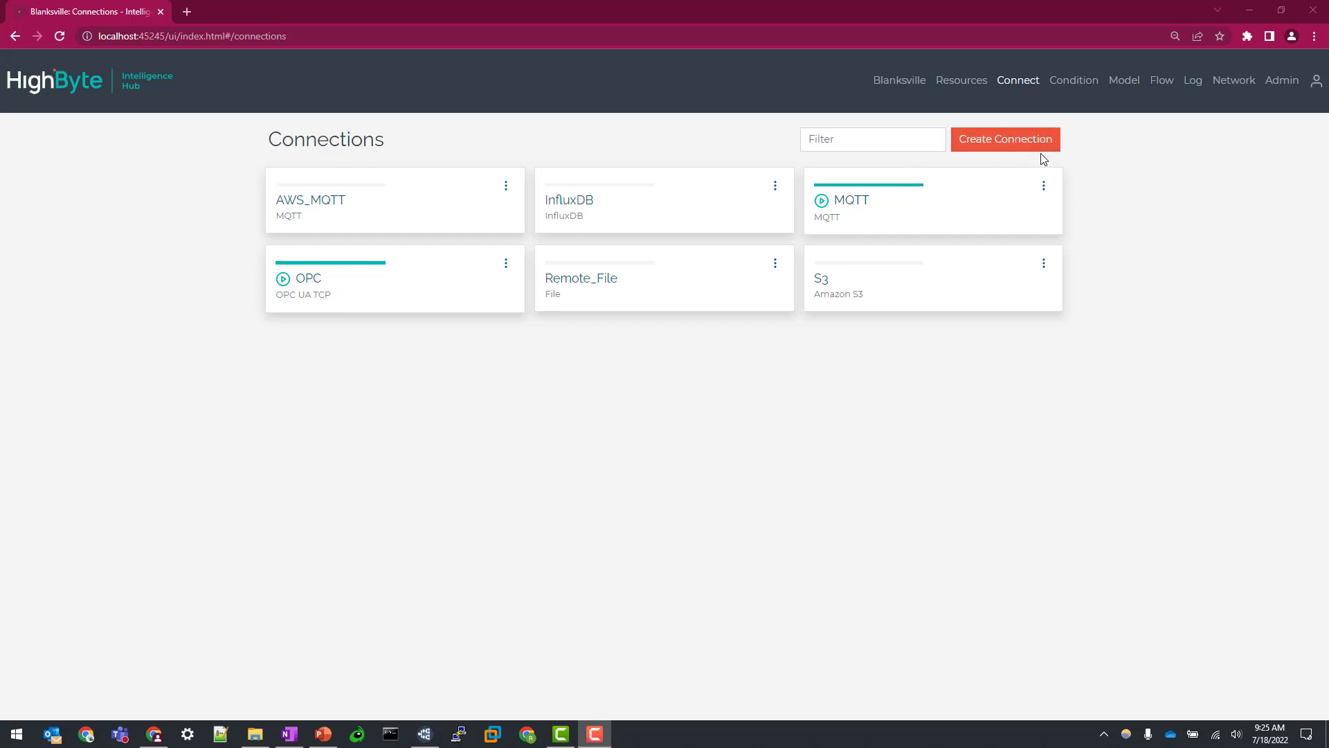
Step: Create a new connection named File_Local with the File protocol and reach its settings
{"action": "left_click", "coordinate": [1005, 138]}
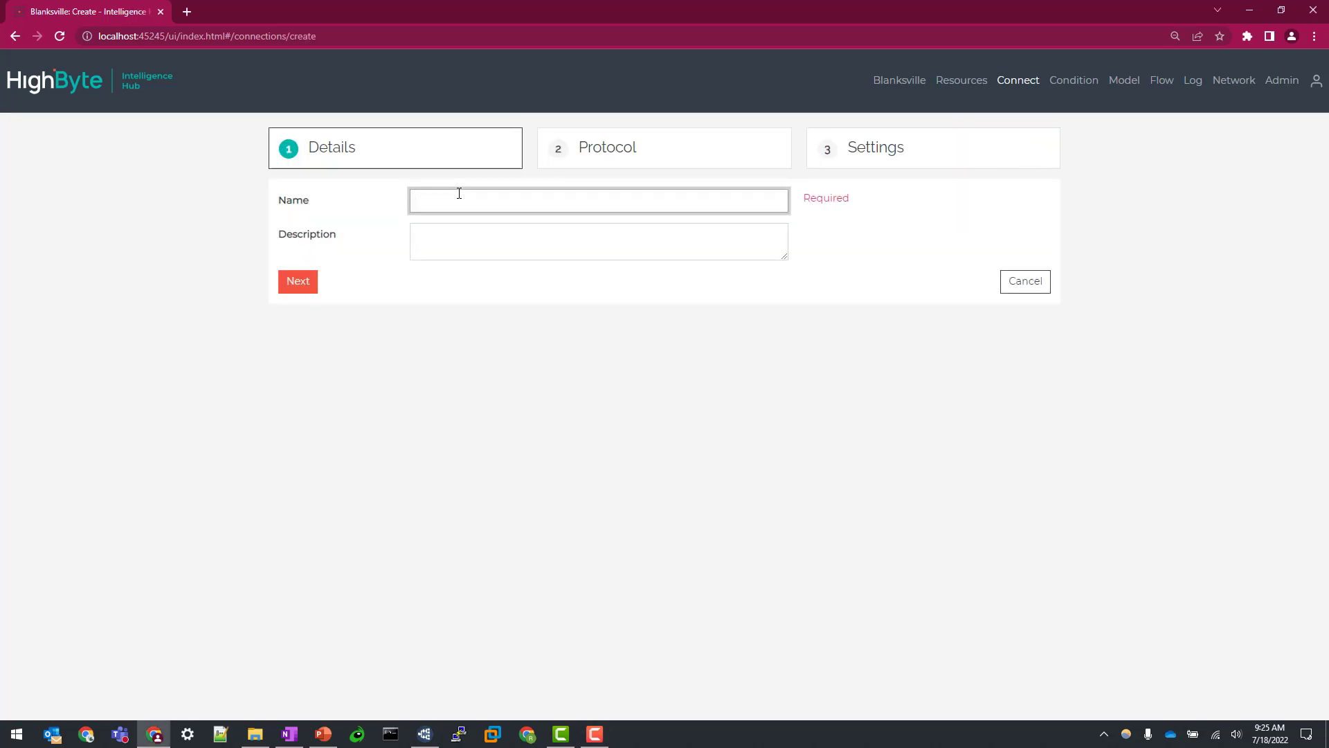
{"action": "type", "text": "File"}
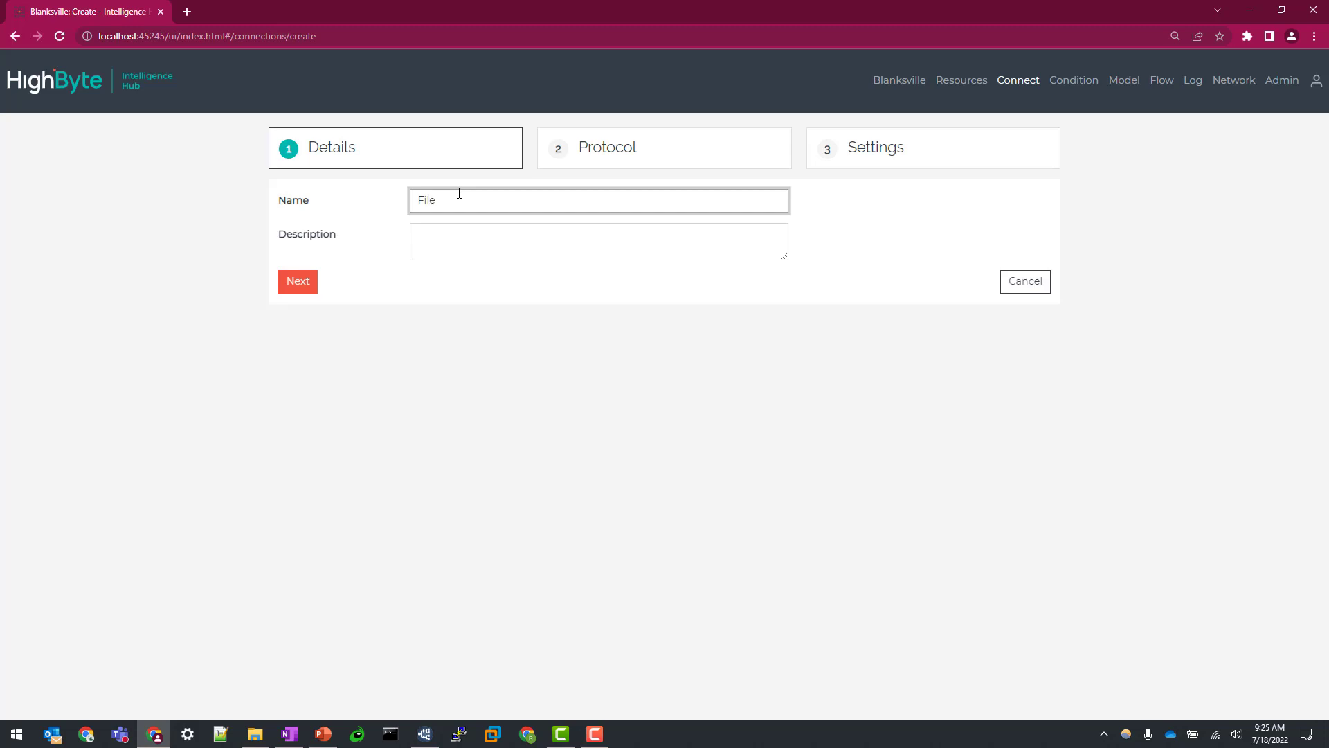
{"action": "type", "text": "_Local"}
{"action": "type", "text": "f"}
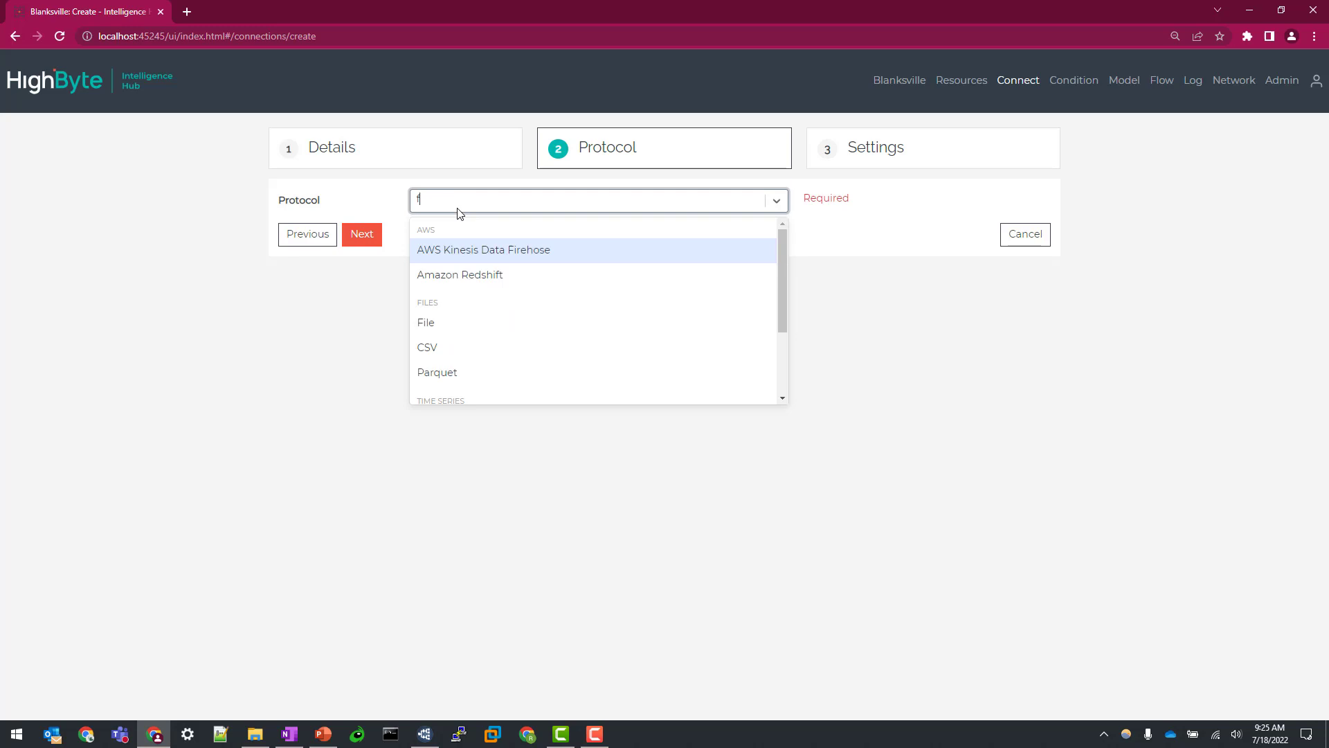
{"action": "left_click", "coordinate": [425, 323]}
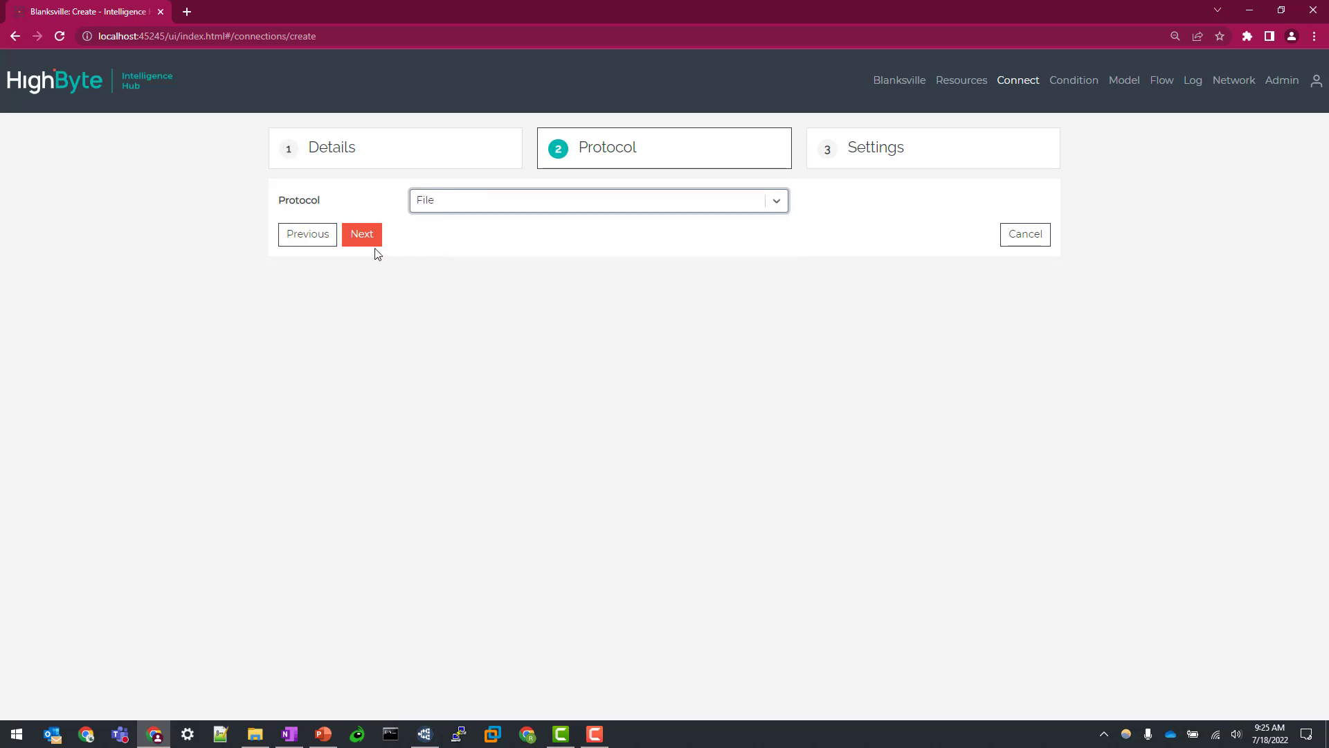
{"action": "left_click", "coordinate": [362, 234]}
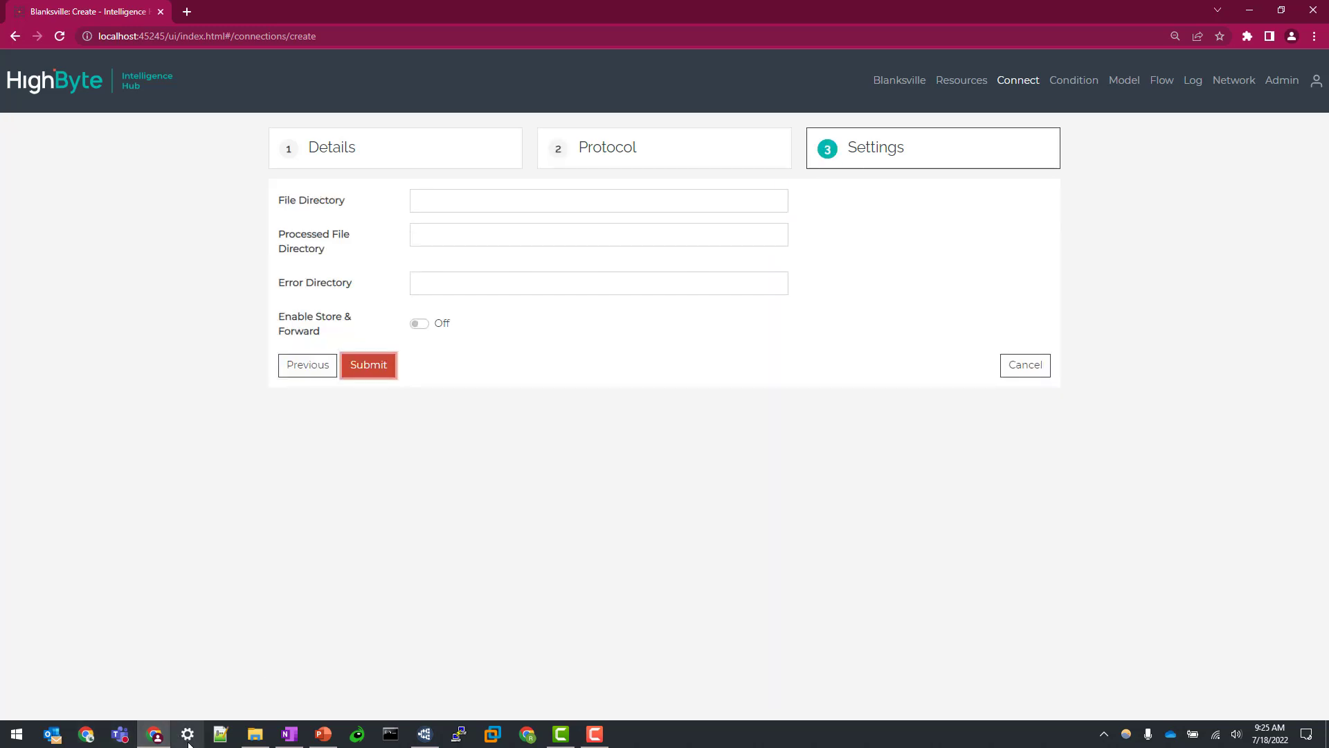
Step: Locate C:\Demo\Files in File Explorer and use it as the connection's File Directory
{"action": "left_click", "coordinate": [255, 738]}
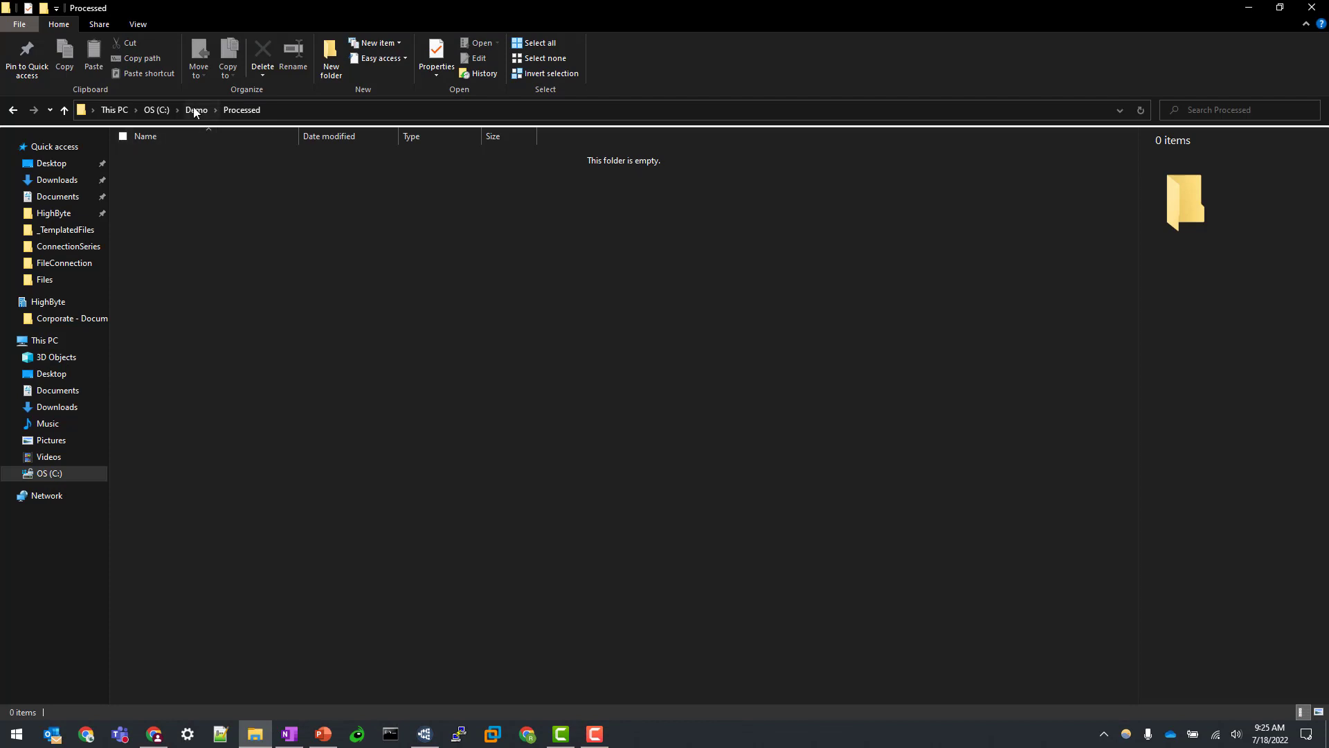
{"action": "left_click", "coordinate": [195, 110]}
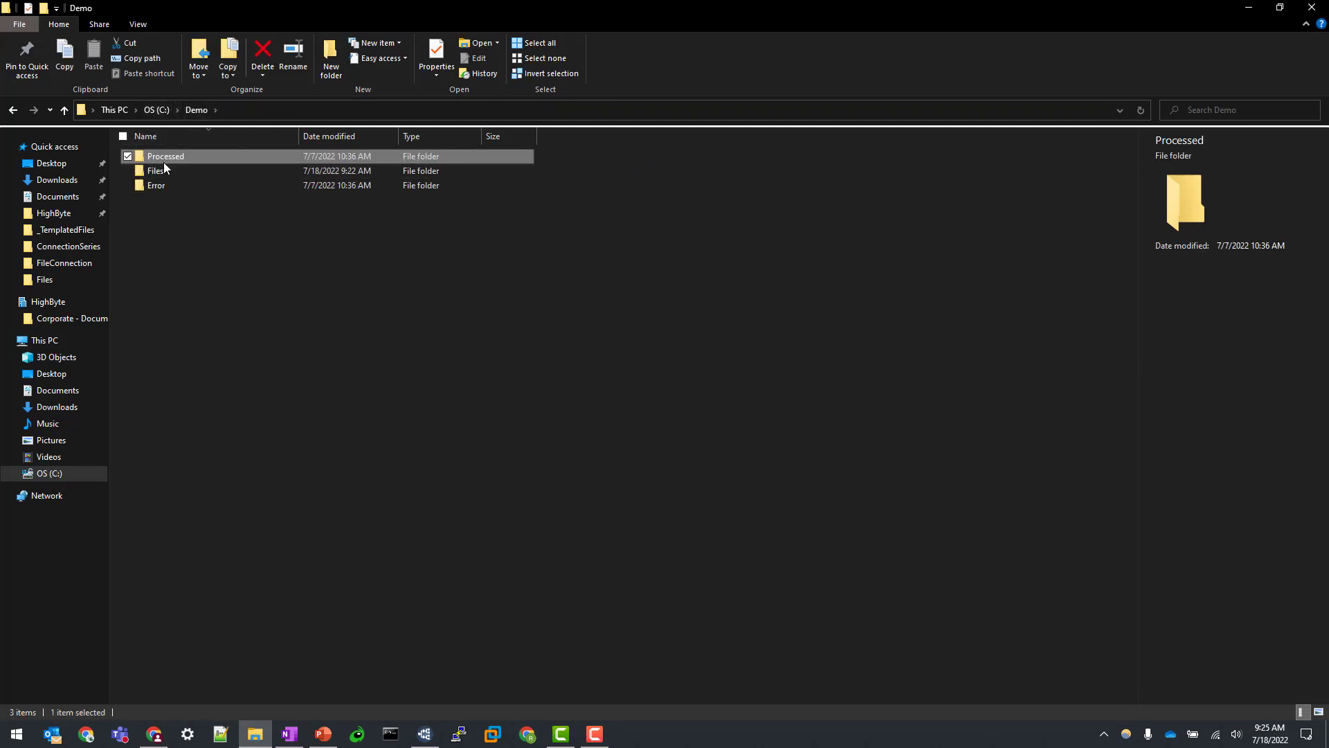
{"action": "double_click", "coordinate": [157, 170]}
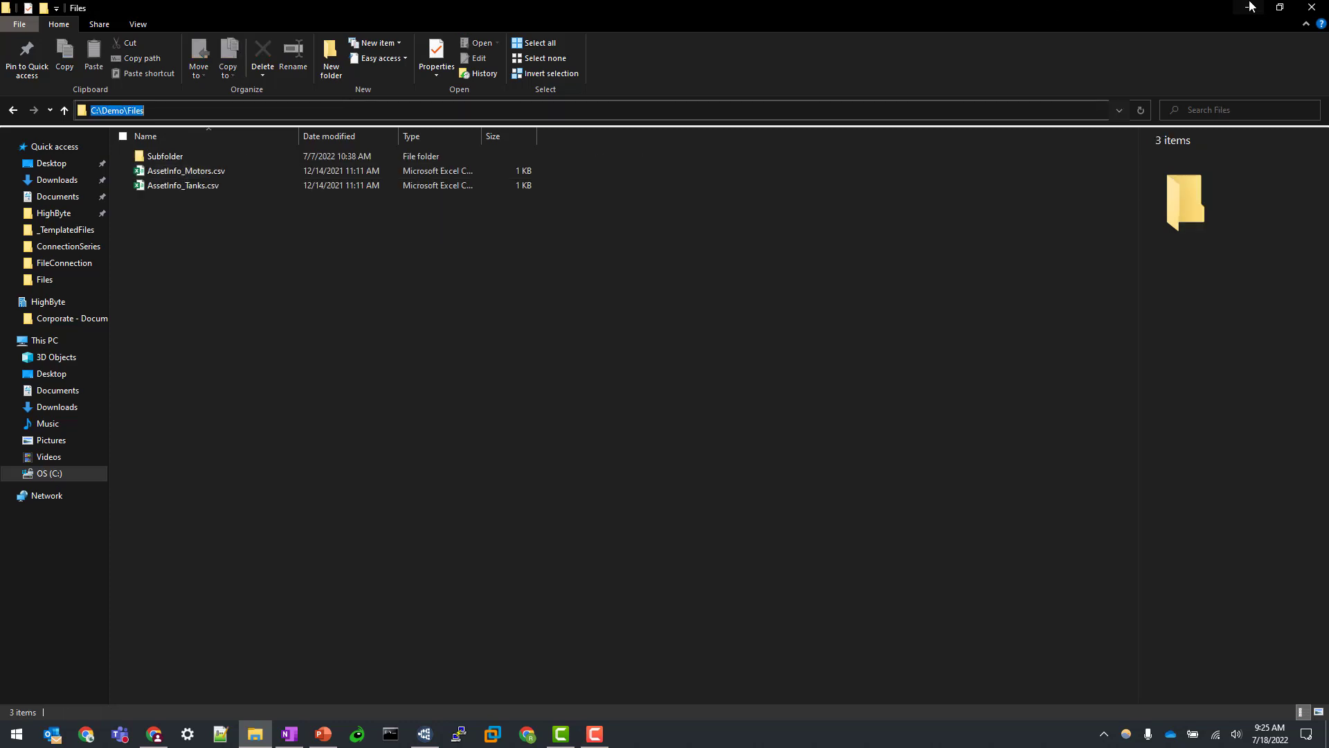
{"action": "left_click", "coordinate": [119, 740]}
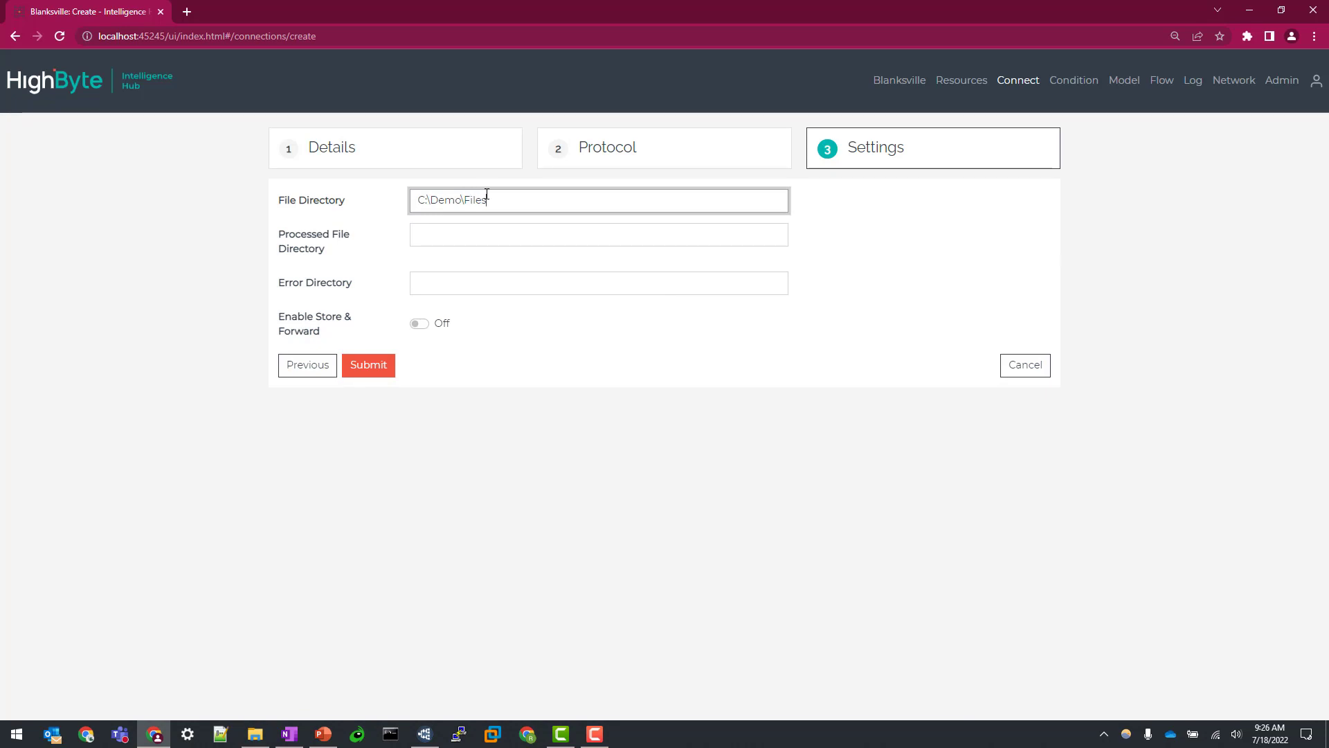
Step: Confirm the File Directory path C:\Demo\Files and return to the Demo folder in Explorer
{"action": "double_click", "coordinate": [475, 200]}
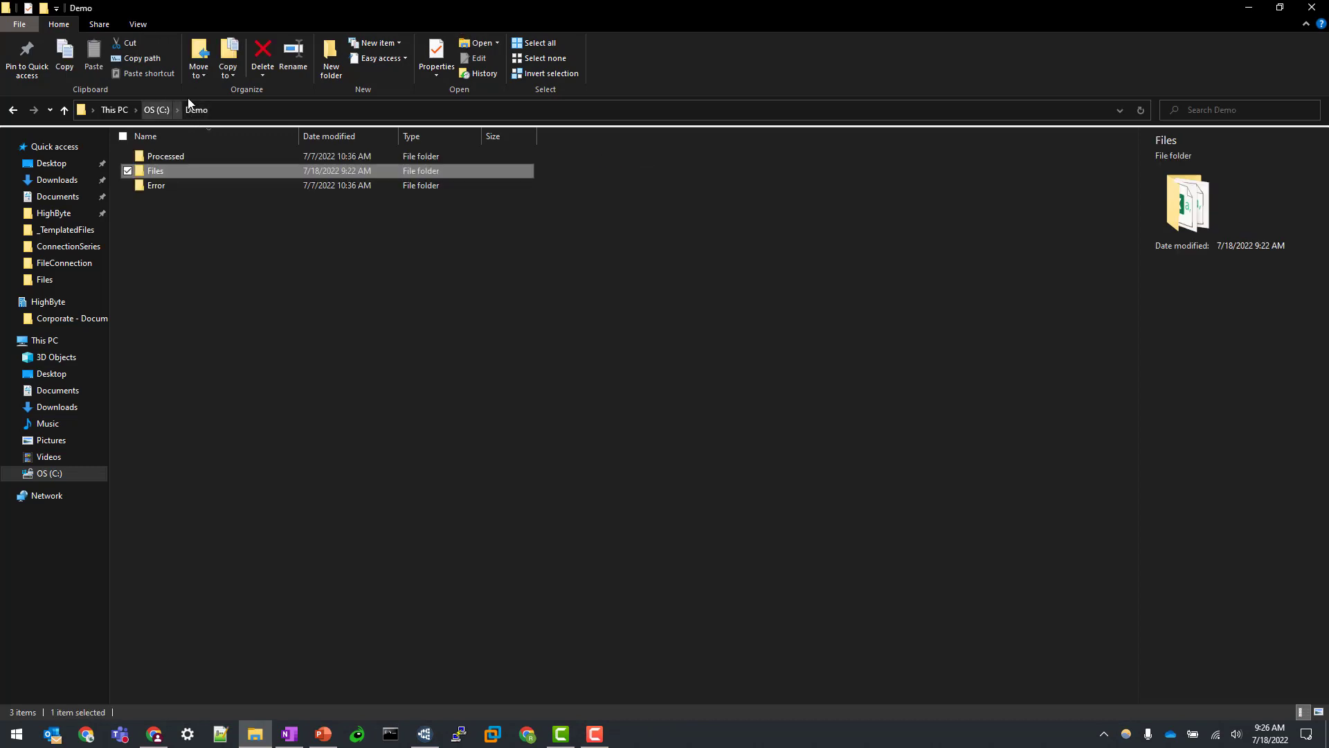
Step: Locate C:\Demo\Processed in Explorer for the Processed File Directory
{"action": "left_click", "coordinate": [164, 157]}
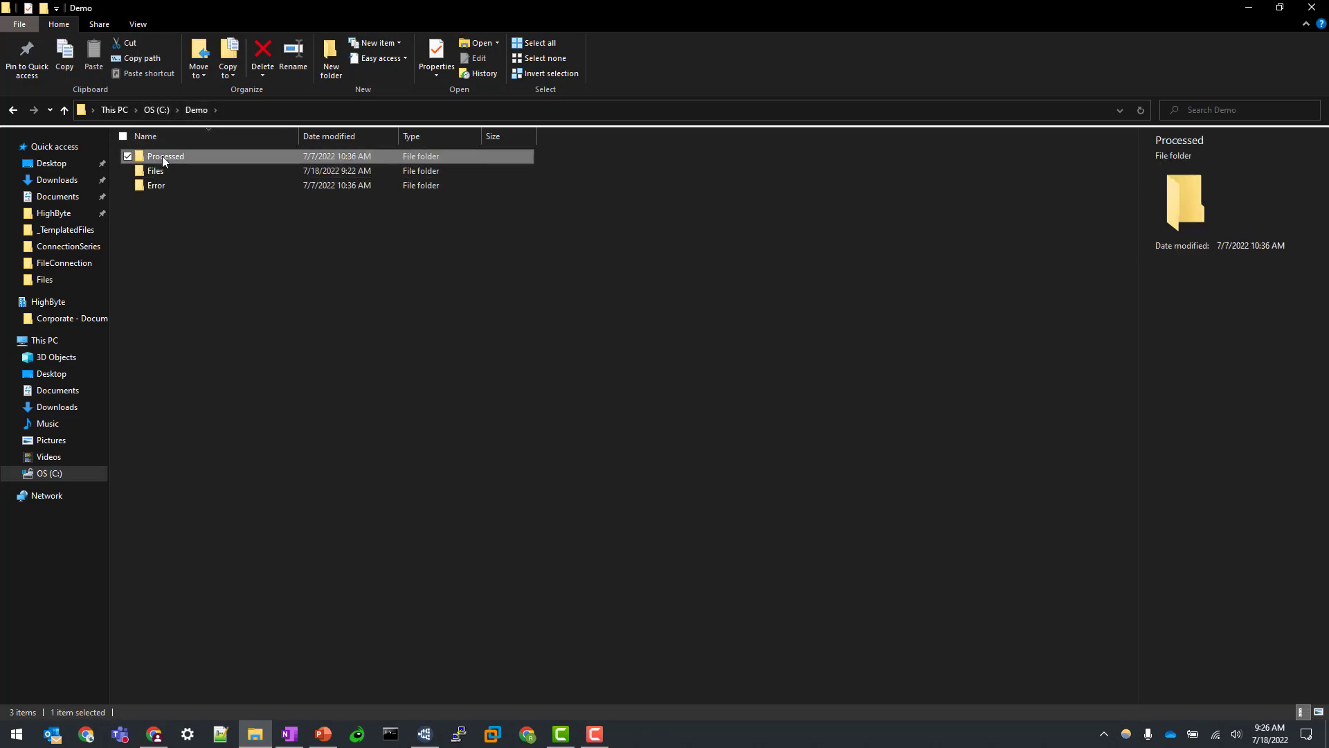
{"action": "double_click", "coordinate": [166, 156]}
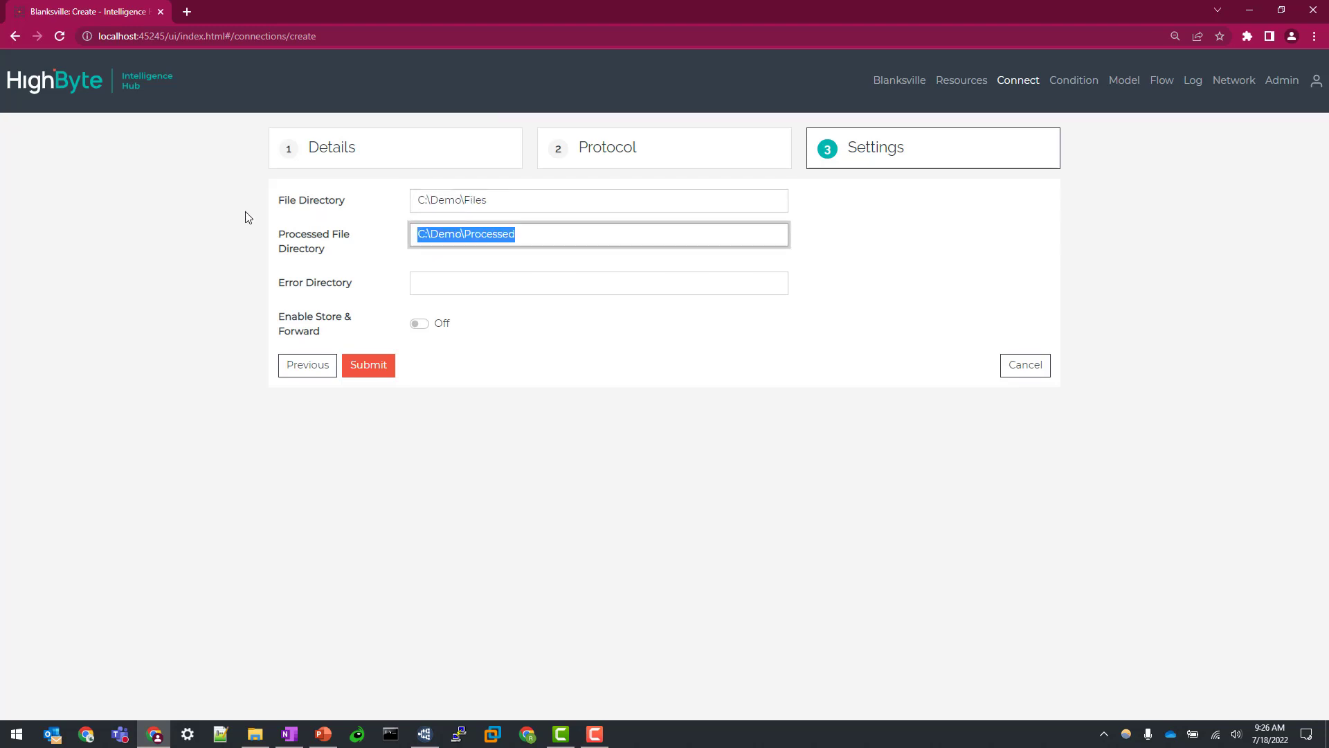
Step: Fill Processed and Error directories under C:\Demo and submit the File_Local connection
{"action": "type", "text": "C:\\Demo\\Processed"}
{"action": "left_click", "coordinate": [600, 283]}
{"action": "type", "text": "C:\\Demo\\Err"}
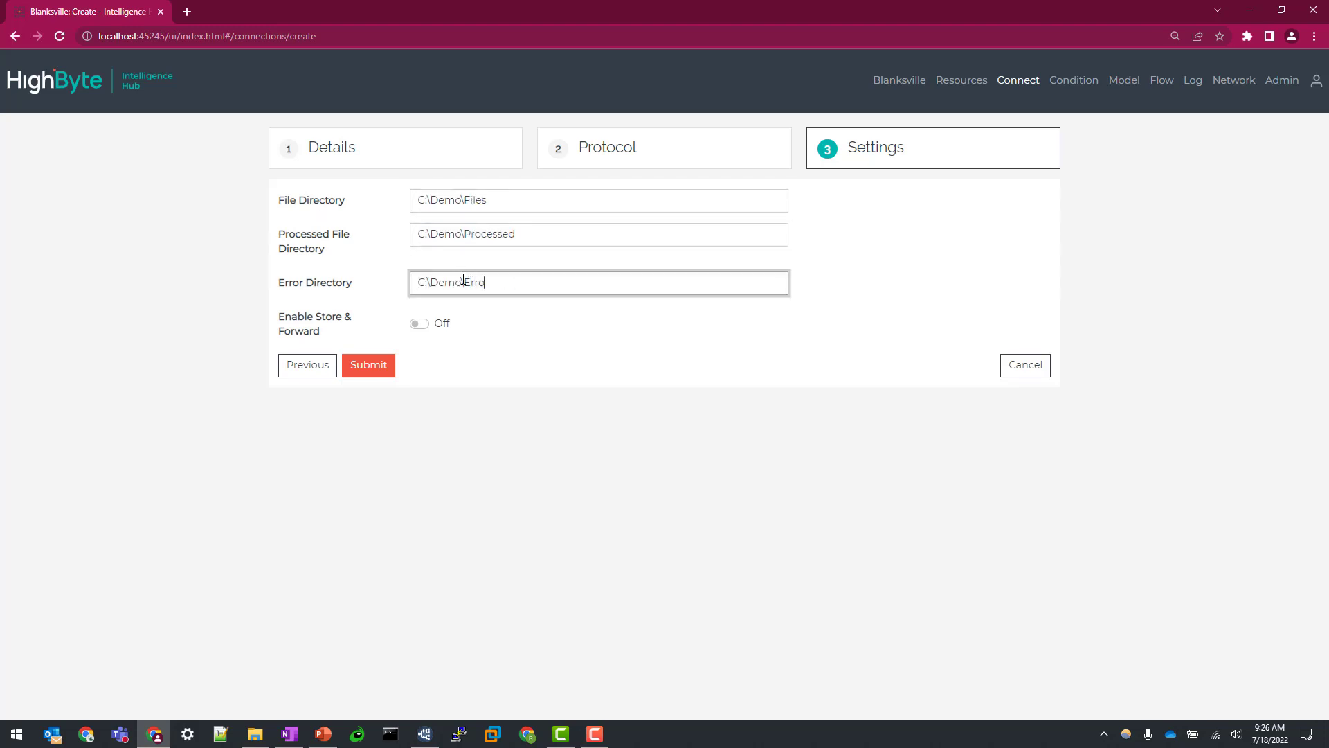
{"action": "type", "text": "or"}
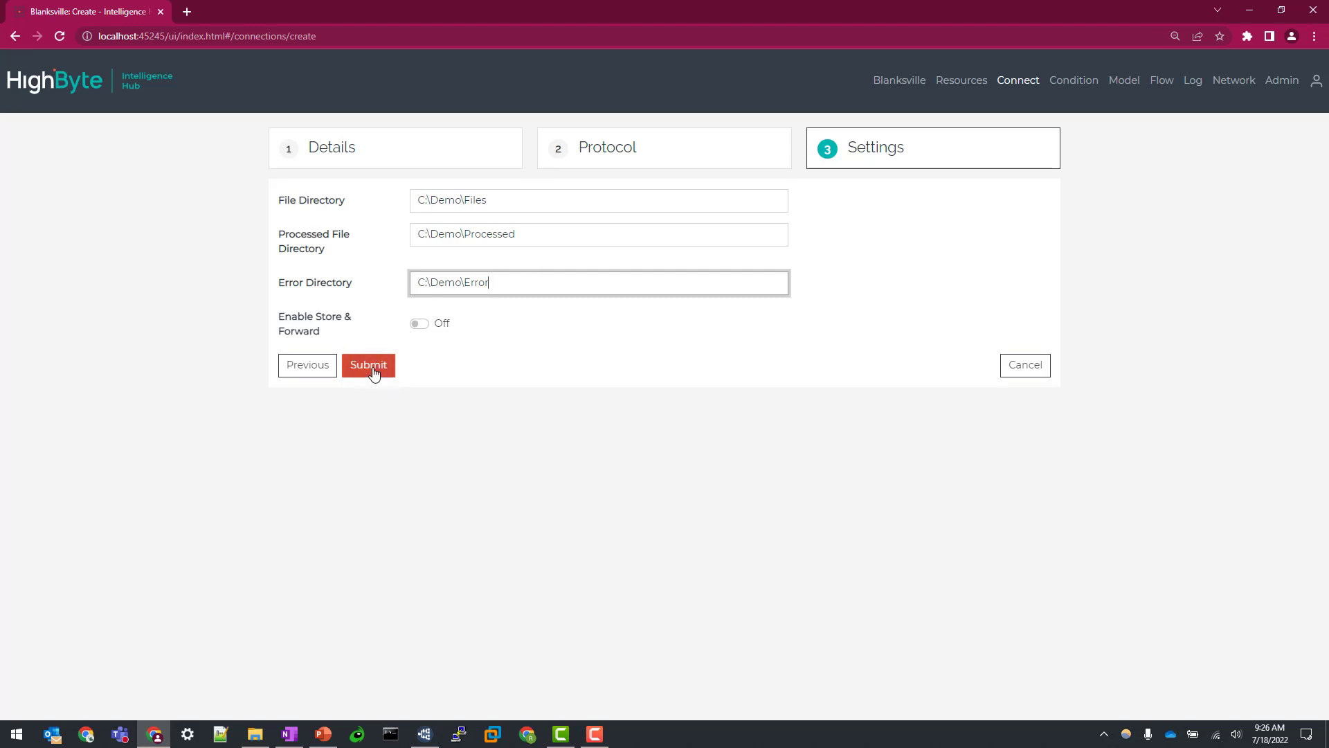
{"action": "left_click", "coordinate": [368, 365]}
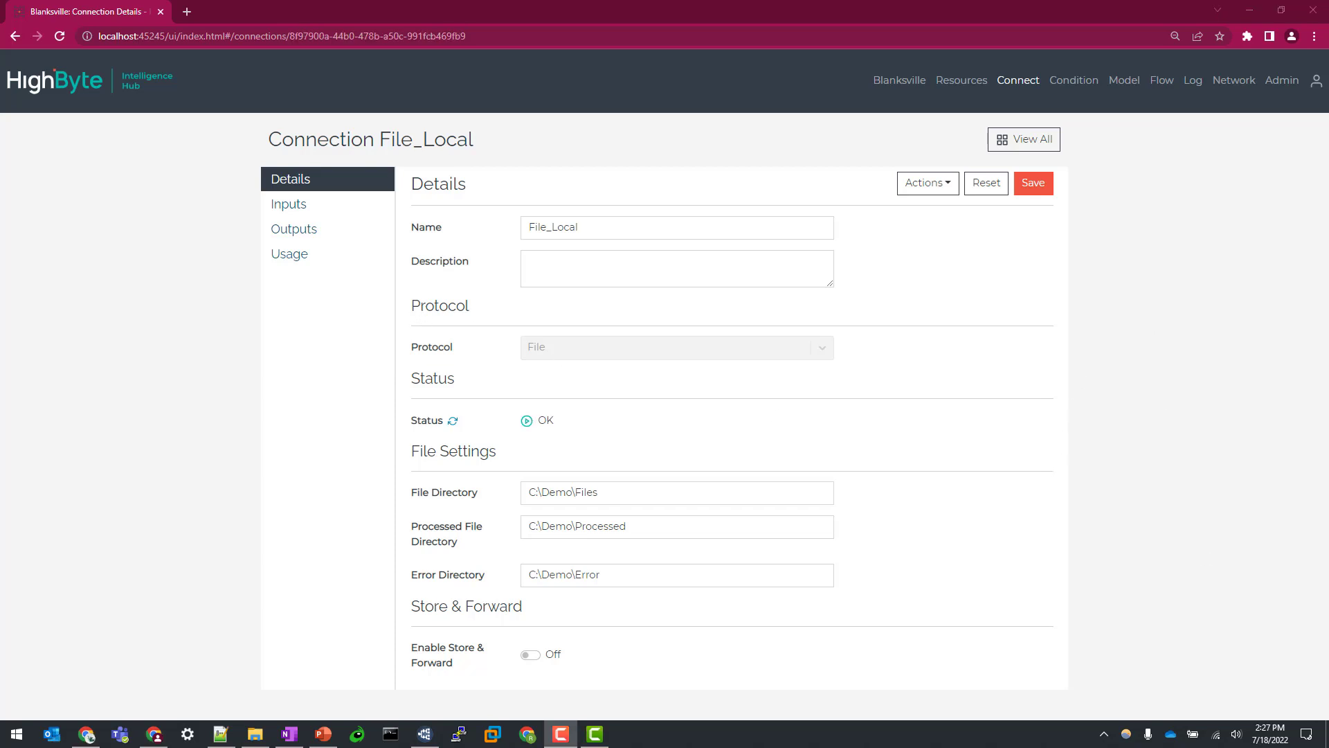
{"action": "mouse_move", "coordinate": [1146, 108]}
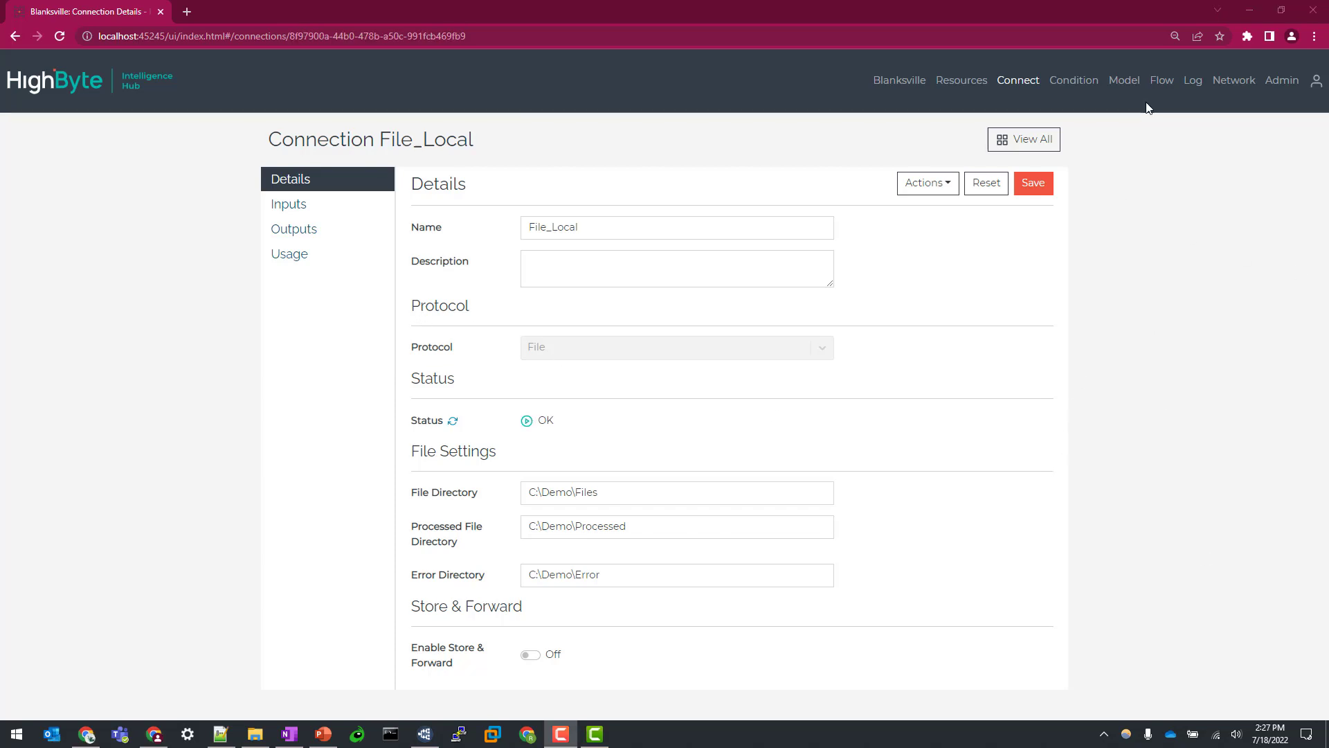
{"action": "mouse_move", "coordinate": [288, 204]}
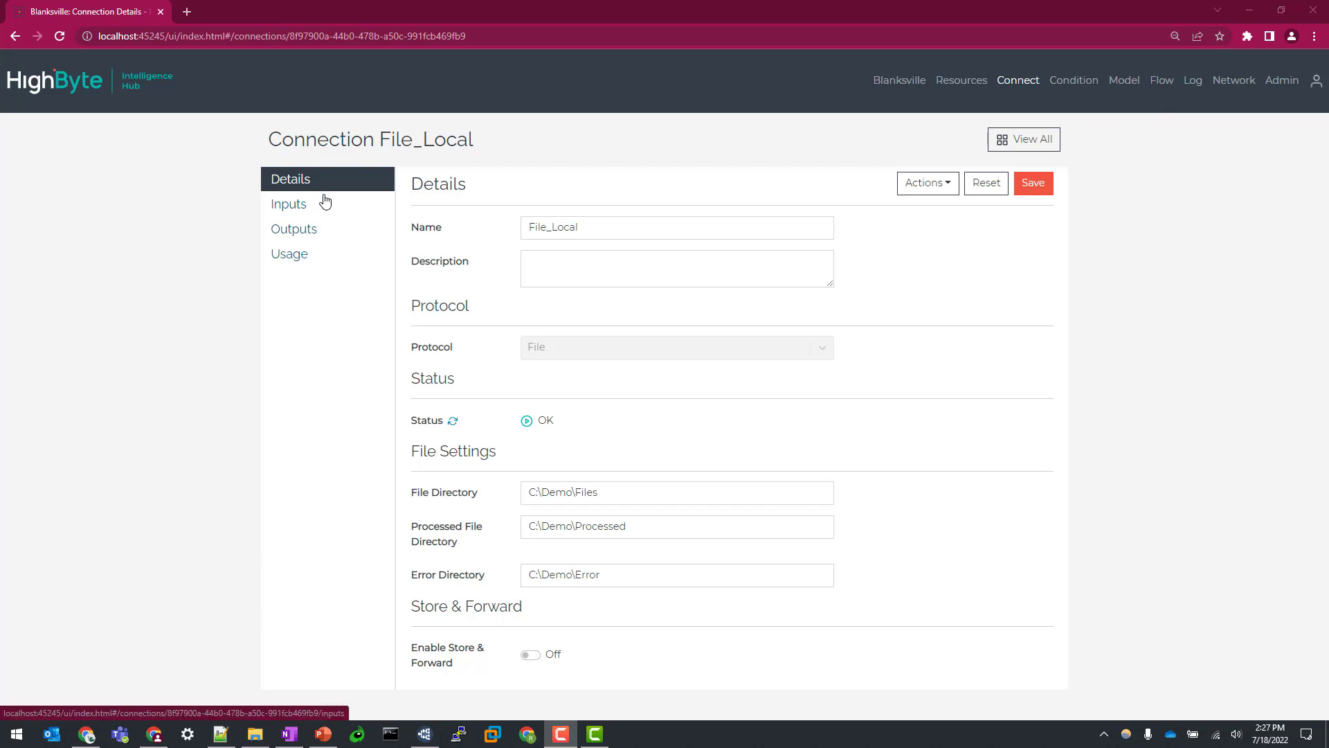
{"action": "mouse_move", "coordinate": [308, 209]}
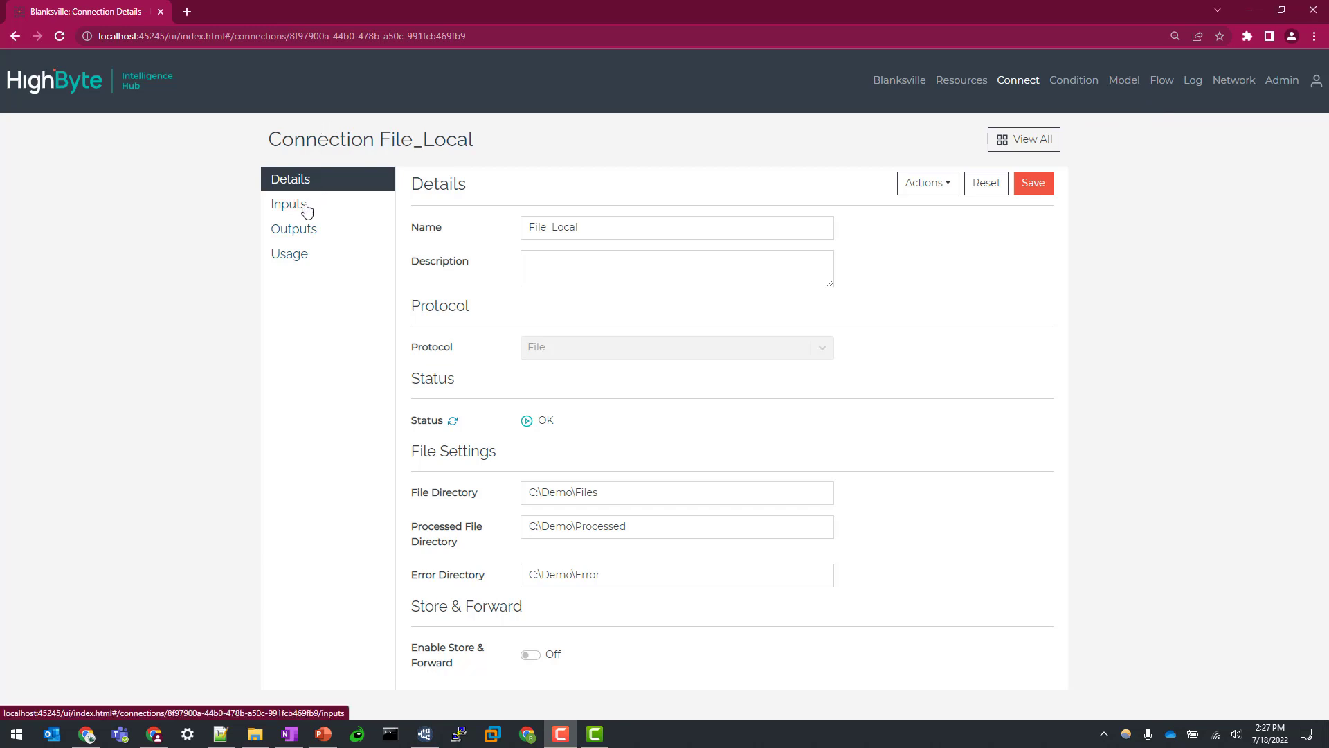
Step: Add an input named Test to File_Local with the default (.+) file name pattern
{"action": "left_click", "coordinate": [288, 205]}
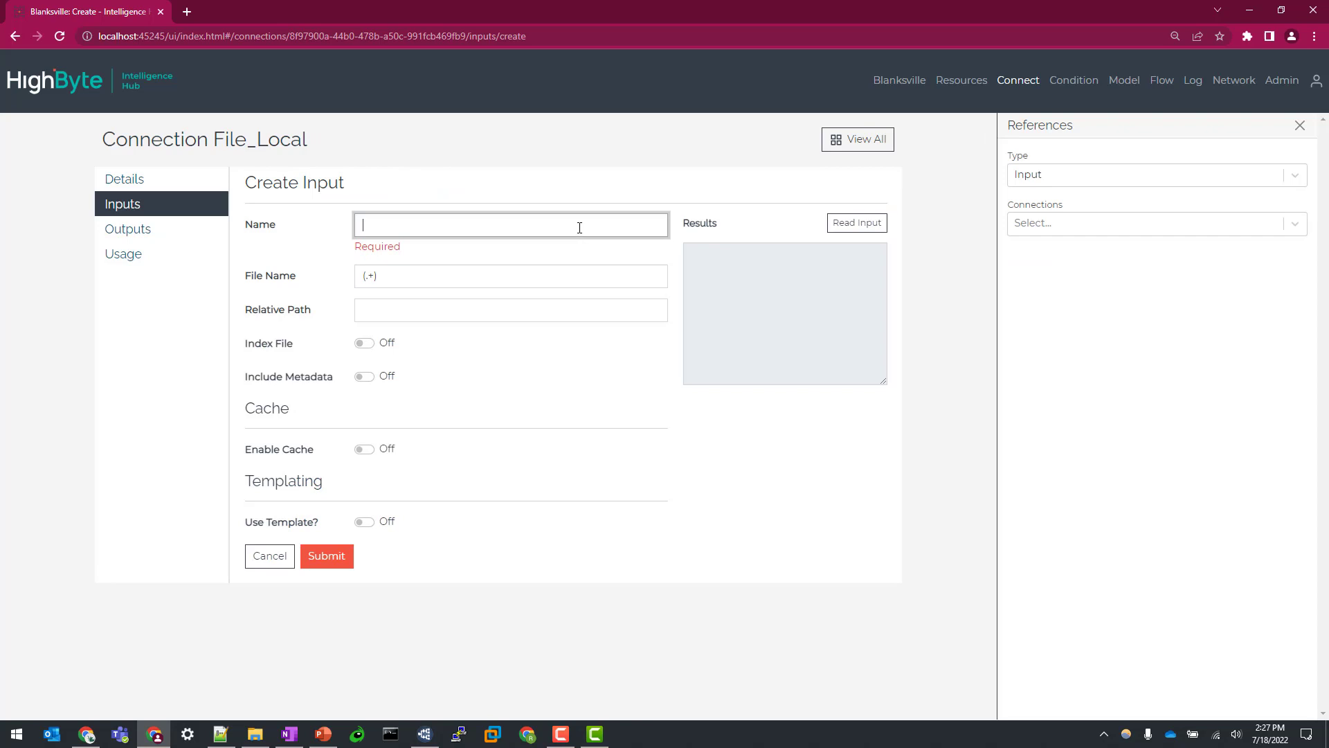
{"action": "type", "text": "Test"}
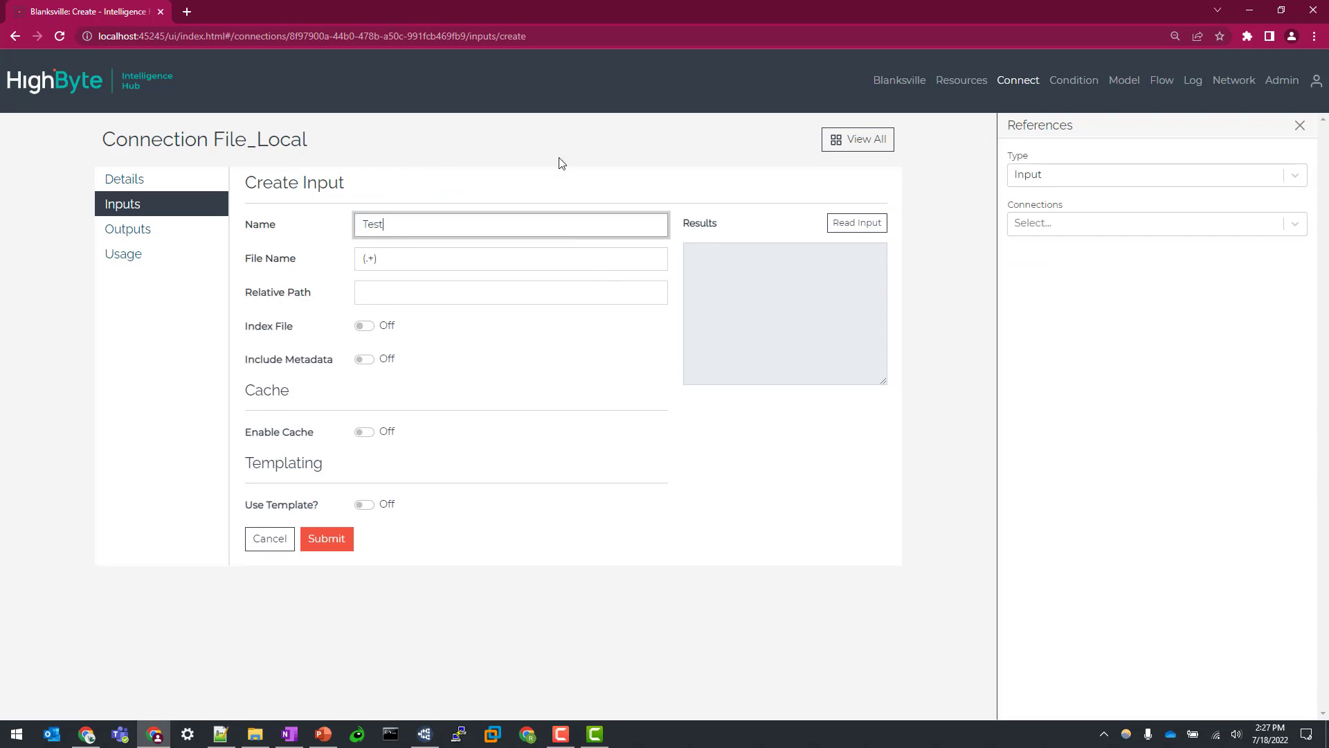
{"action": "mouse_move", "coordinate": [600, 431]}
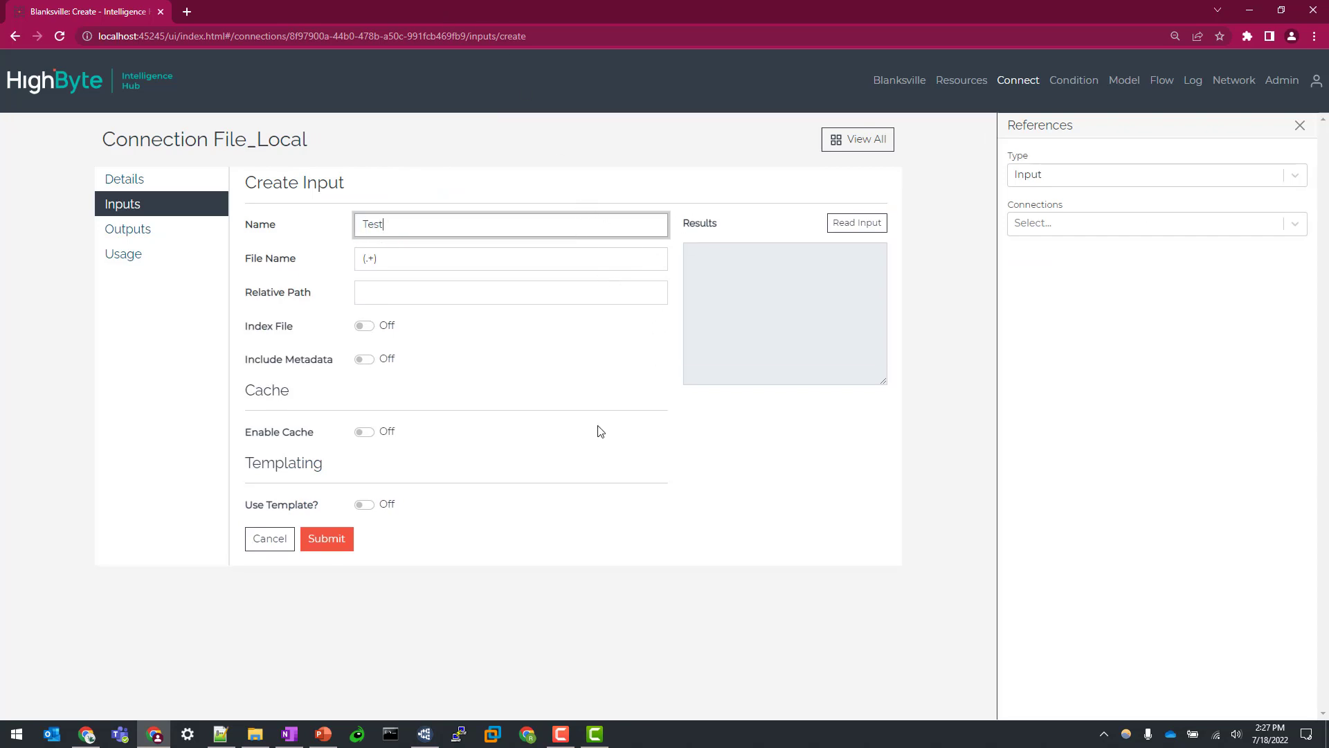
{"action": "left_click", "coordinate": [325, 539]}
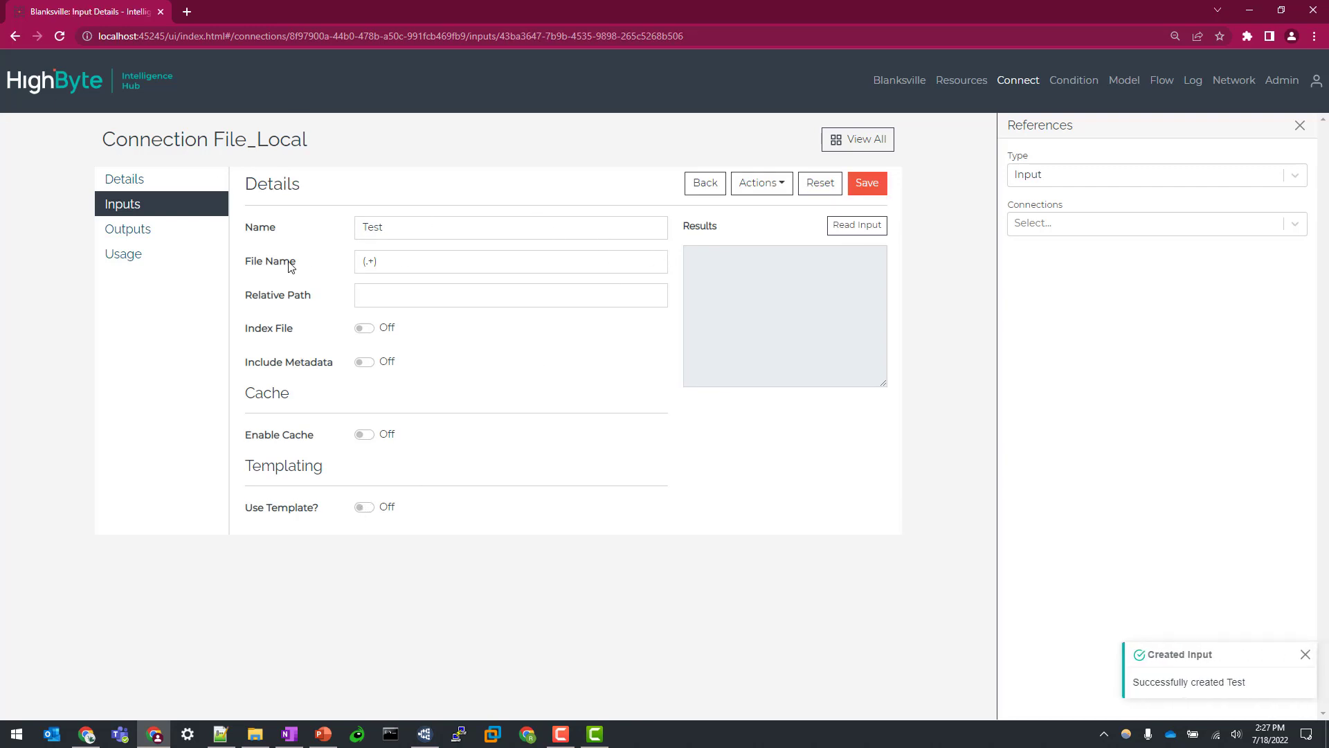
{"action": "double_click", "coordinate": [270, 261]}
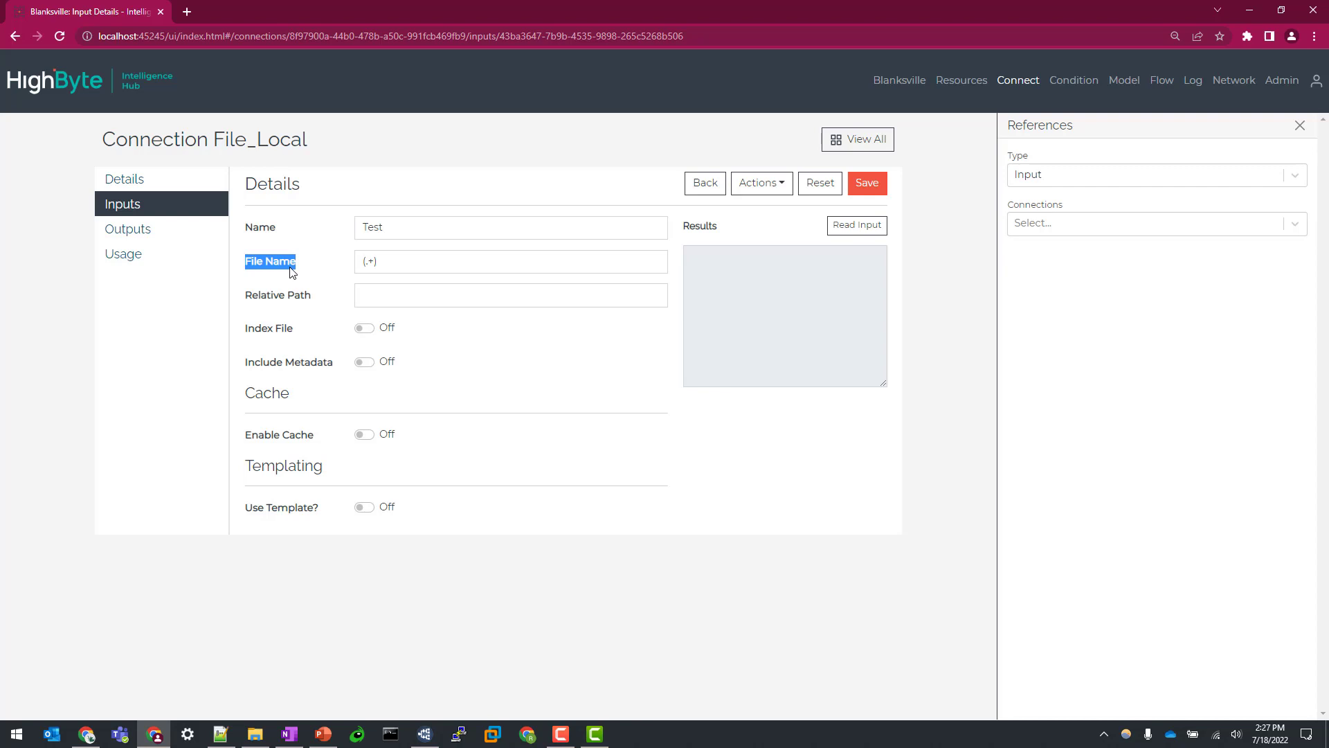
{"action": "mouse_move", "coordinate": [158, 731]}
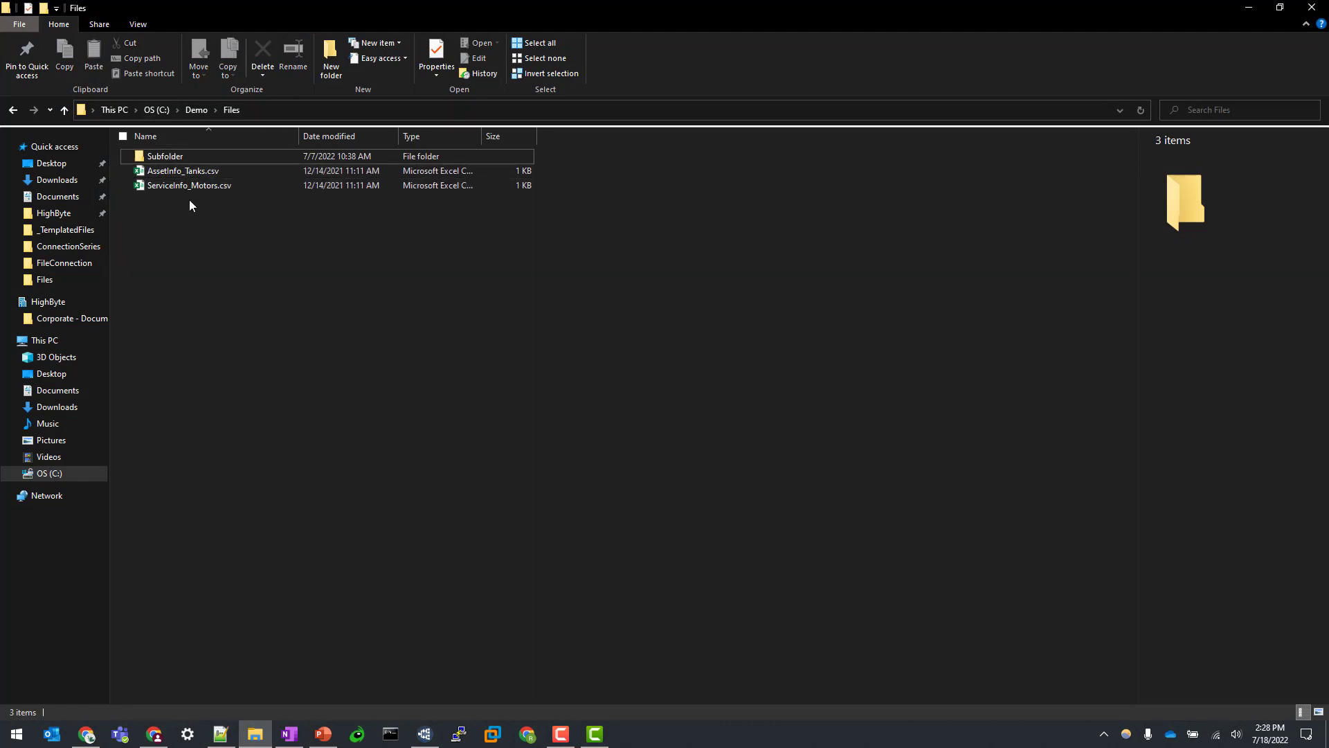
{"action": "mouse_move", "coordinate": [266, 184]}
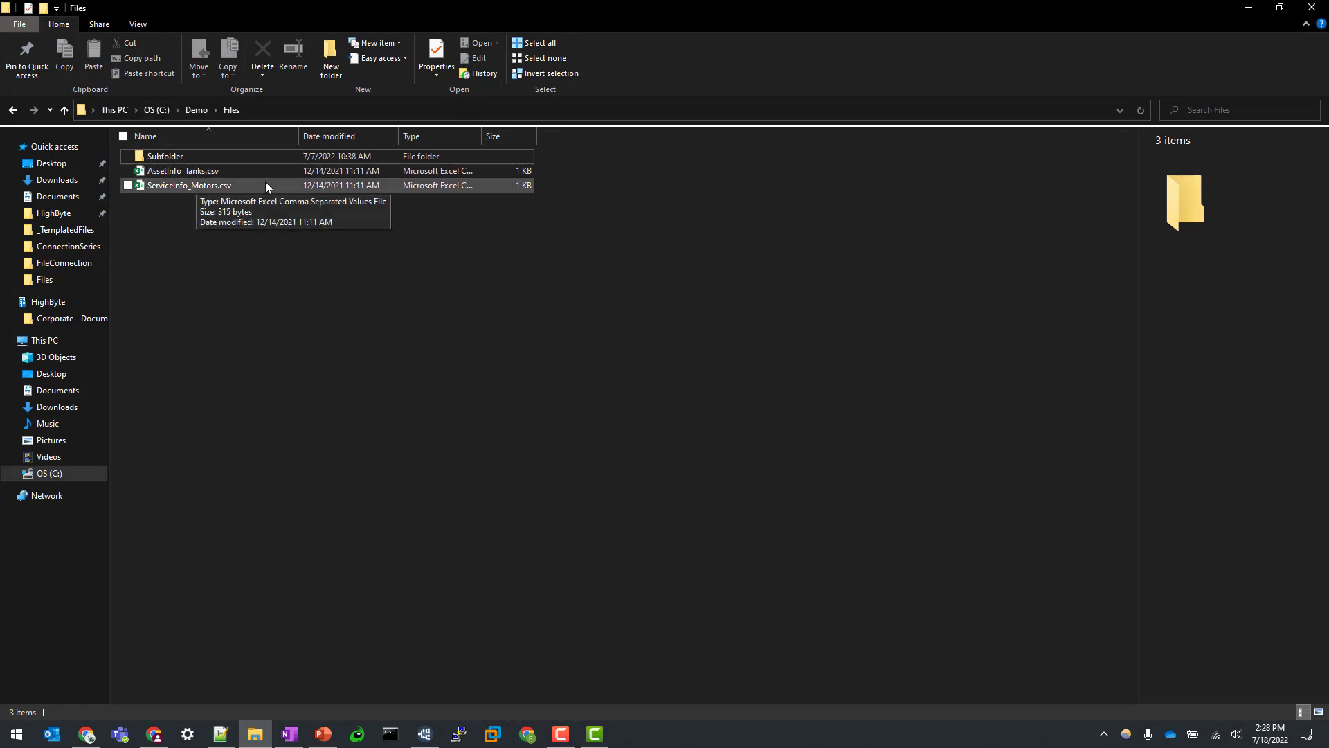
{"action": "left_click", "coordinate": [254, 734]}
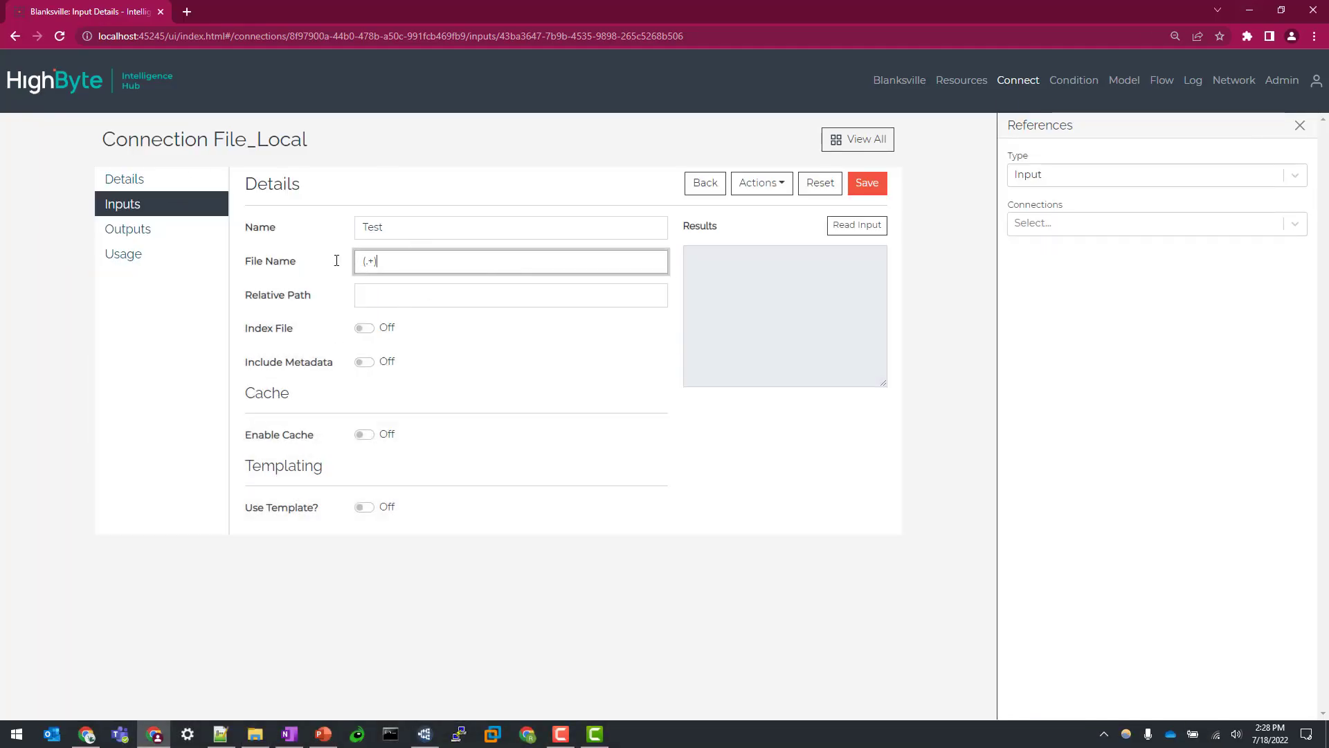
Step: Keep the Test input's (.+) pattern, switch Include Metadata on and check the local folder
{"action": "left_click", "coordinate": [856, 224]}
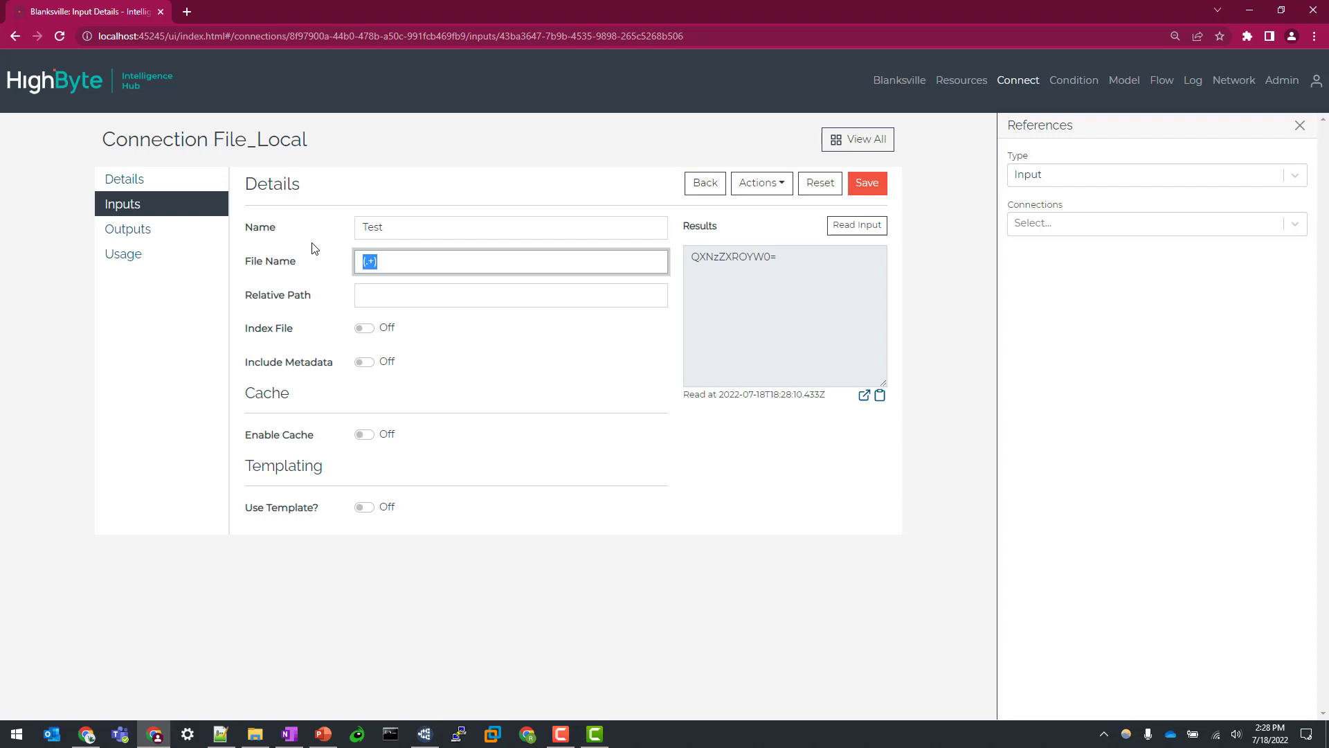
{"action": "left_click", "coordinate": [414, 263]}
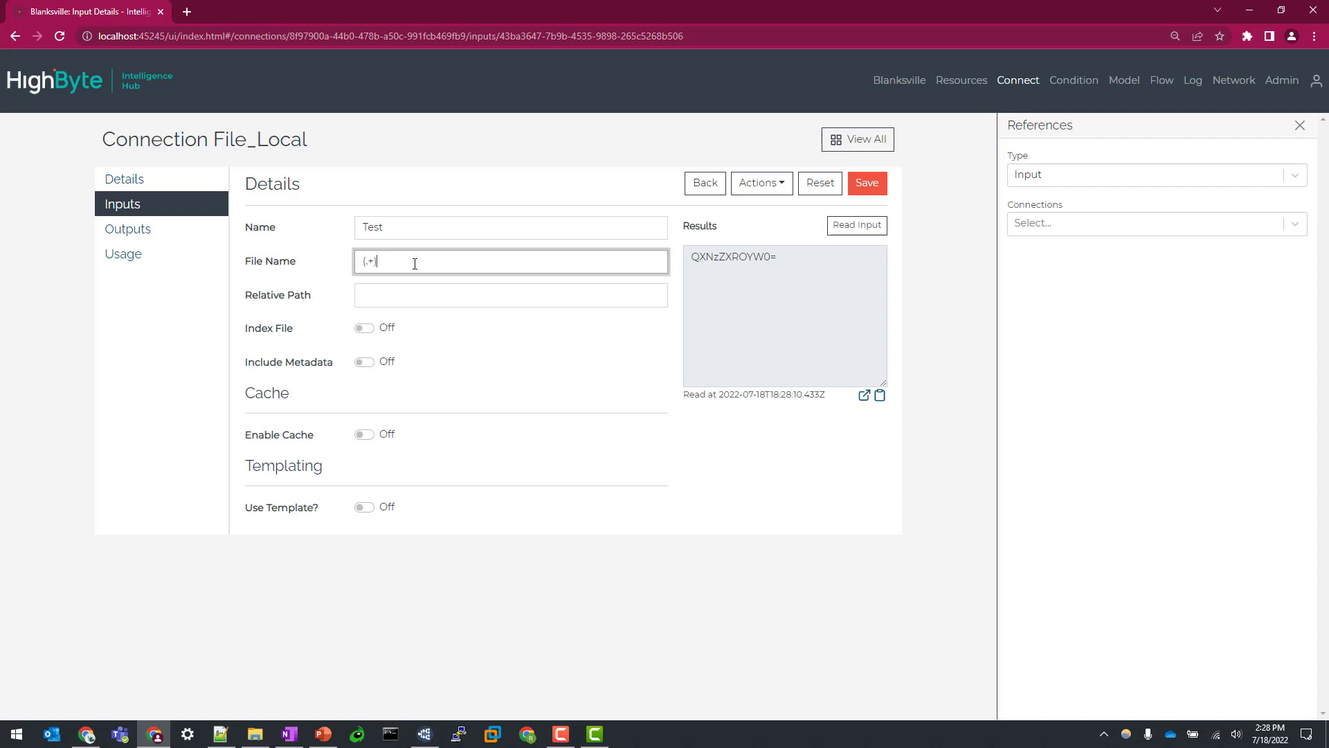
{"action": "double_click", "coordinate": [733, 258]}
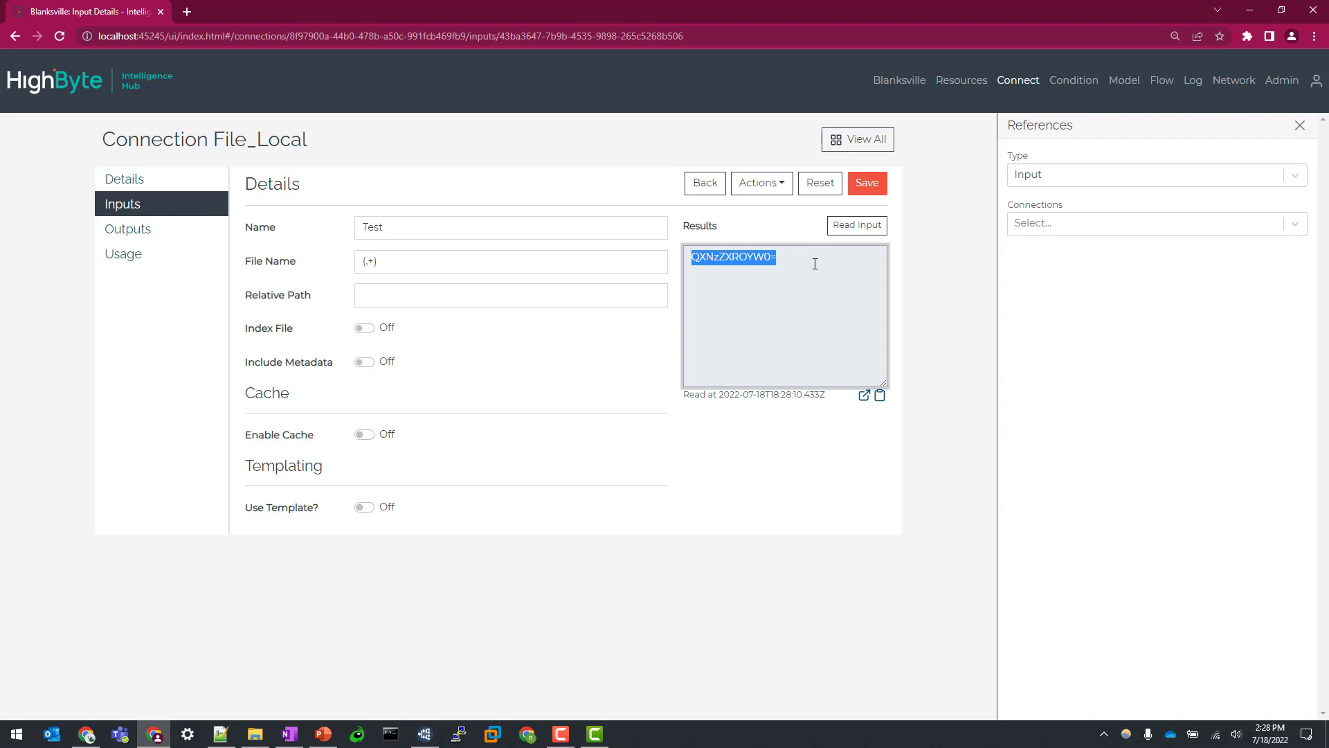
{"action": "mouse_move", "coordinate": [731, 274]}
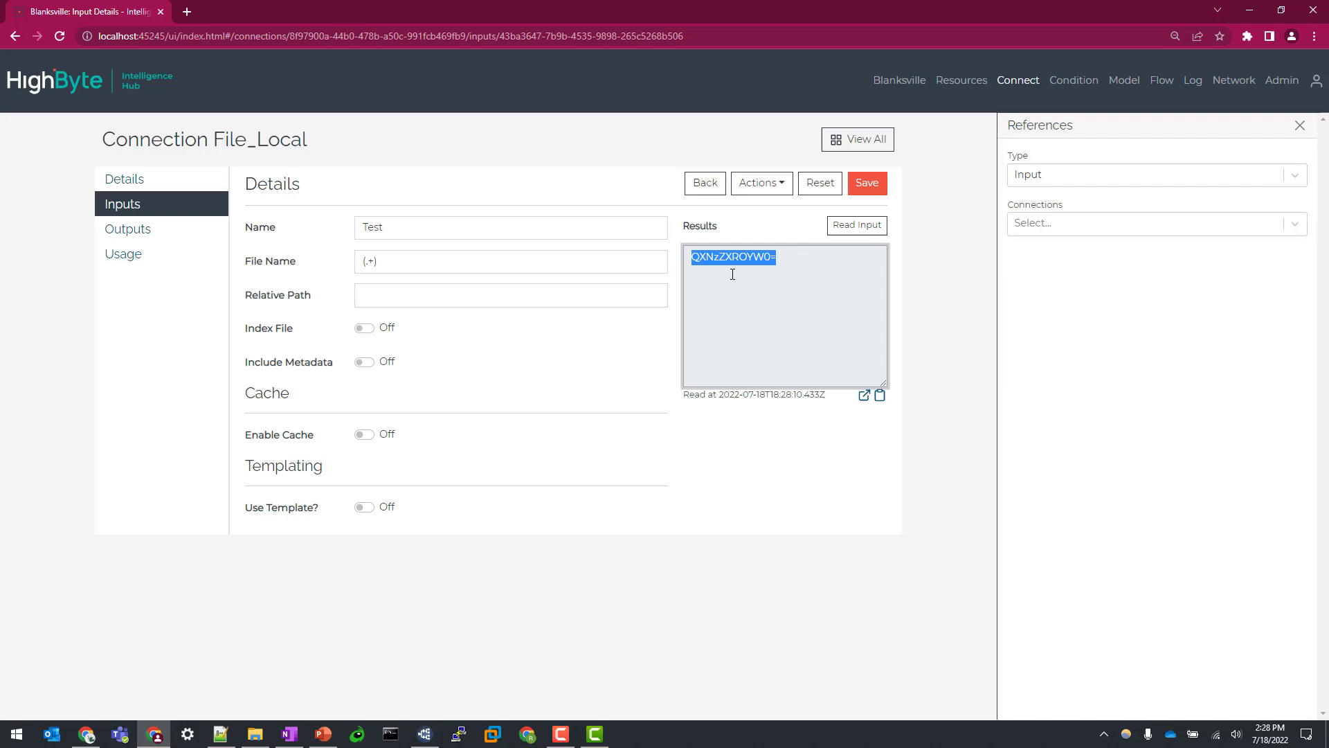
{"action": "mouse_move", "coordinate": [775, 236]}
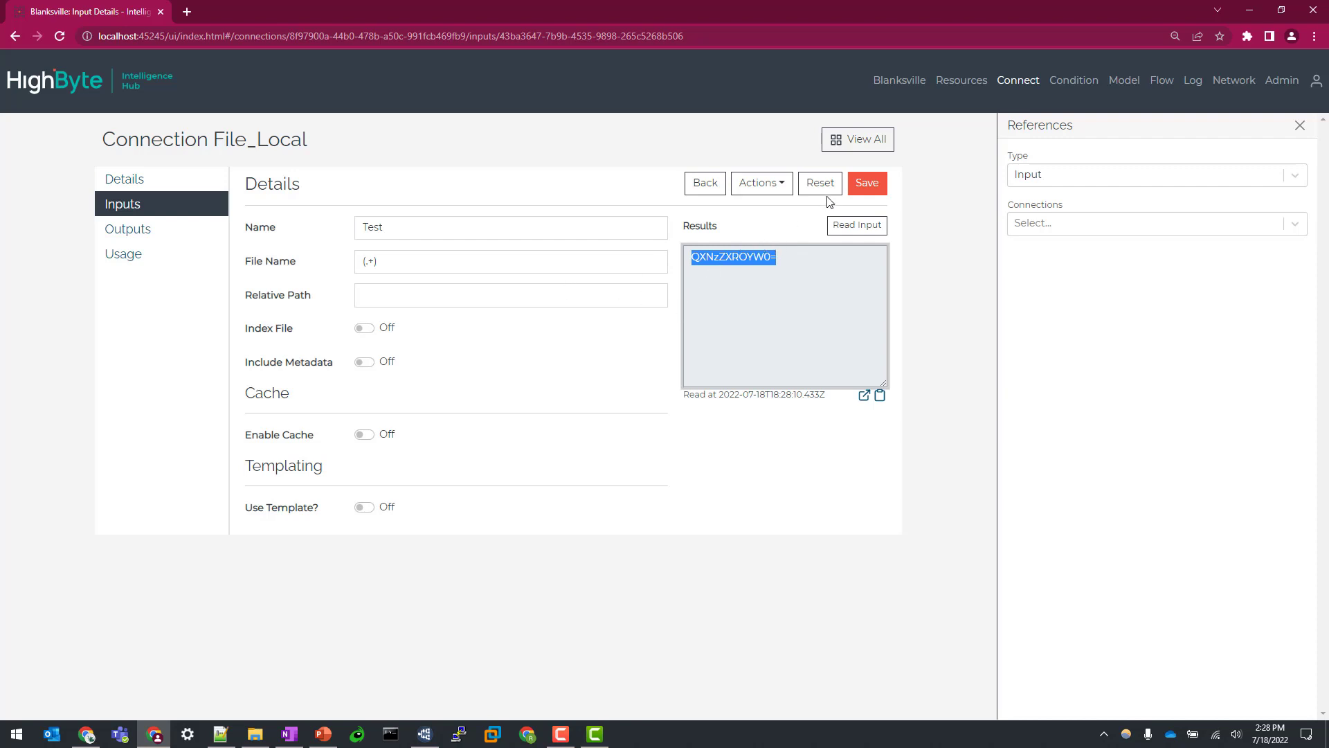
{"action": "mouse_move", "coordinate": [270, 373]}
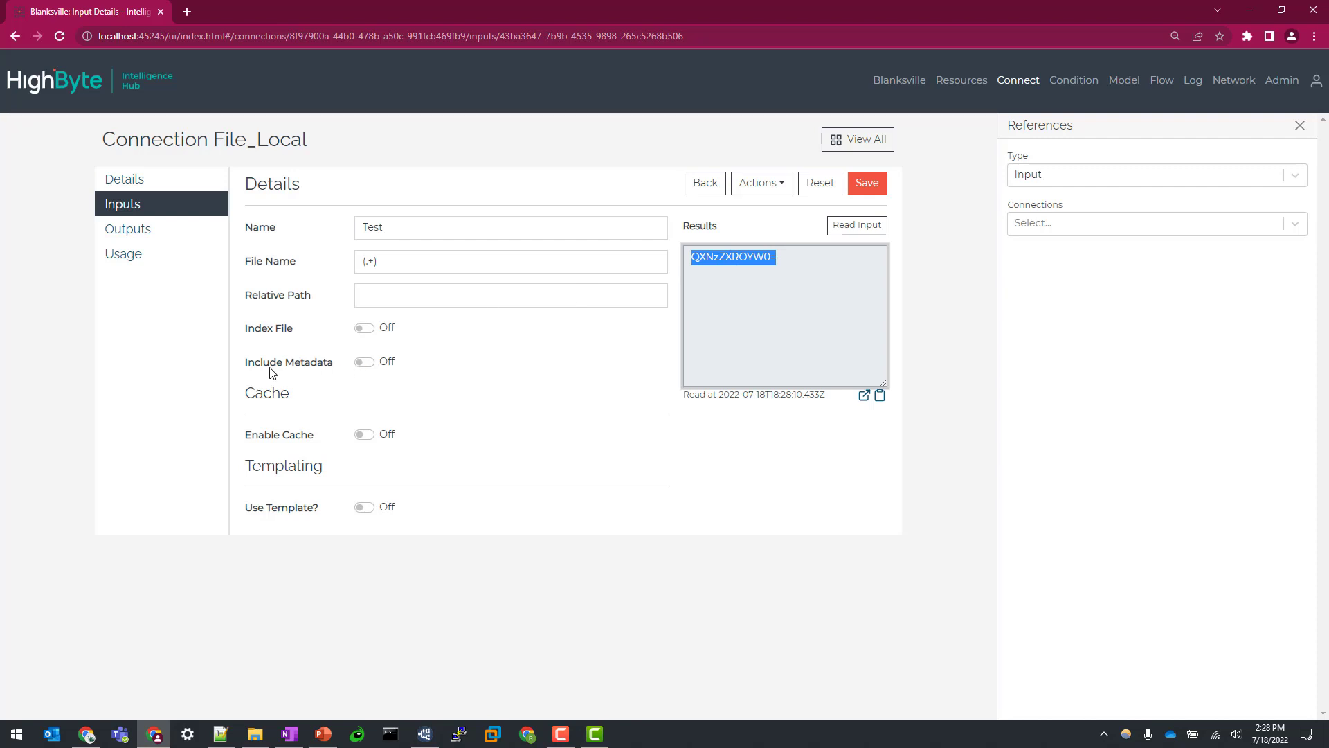
{"action": "left_click", "coordinate": [365, 361]}
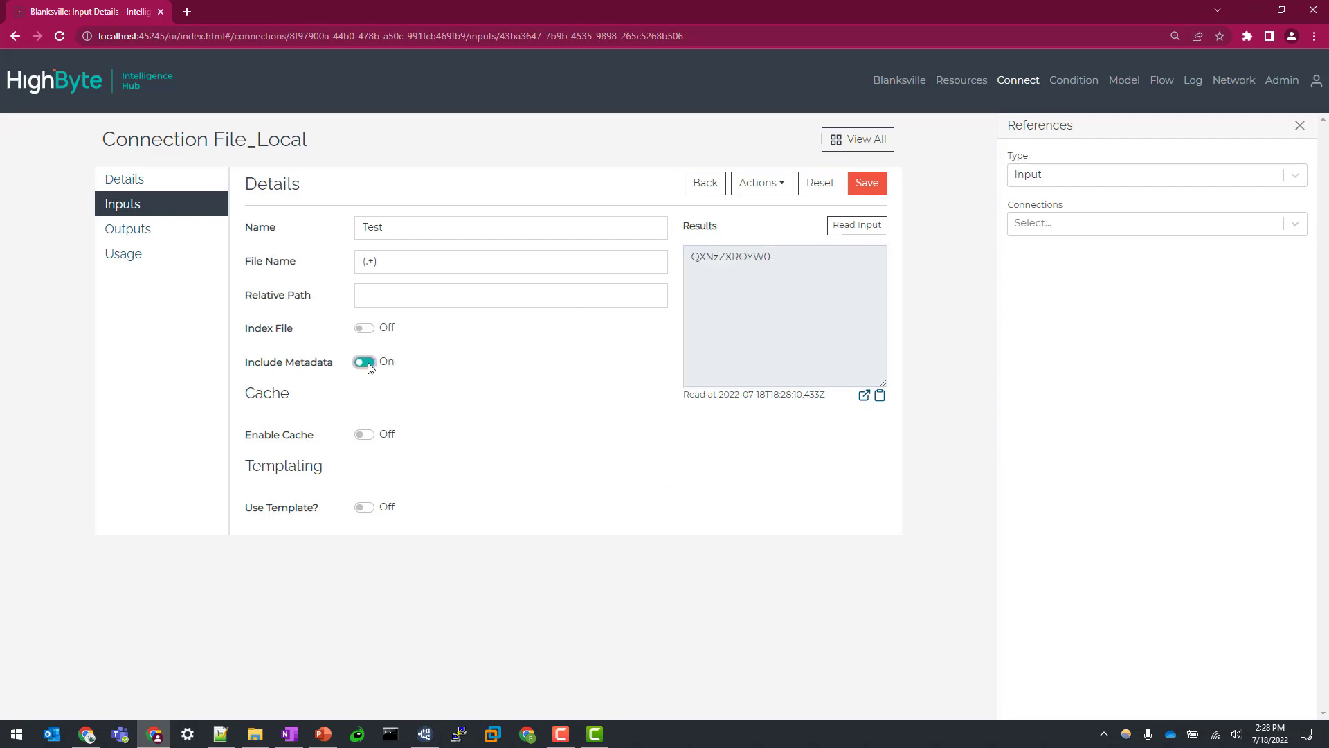
{"action": "left_click", "coordinate": [364, 362]}
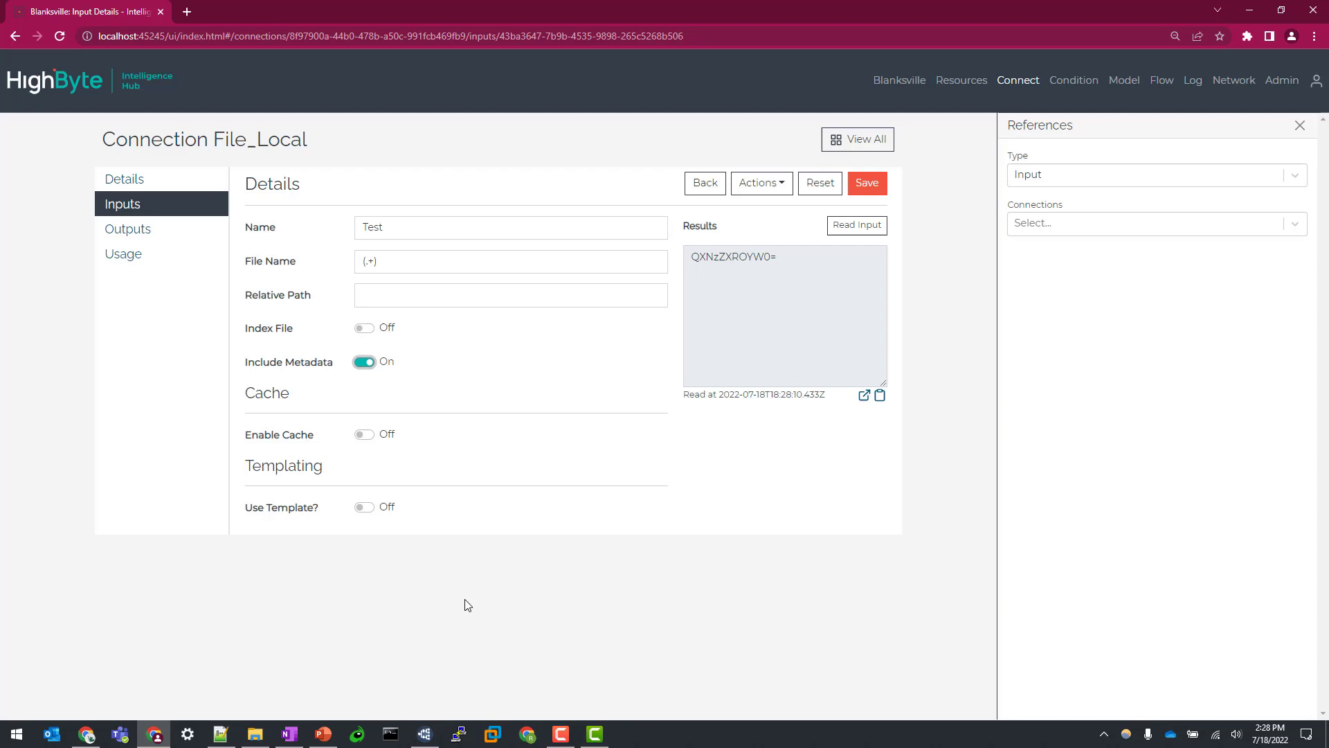
{"action": "left_click", "coordinate": [255, 738]}
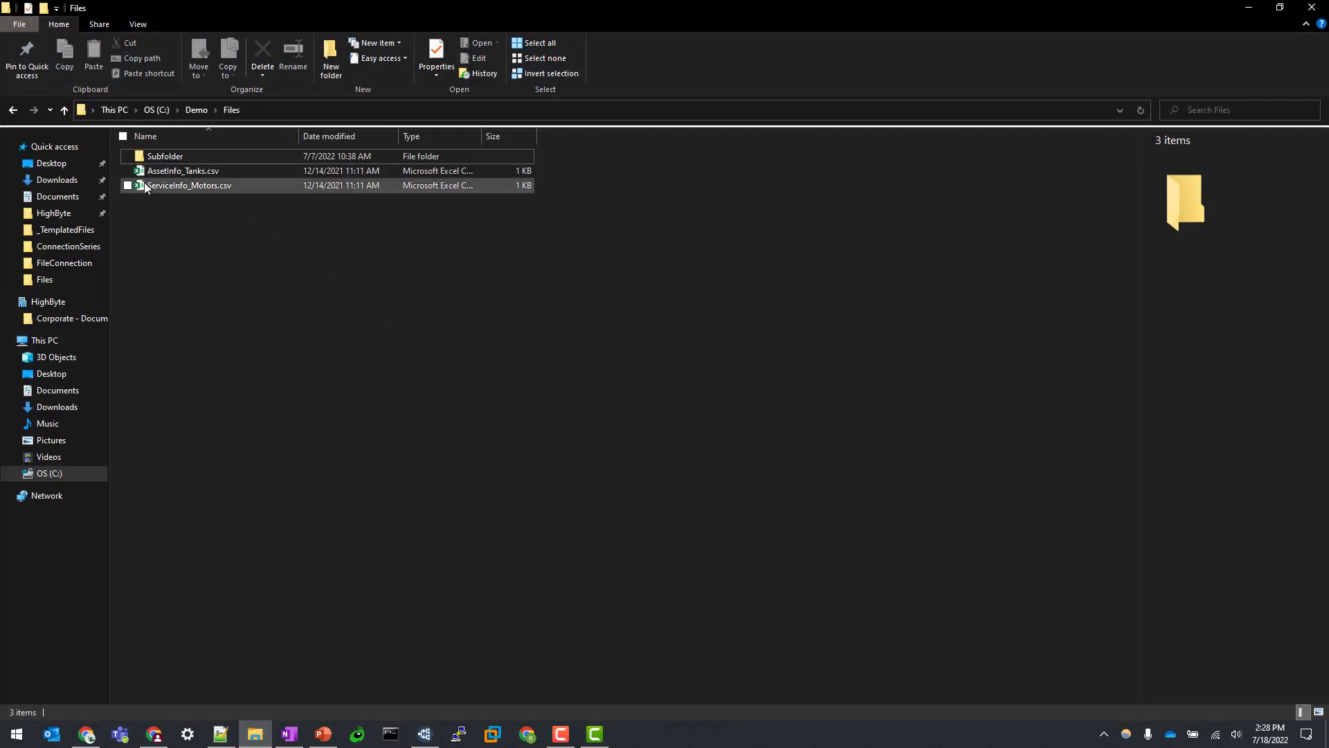
Step: Save and read the Test input, comparing the result with ServiceInfo_Motors.csv in Explorer
{"action": "left_click", "coordinate": [153, 734]}
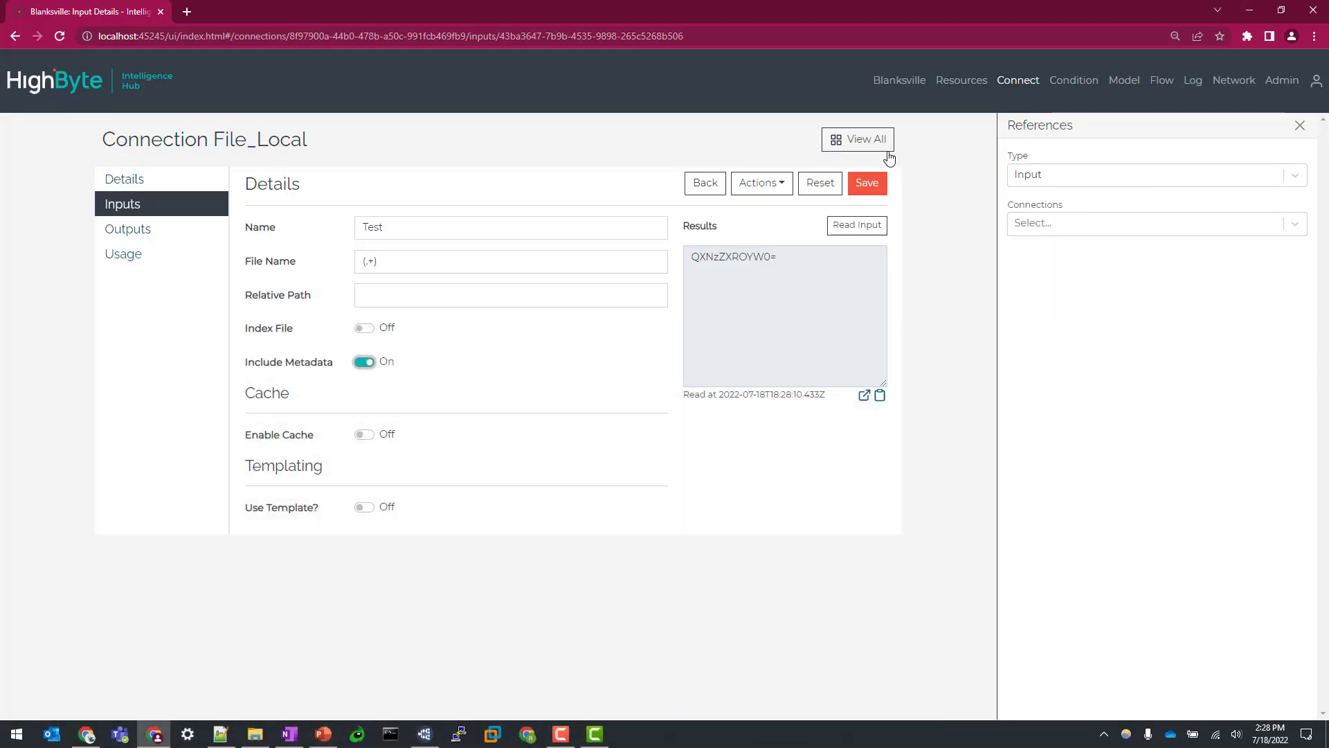
{"action": "left_click", "coordinate": [857, 225]}
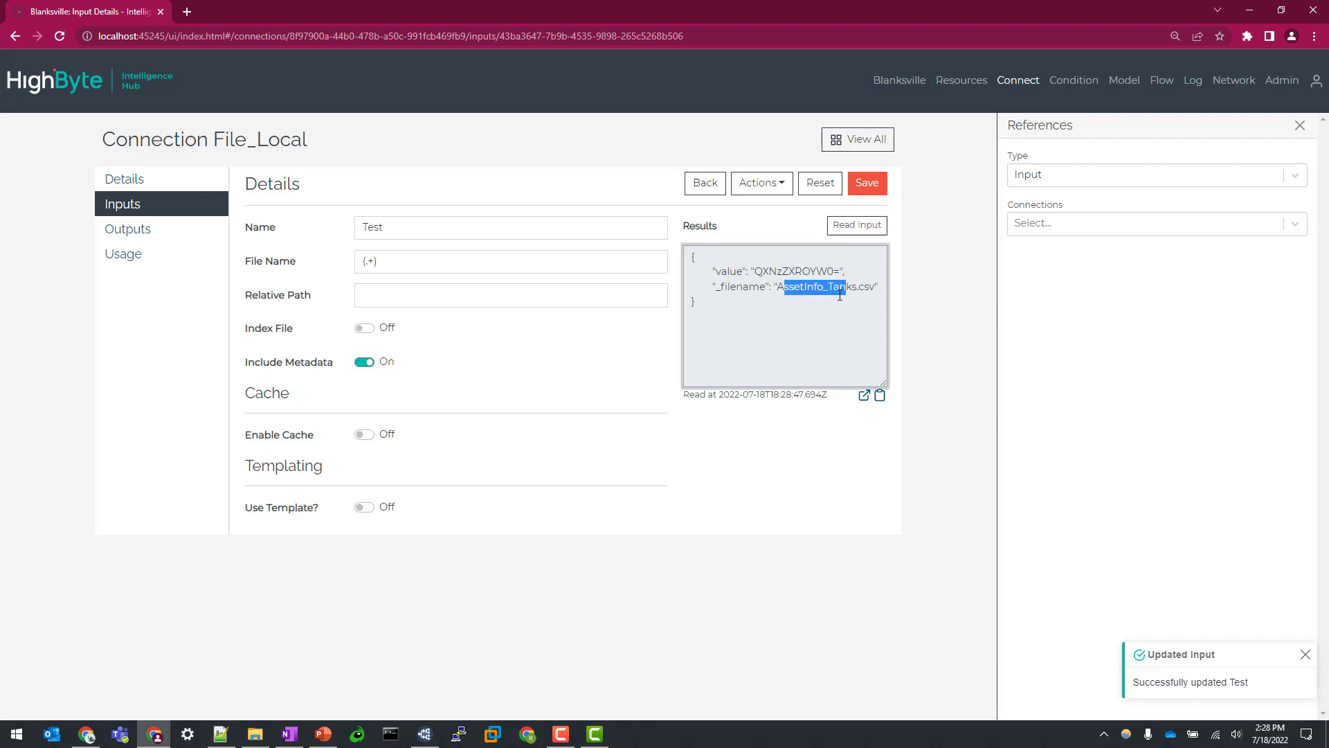
{"action": "left_click", "coordinate": [255, 734]}
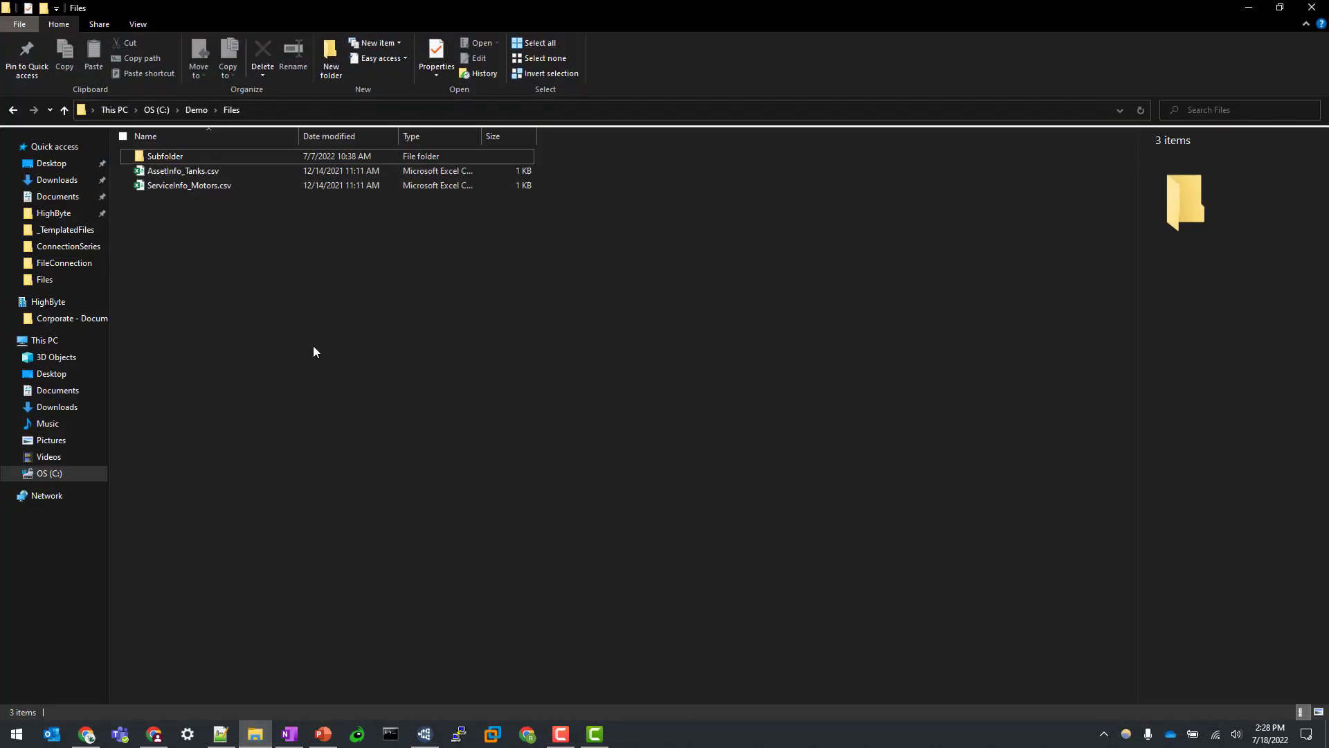
{"action": "left_click", "coordinate": [183, 170]}
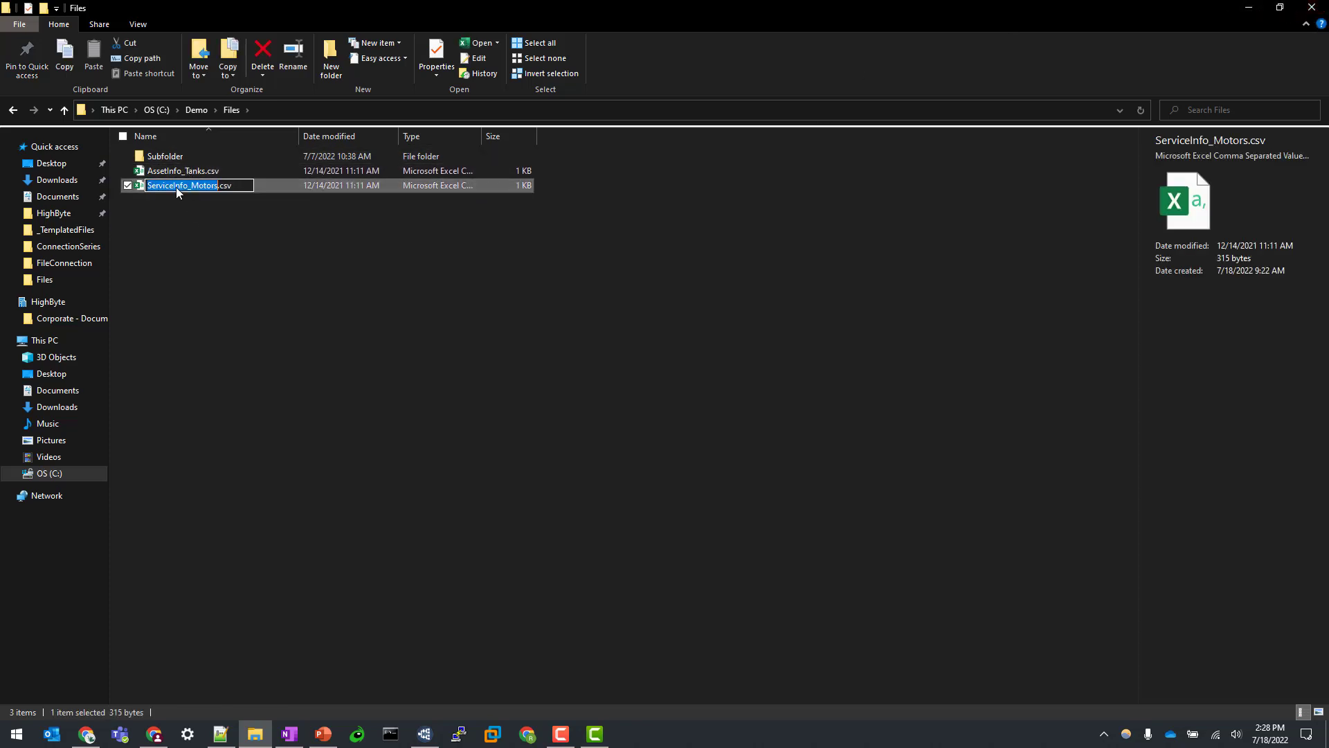
{"action": "left_click", "coordinate": [153, 734]}
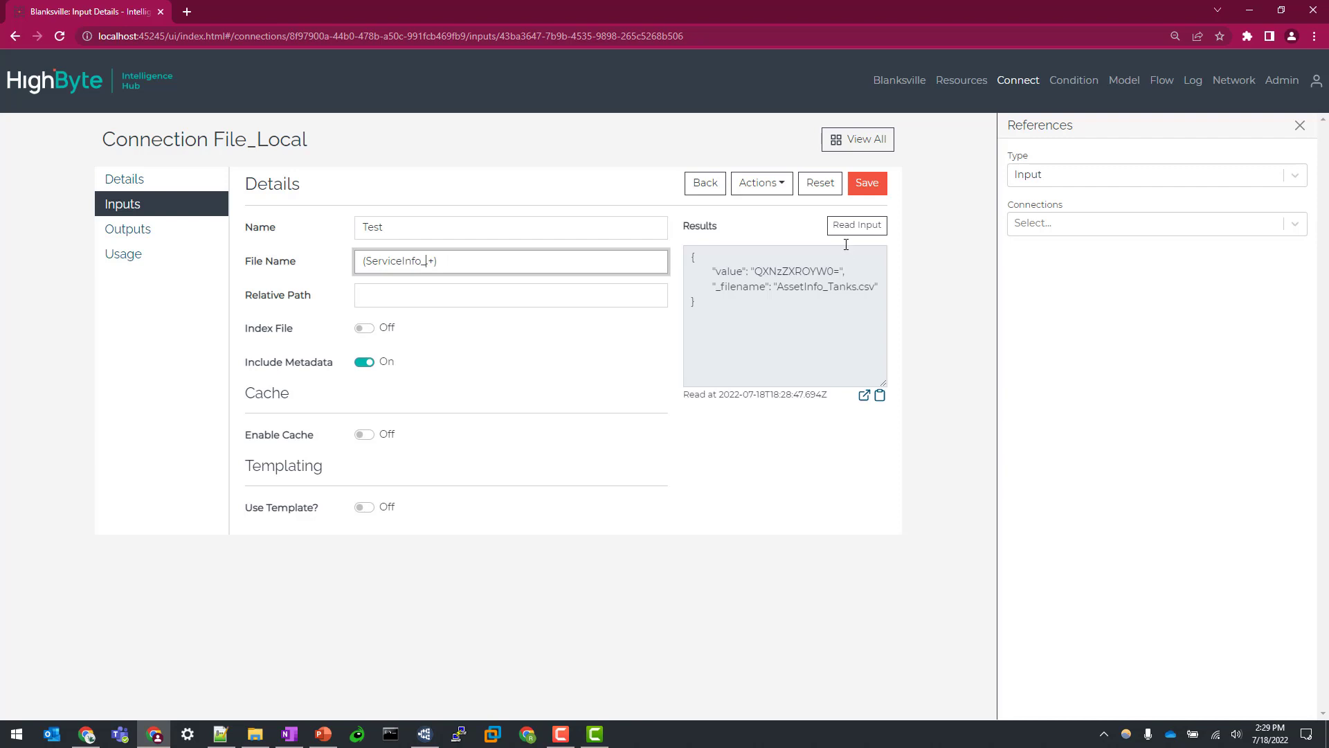
{"action": "mouse_move", "coordinate": [965, 263]}
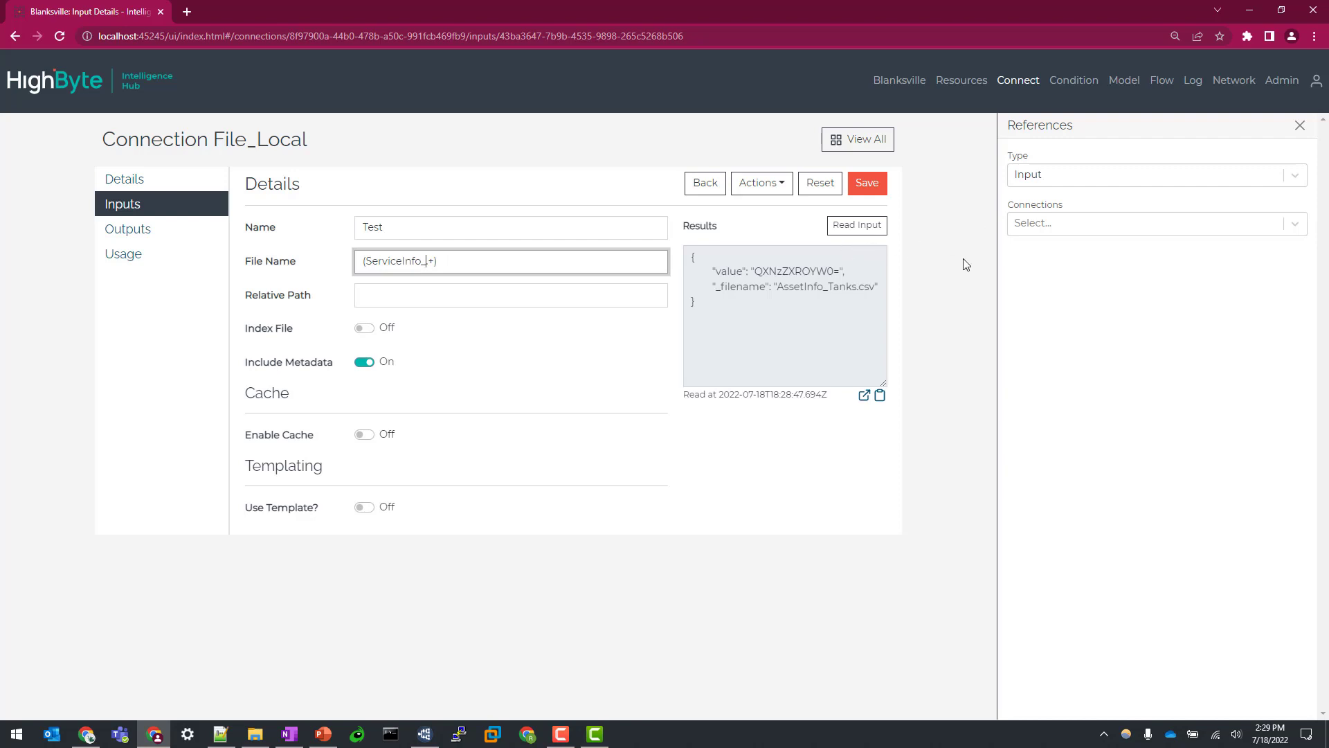
{"action": "mouse_move", "coordinate": [1015, 184]}
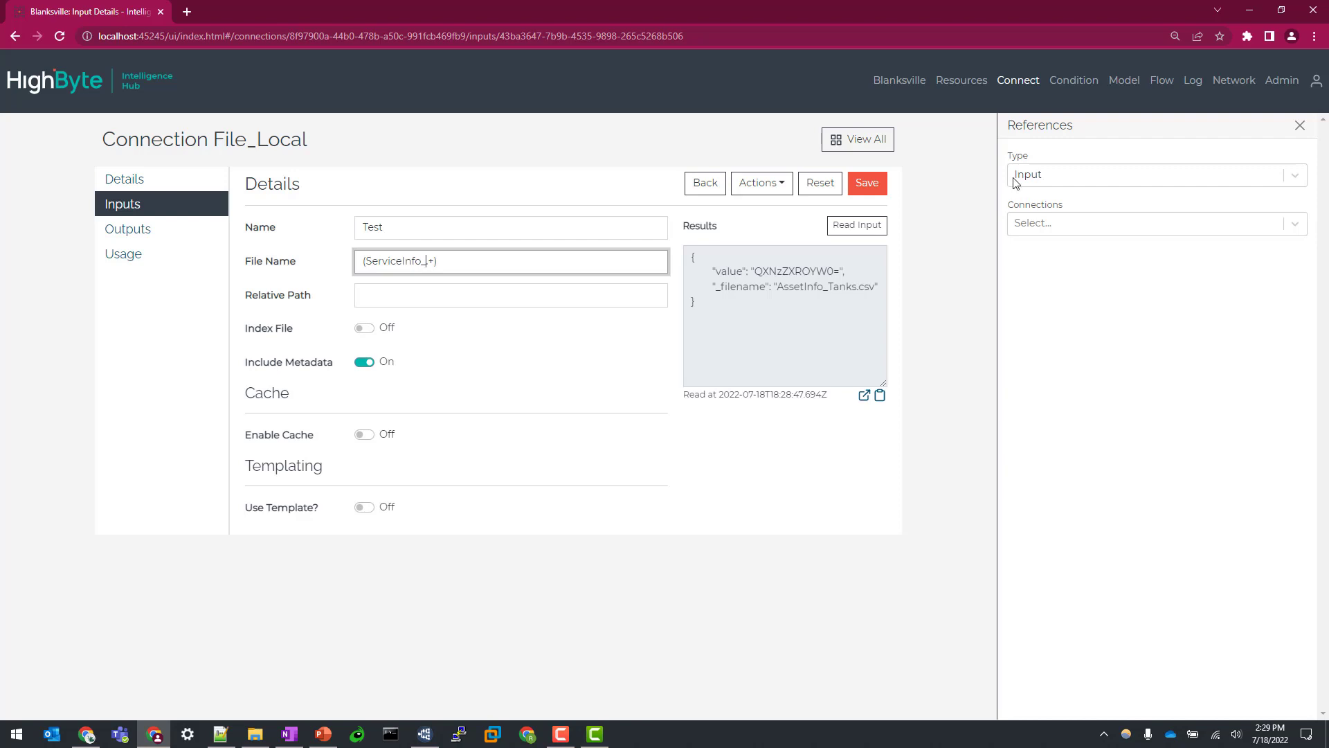
Step: Change the file name pattern to (ServiceInfo_.+), save, and read ServiceInfo_Motors.csv
{"action": "triple_click", "coordinate": [397, 262]}
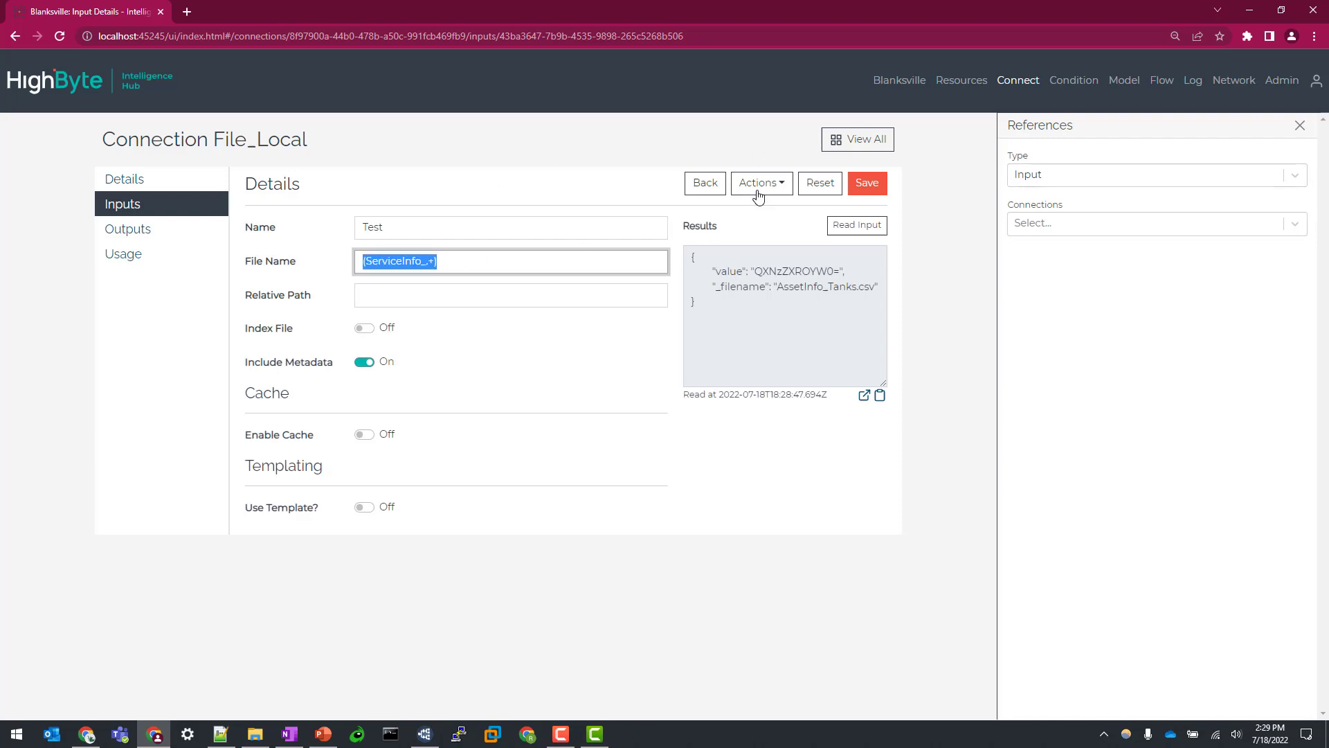
{"action": "left_click", "coordinate": [867, 183]}
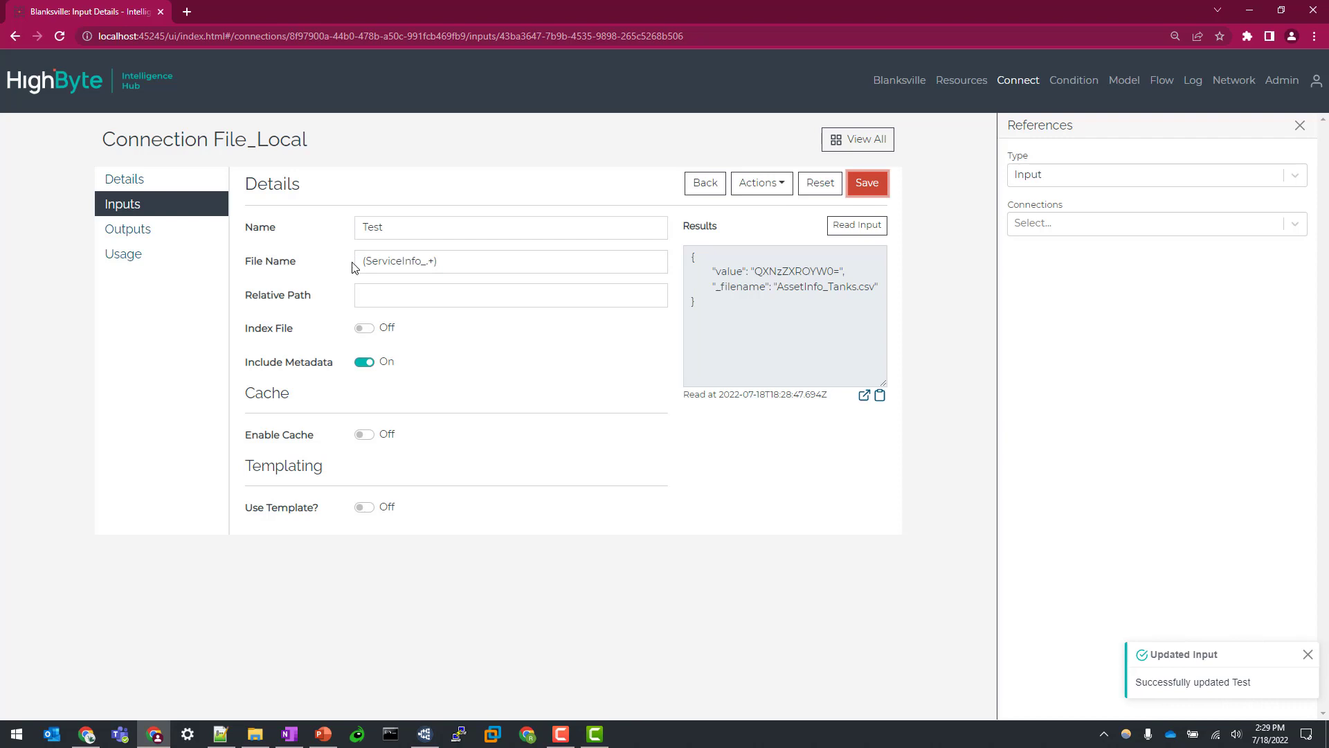
{"action": "left_click", "coordinate": [856, 225]}
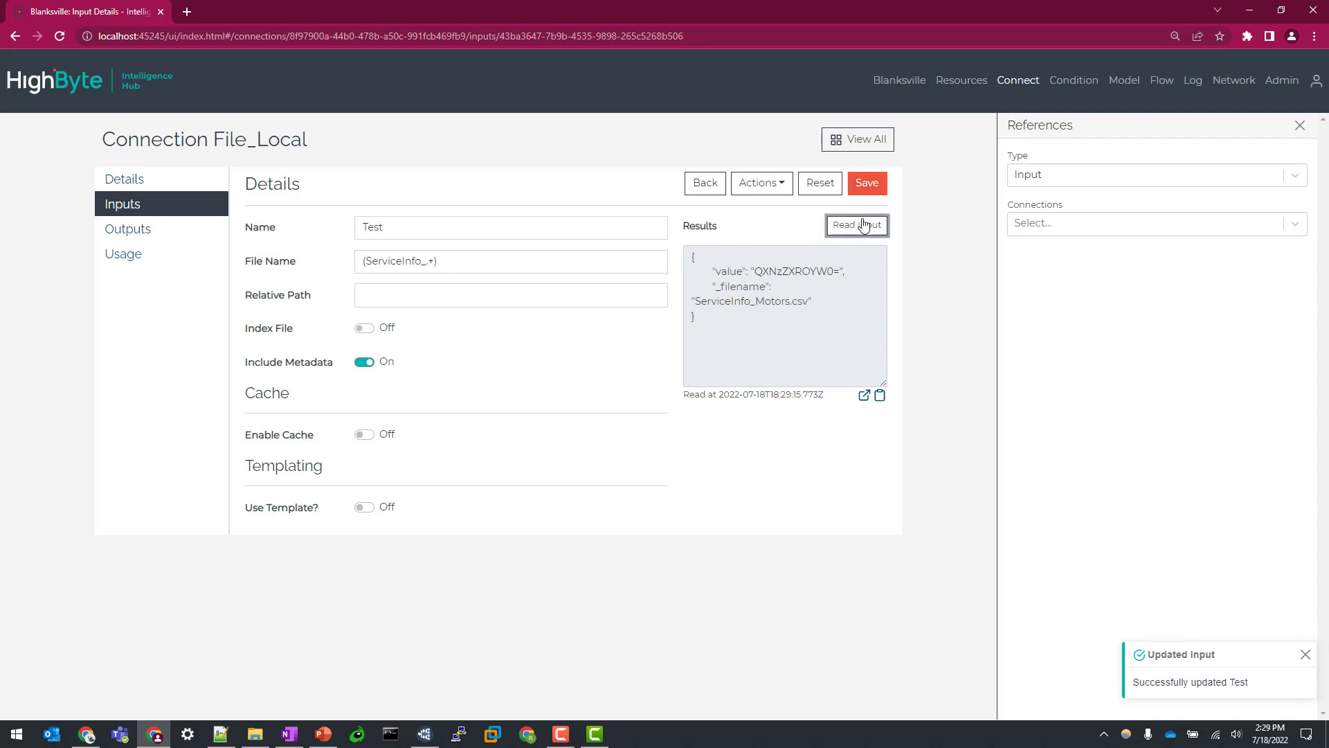
{"action": "double_click", "coordinate": [750, 301]}
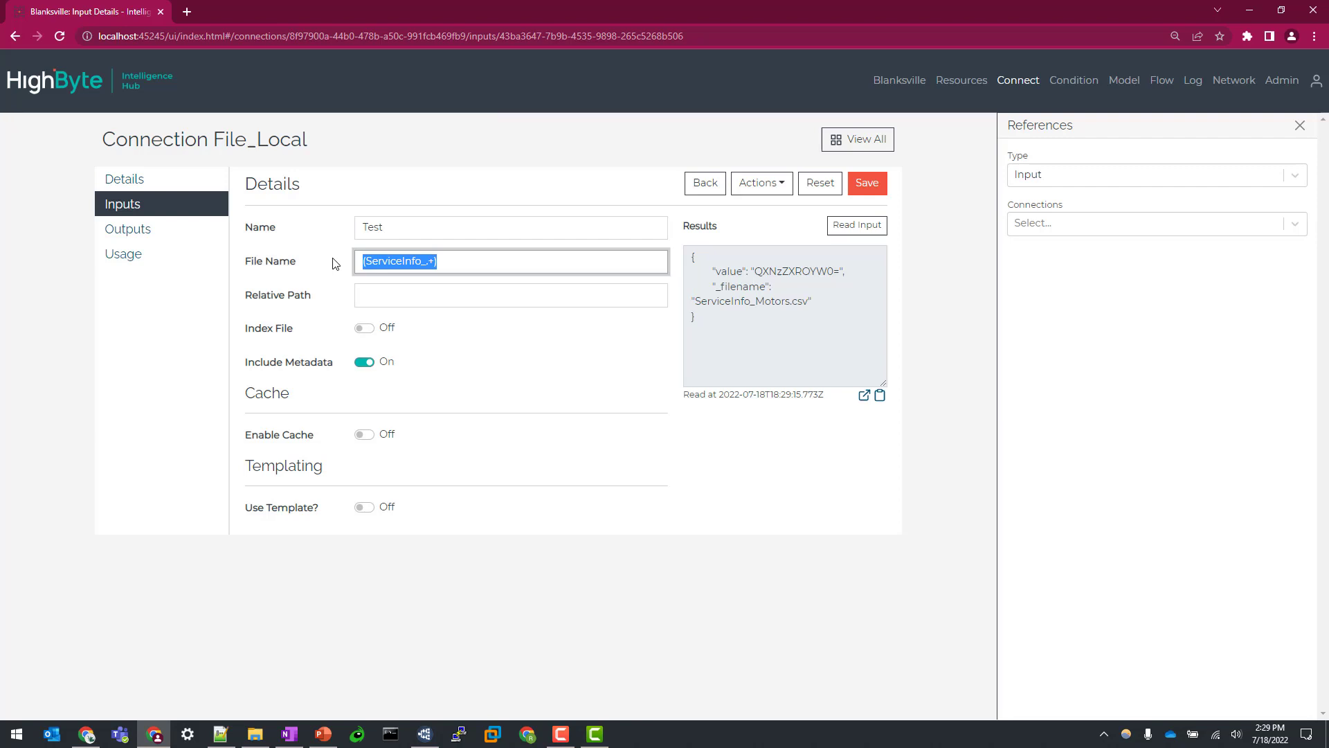
Step: Restore the (.+) pattern, set Relative Path to Subfolder and read AssetInfo_Tanks_Subfolder.csv
{"action": "left_click", "coordinate": [424, 261]}
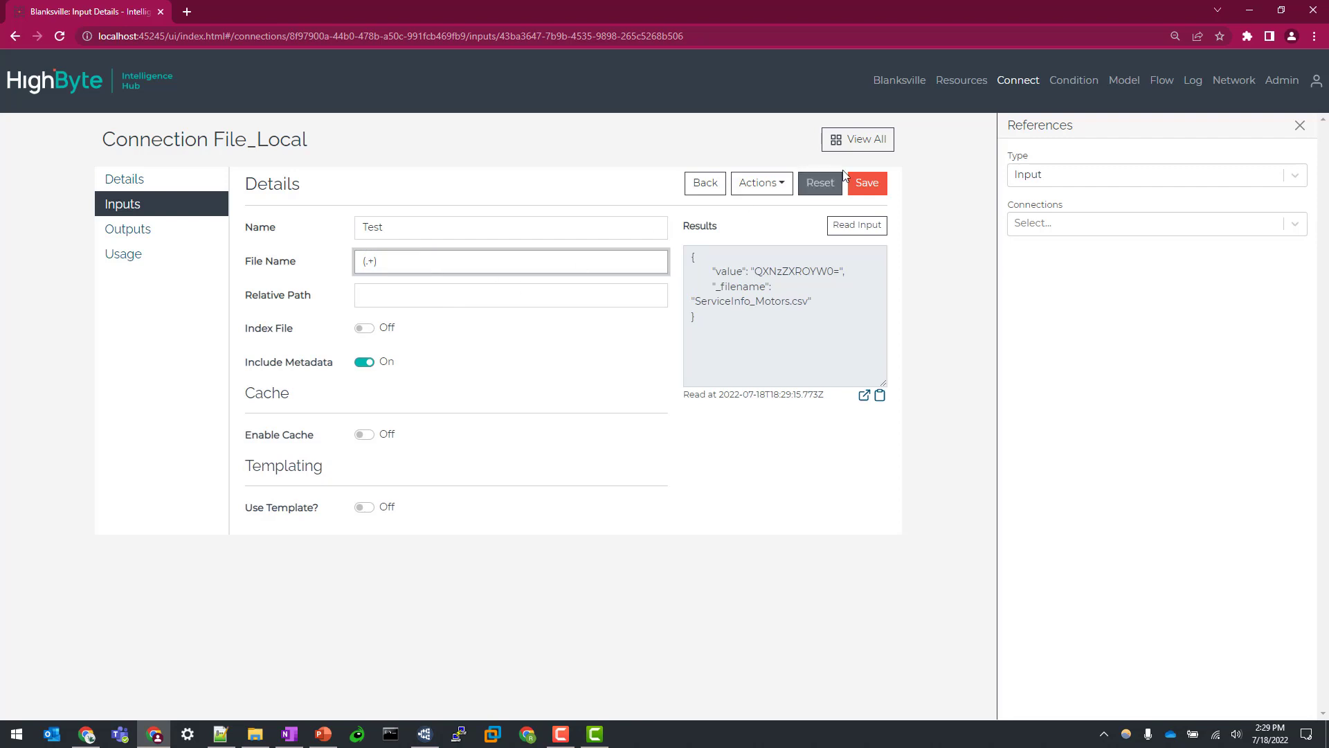
{"action": "type", "text": "Sub"}
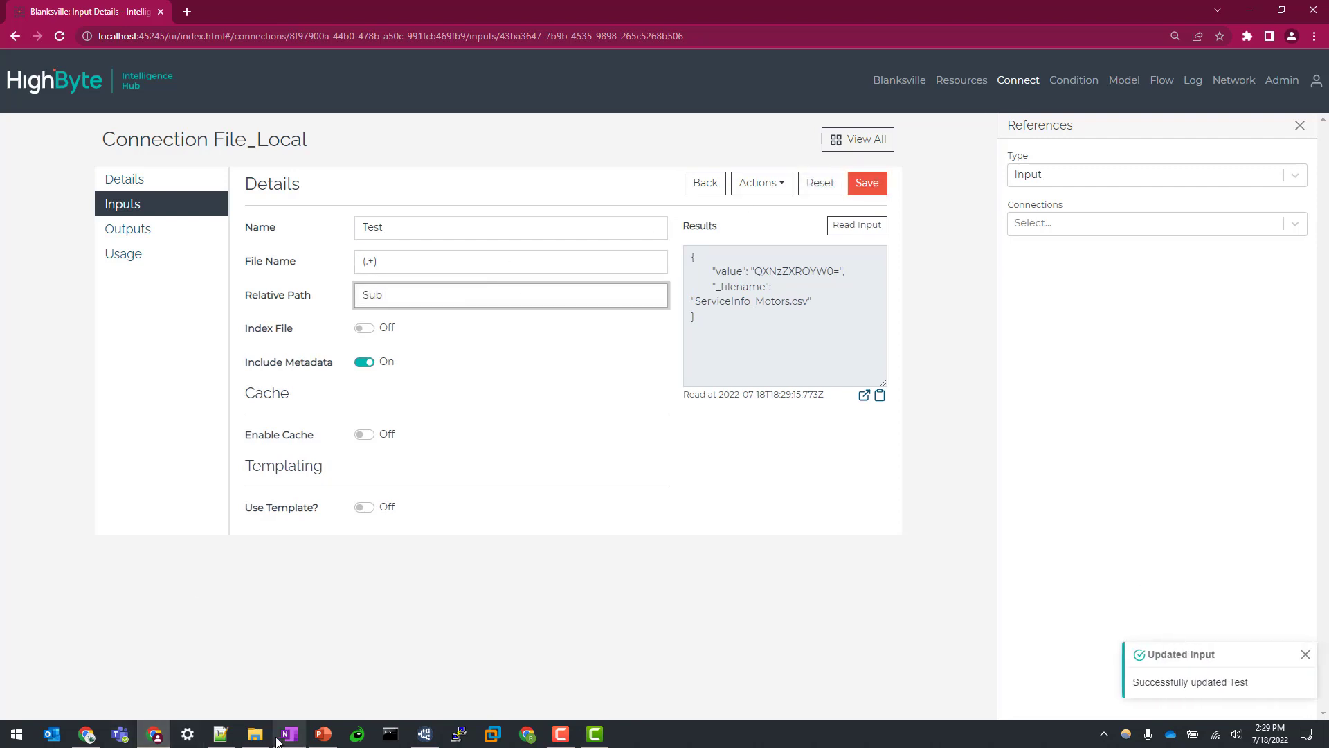
{"action": "left_click", "coordinate": [255, 734]}
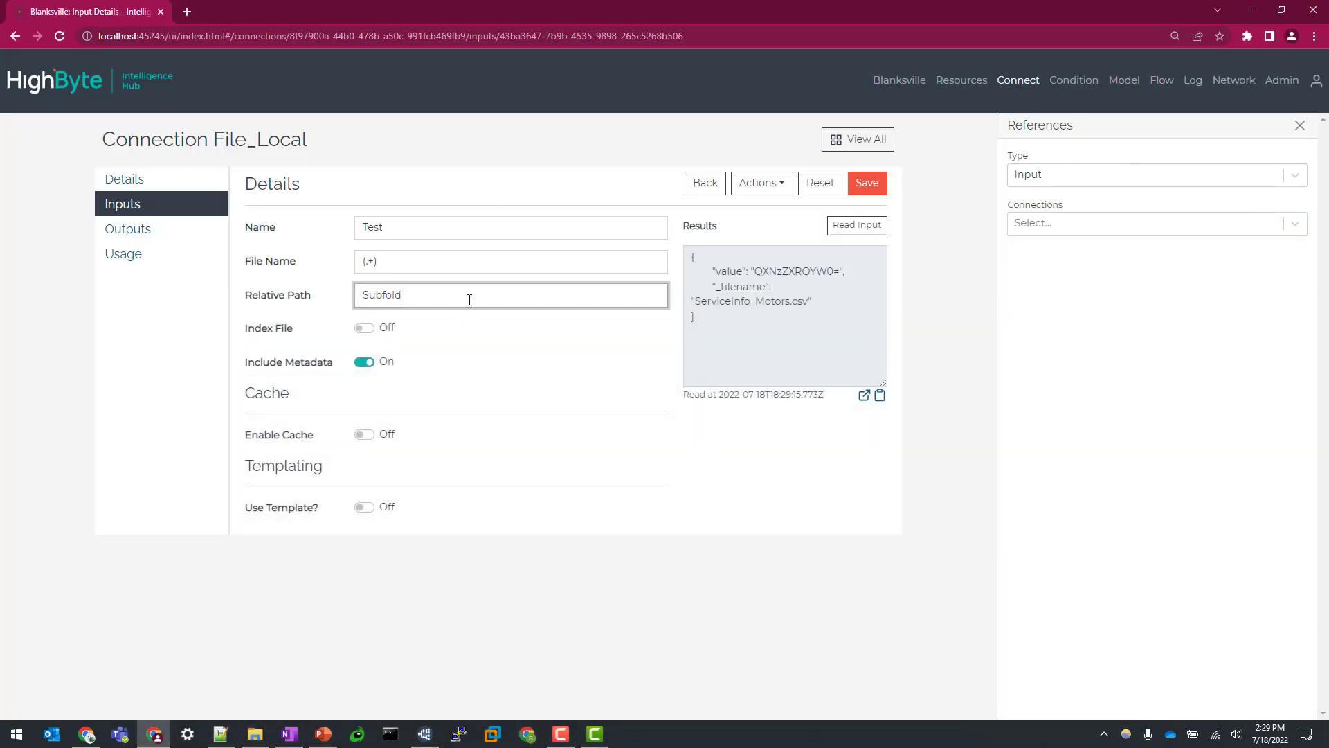
{"action": "type", "text": "er"}
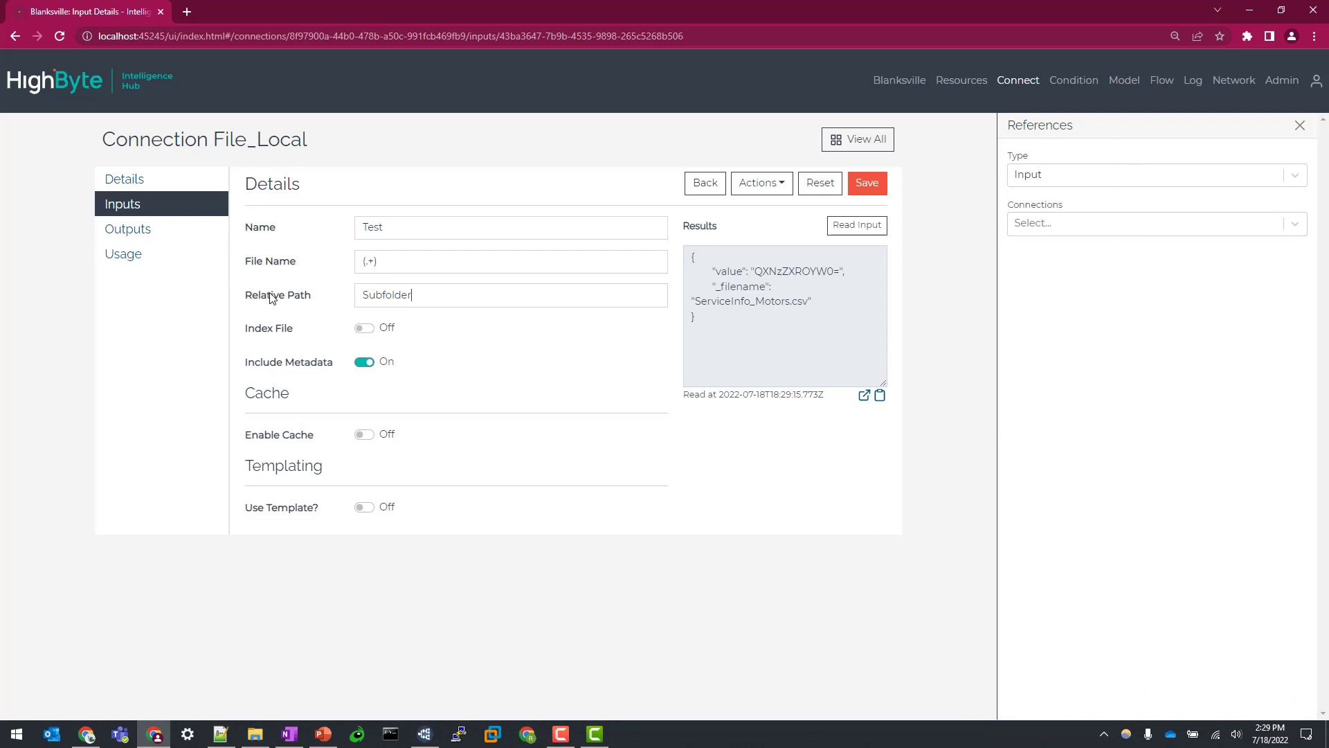
{"action": "left_click", "coordinate": [509, 294]}
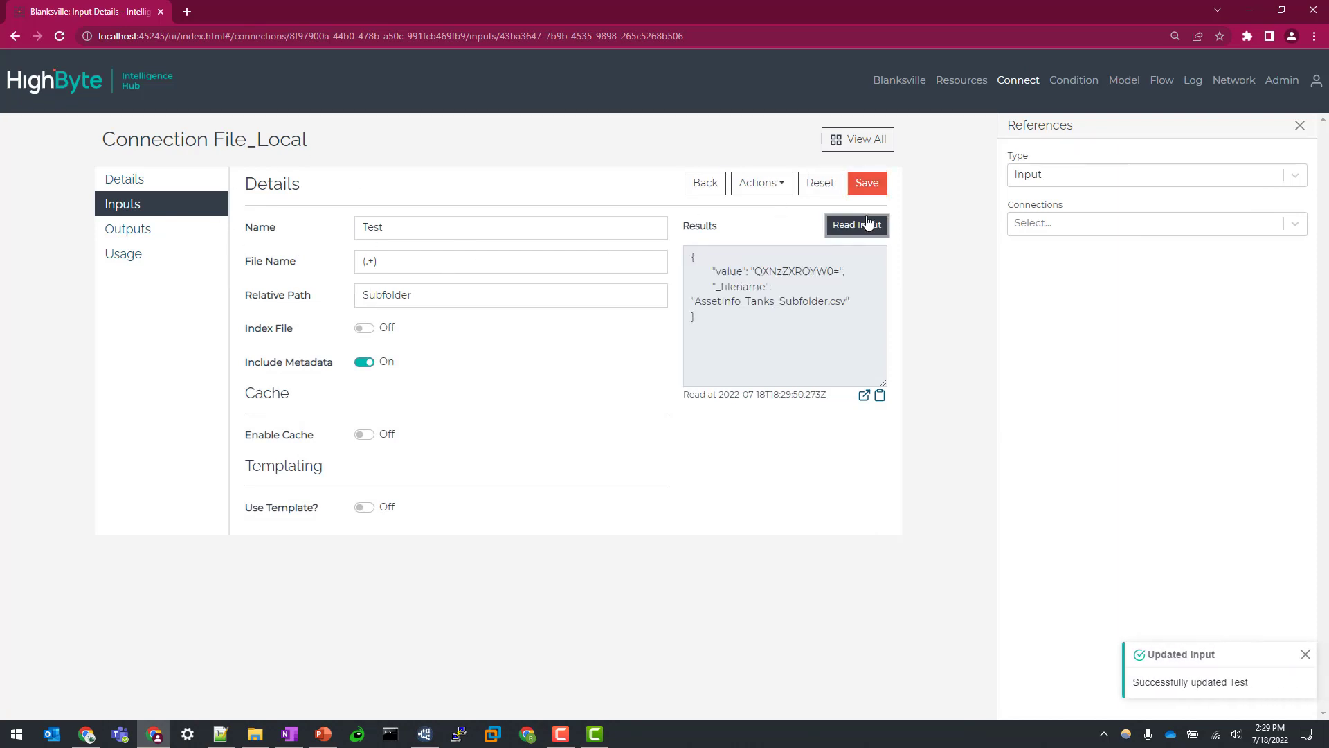
{"action": "double_click", "coordinate": [711, 301]}
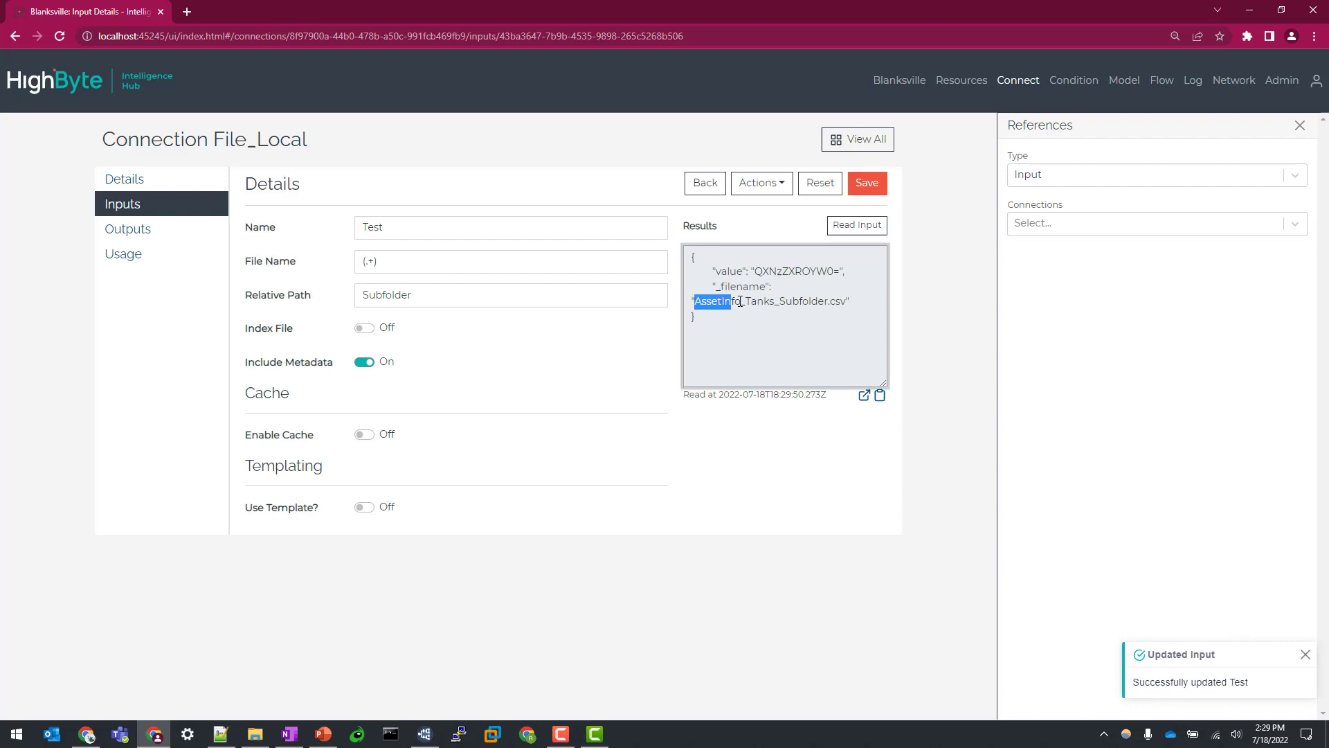
{"action": "left_click_drag", "start_coordinate": [694, 300], "coordinate": [846, 301]}
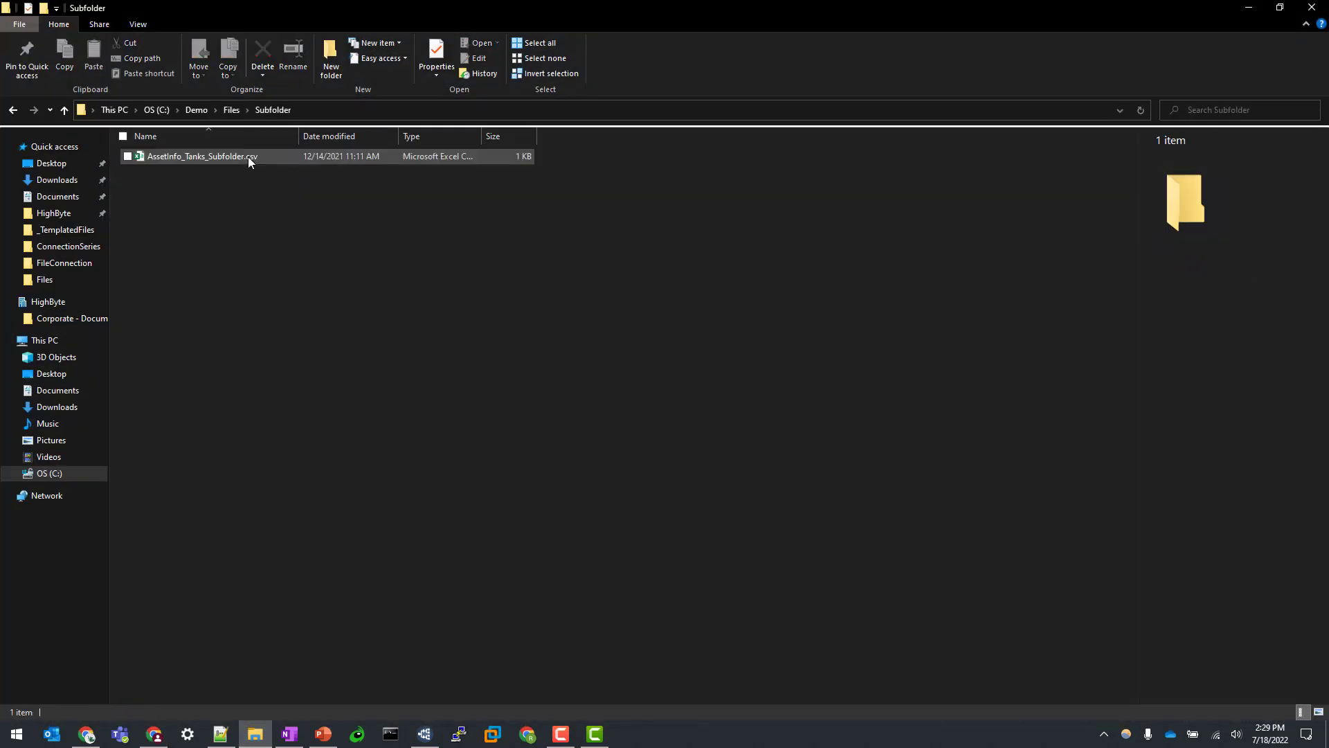
Step: Save the Test input reading from Subfolder
{"action": "left_click", "coordinate": [154, 734]}
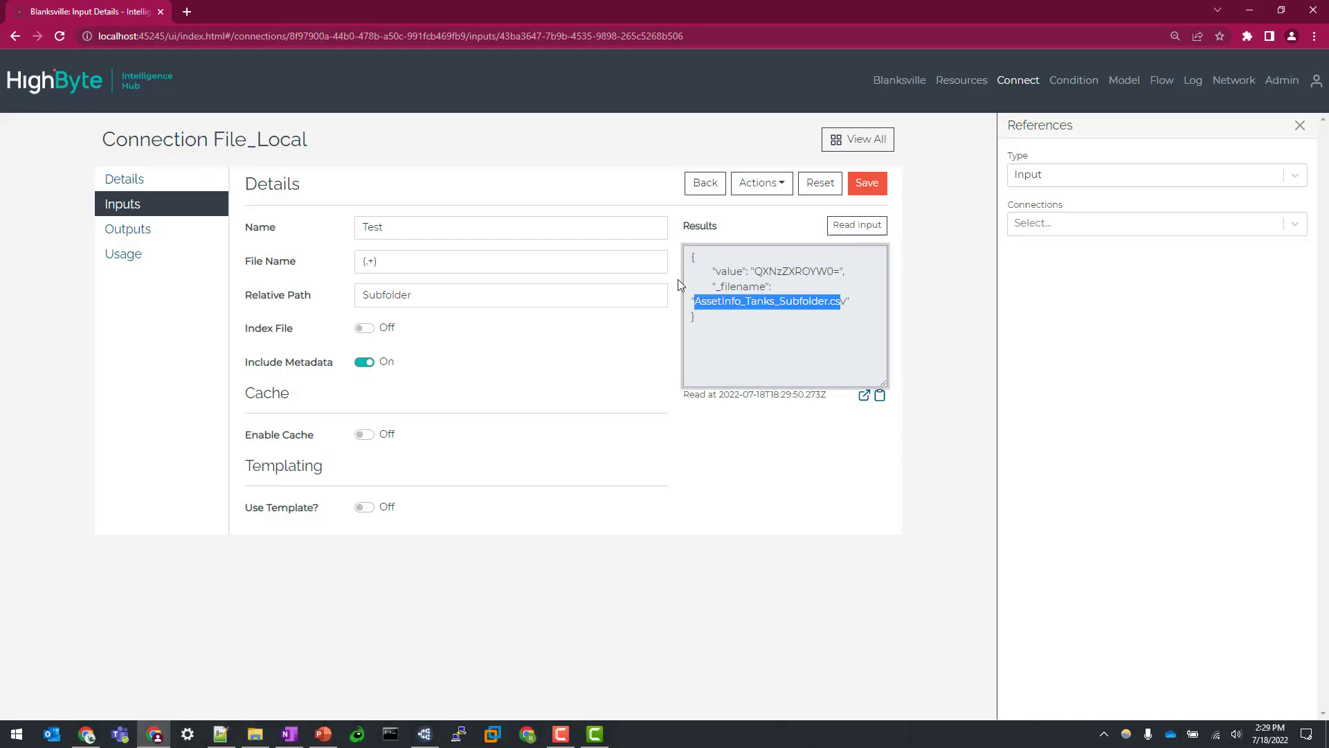
{"action": "mouse_move", "coordinate": [258, 337]}
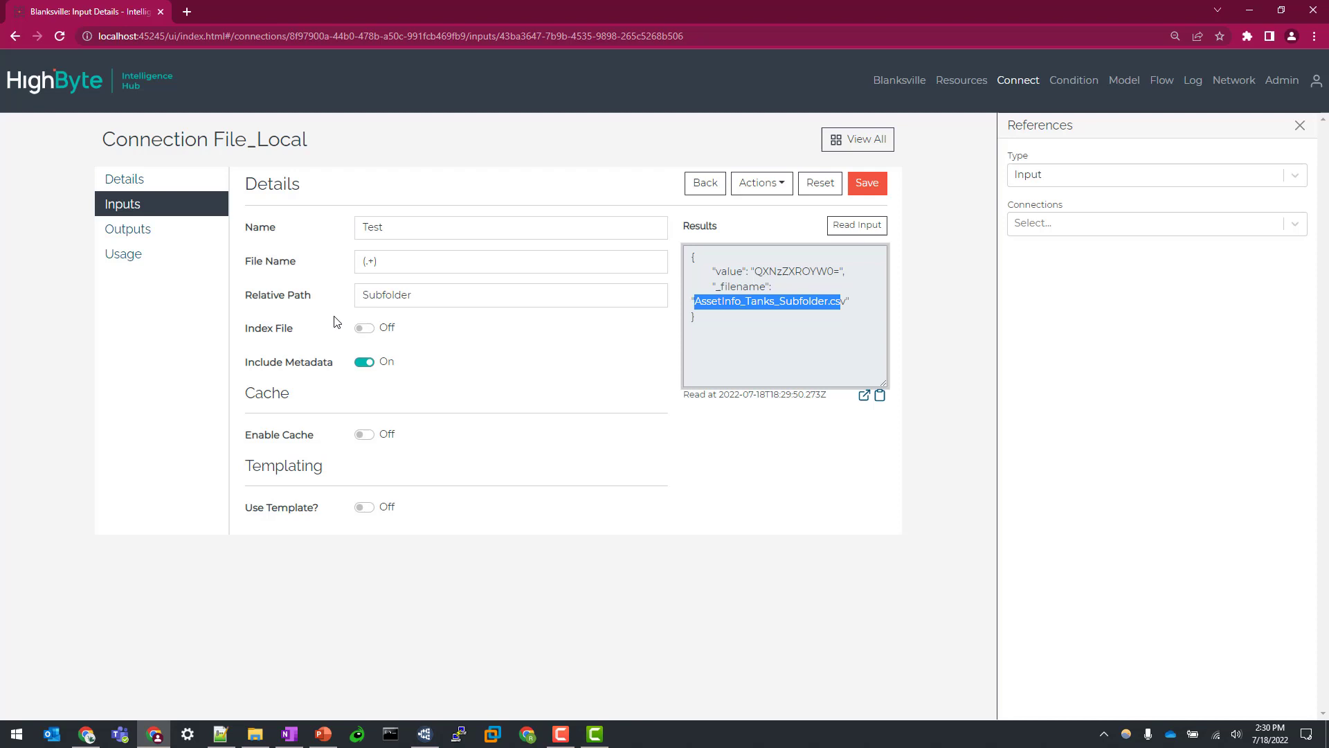
{"action": "mouse_move", "coordinate": [428, 334]}
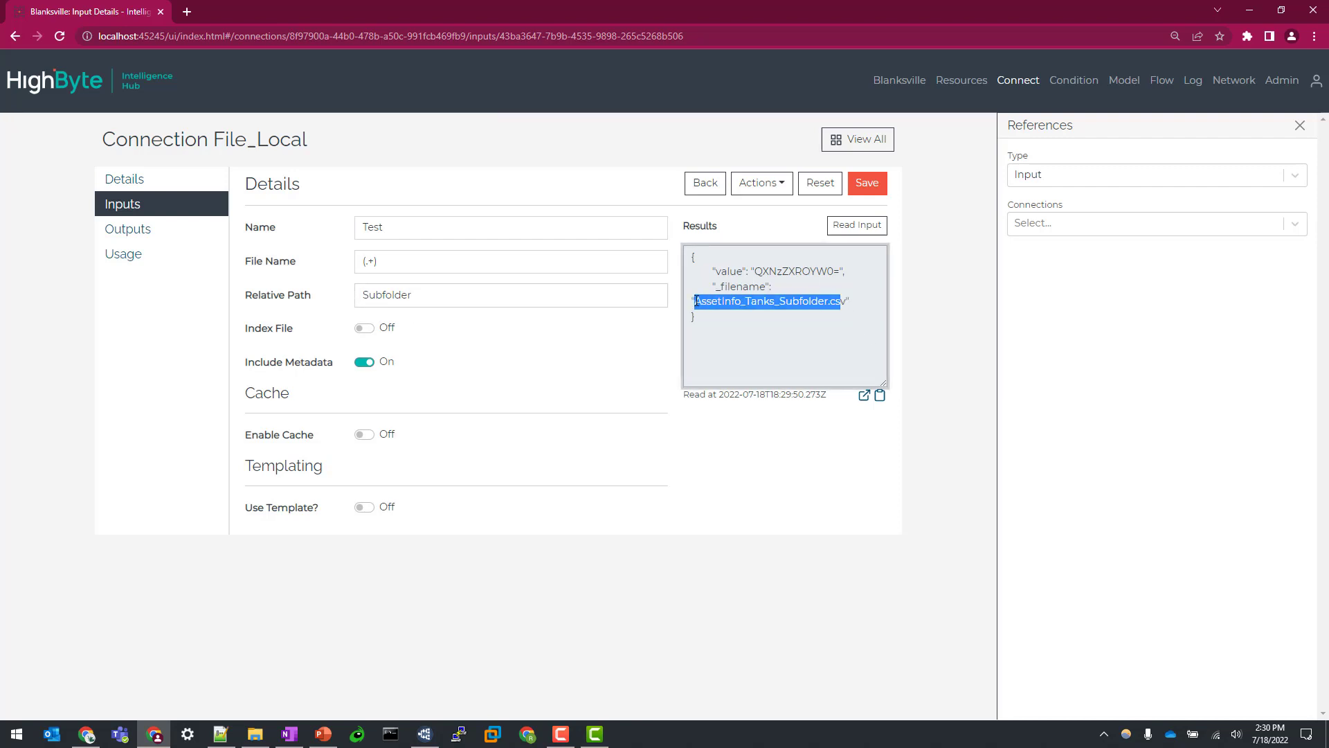
{"action": "left_click", "coordinate": [730, 312]}
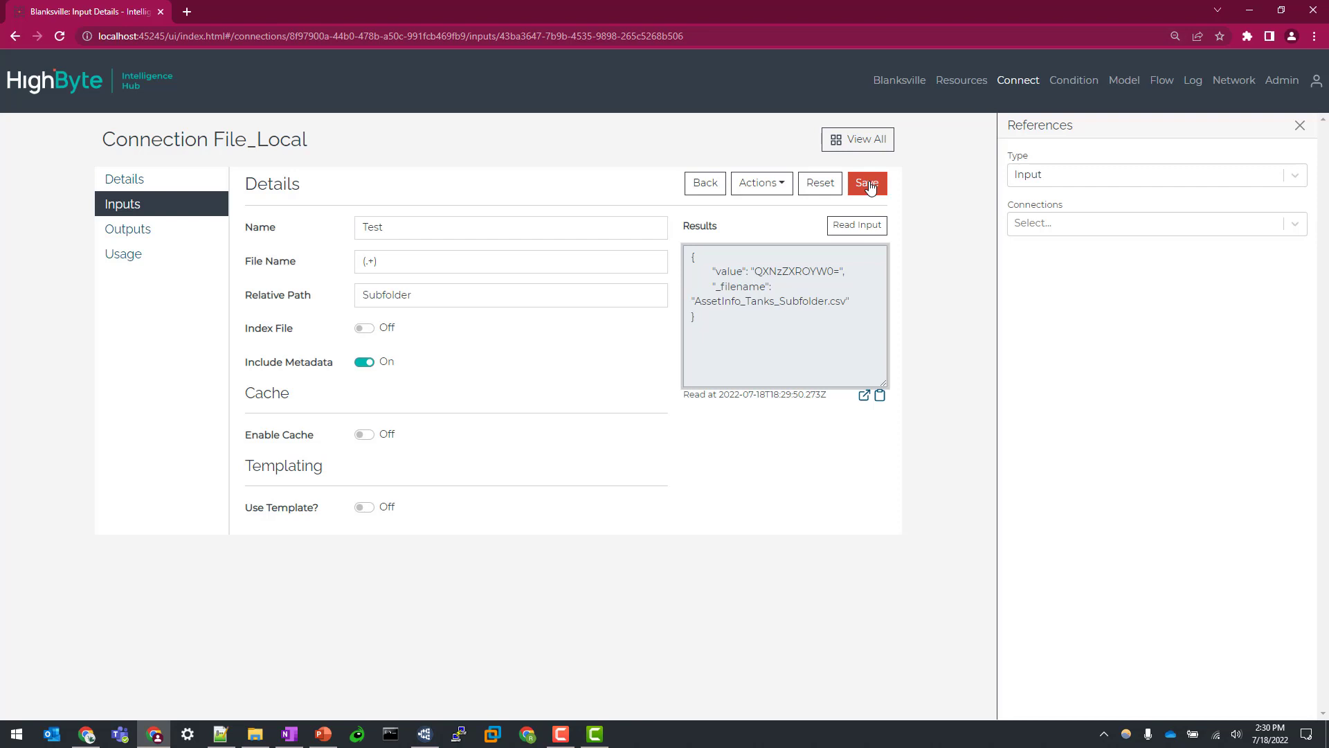
{"action": "left_click", "coordinate": [867, 182]}
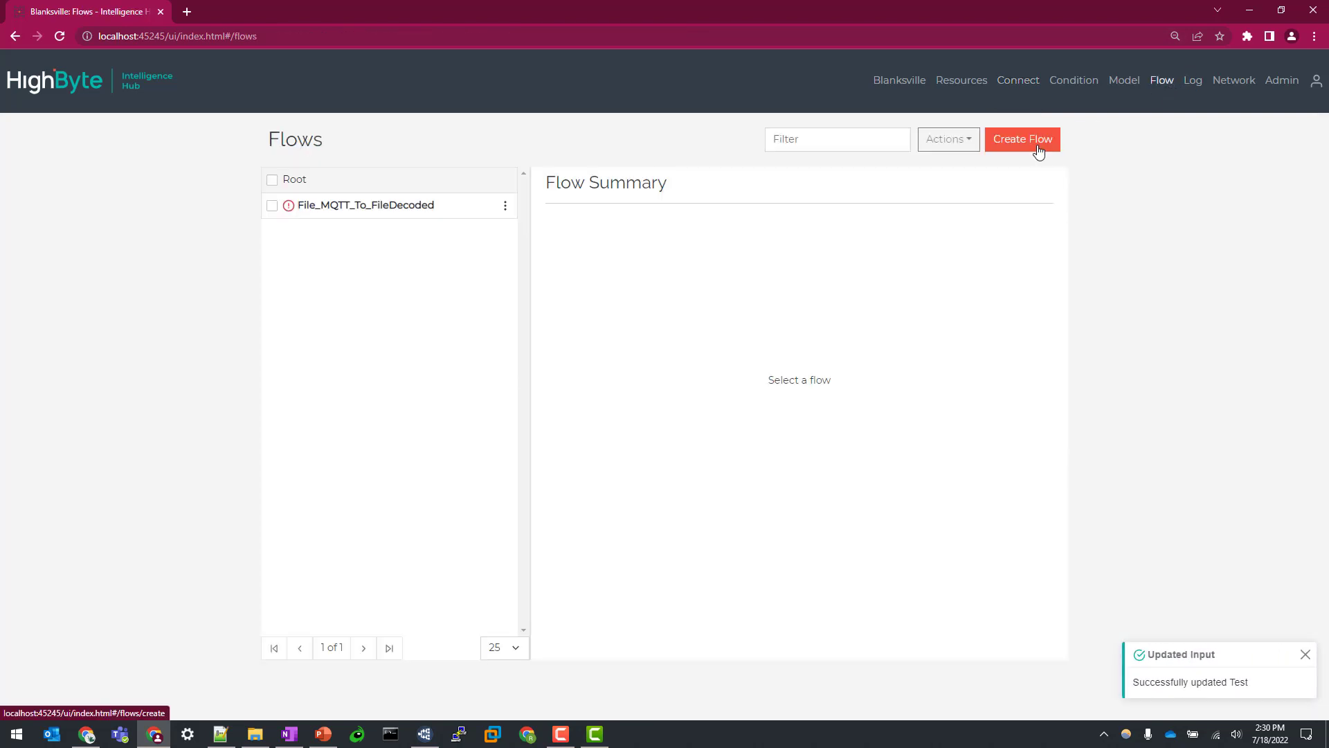
Step: Create a new TestFileTo flow and browse File_Local's inputs in References
{"action": "left_click", "coordinate": [1022, 138]}
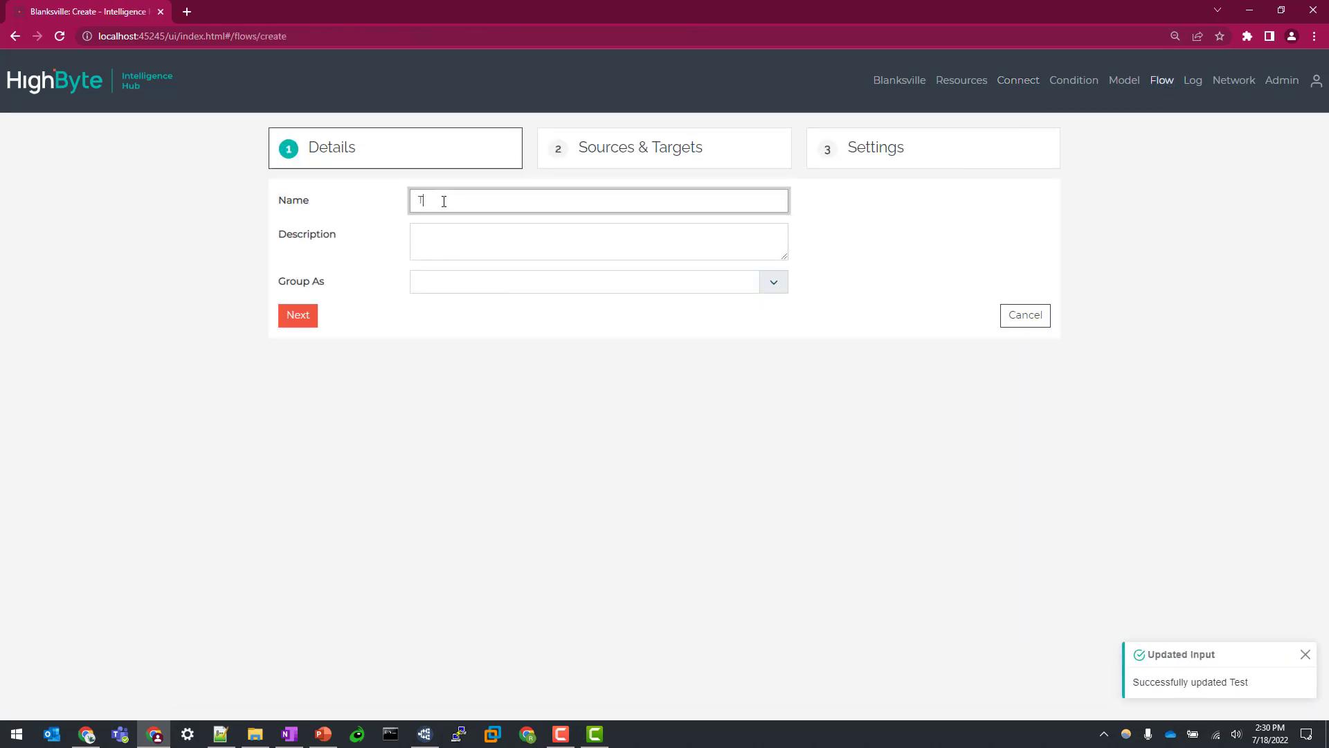
{"action": "type", "text": "estFileTo"}
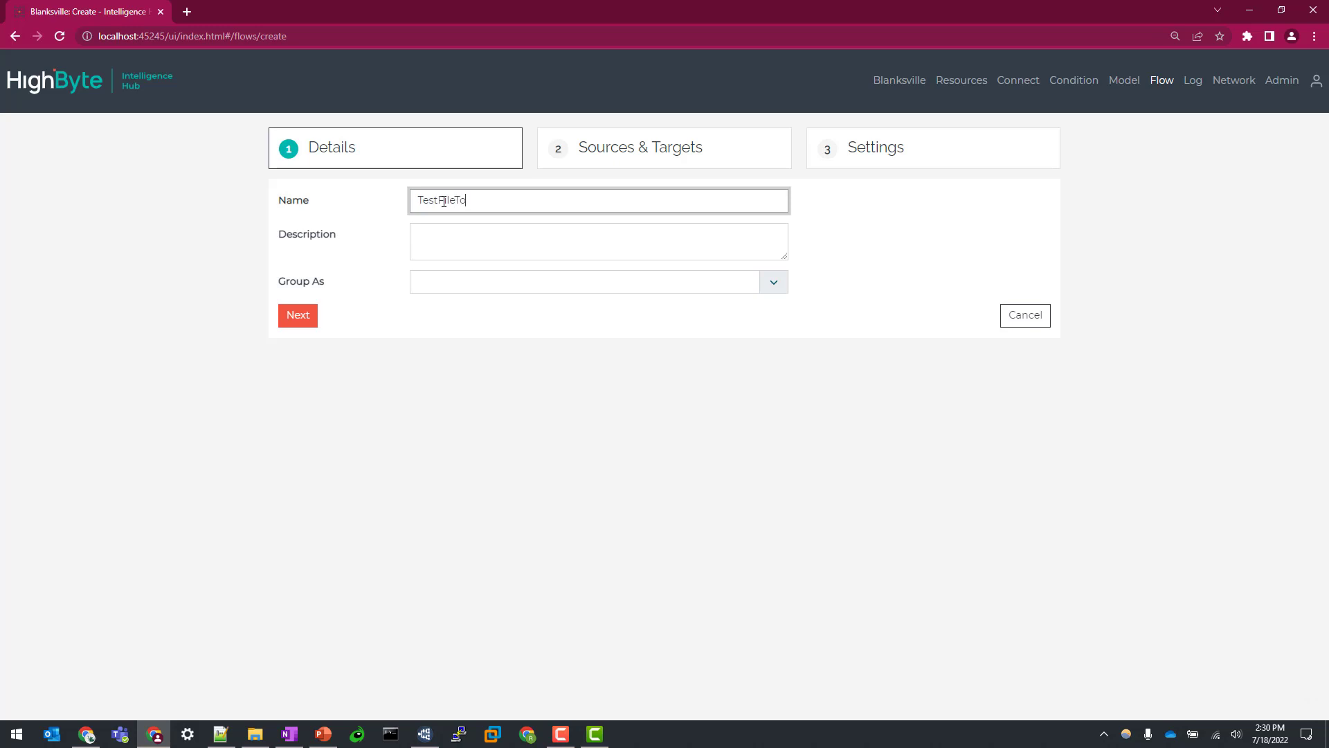
{"action": "left_click", "coordinate": [297, 314]}
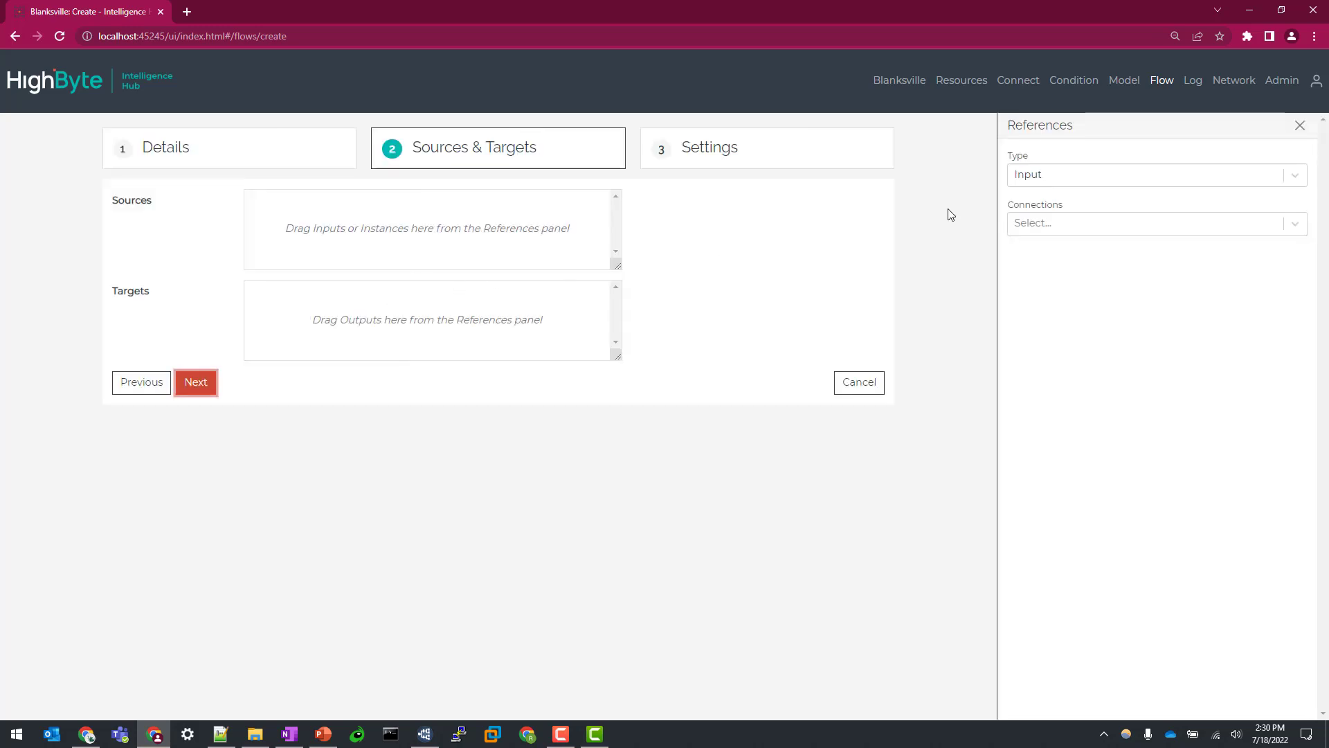
{"action": "left_click", "coordinate": [1154, 223]}
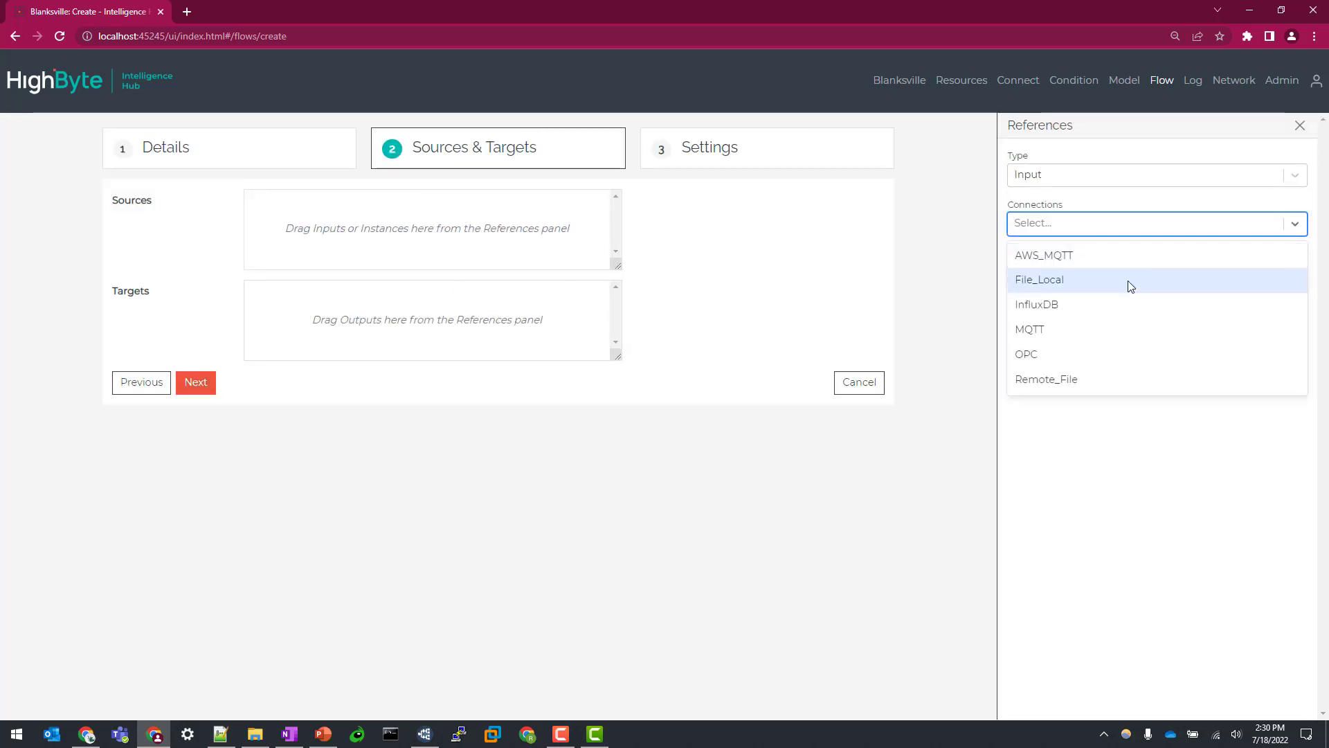
{"action": "left_click", "coordinate": [1040, 278]}
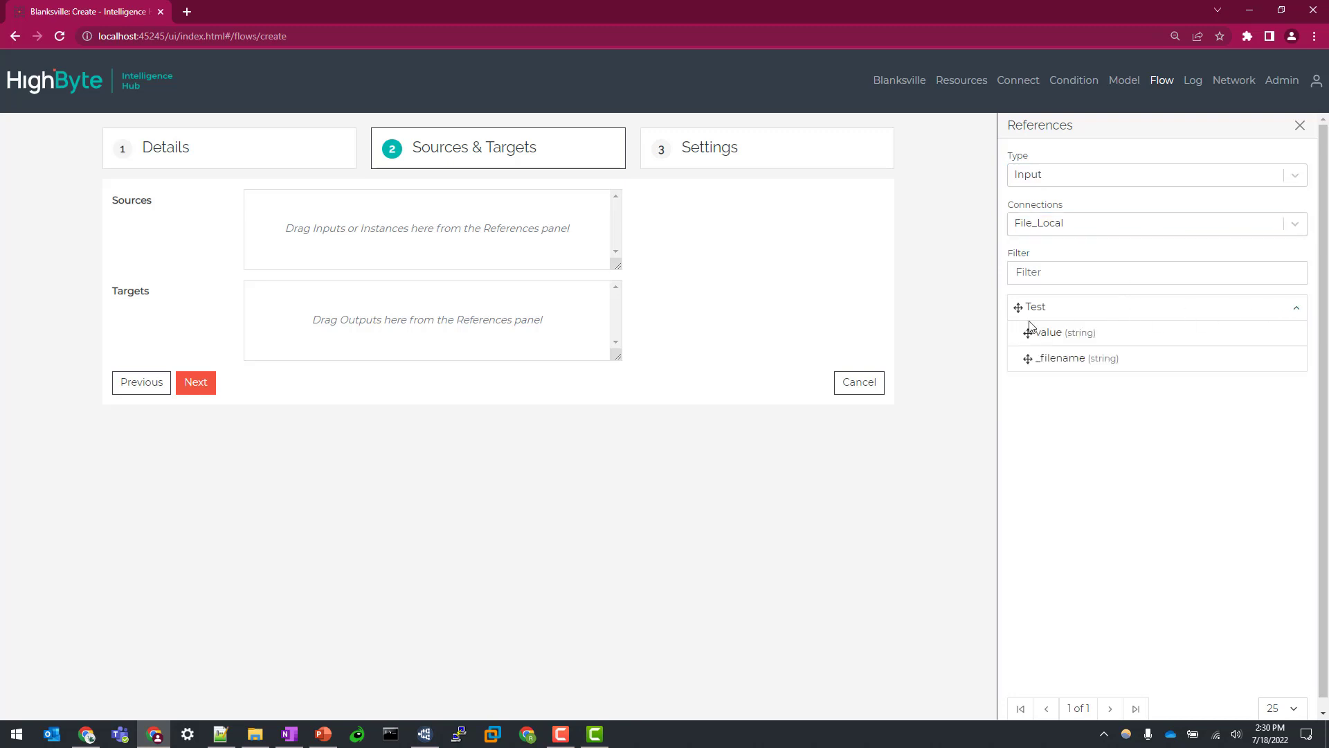
{"action": "mouse_move", "coordinate": [1075, 338]}
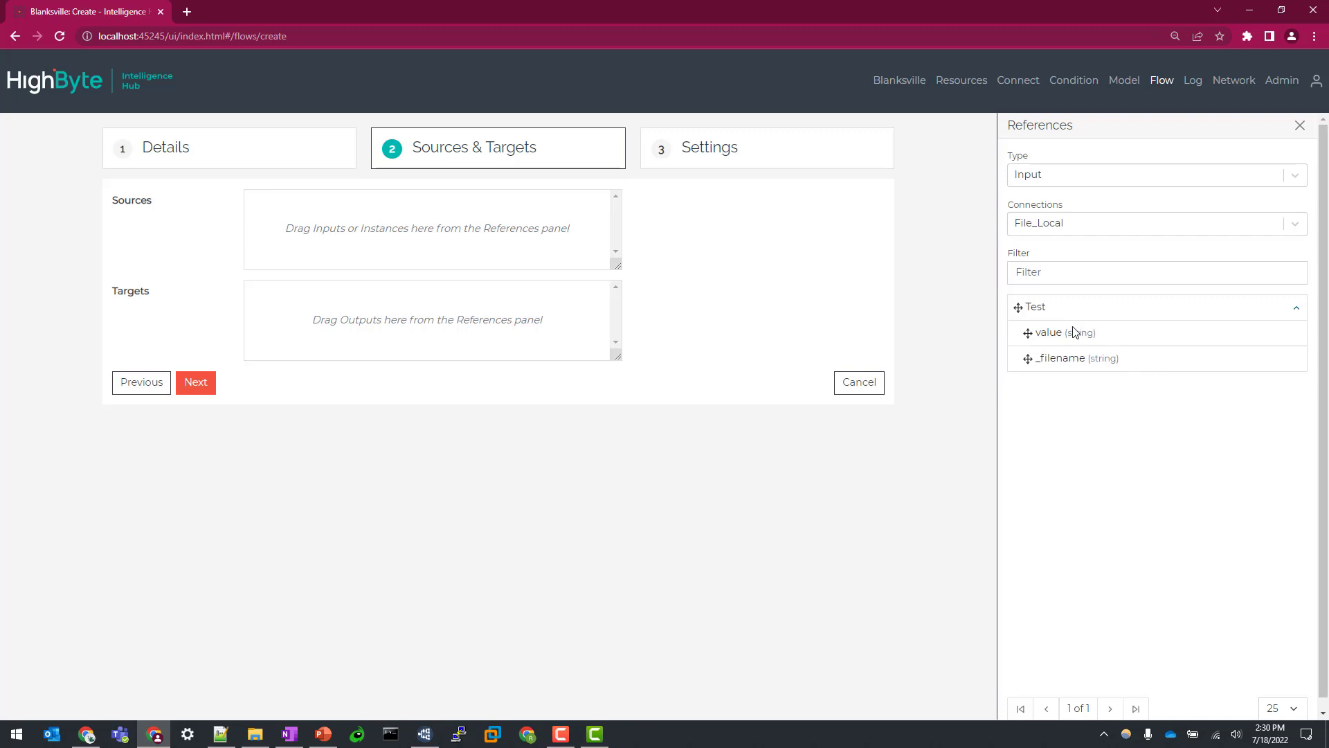
{"action": "mouse_move", "coordinate": [1065, 337]}
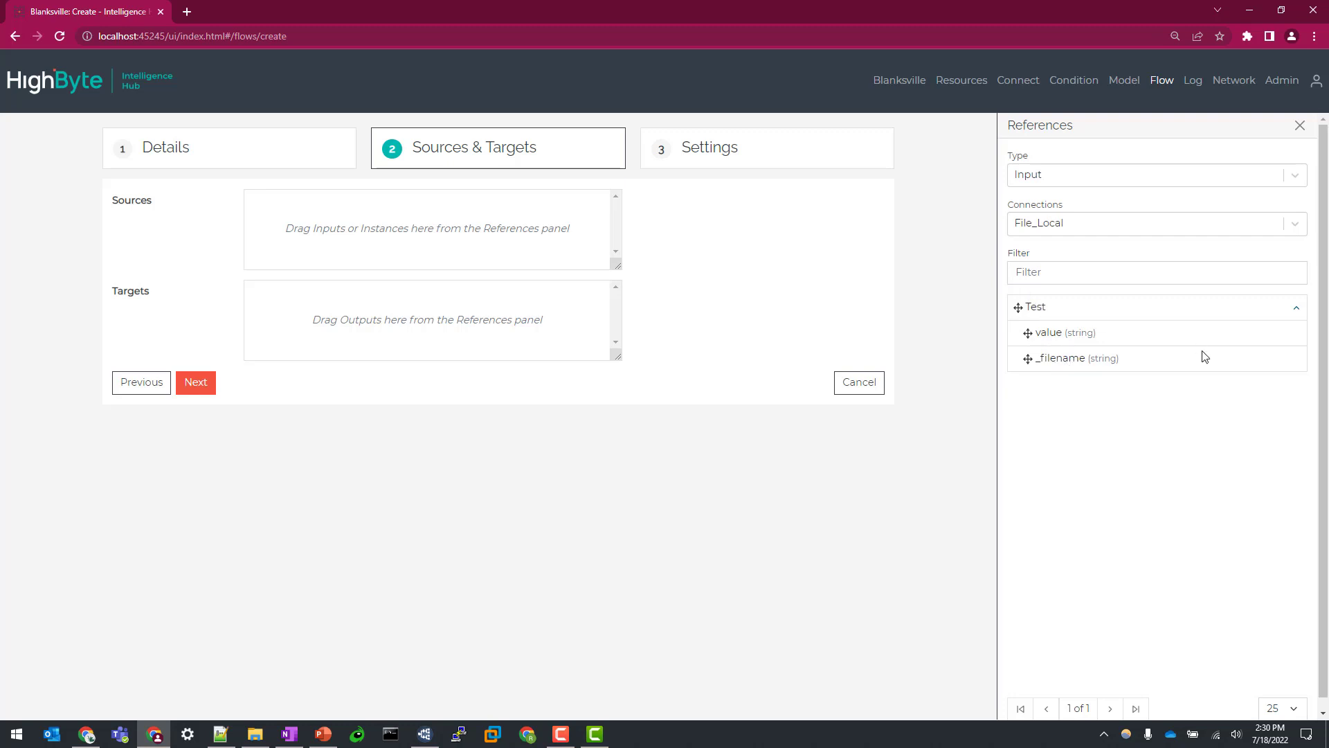
{"action": "mouse_move", "coordinate": [1191, 346]}
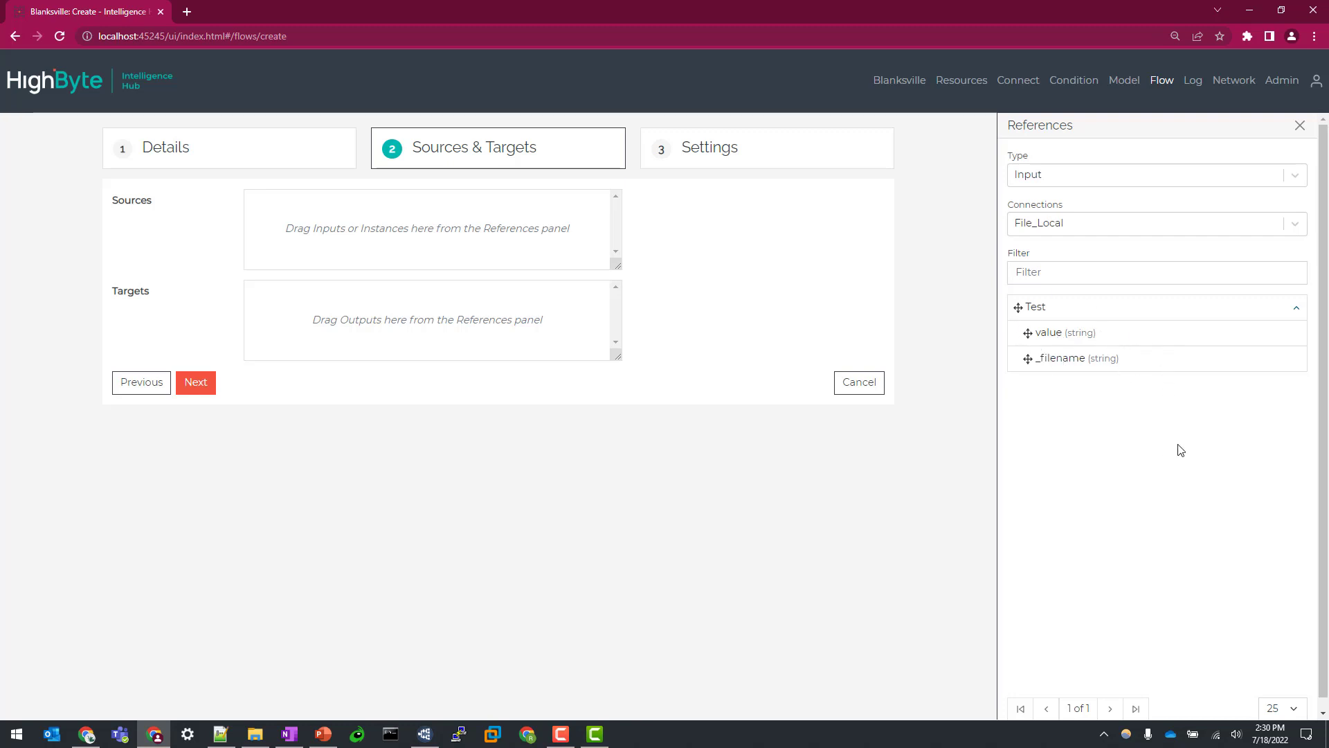
Step: Use the Test input's value as the flow source, then go to the connections list
{"action": "left_click_drag", "start_coordinate": [1059, 332], "coordinate": [463, 269]}
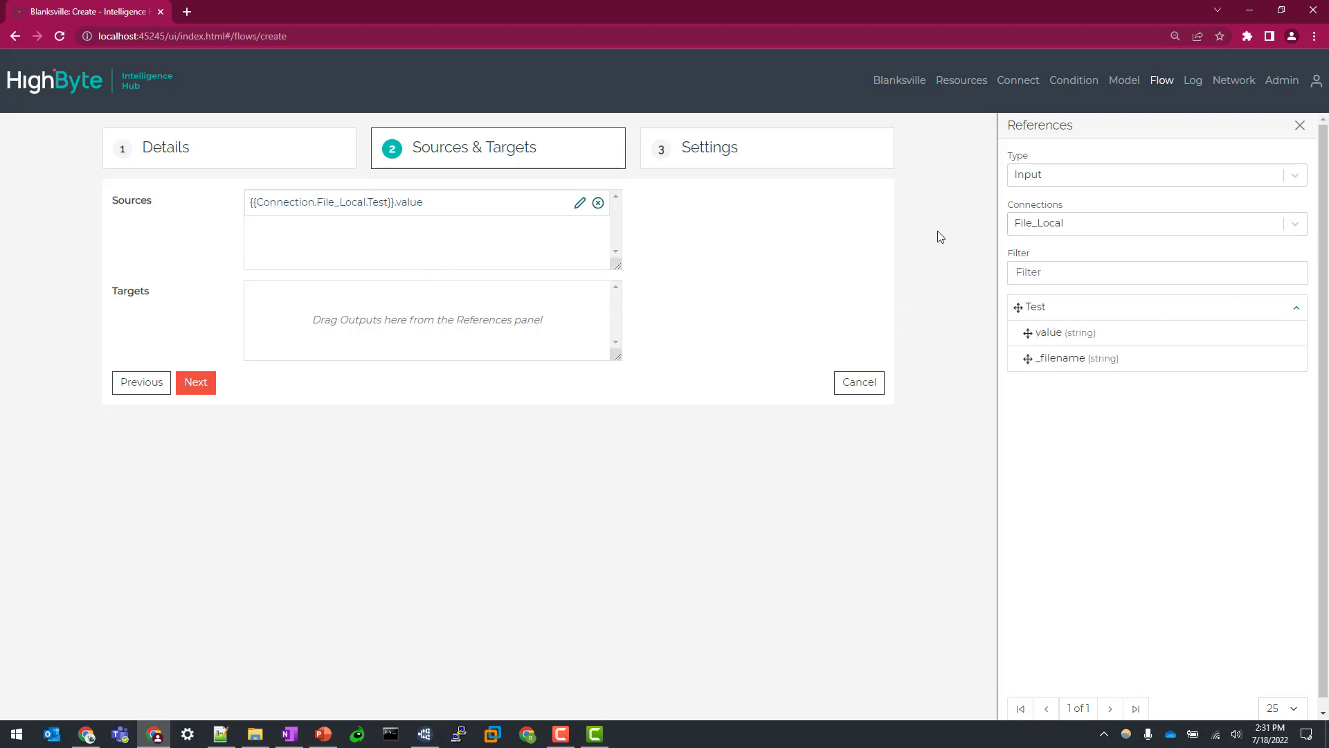
{"action": "left_click", "coordinate": [1154, 223]}
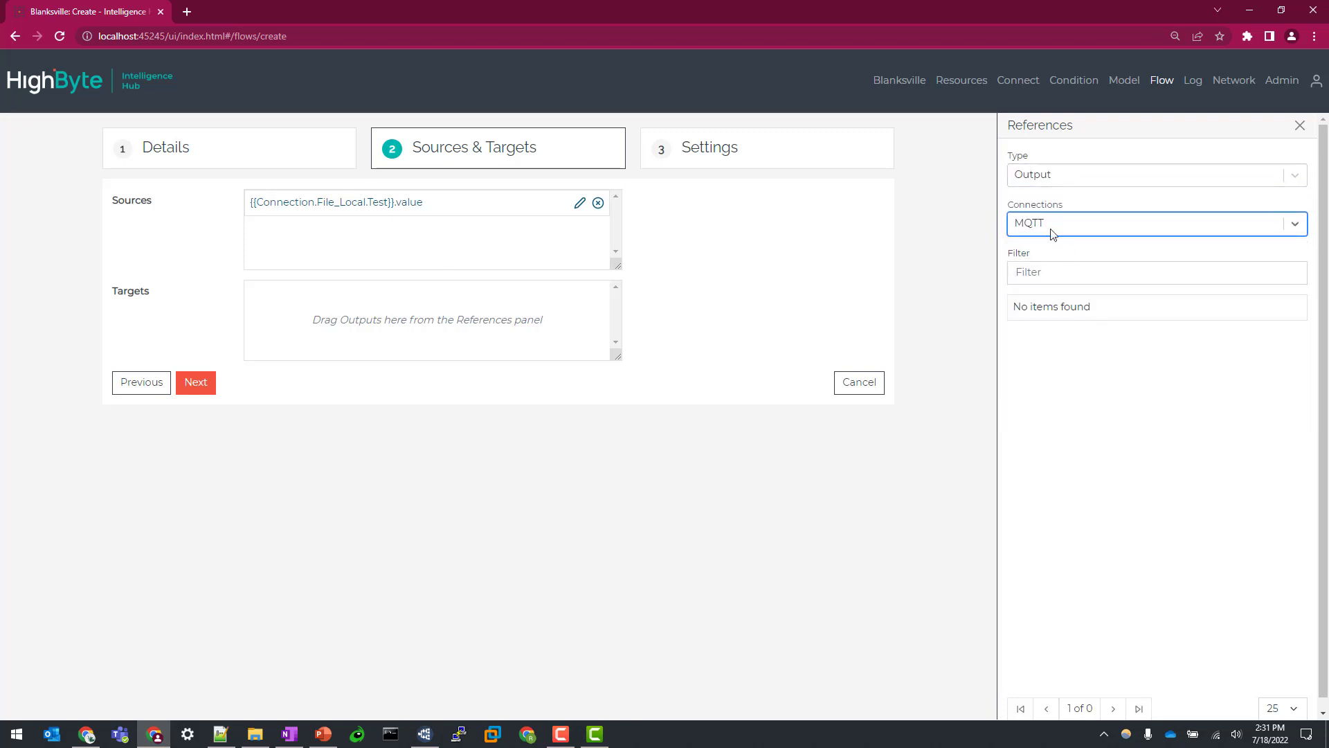
{"action": "left_click", "coordinate": [1018, 80]}
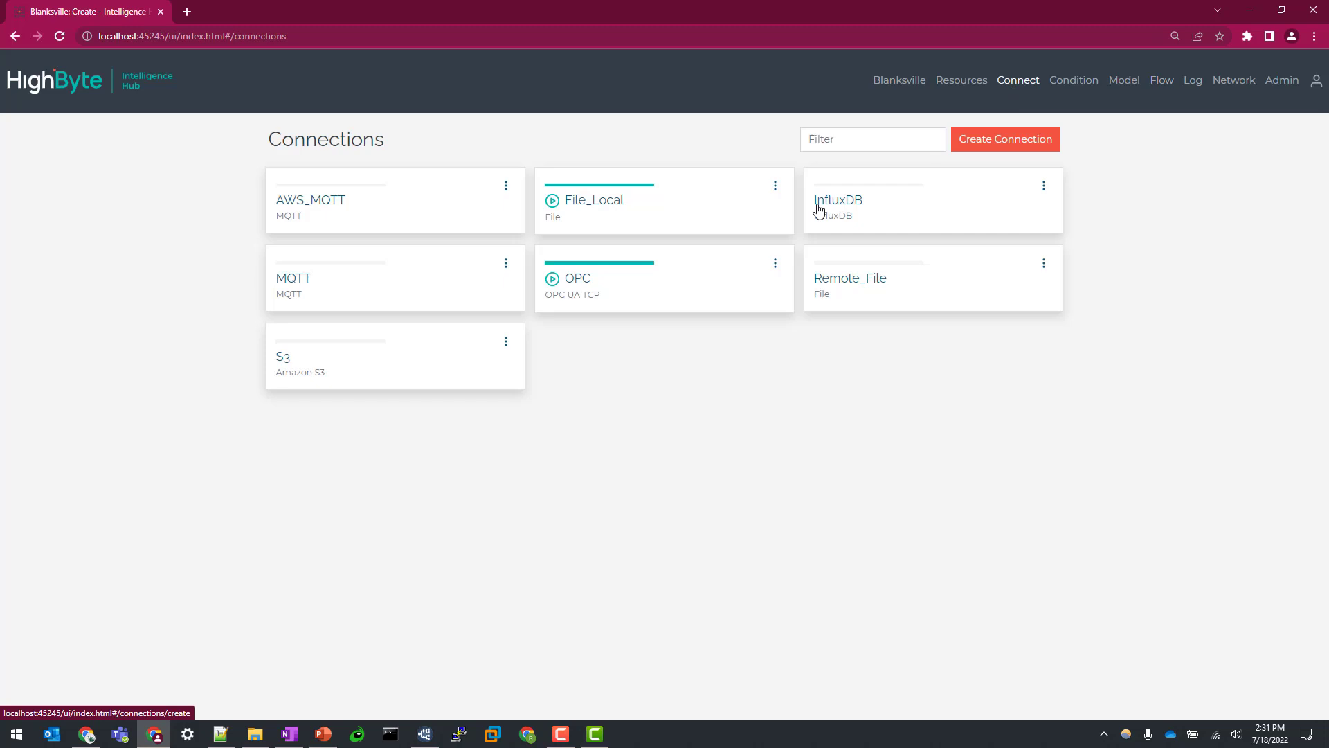
Step: Add MQTT output HighByteUNS on topic HighByte/Files and submit it, returning to Flows
{"action": "left_click", "coordinate": [292, 277]}
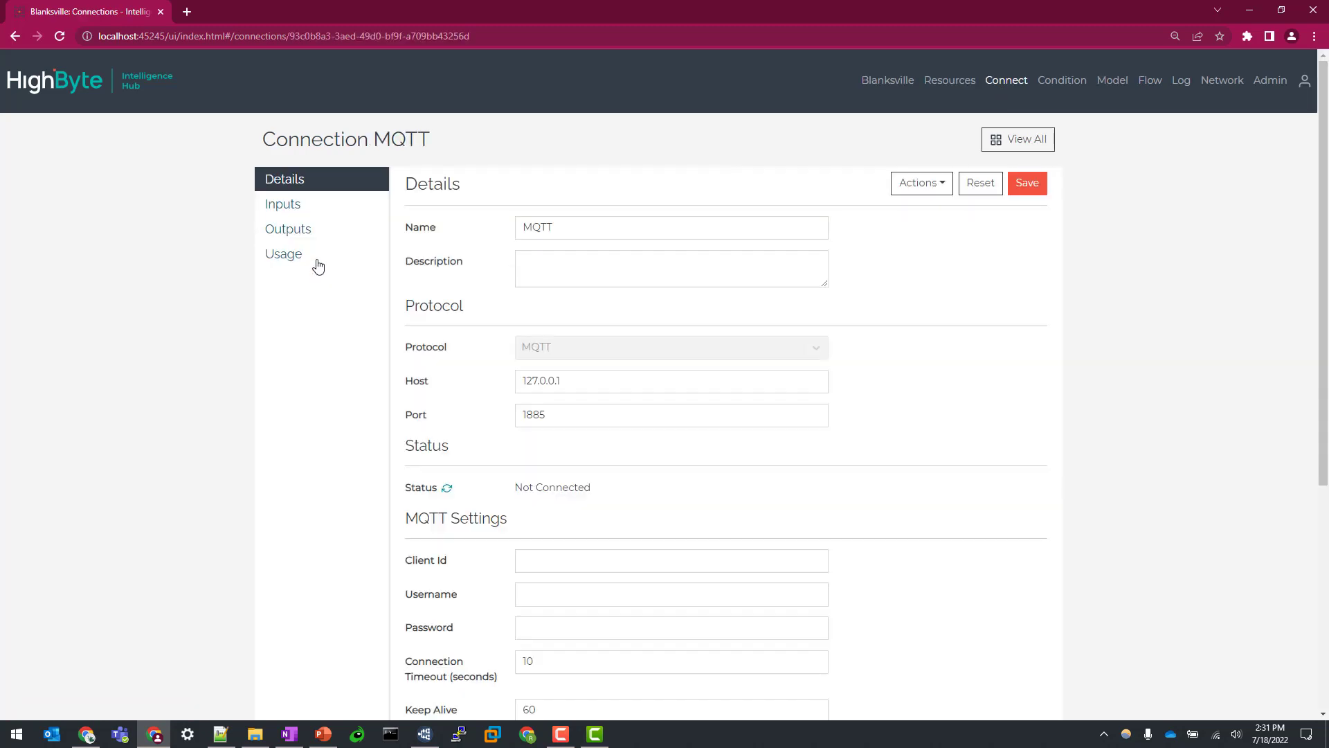
{"action": "left_click", "coordinate": [288, 229]}
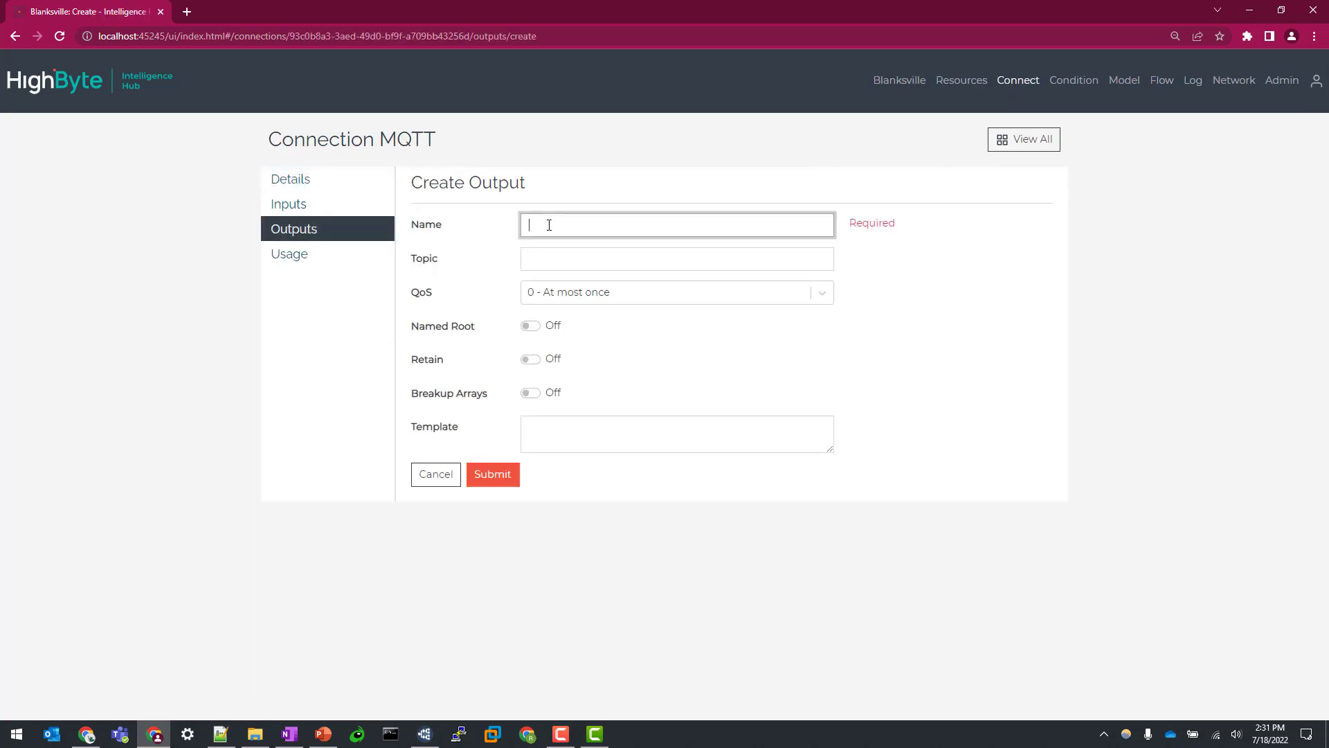
{"action": "type", "text": "HighByterU"}
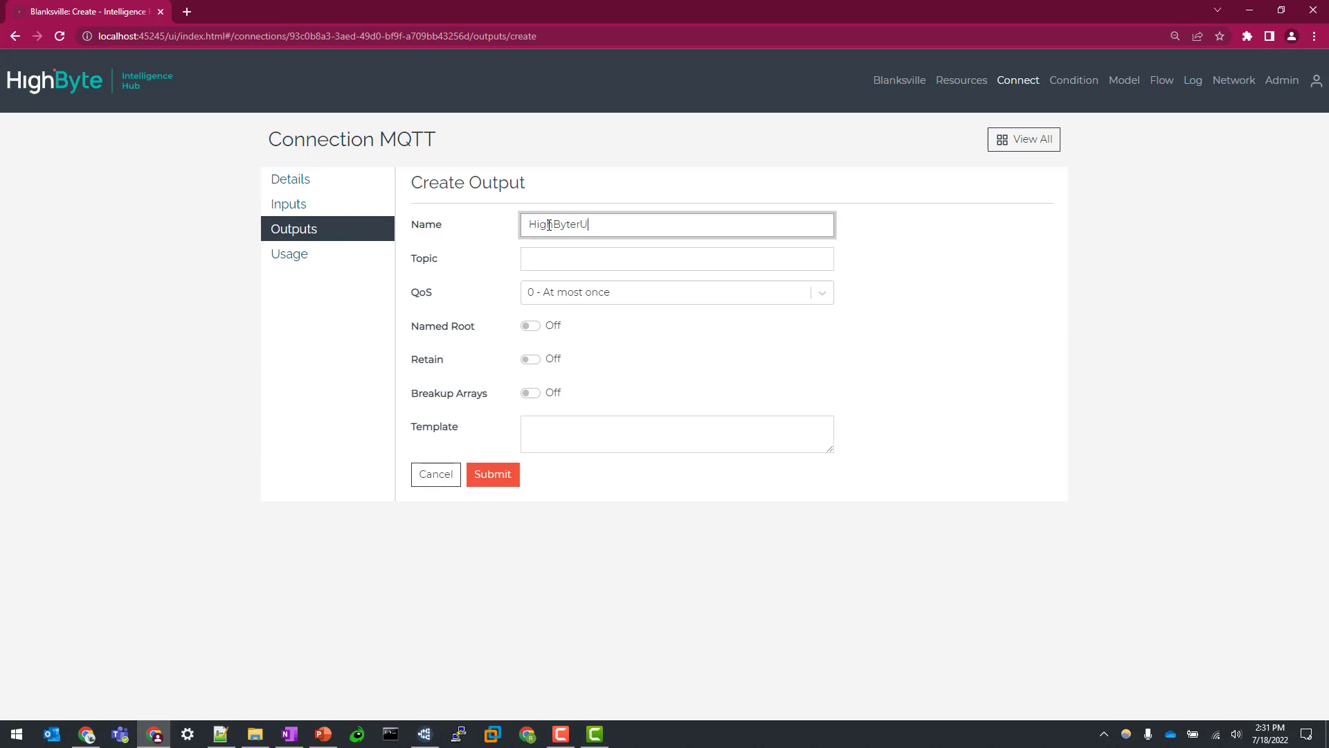
{"action": "type", "text": "HighByte/Fil"}
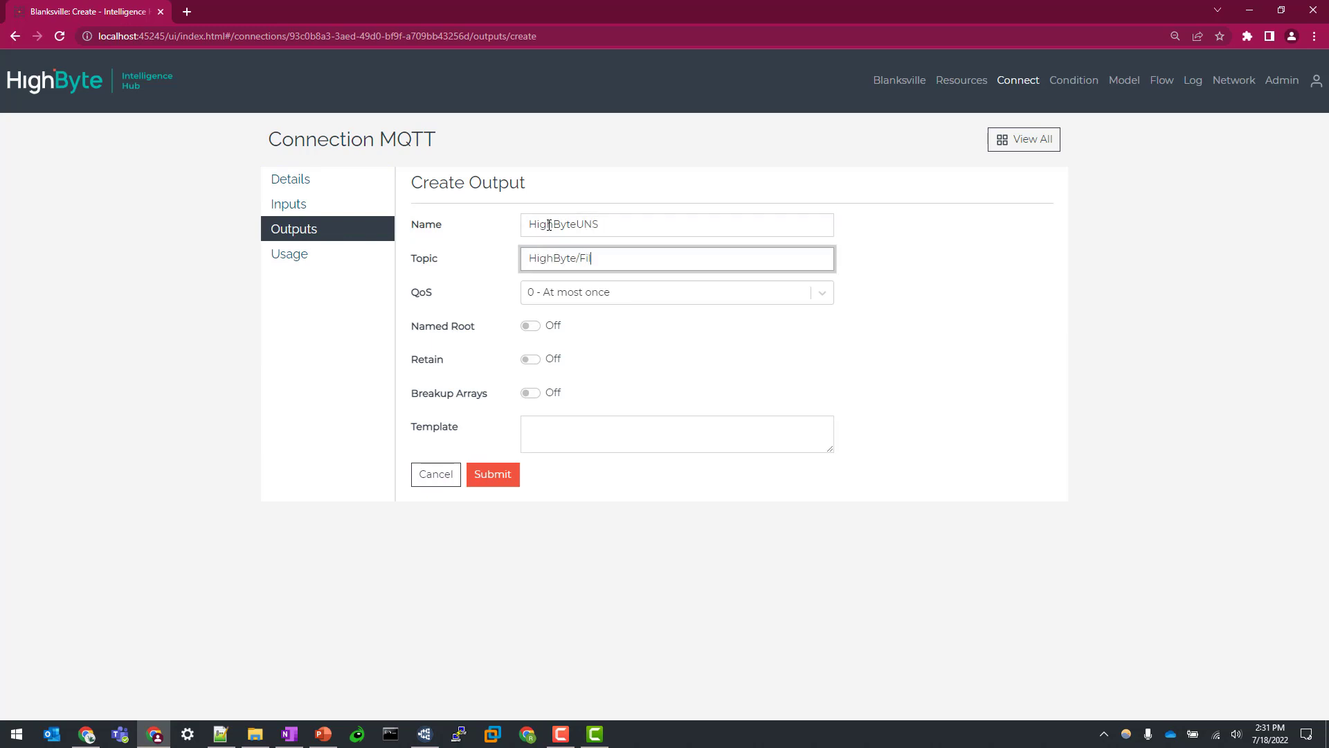
{"action": "left_click", "coordinate": [491, 474]}
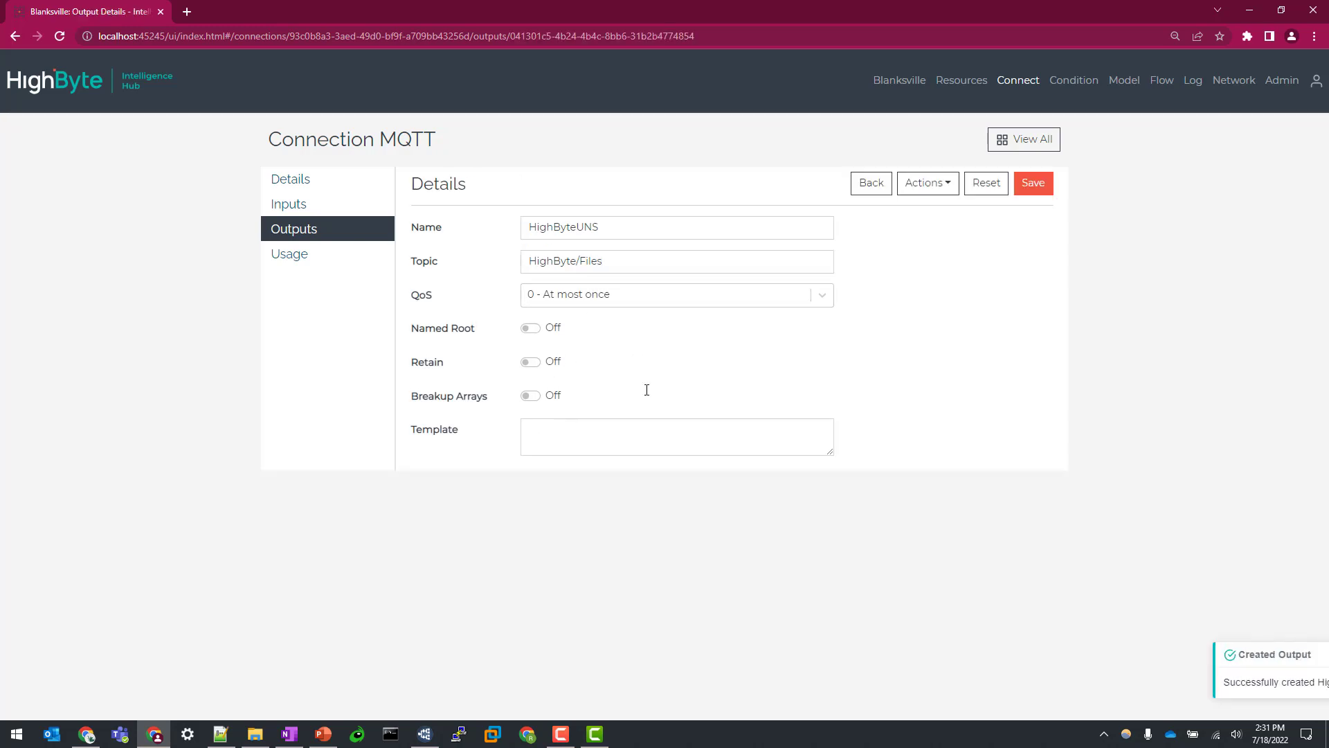
{"action": "left_click", "coordinate": [1161, 81]}
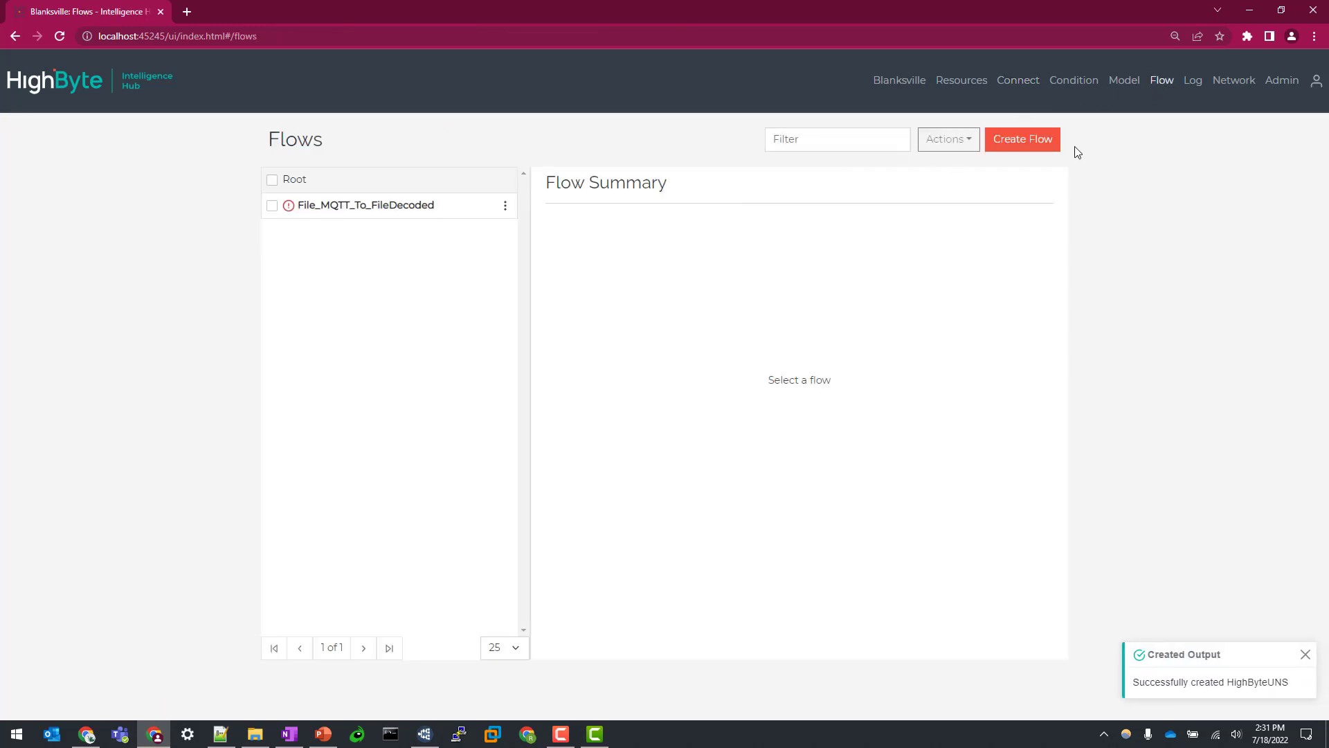
Step: Start flow FileTest with the HighByteUNS output as its target
{"action": "left_click", "coordinate": [1022, 138]}
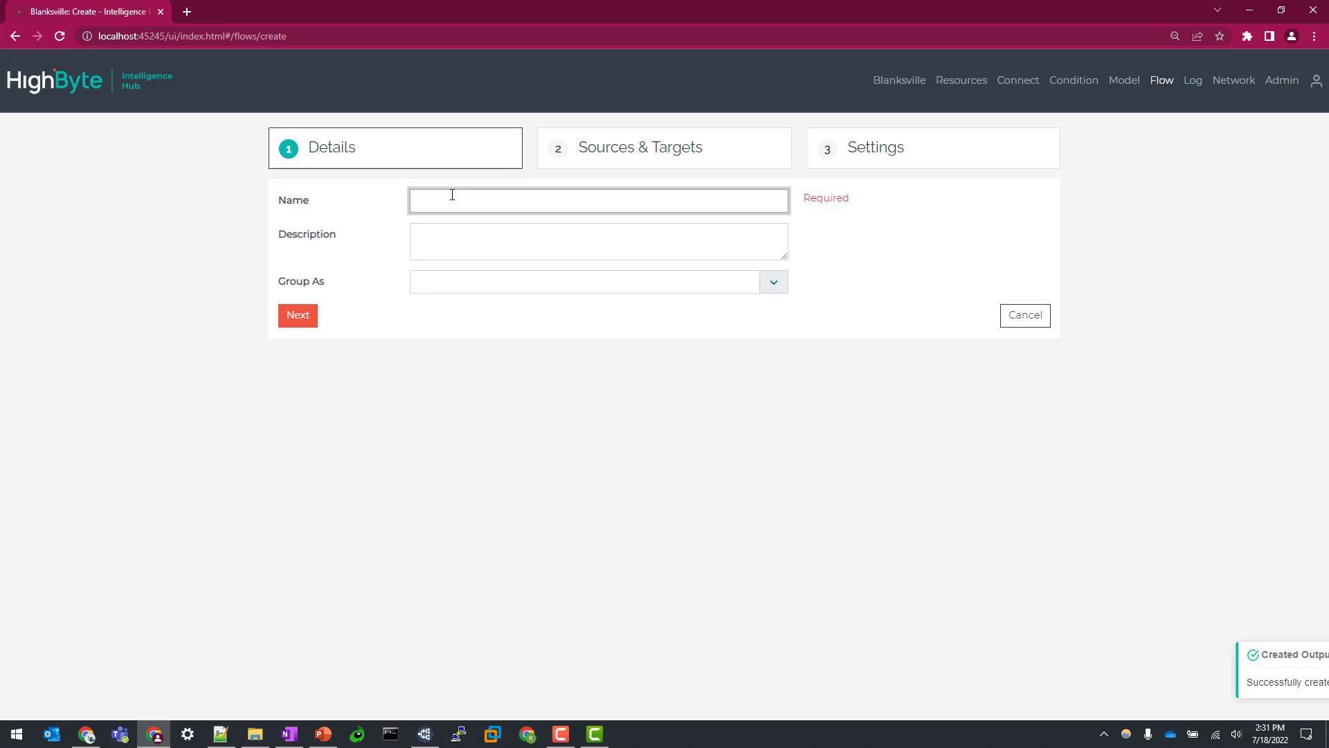
{"action": "left_click", "coordinate": [298, 315]}
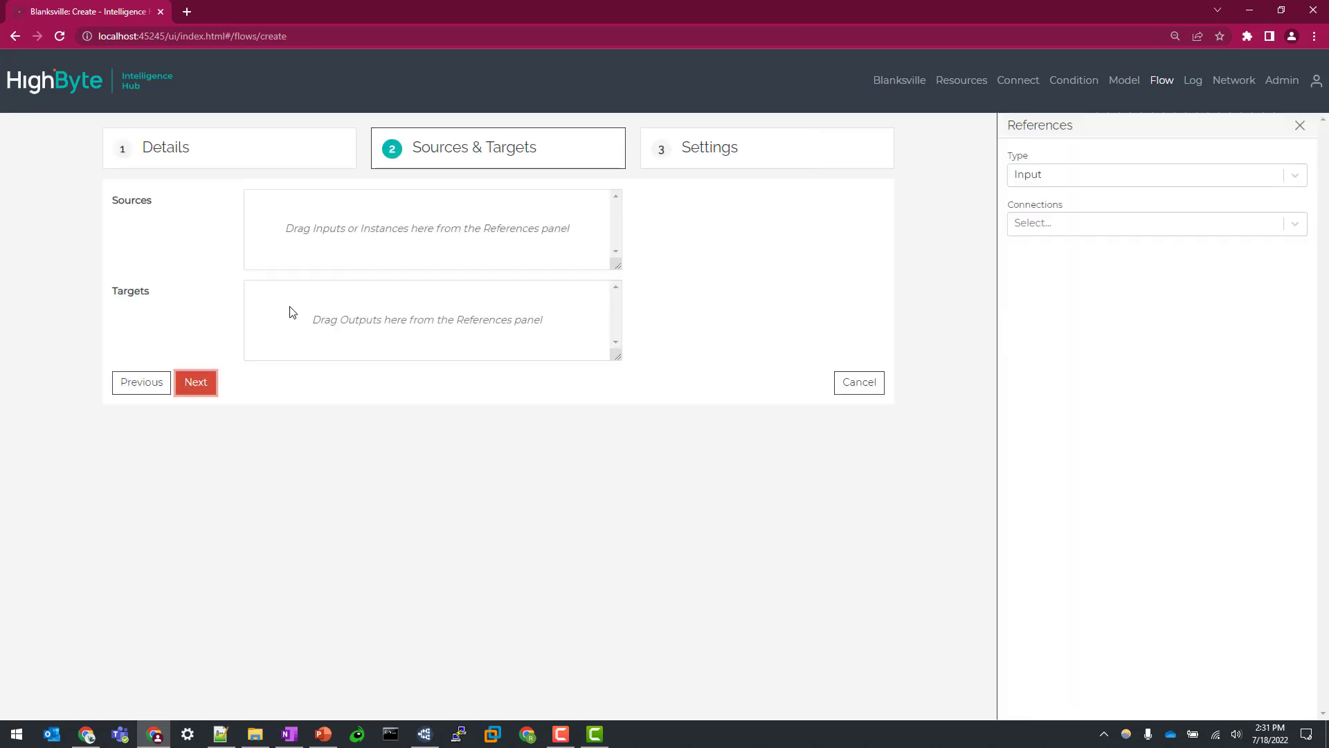
{"action": "left_click", "coordinate": [1155, 223]}
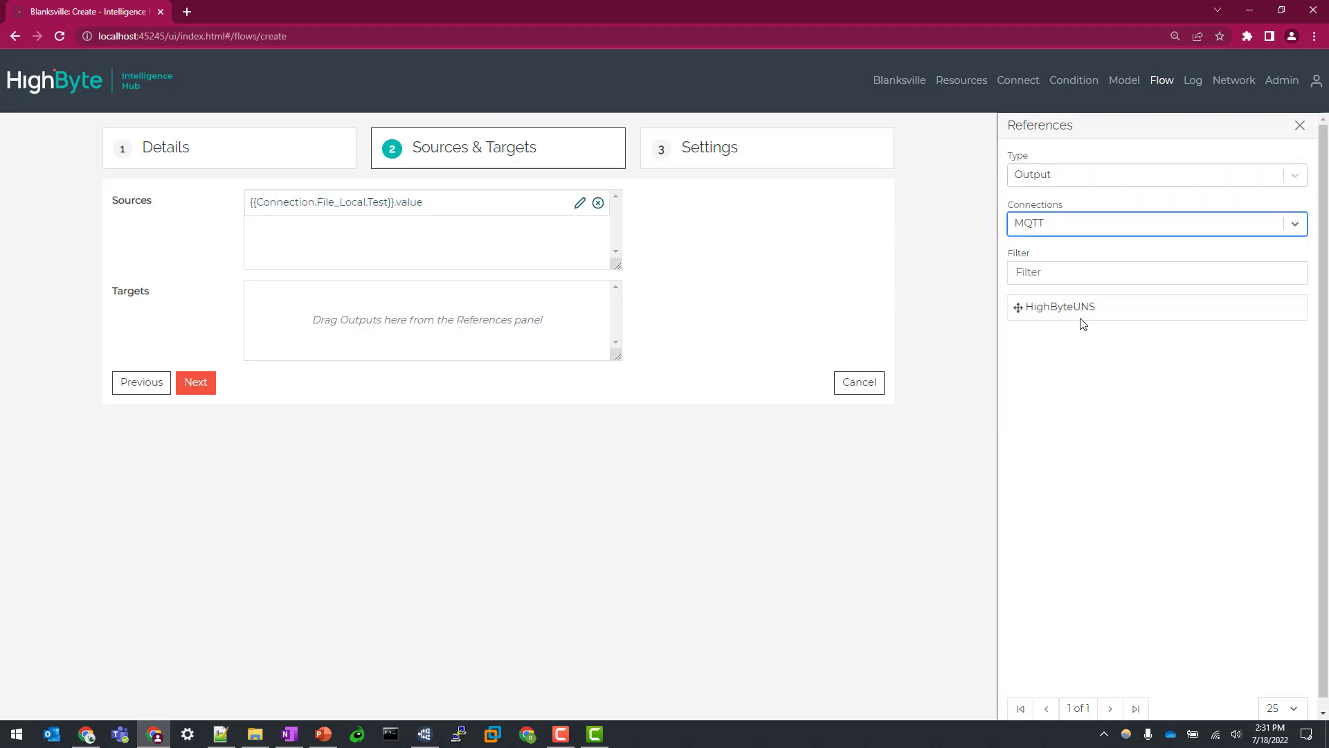
{"action": "left_click", "coordinate": [195, 382]}
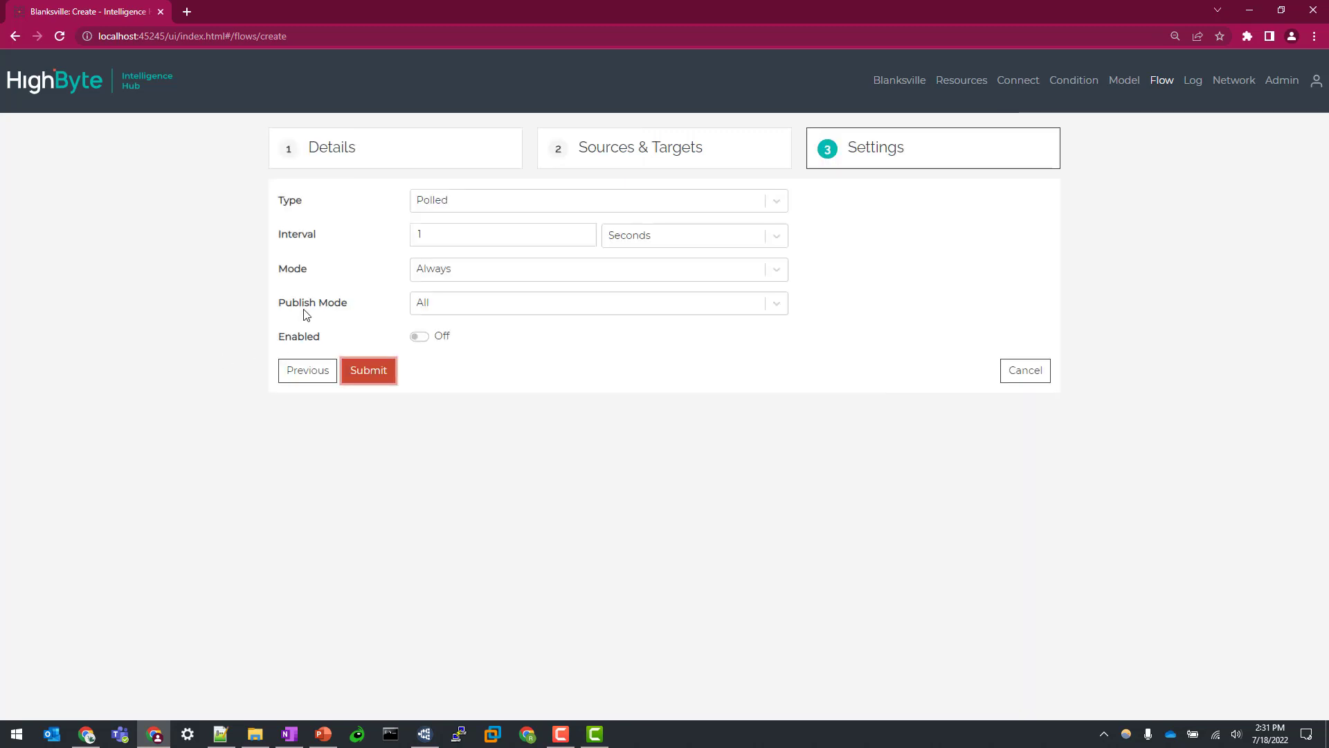
Step: Set the flow interval to 1 day, enable it, and submit
{"action": "left_click", "coordinate": [692, 236]}
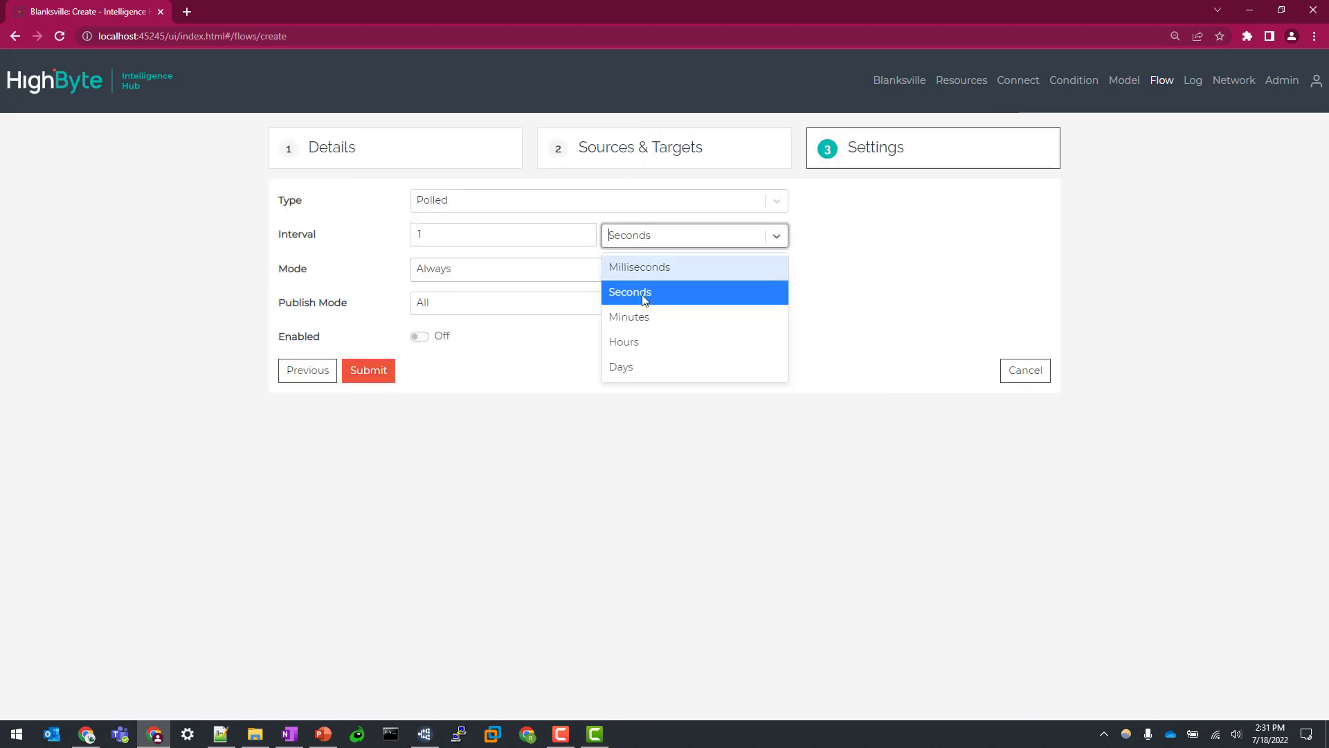
{"action": "left_click", "coordinate": [620, 365]}
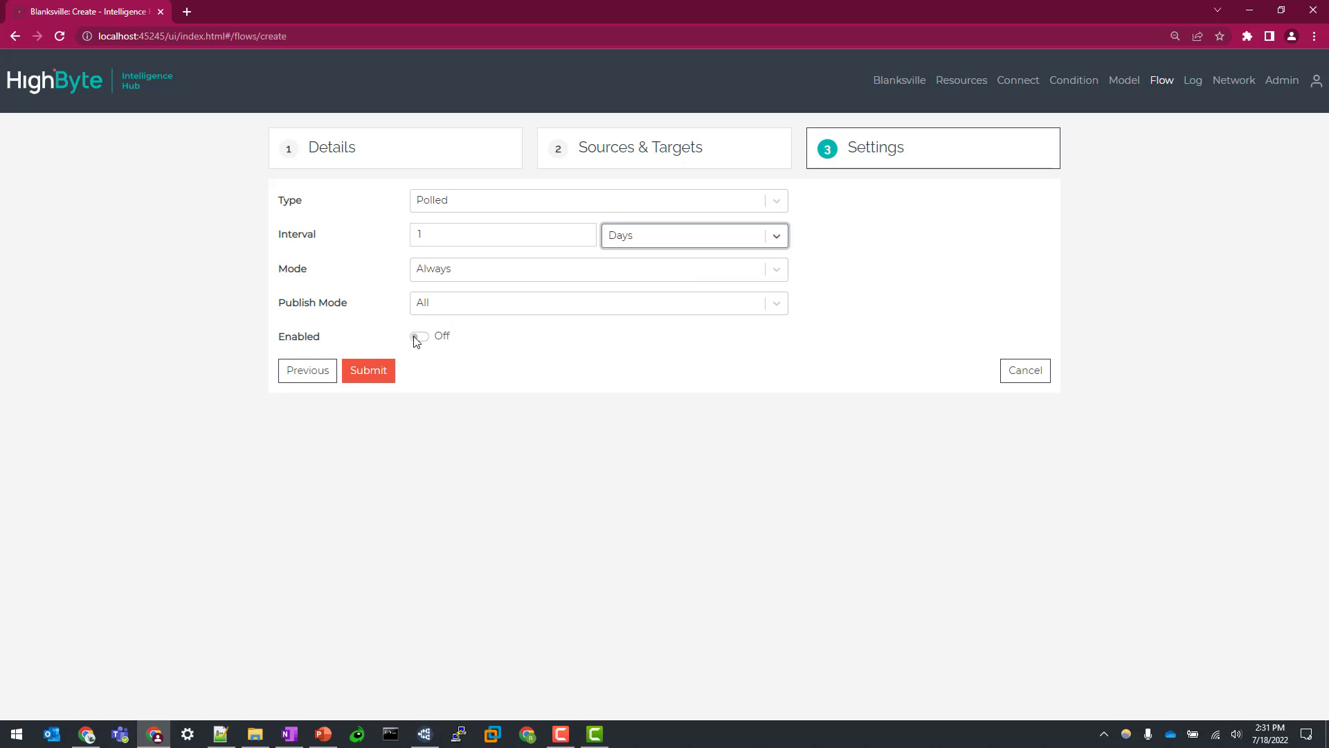
{"action": "left_click", "coordinate": [368, 371]}
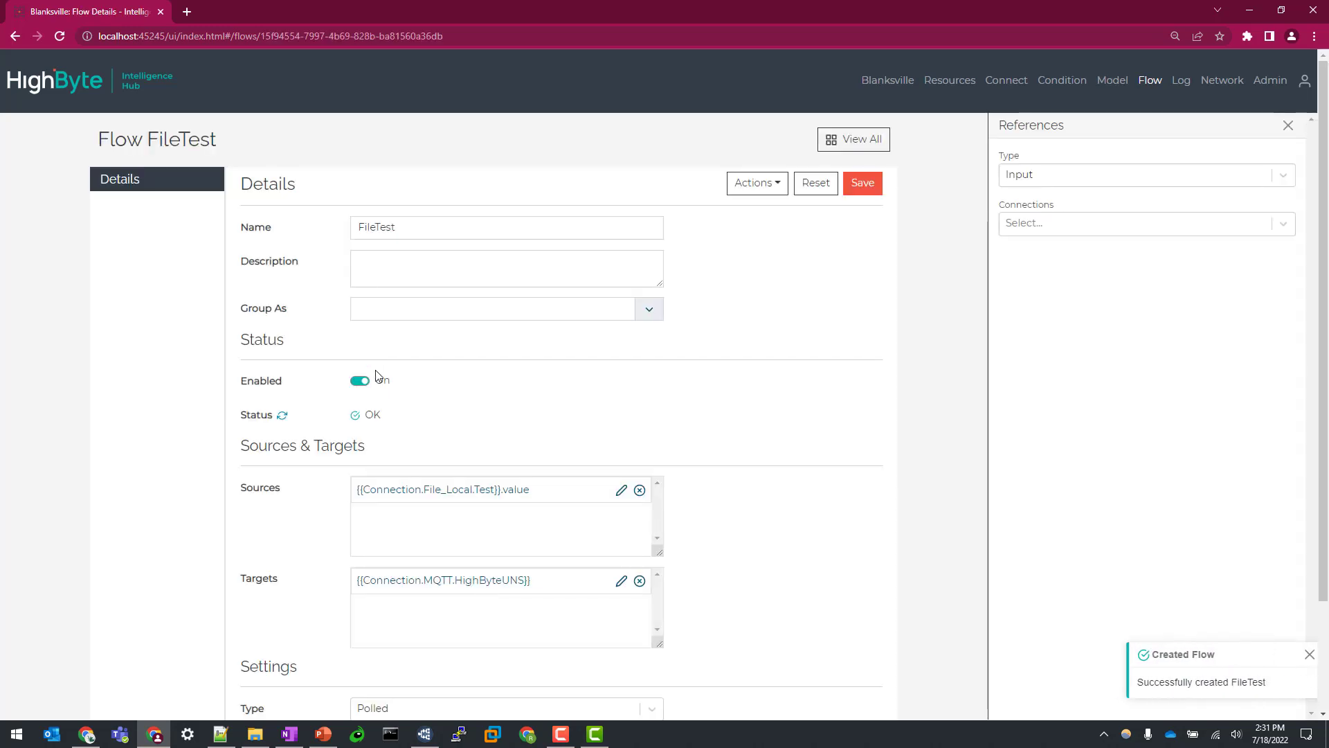
{"action": "left_click", "coordinate": [424, 733]}
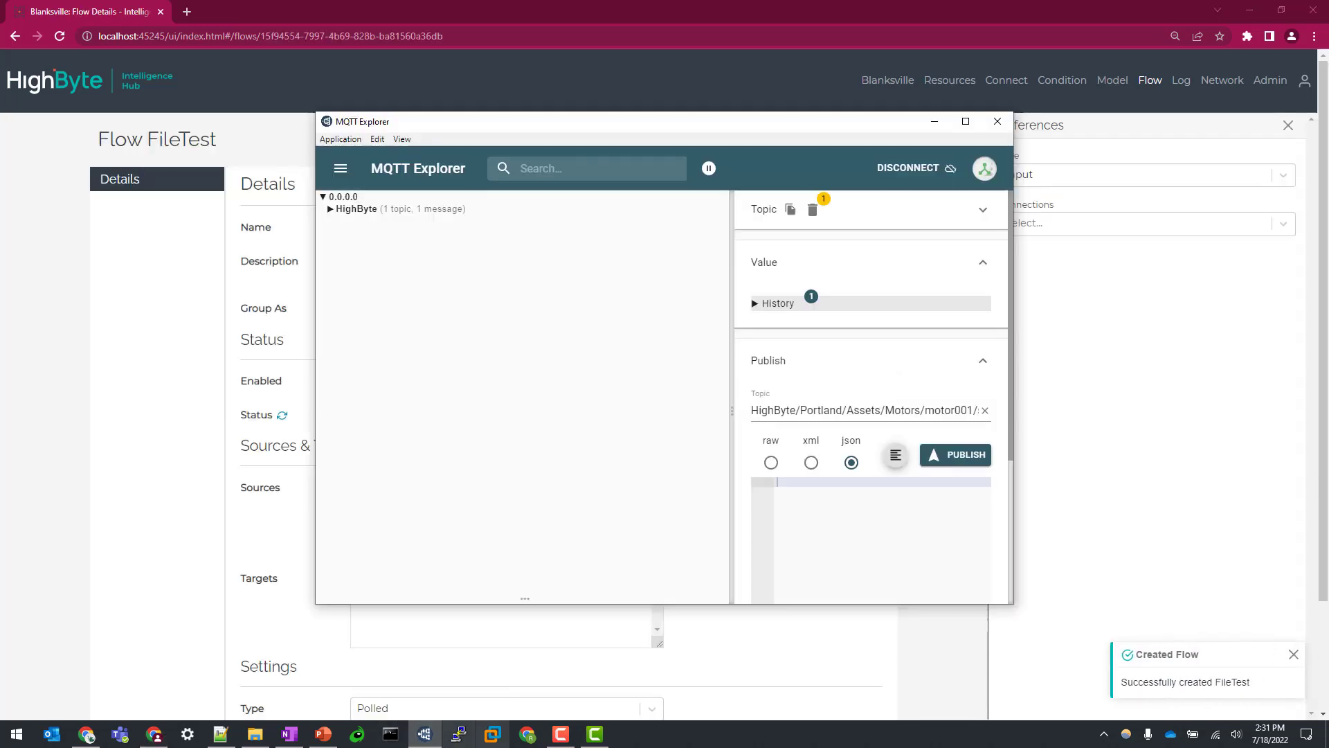
Step: Expand HighByte > Files in MQTT Explorer to view the received encoded message
{"action": "left_click", "coordinate": [357, 209]}
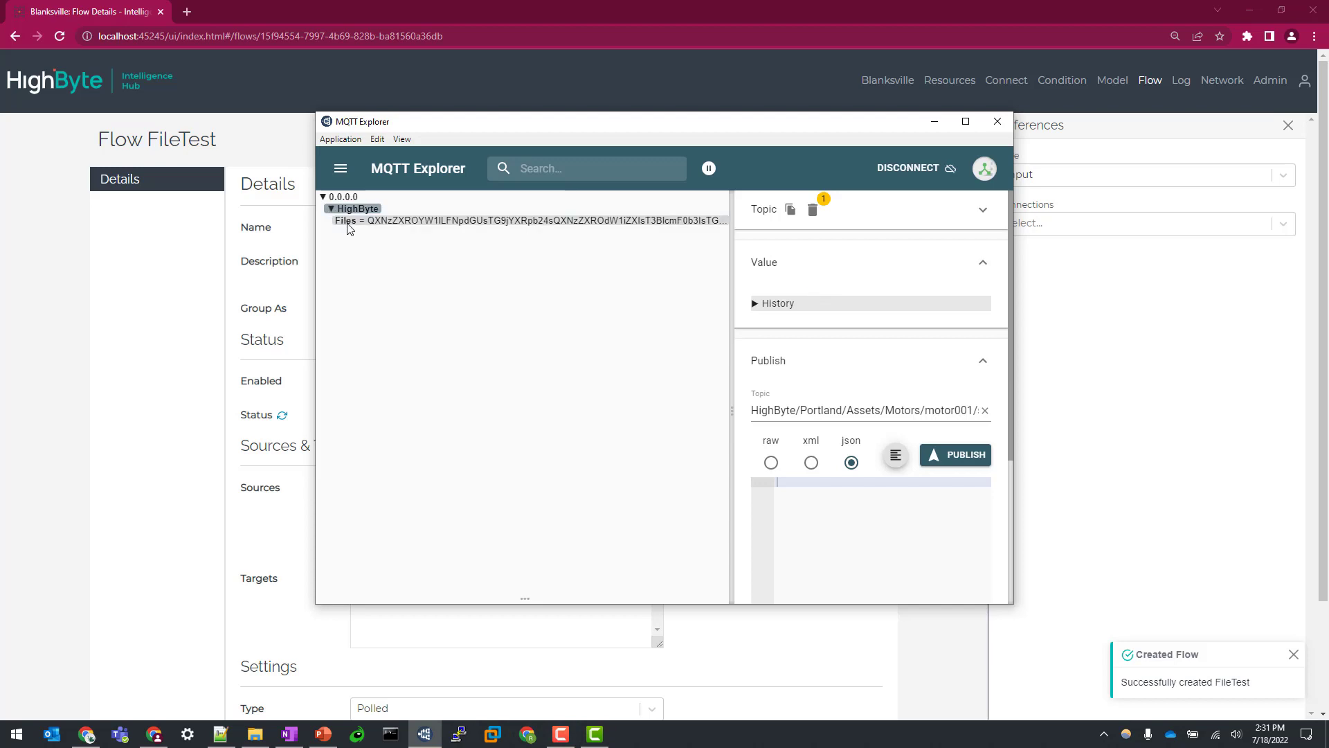
{"action": "left_click", "coordinate": [345, 220]}
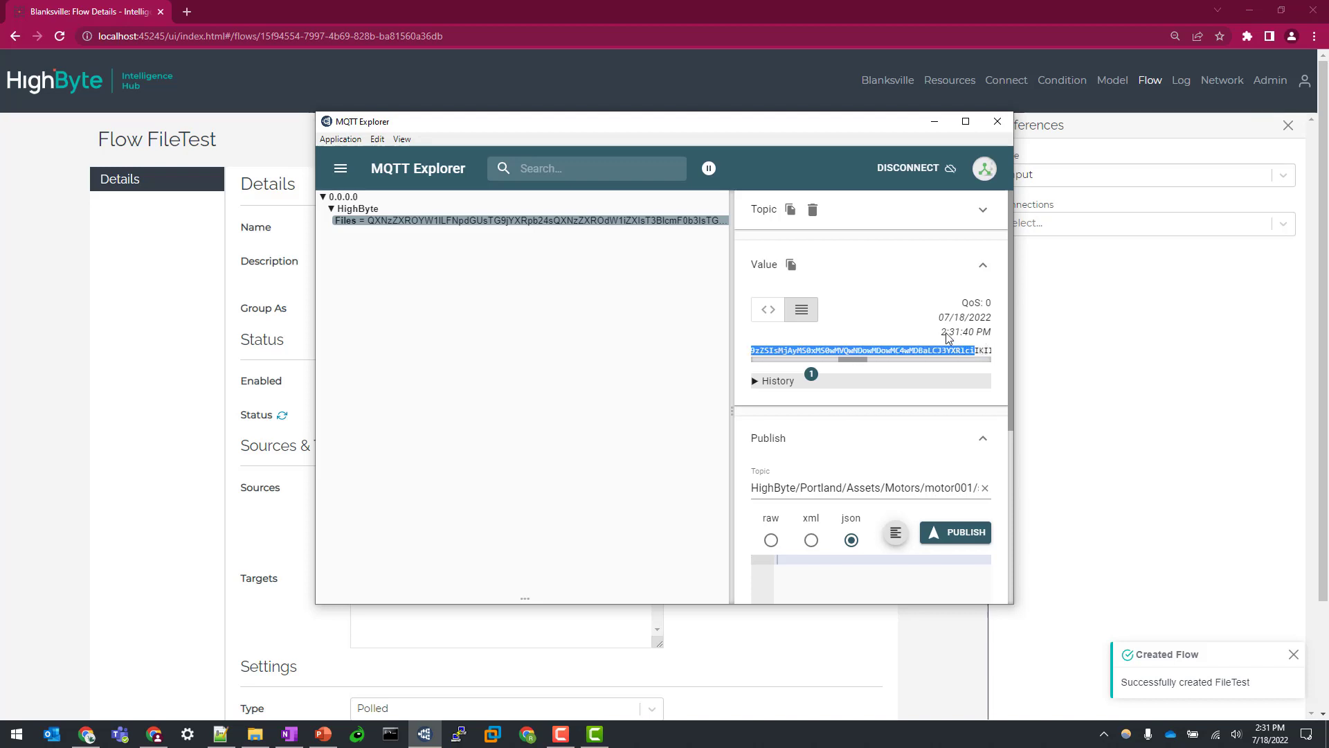
{"action": "mouse_move", "coordinate": [670, 341]}
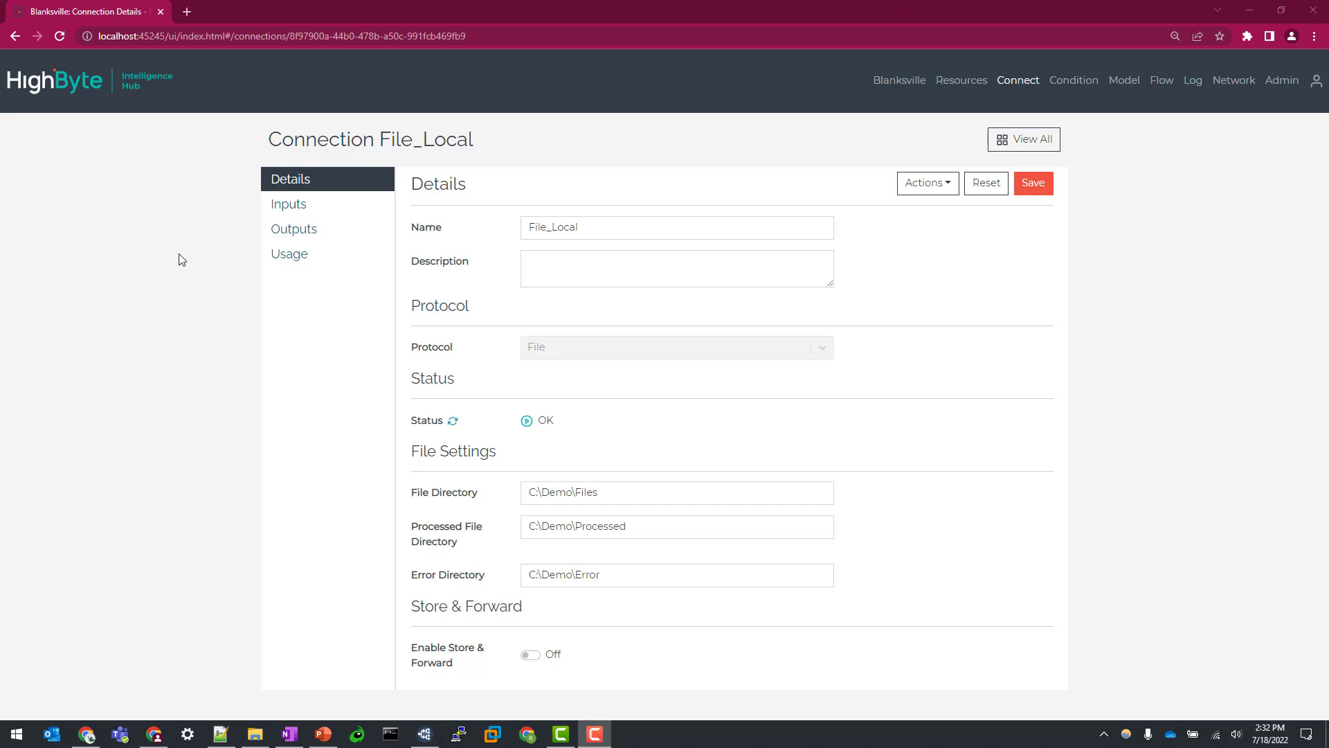
{"action": "mouse_move", "coordinate": [619, 380]}
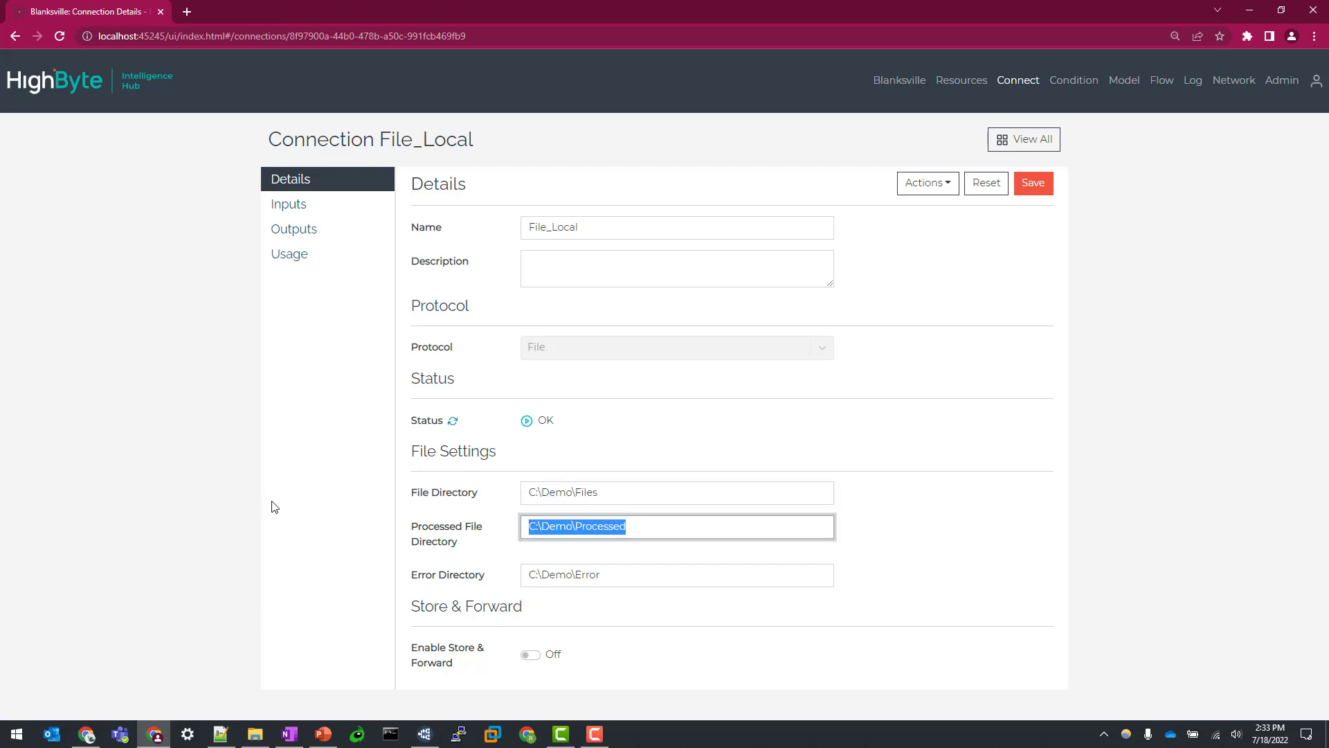
Step: Review File_Local's C:\Demo directory path and list its Test input
{"action": "left_click", "coordinate": [676, 493]}
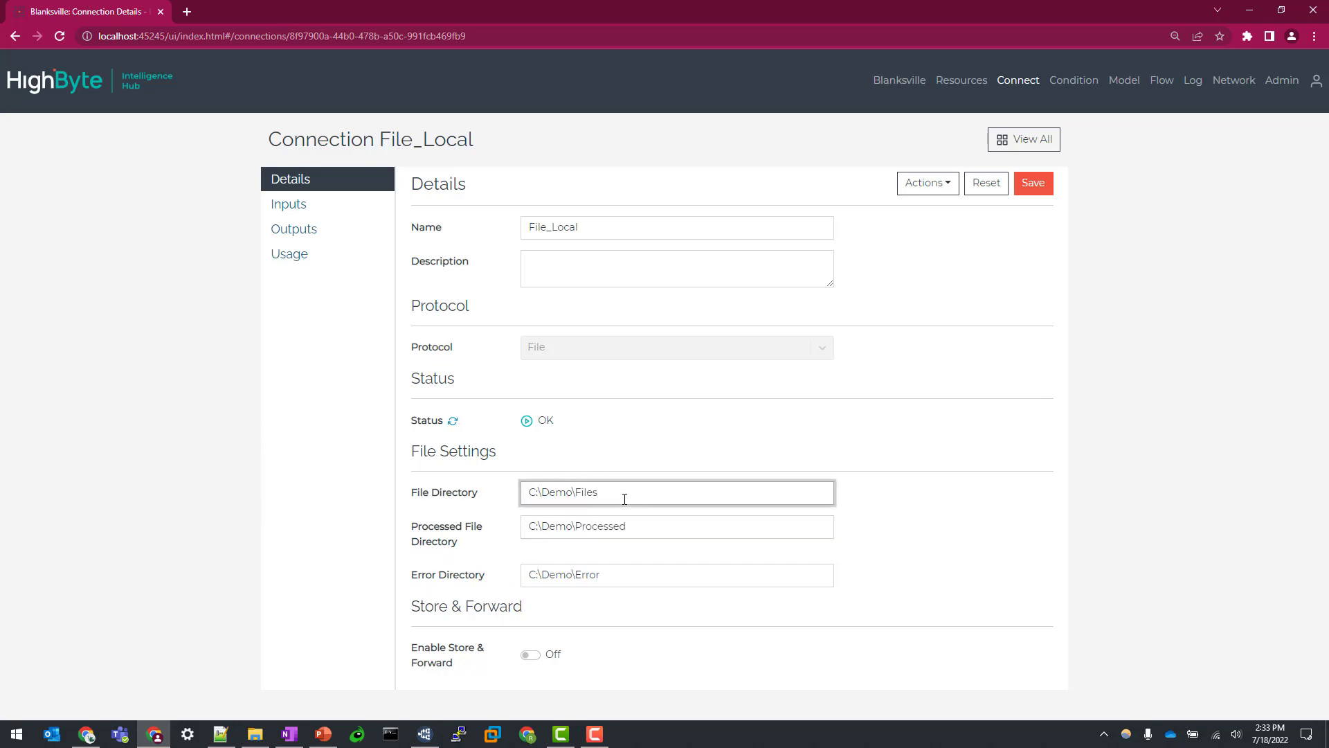
{"action": "mouse_move", "coordinate": [658, 500]}
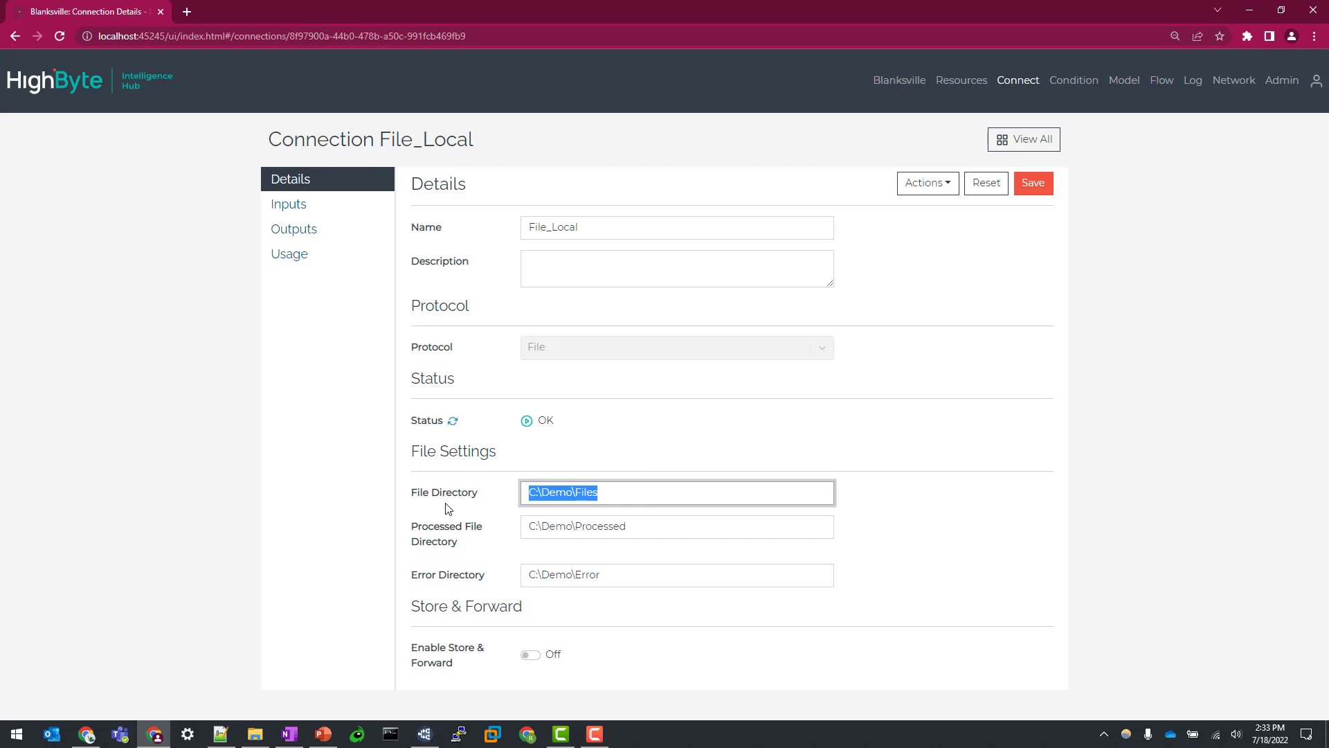
{"action": "left_click", "coordinate": [678, 527]}
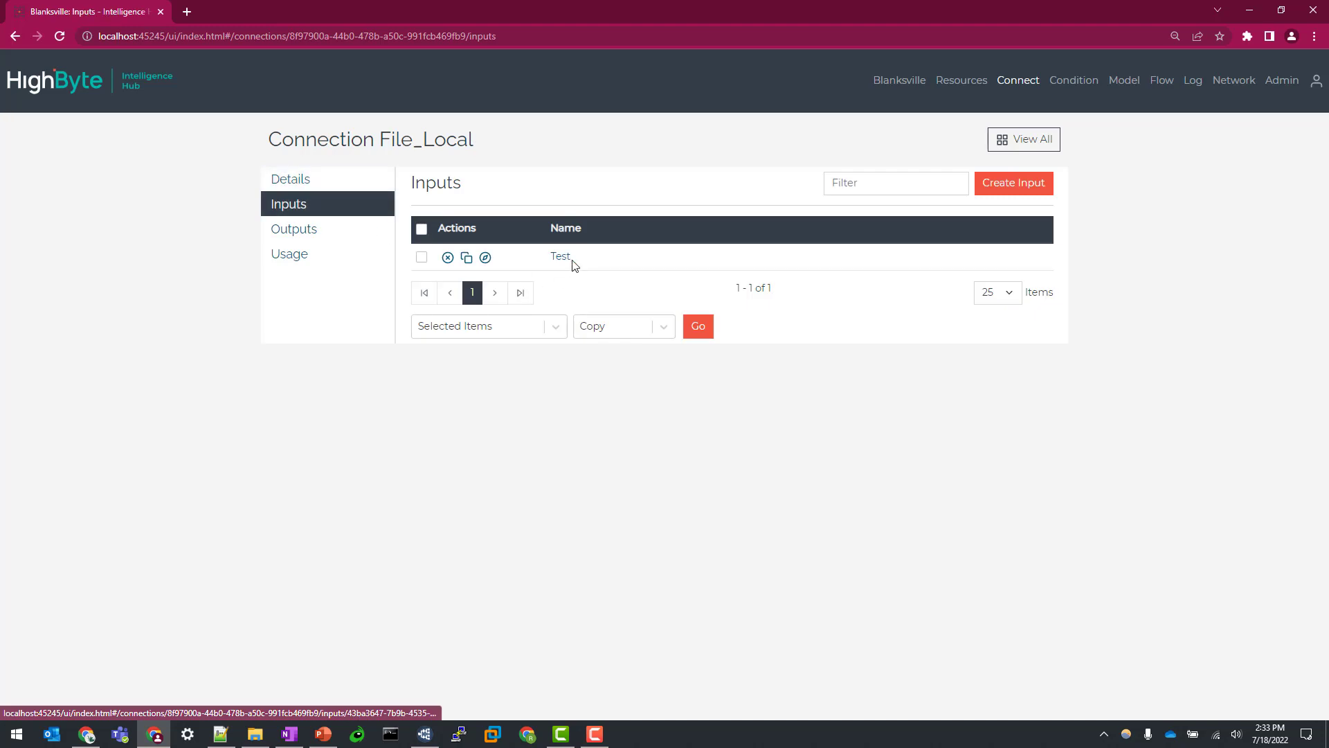
Step: Turn Index File on for the Test input and save it
{"action": "left_click", "coordinate": [560, 258]}
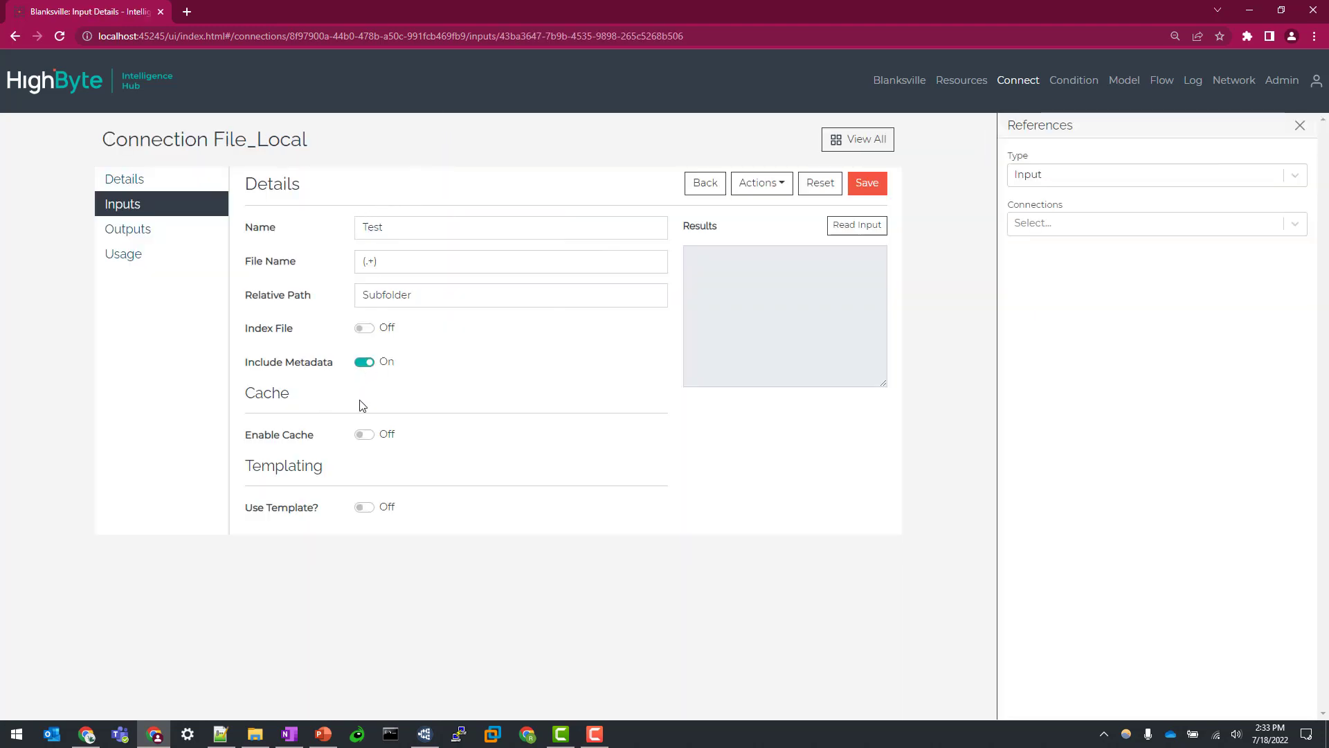
{"action": "left_click", "coordinate": [364, 329]}
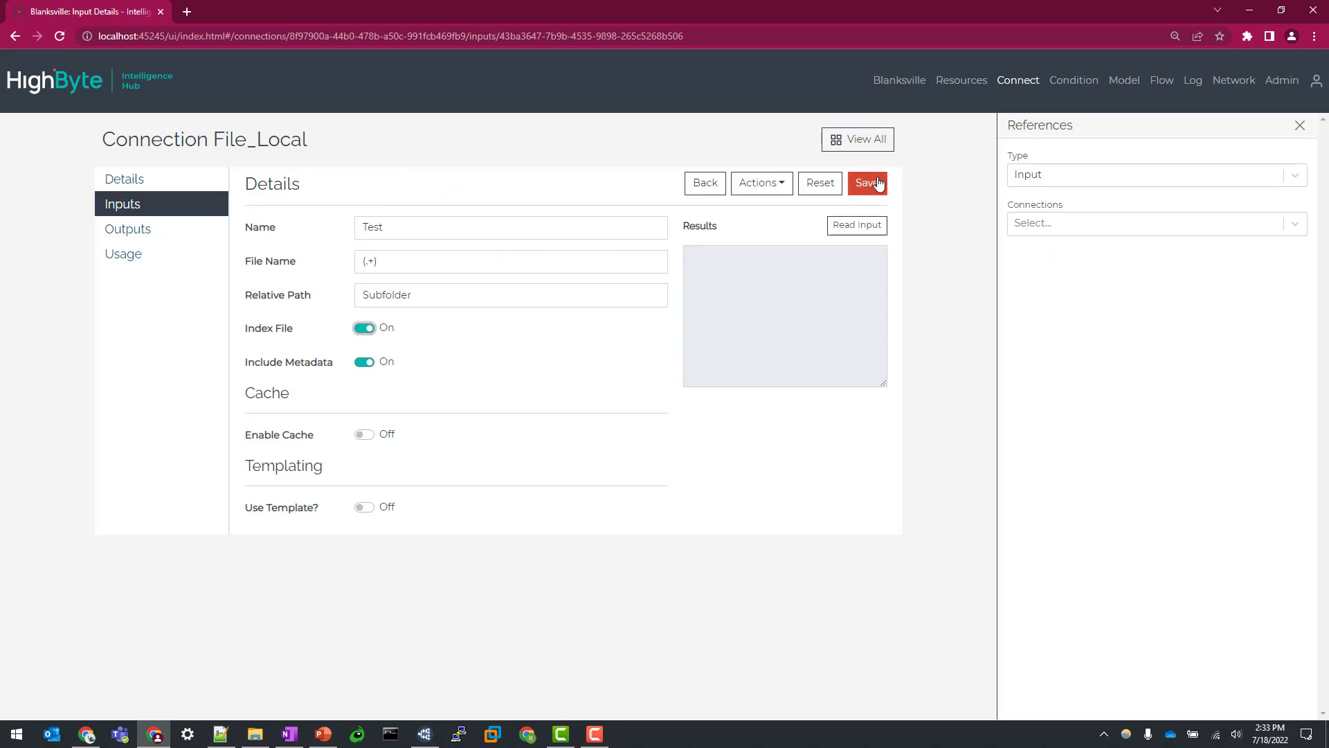
{"action": "left_click", "coordinate": [867, 183]}
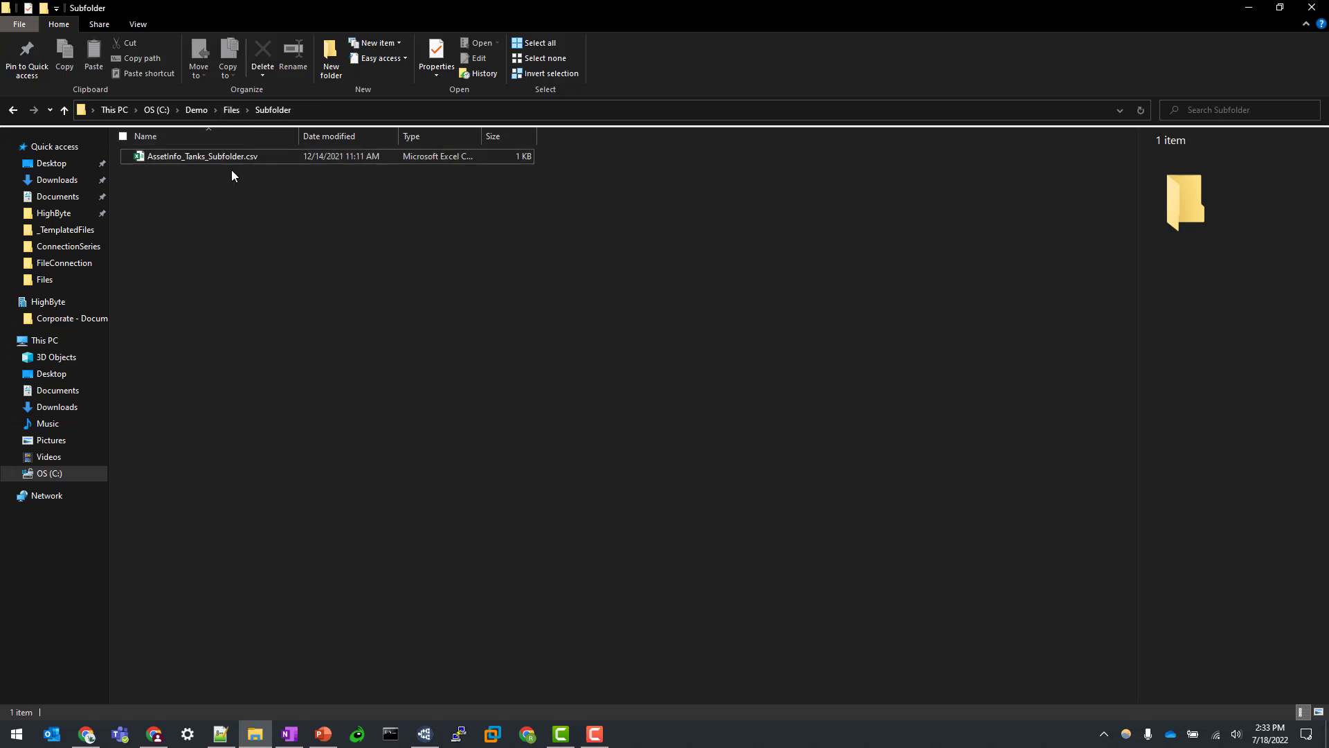
{"action": "mouse_move", "coordinate": [213, 182]}
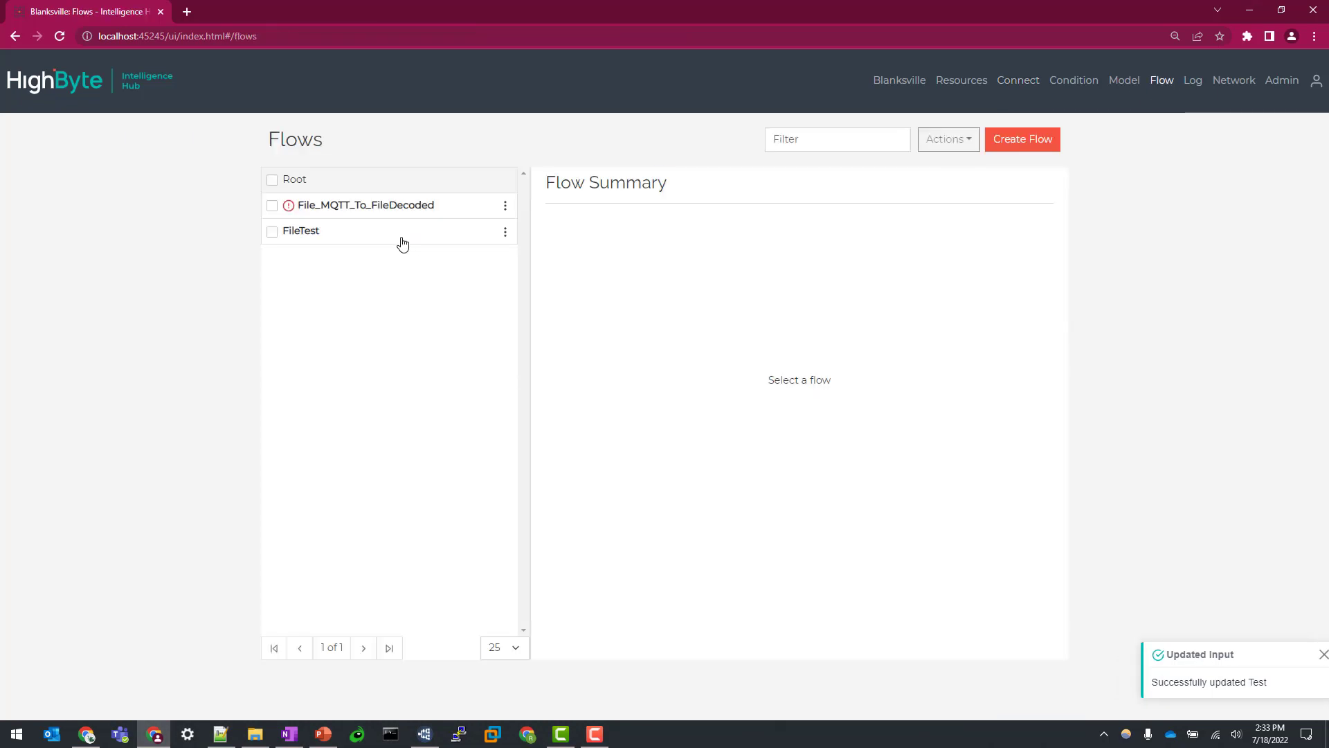
Step: Re-enable the FileTest flow, save it, and check MQTT Explorer for the new message
{"action": "left_click", "coordinate": [301, 231]}
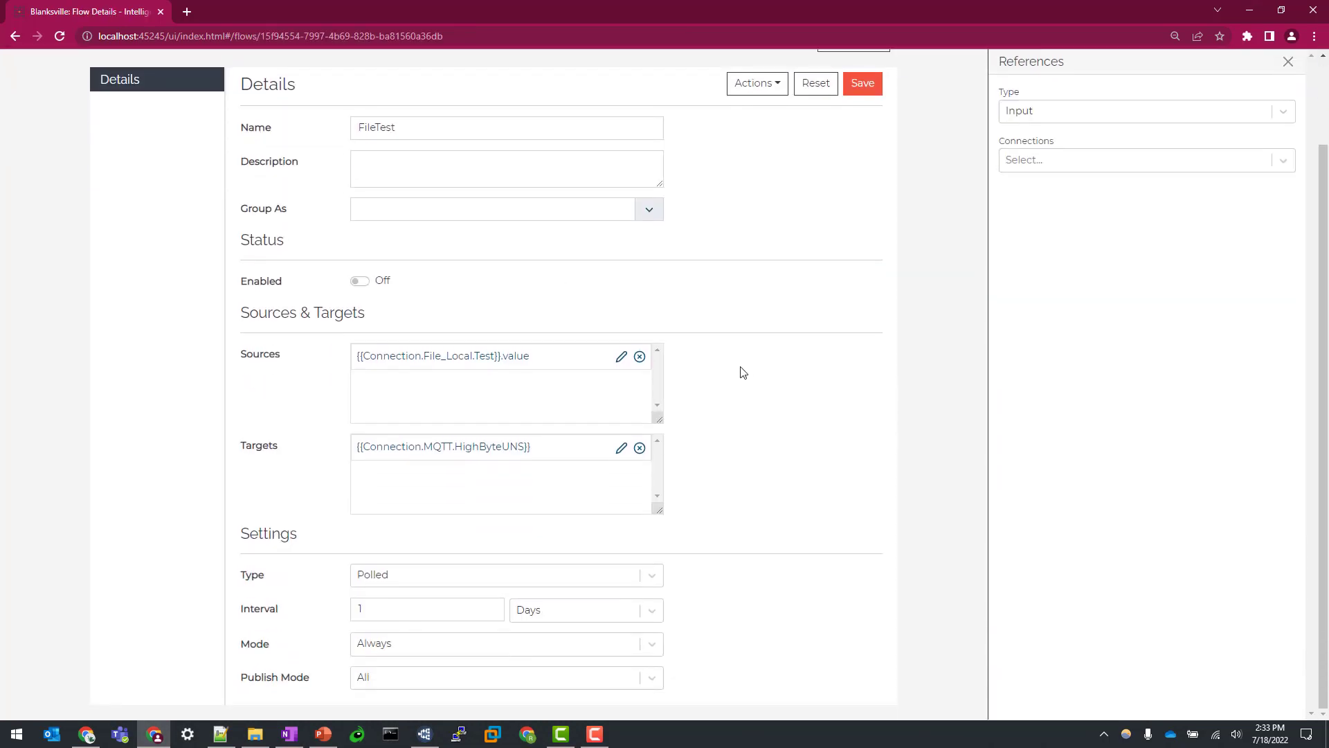
{"action": "left_click", "coordinate": [359, 282]}
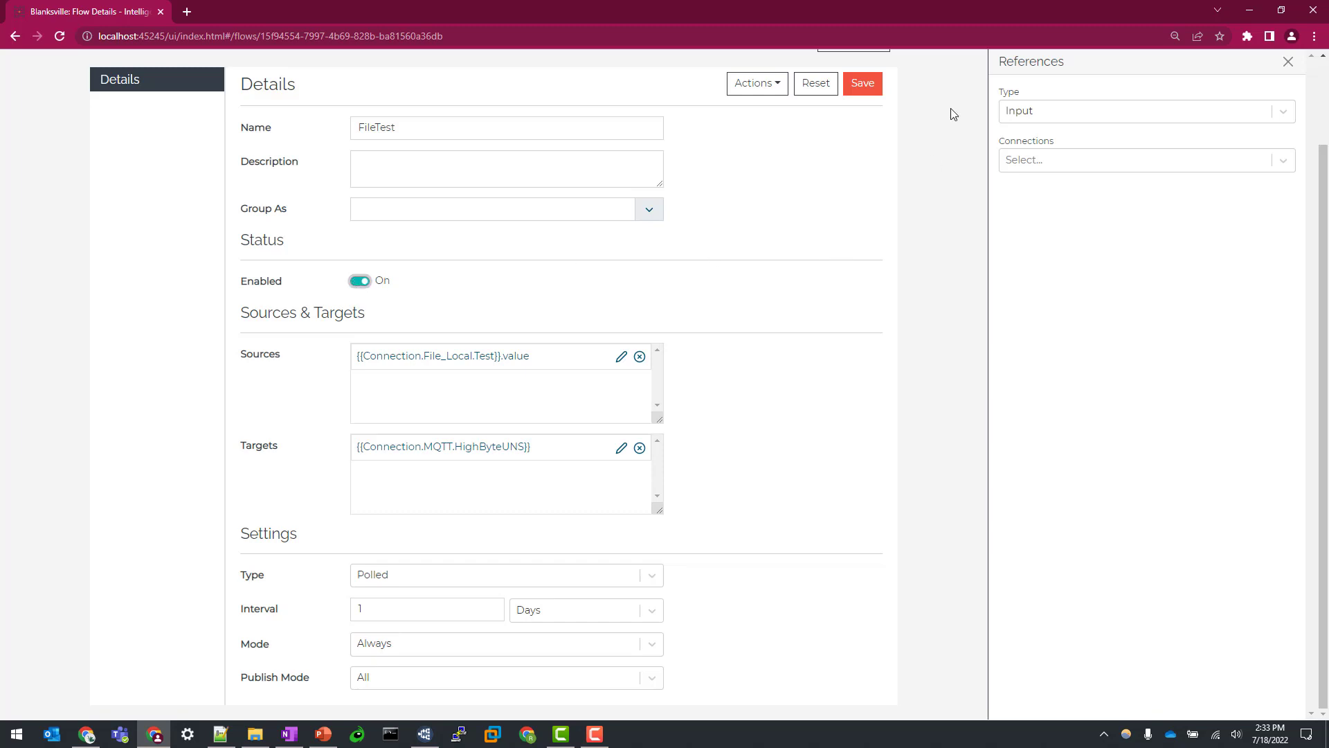
{"action": "left_click", "coordinate": [862, 83]}
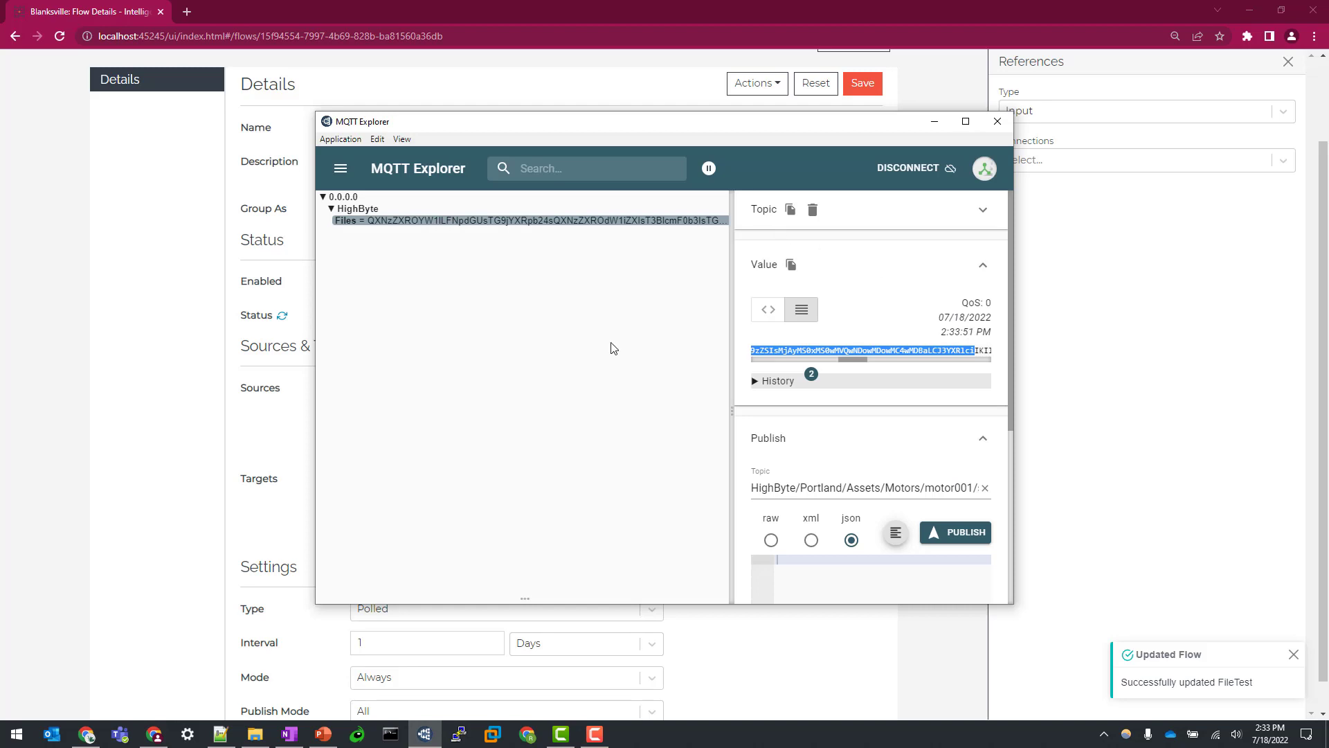
{"action": "left_click", "coordinate": [997, 122]}
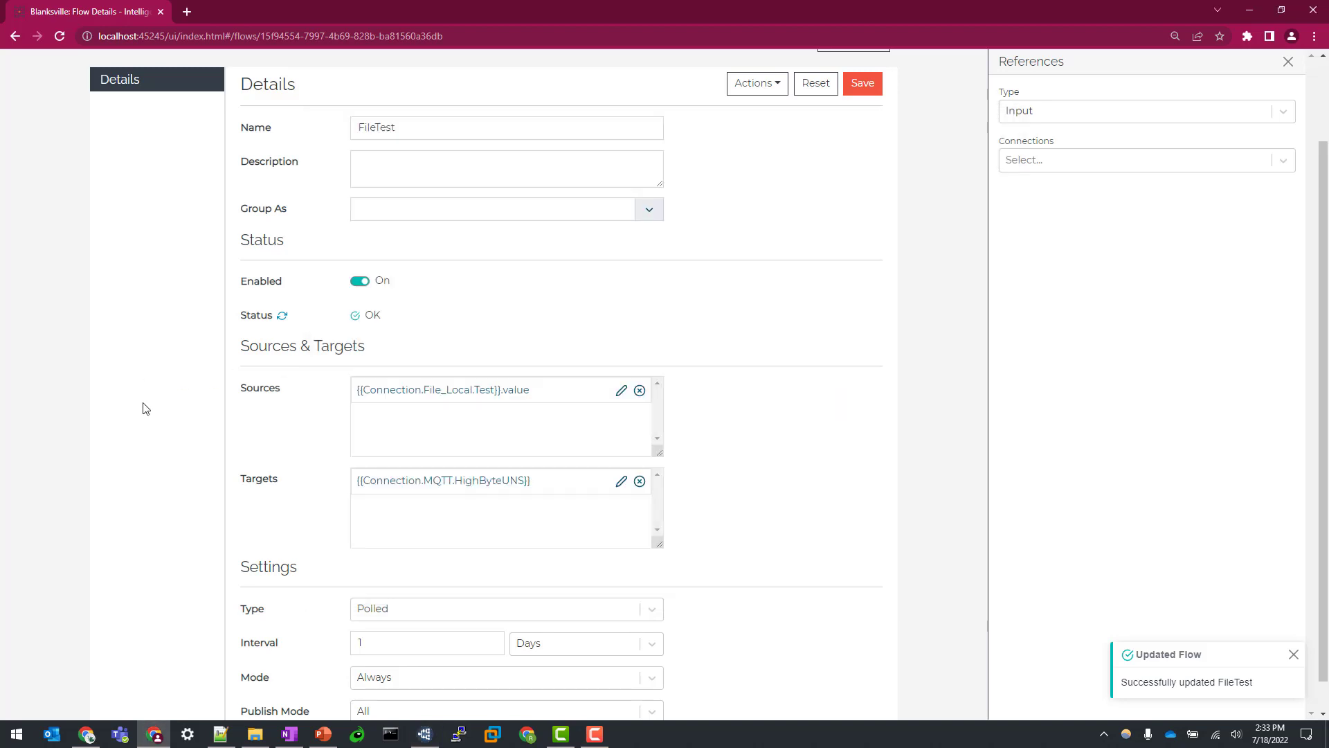
{"action": "left_click", "coordinate": [253, 734]}
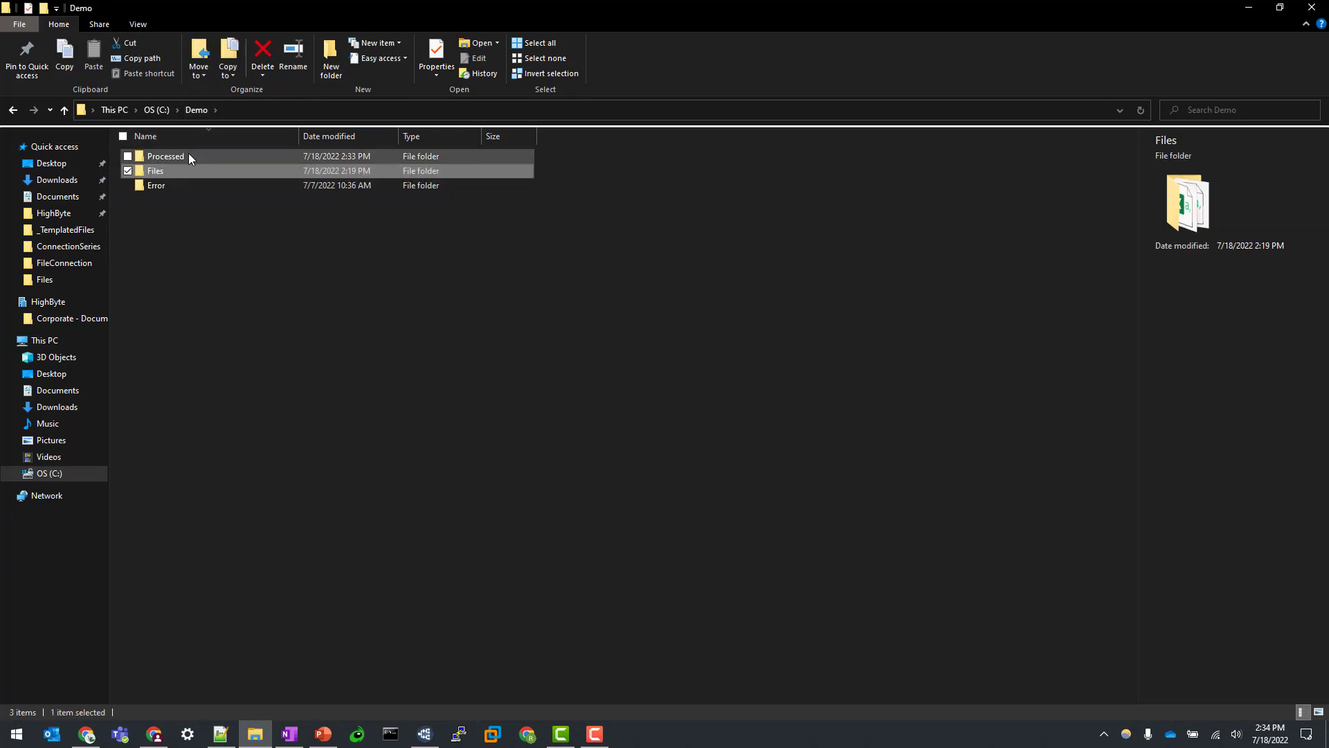
Step: Browse into Demo\Processed\Subfolder to see AssetInfo_Tanks_Subfolder.csv moved there
{"action": "double_click", "coordinate": [164, 157]}
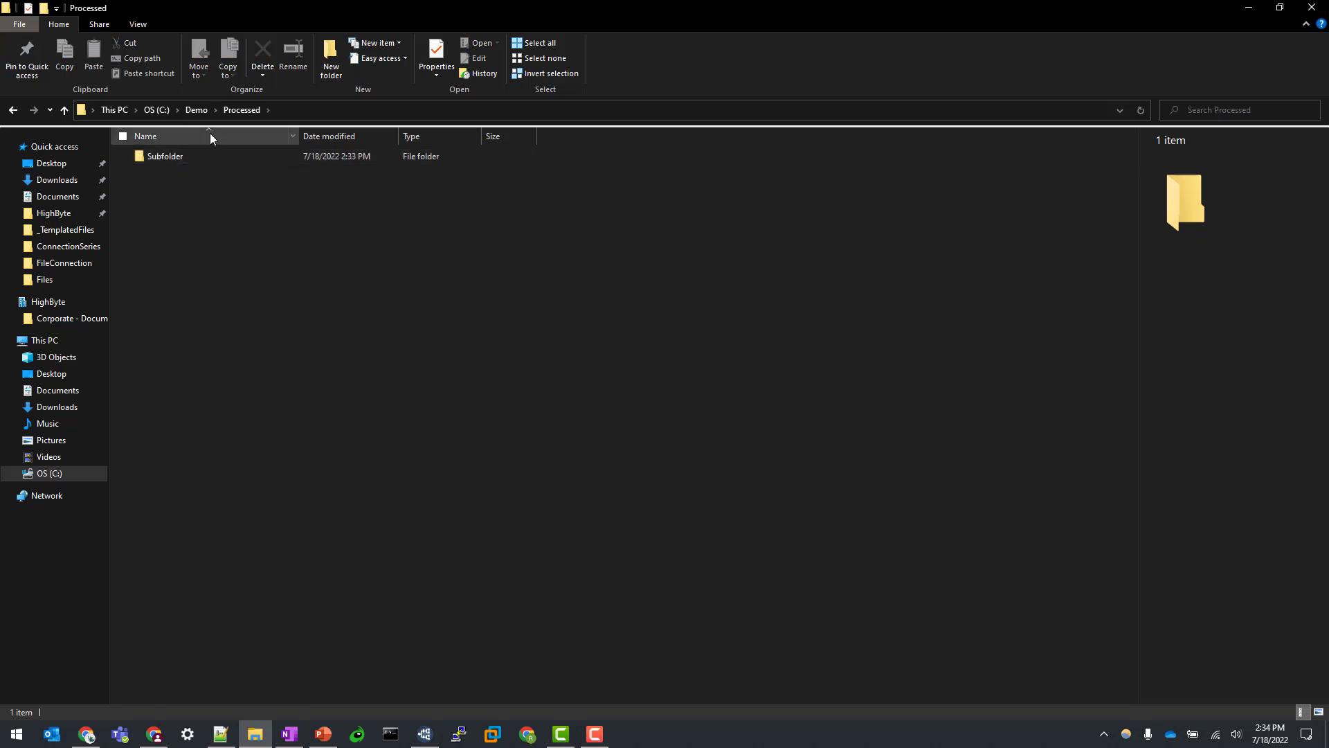
{"action": "double_click", "coordinate": [165, 157]}
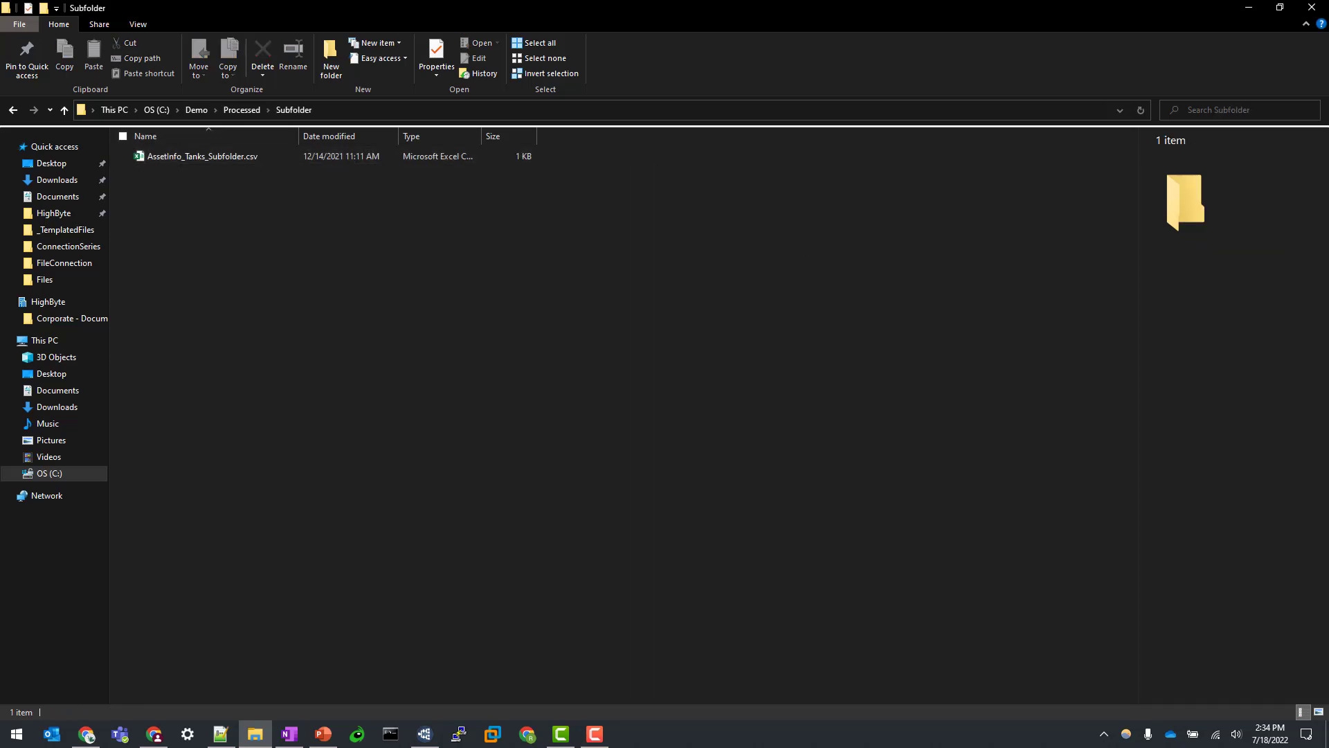
{"action": "left_click", "coordinate": [611, 734]}
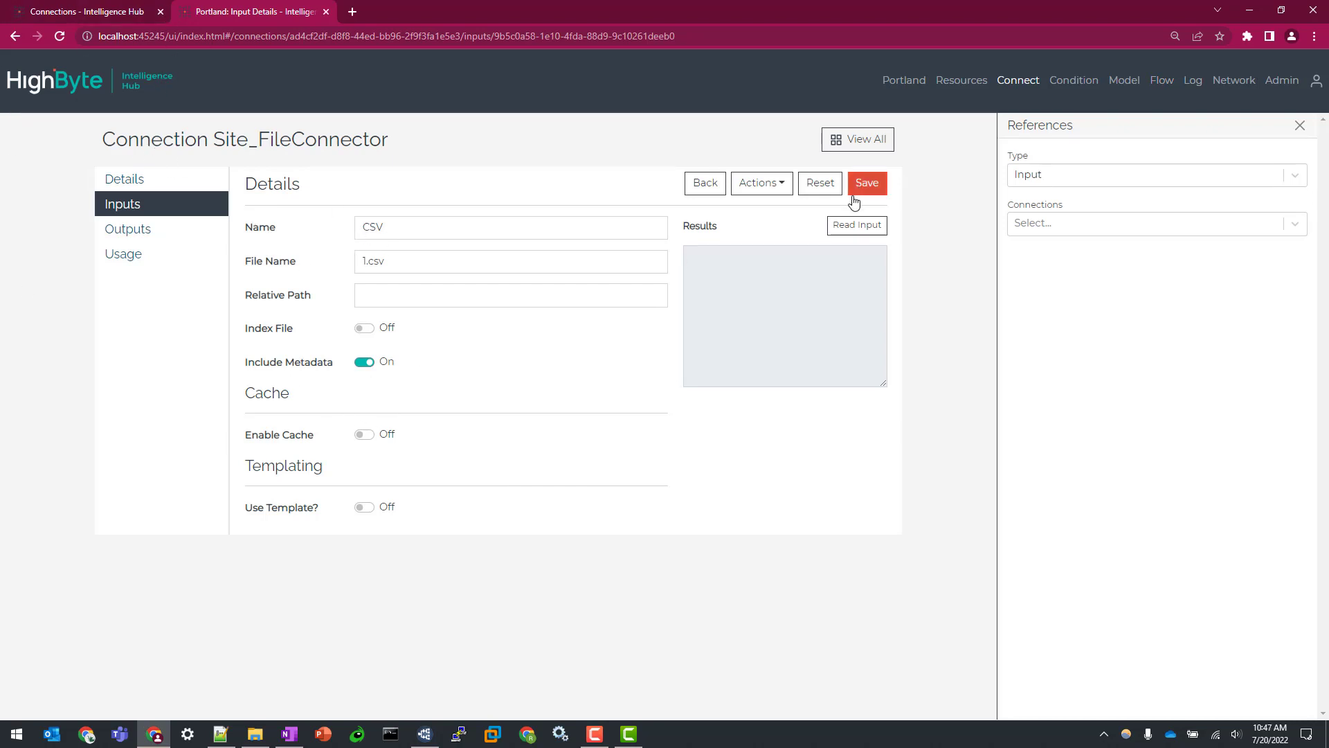
Step: Read the Site_FileConnector CSV input, returning an encoded value with _filename 1.csv
{"action": "left_click", "coordinate": [855, 225]}
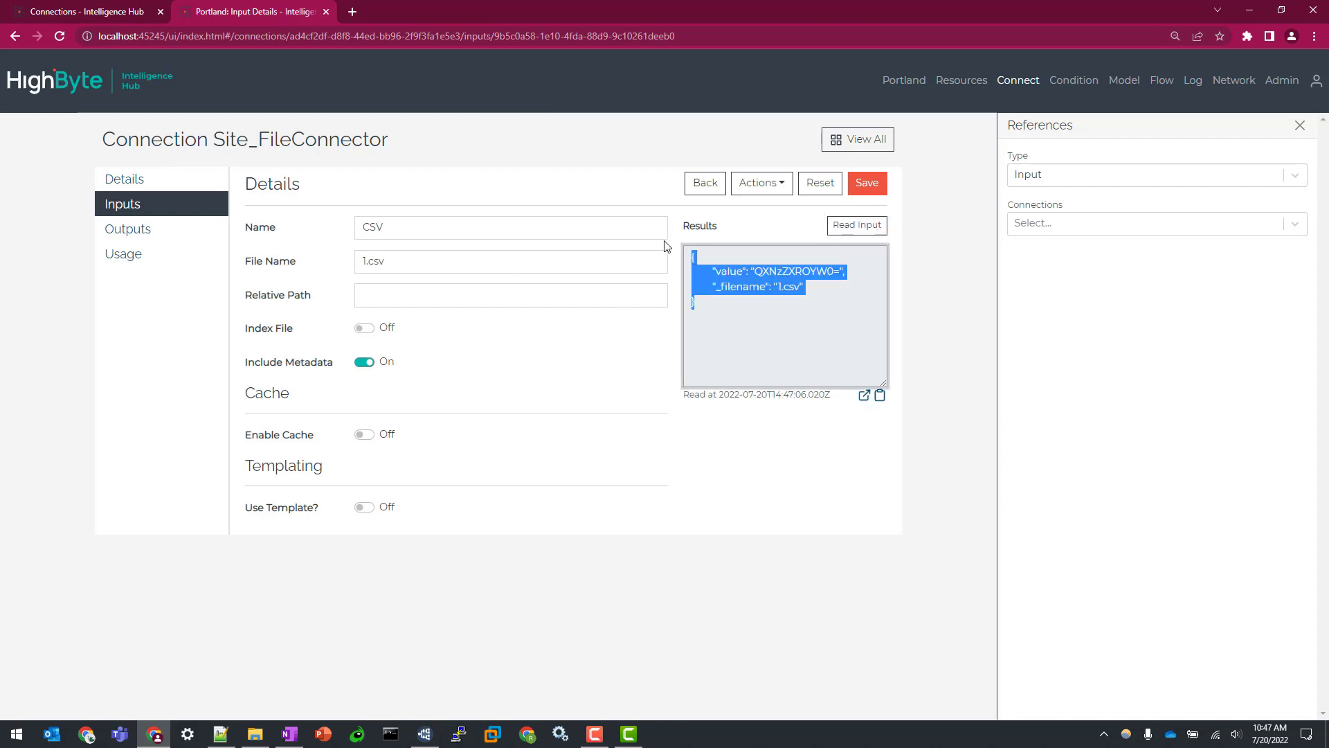
{"action": "mouse_move", "coordinate": [780, 354]}
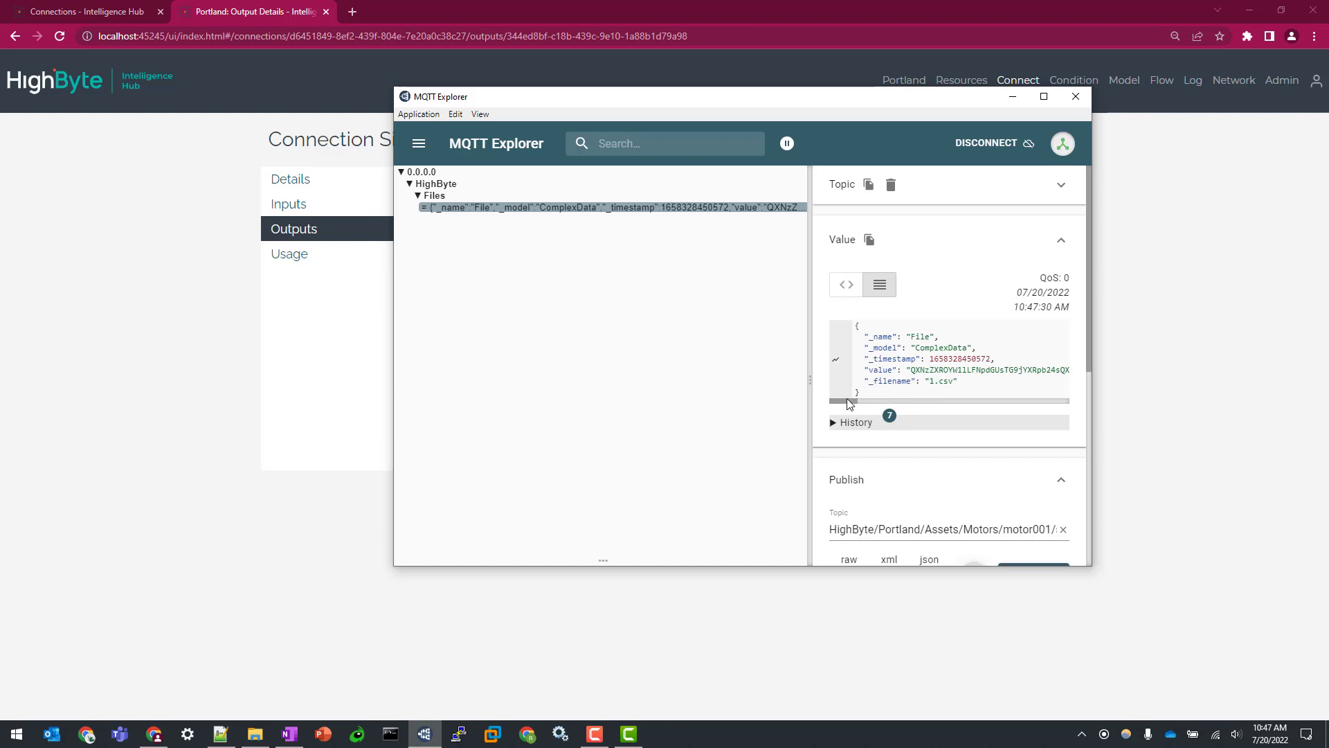
Step: Inspect the ComplexData message with _filename 1.csv, then switch to the other hub's connections
{"action": "double_click", "coordinate": [882, 370]}
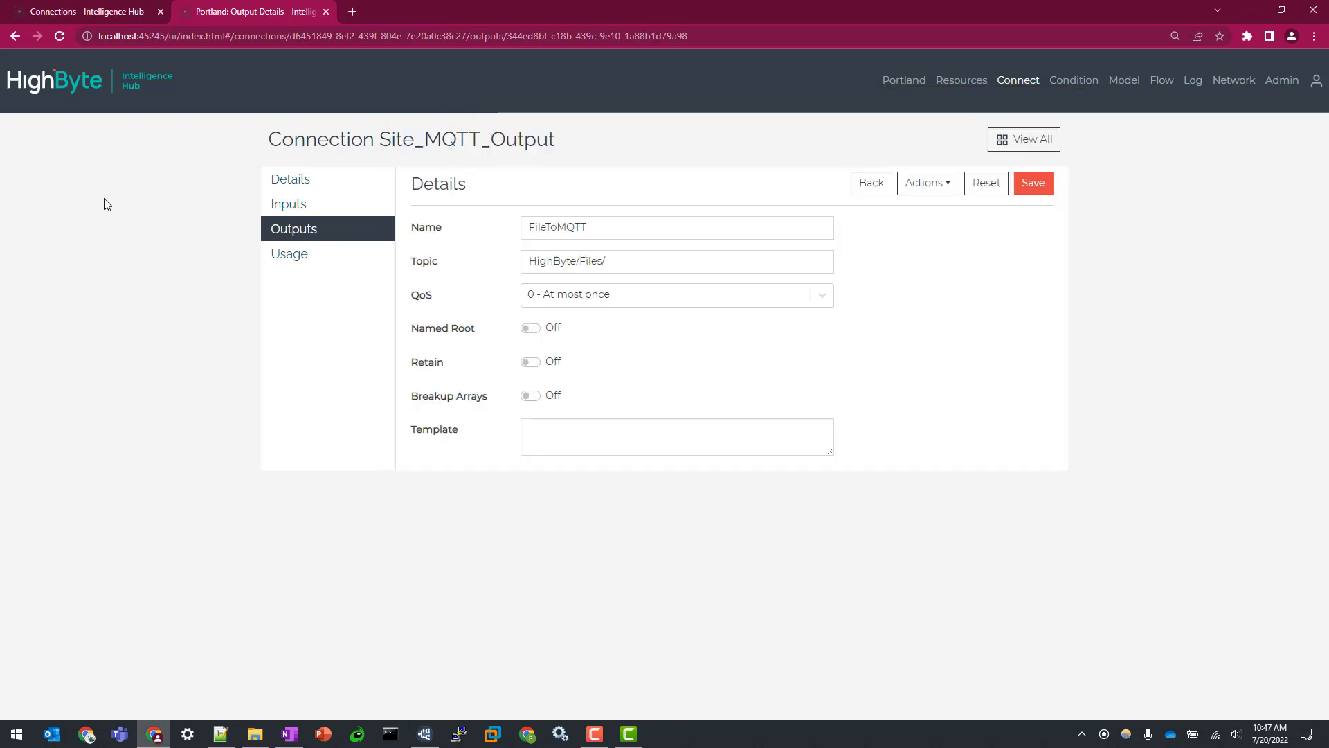
{"action": "left_click", "coordinate": [85, 11]}
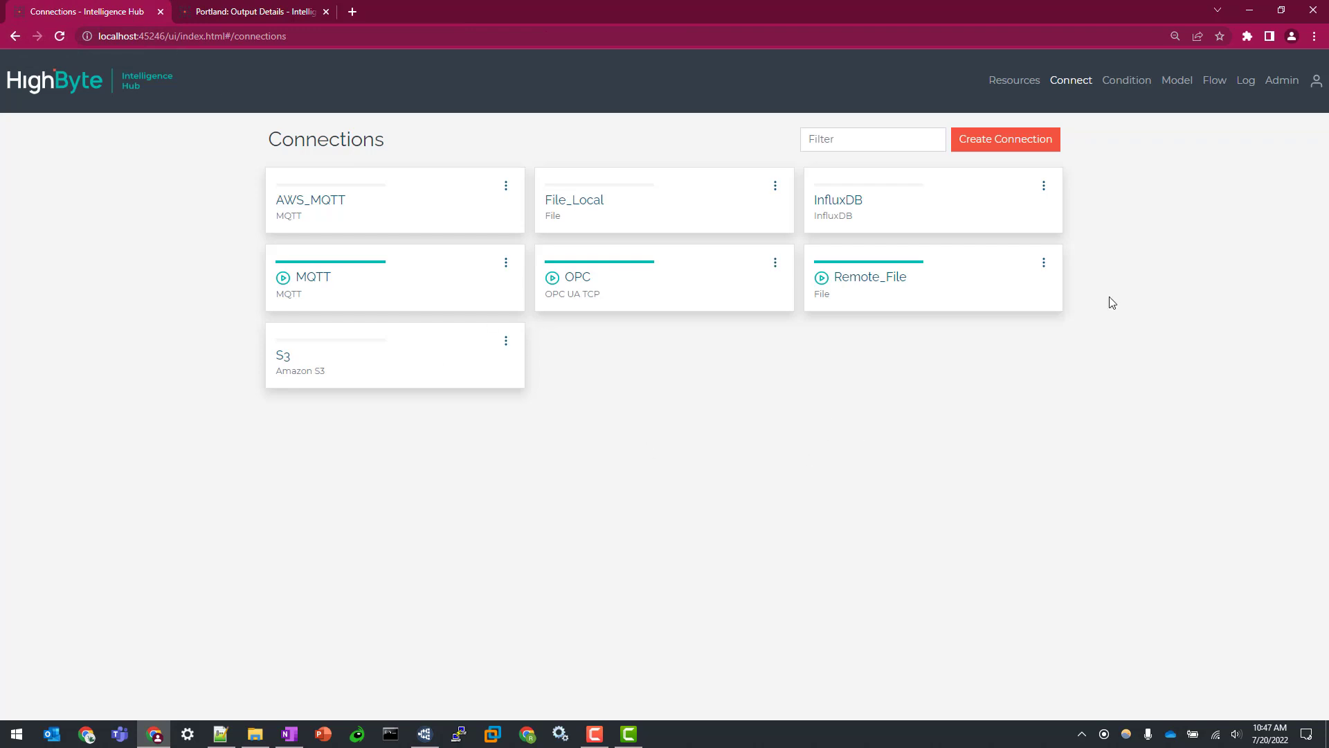
{"action": "mouse_move", "coordinate": [434, 270]}
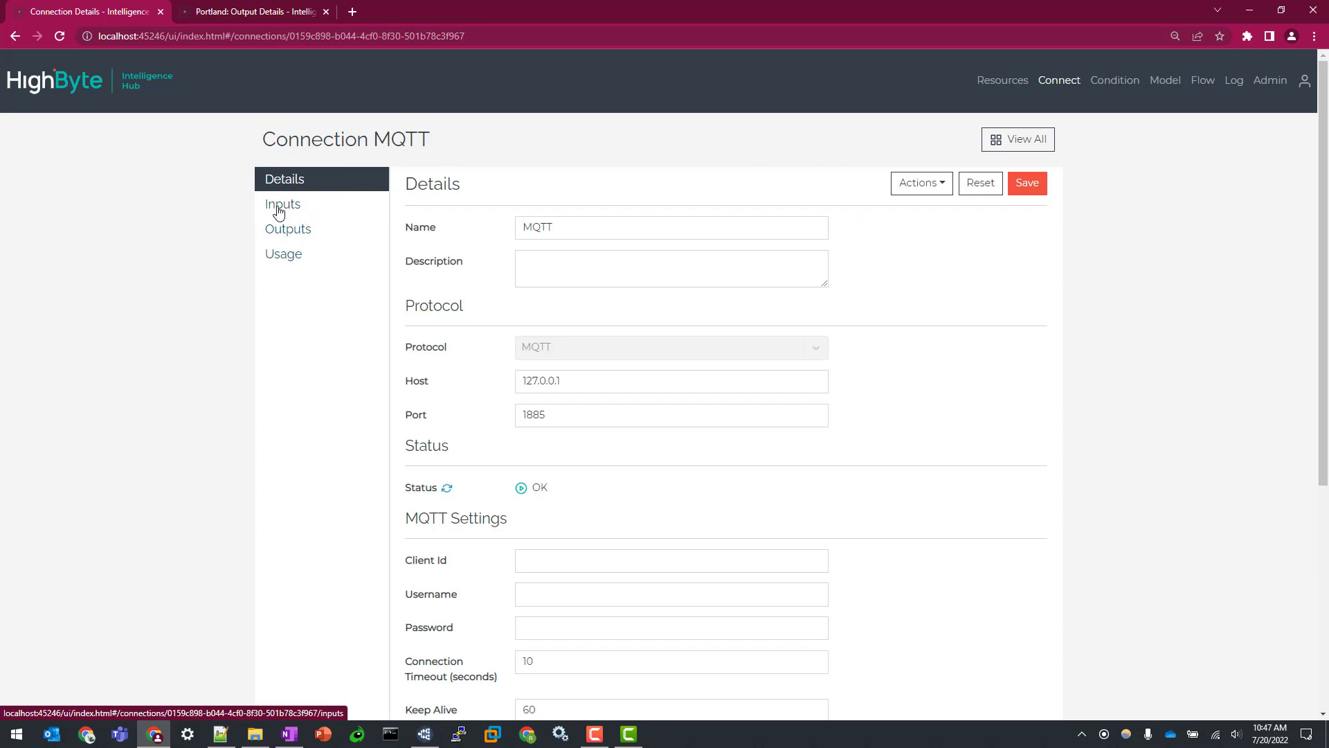
{"action": "left_click", "coordinate": [283, 204]}
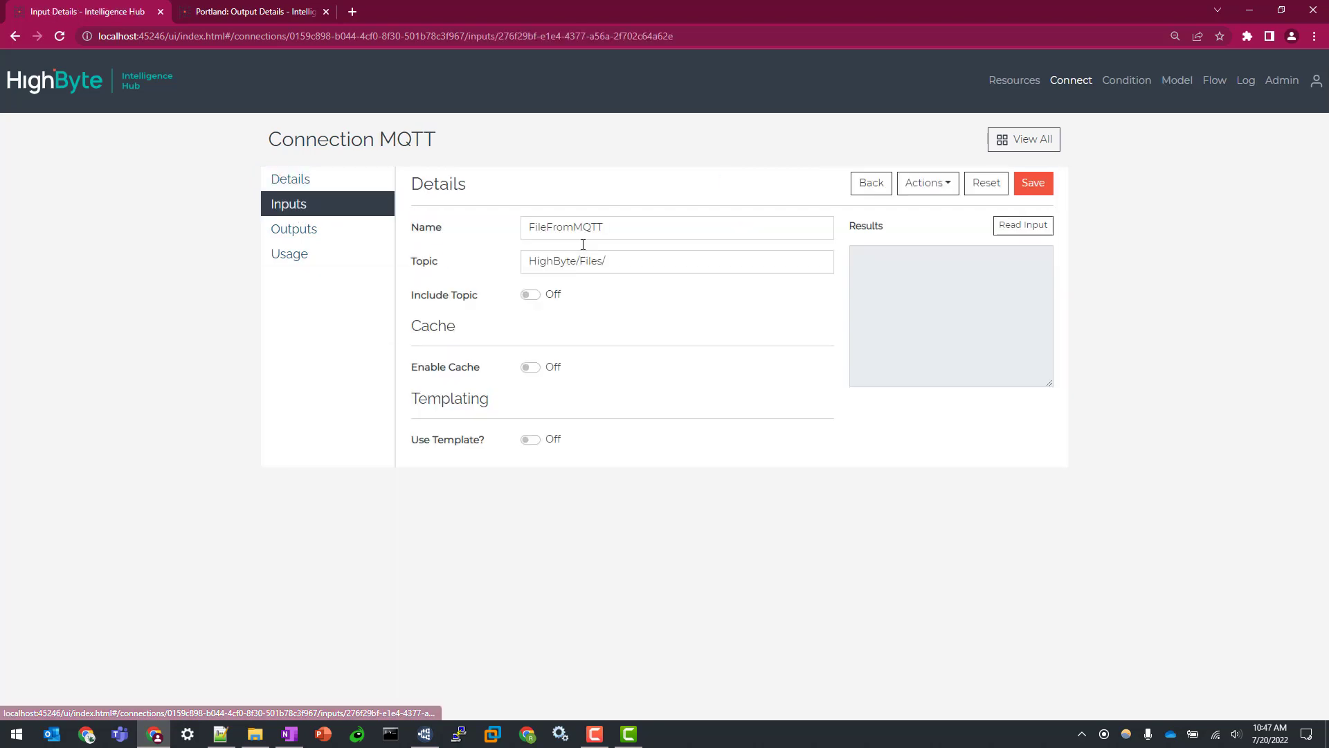
{"action": "left_click", "coordinate": [1022, 225]}
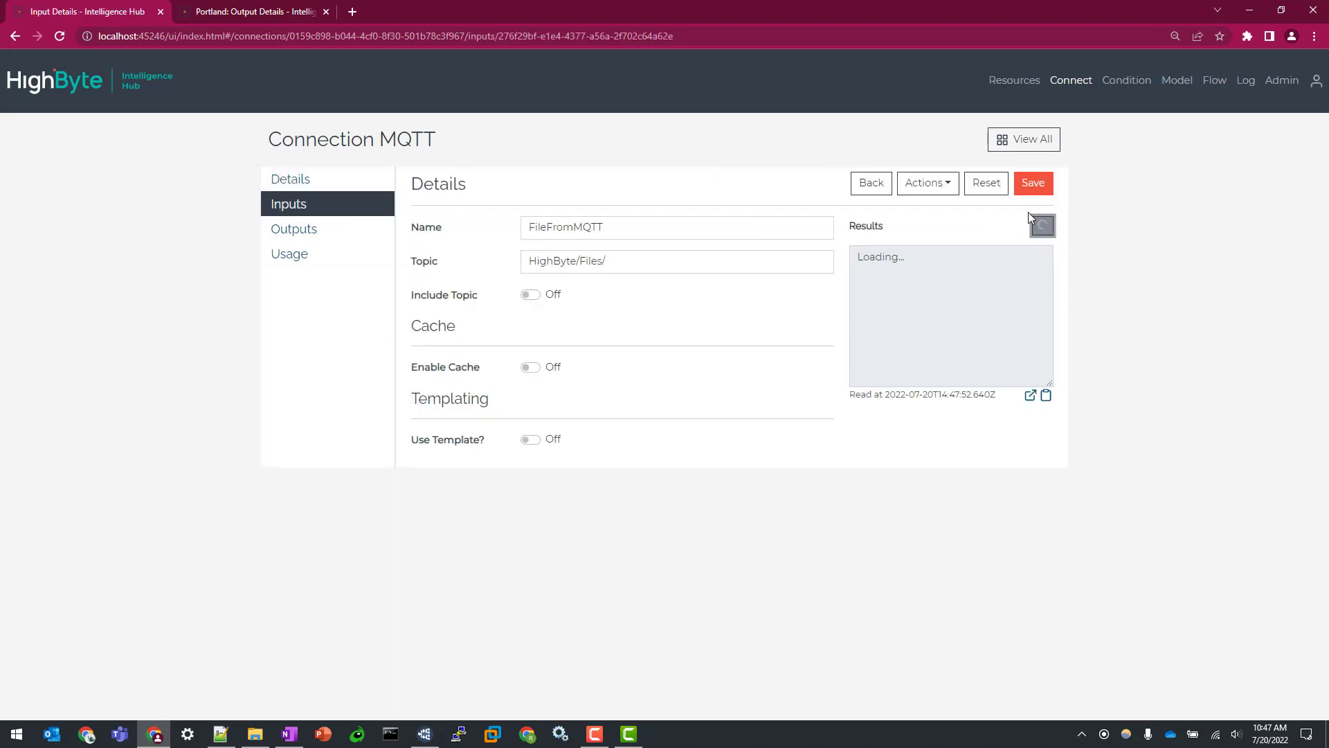
{"action": "left_click", "coordinate": [1024, 224]}
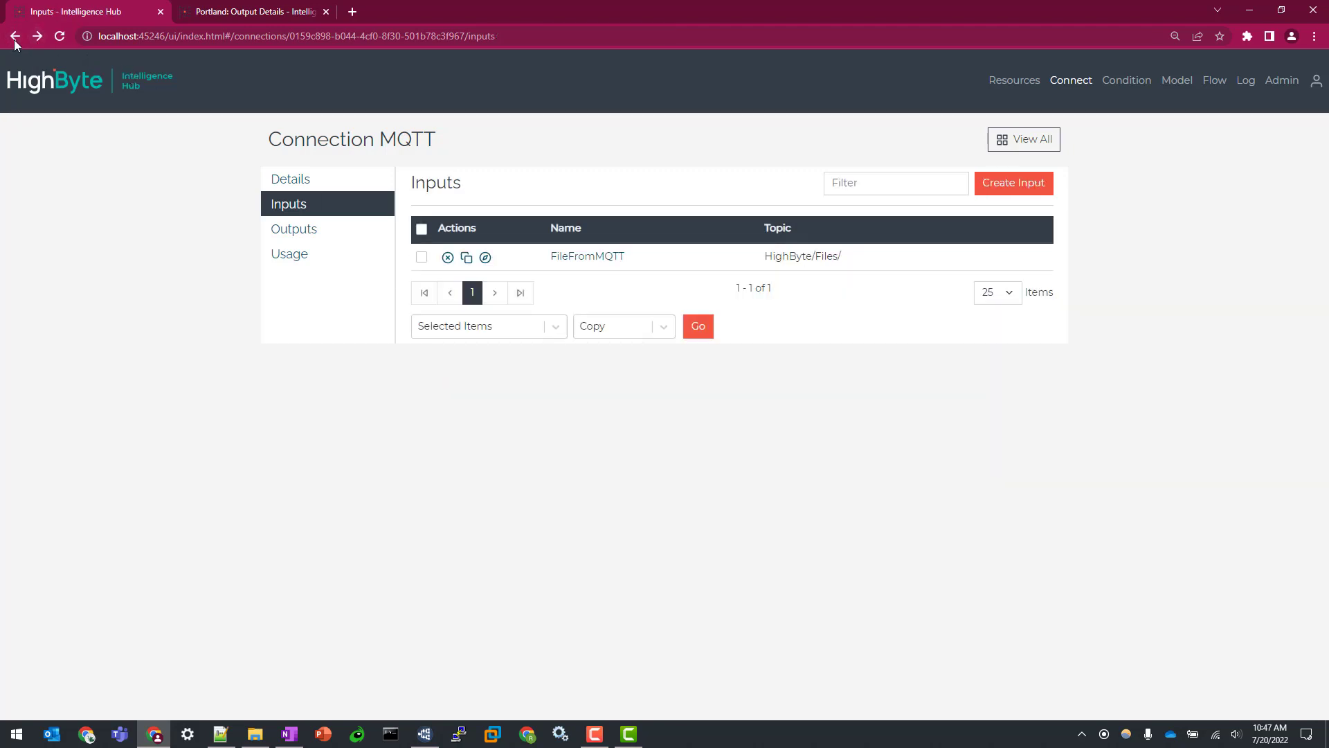
{"action": "left_click", "coordinate": [14, 36]}
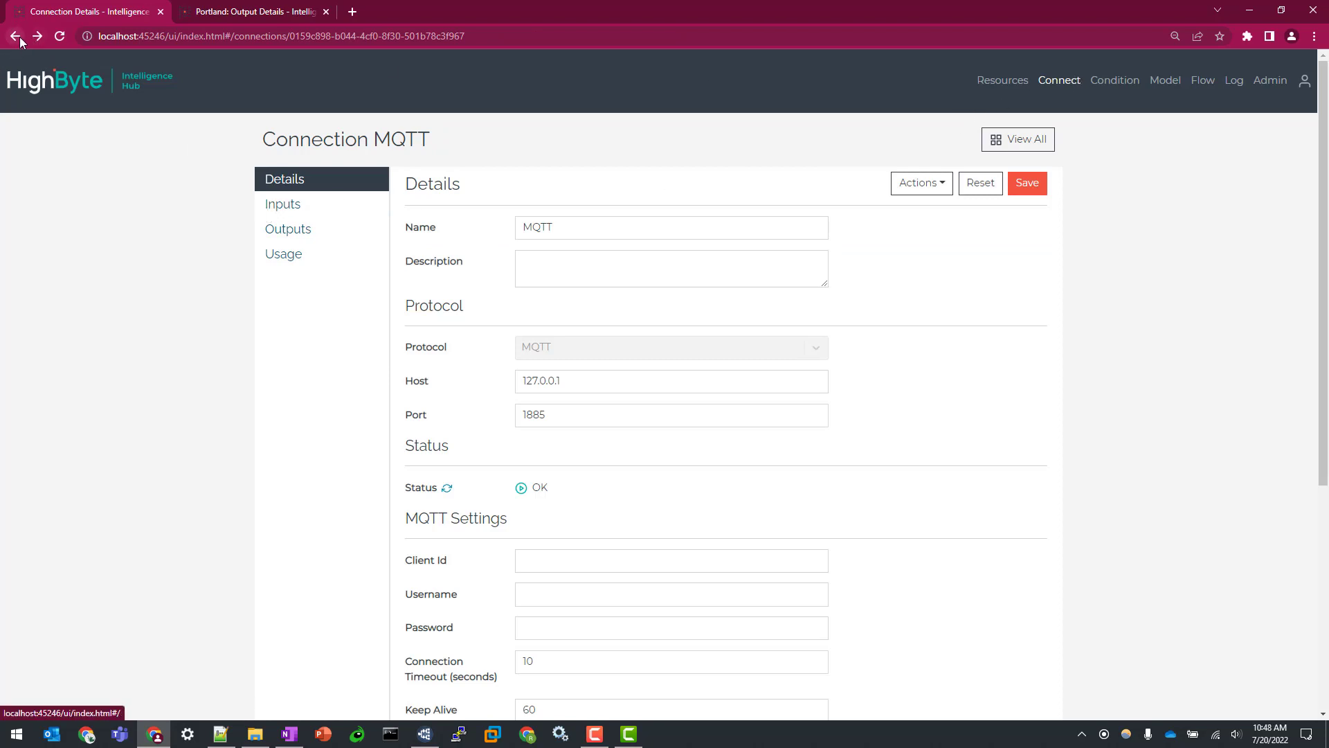
{"action": "left_click", "coordinate": [15, 36]}
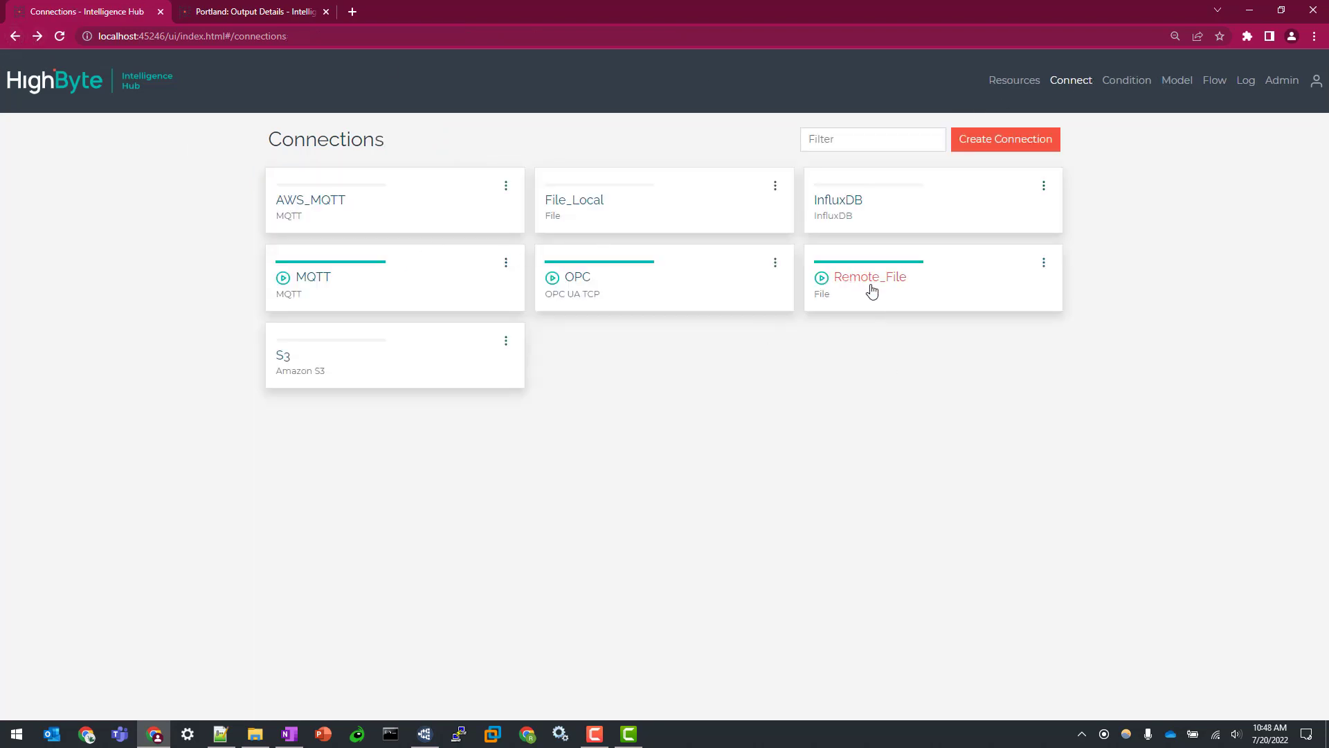
Step: Review Remote_File's \\clavetteapps\Files share path, its inputs, and its OutputFromMQTT output
{"action": "left_click", "coordinate": [868, 277]}
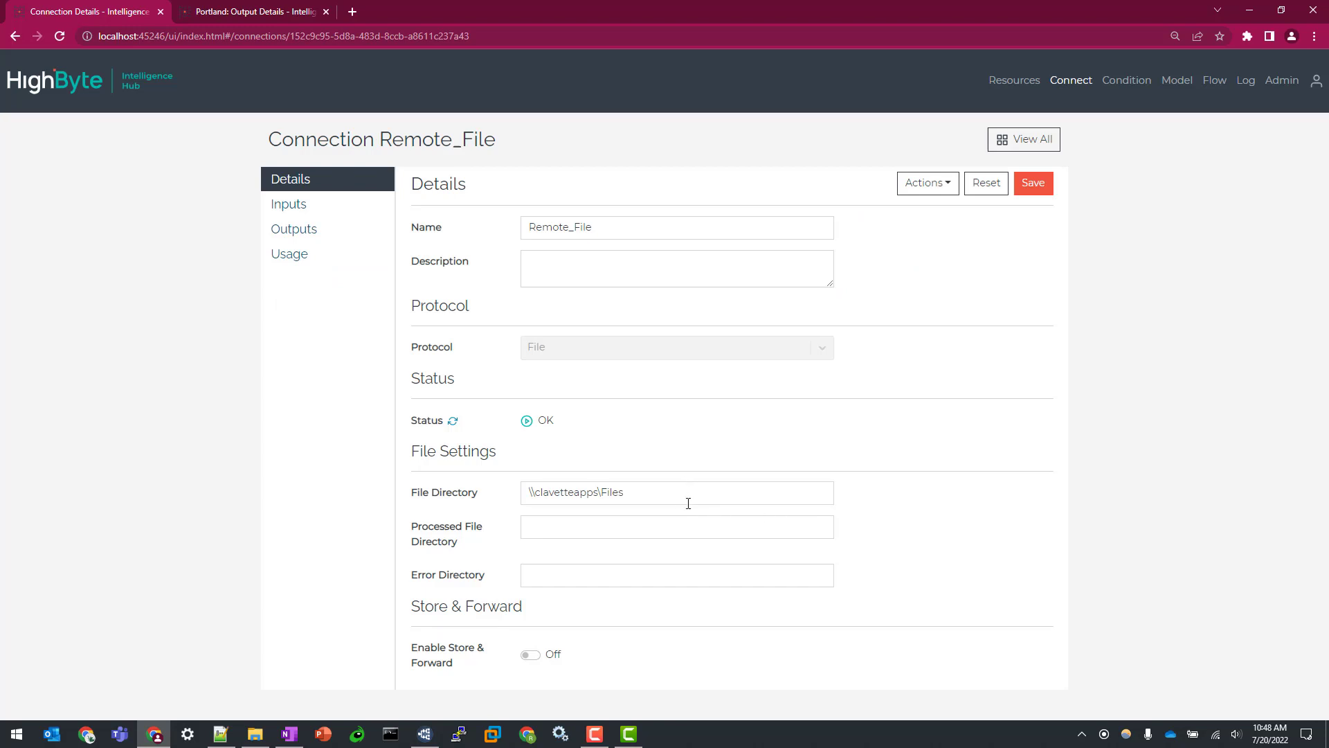
{"action": "left_click", "coordinate": [677, 492]}
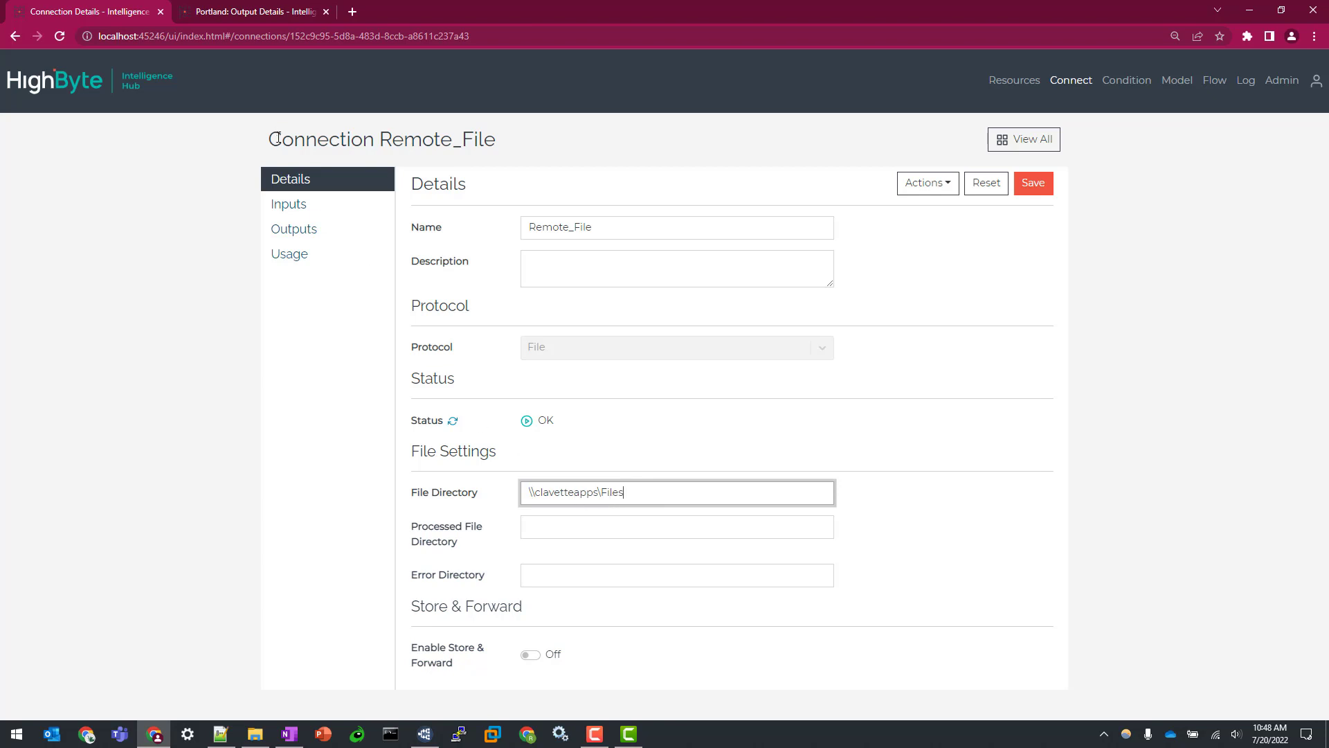
{"action": "left_click", "coordinate": [288, 204]}
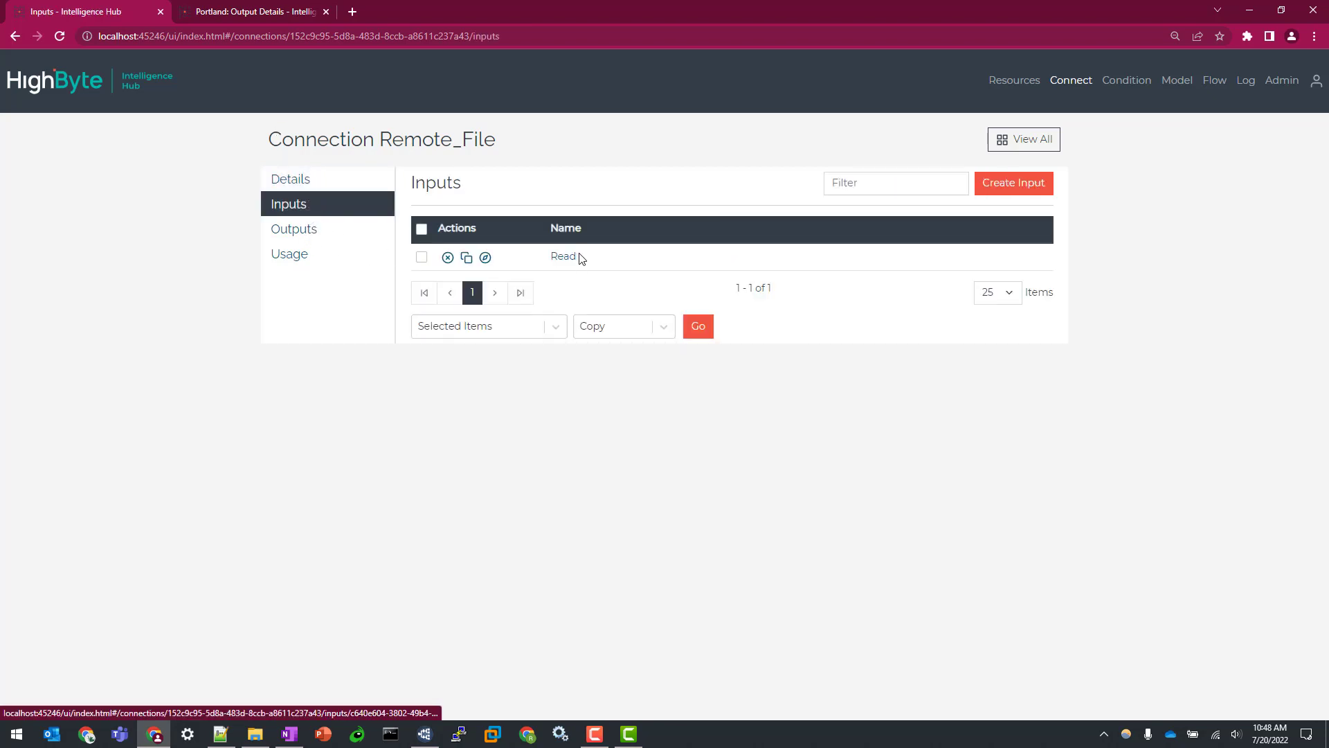
{"action": "left_click", "coordinate": [563, 257]}
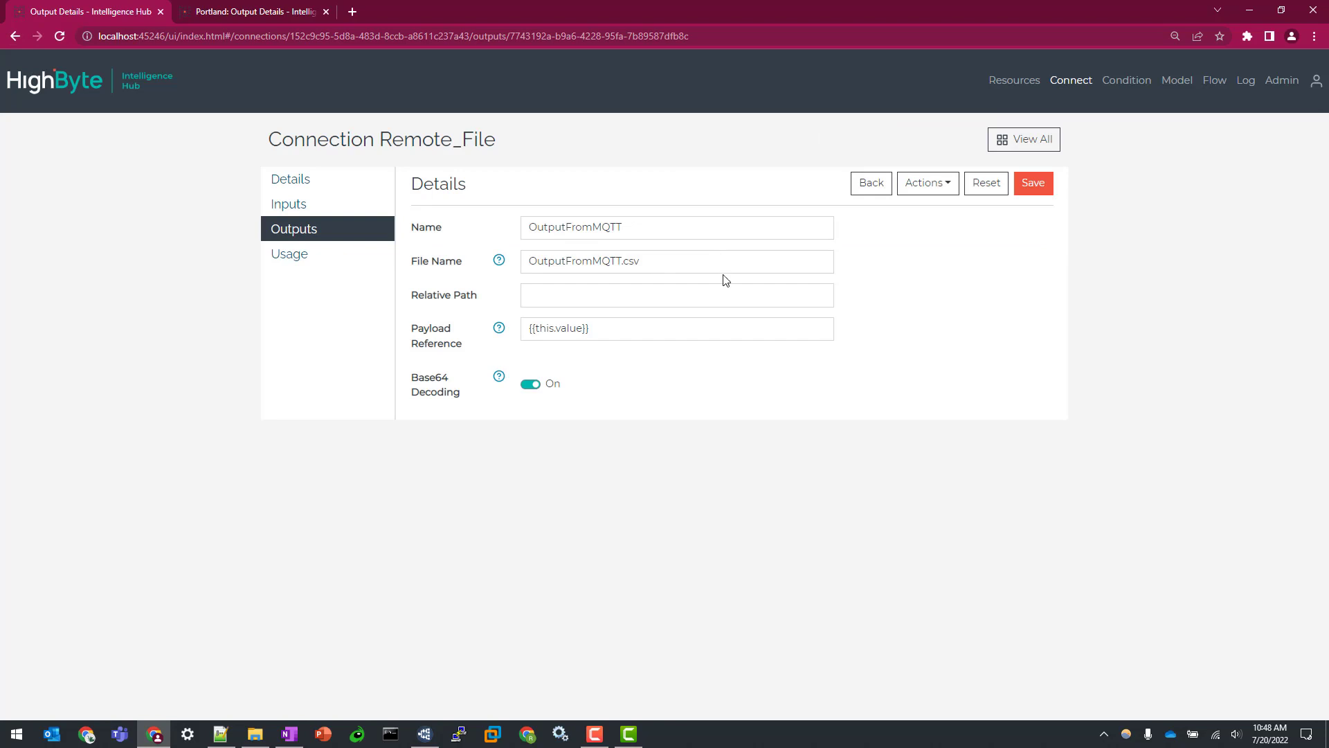
{"action": "mouse_move", "coordinate": [745, 346]}
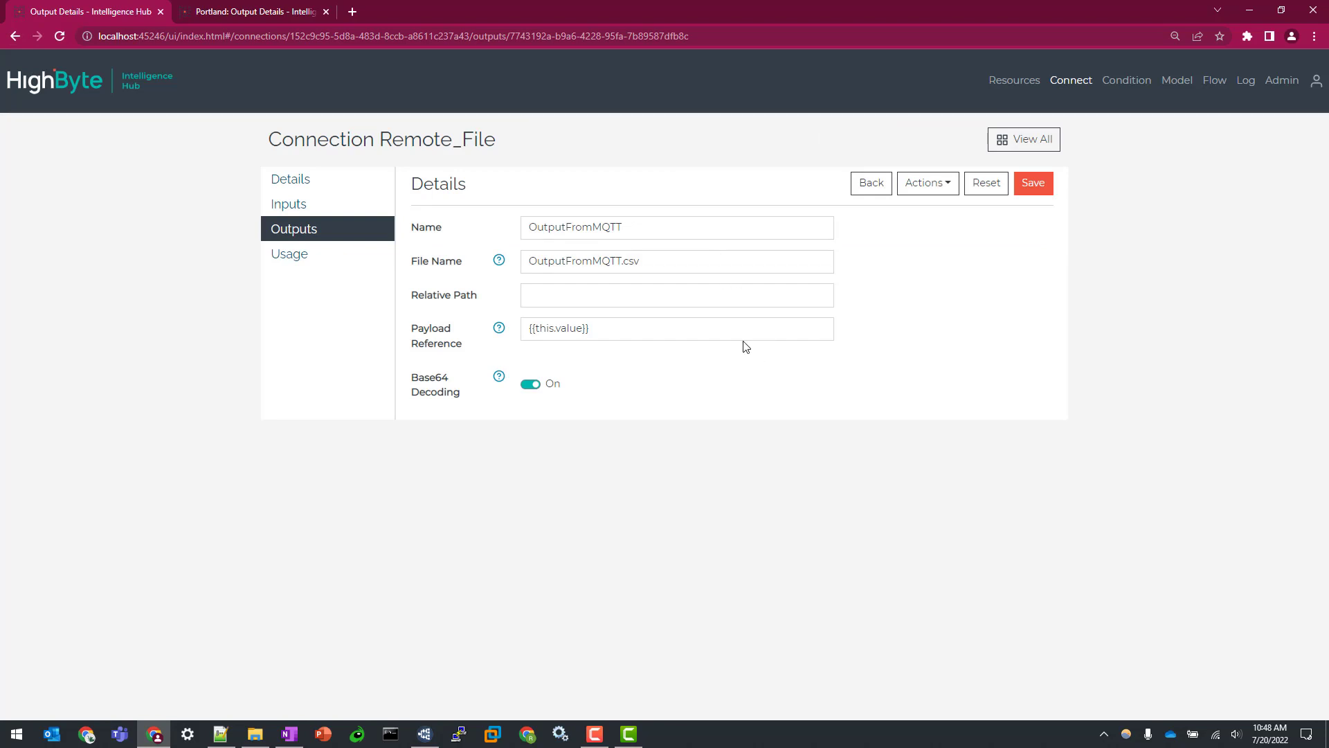
{"action": "mouse_move", "coordinate": [516, 270]}
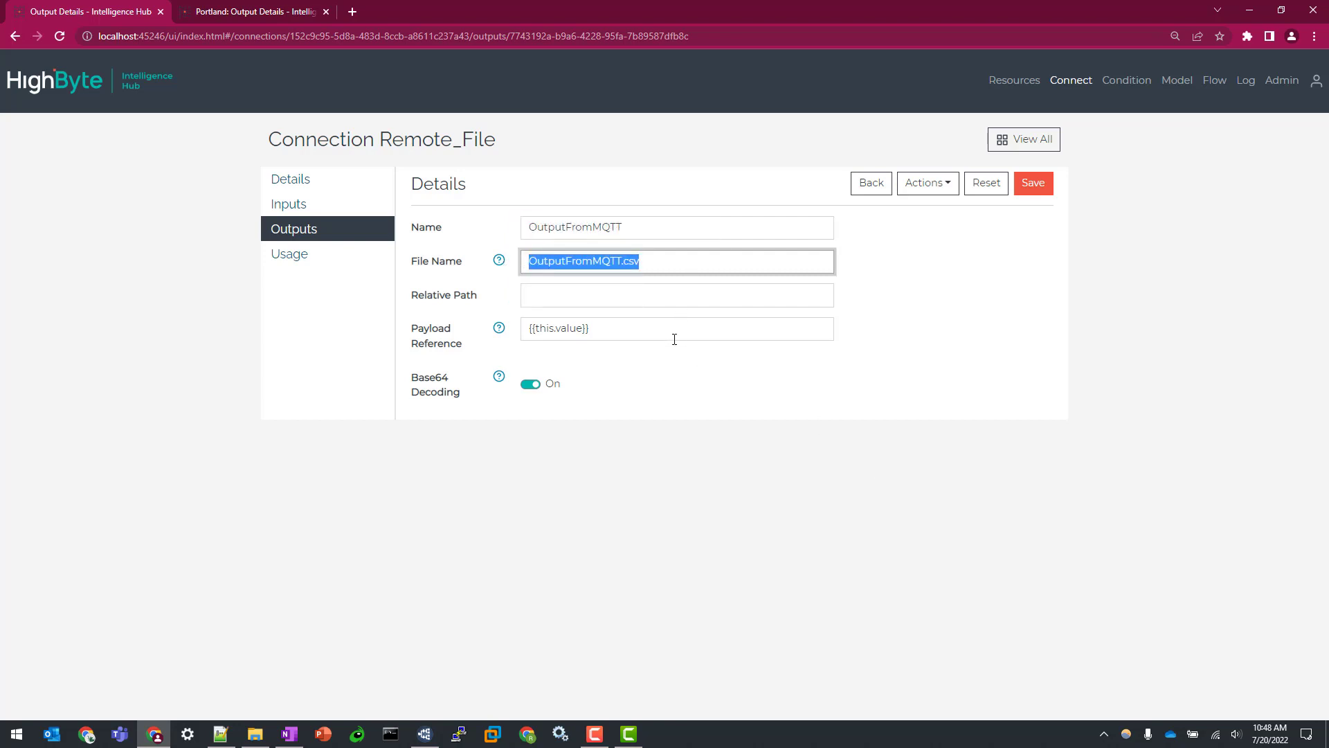
{"action": "left_click", "coordinate": [618, 355]}
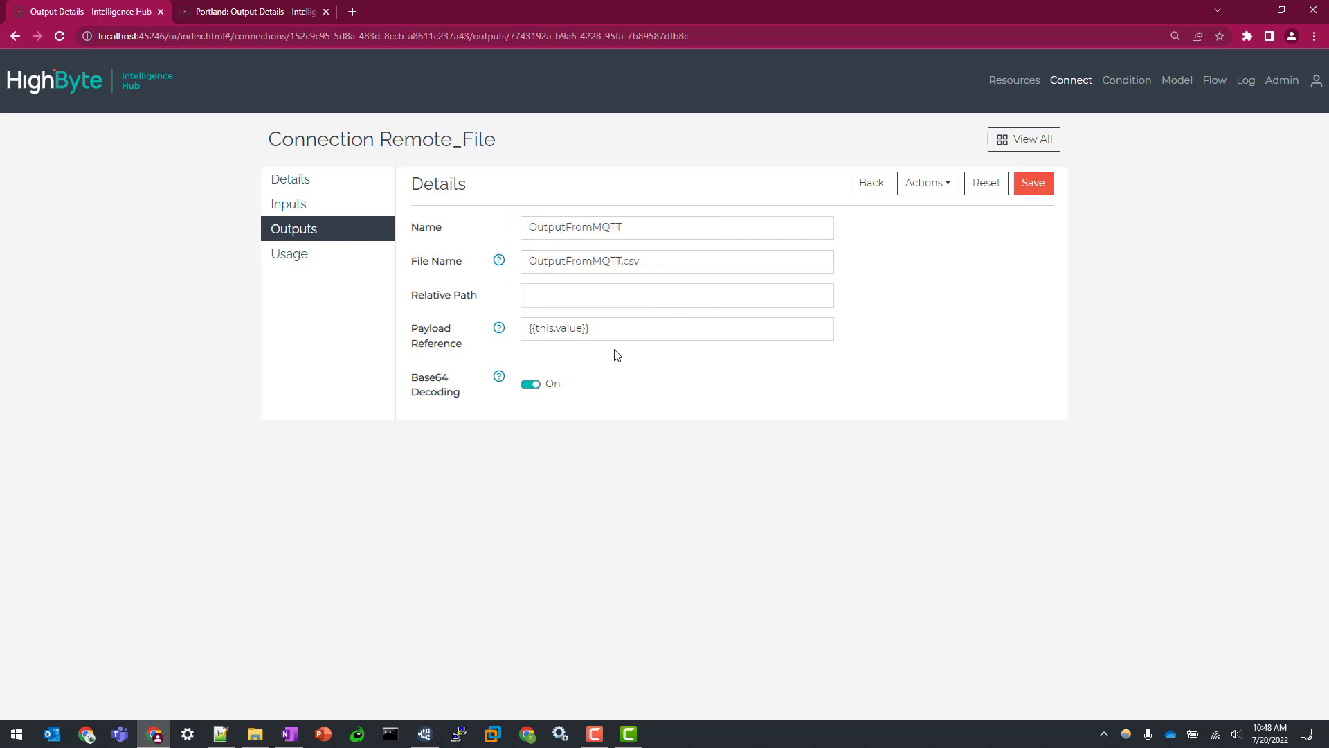
{"action": "mouse_move", "coordinate": [435, 407]}
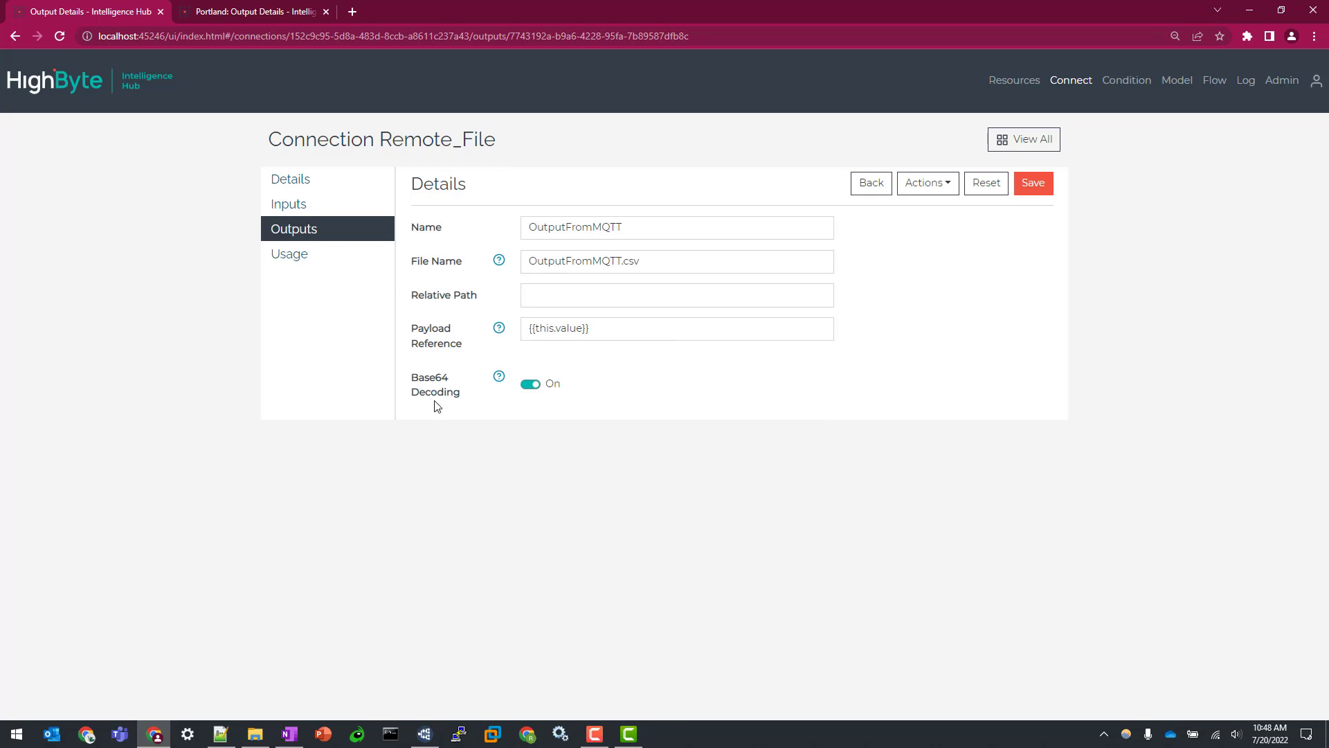
{"action": "mouse_move", "coordinate": [603, 402]}
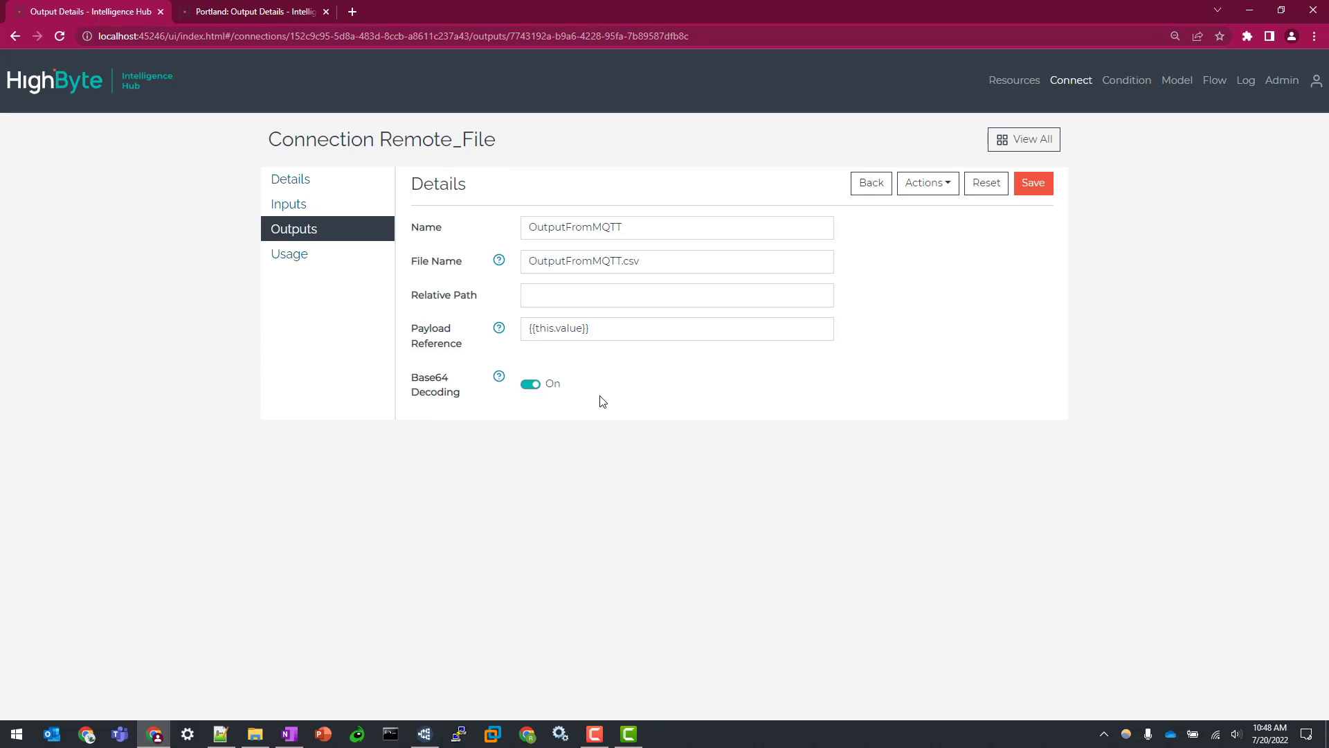
{"action": "mouse_move", "coordinate": [594, 362]}
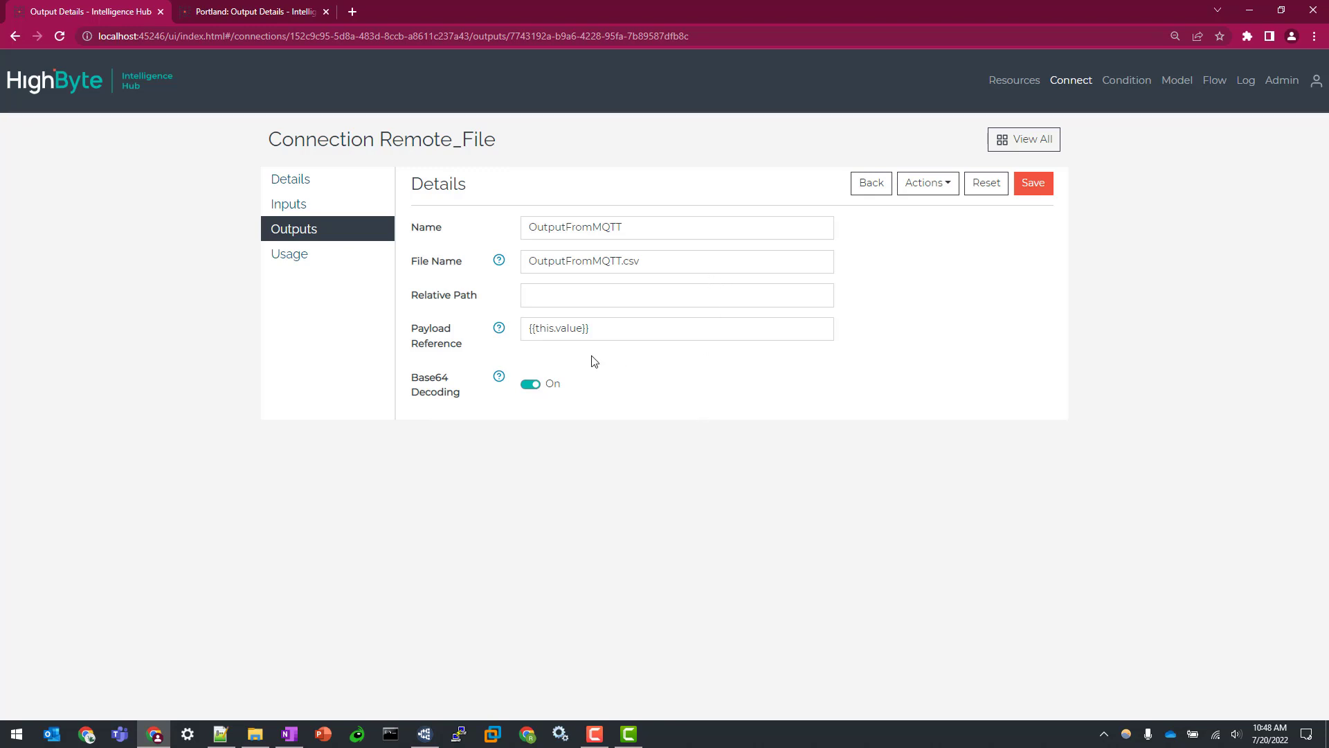
{"action": "mouse_move", "coordinate": [407, 341]}
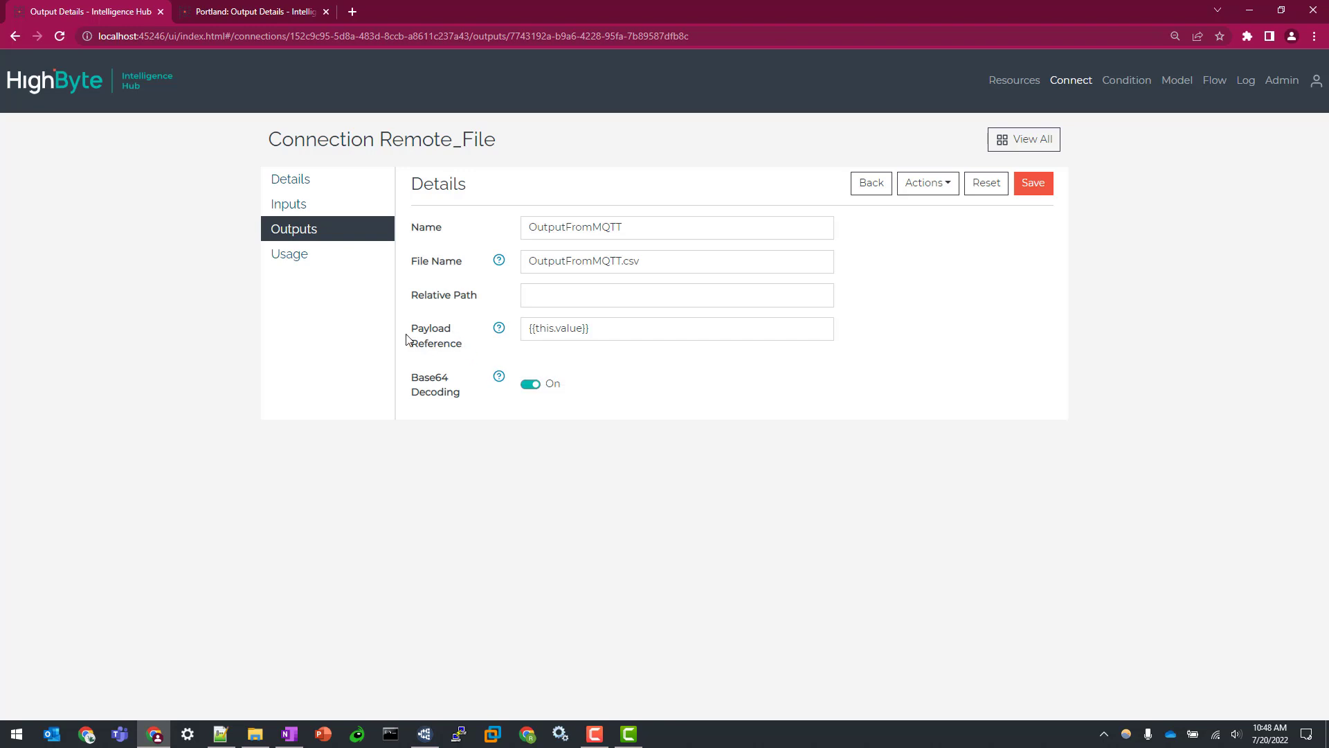
{"action": "mouse_move", "coordinate": [443, 349]}
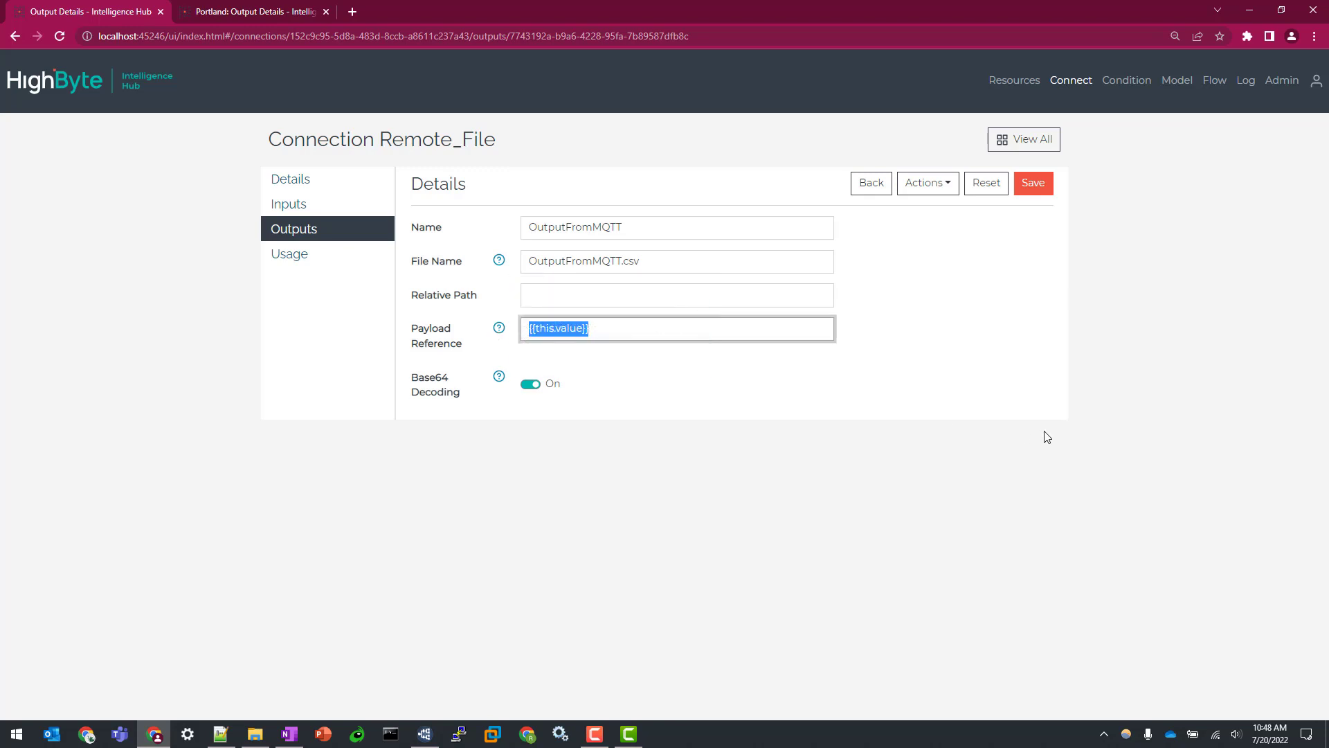
{"action": "mouse_move", "coordinate": [632, 449]}
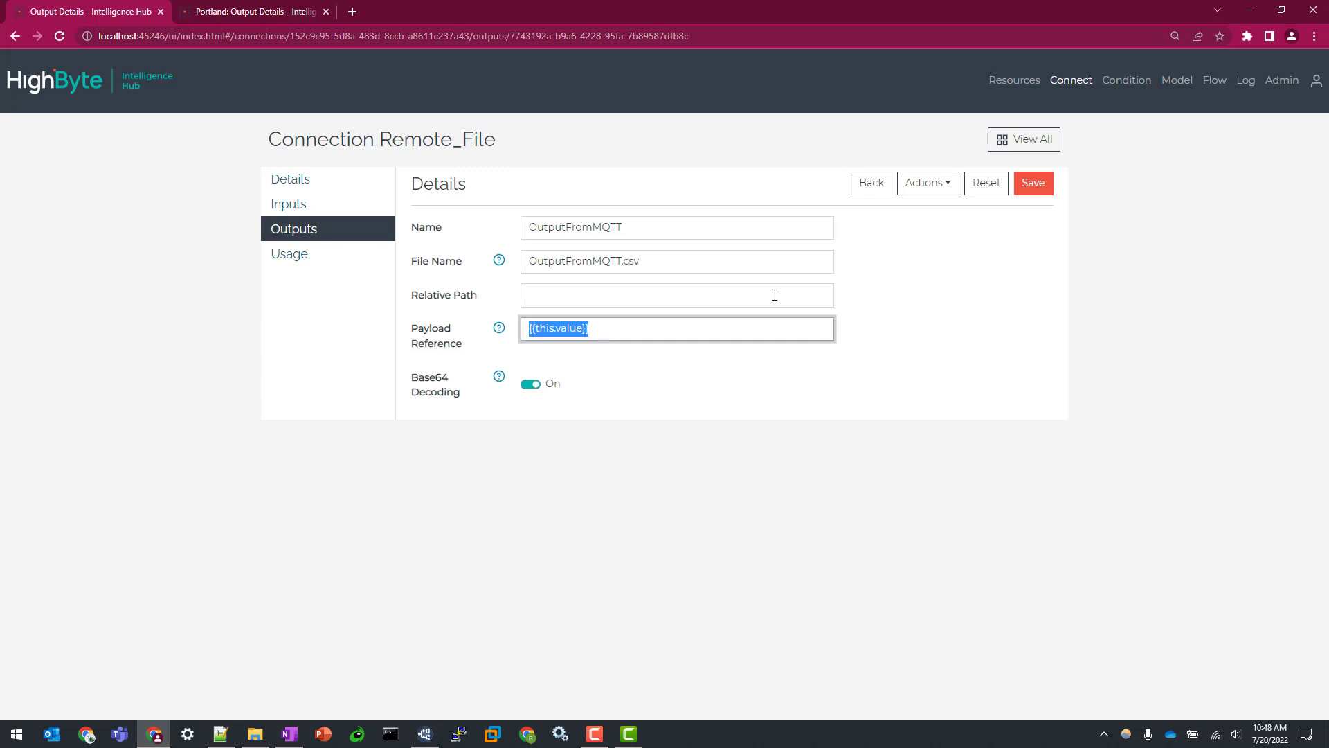
{"action": "mouse_move", "coordinate": [773, 294]}
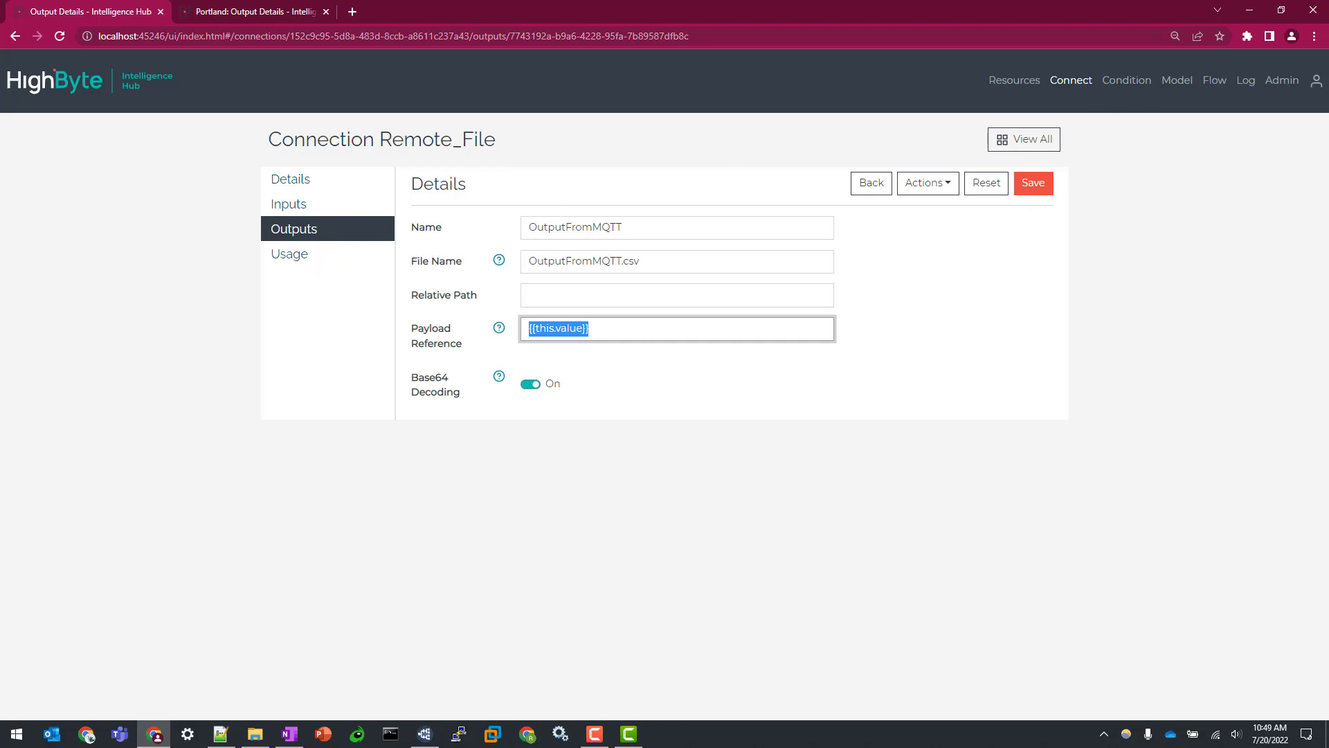
{"action": "left_click", "coordinate": [1214, 80]}
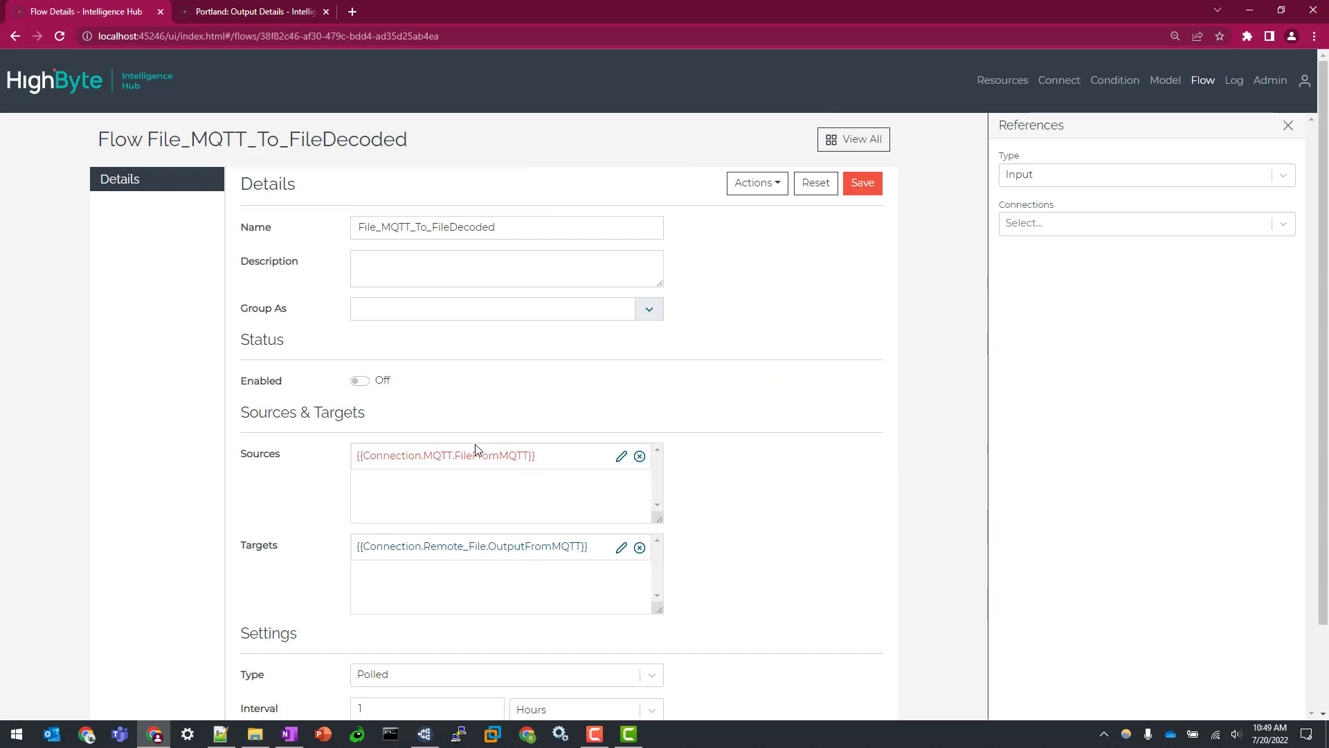
Step: Scroll through the File_MQTT_To_FileDecoded flow's Sources and Targets
{"action": "scroll", "scroll_direction": "down", "scroll_amount": 3}
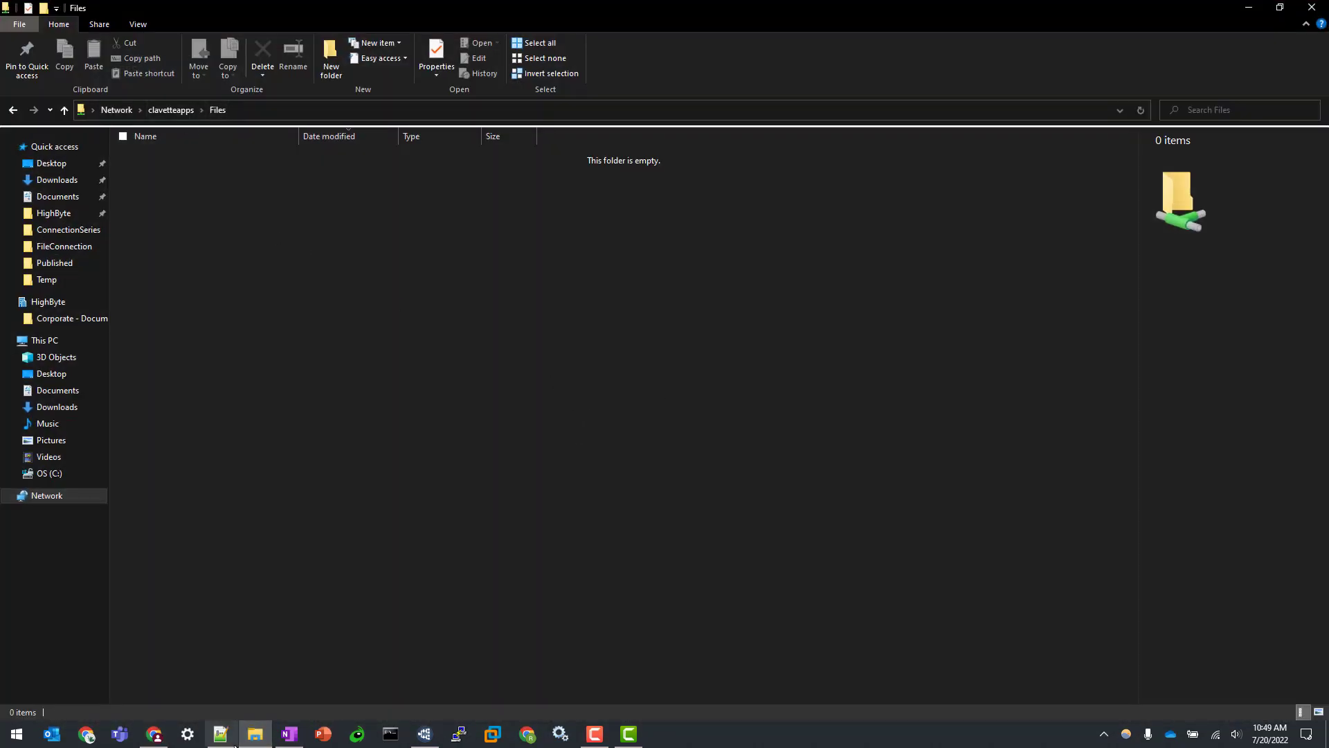
Step: Refresh the Files share and view OutputFromMQTT.csv's Tank1–Tank3 rows in Excel, then close it
{"action": "left_click", "coordinate": [152, 734]}
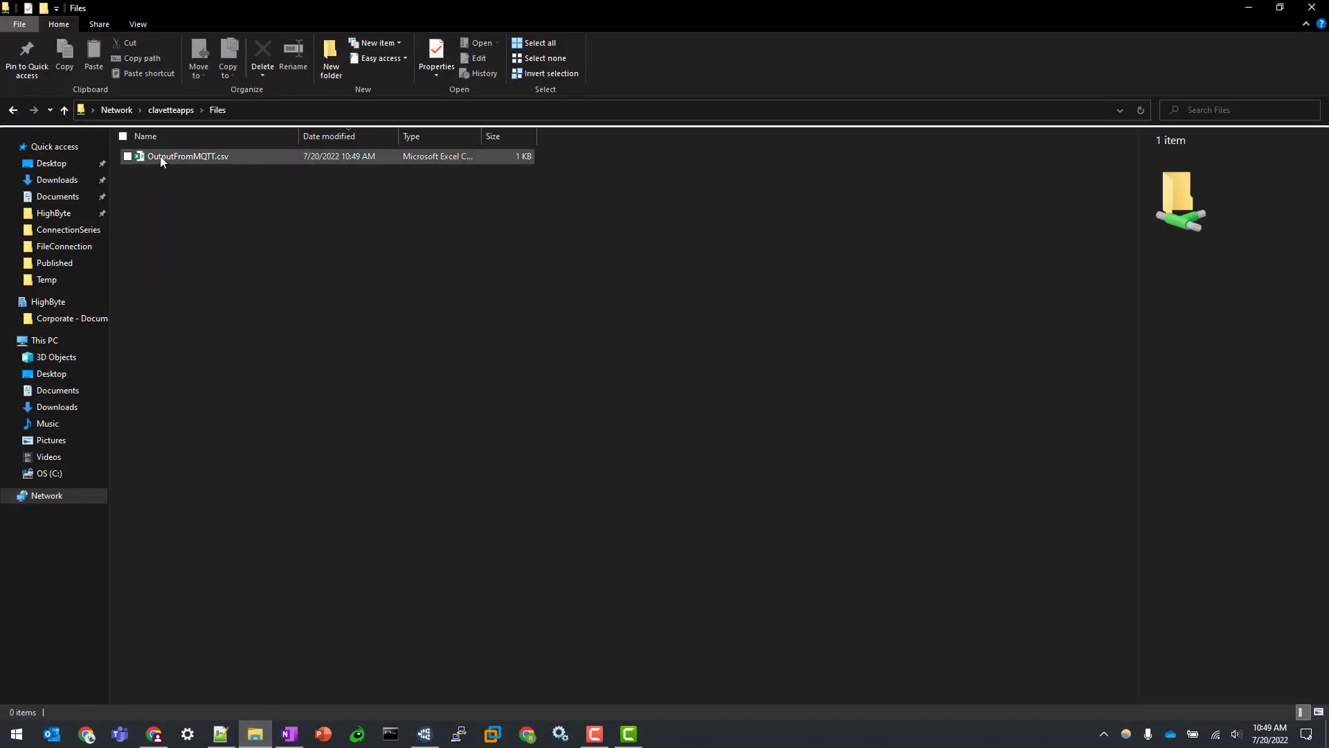
{"action": "left_click", "coordinate": [187, 157]}
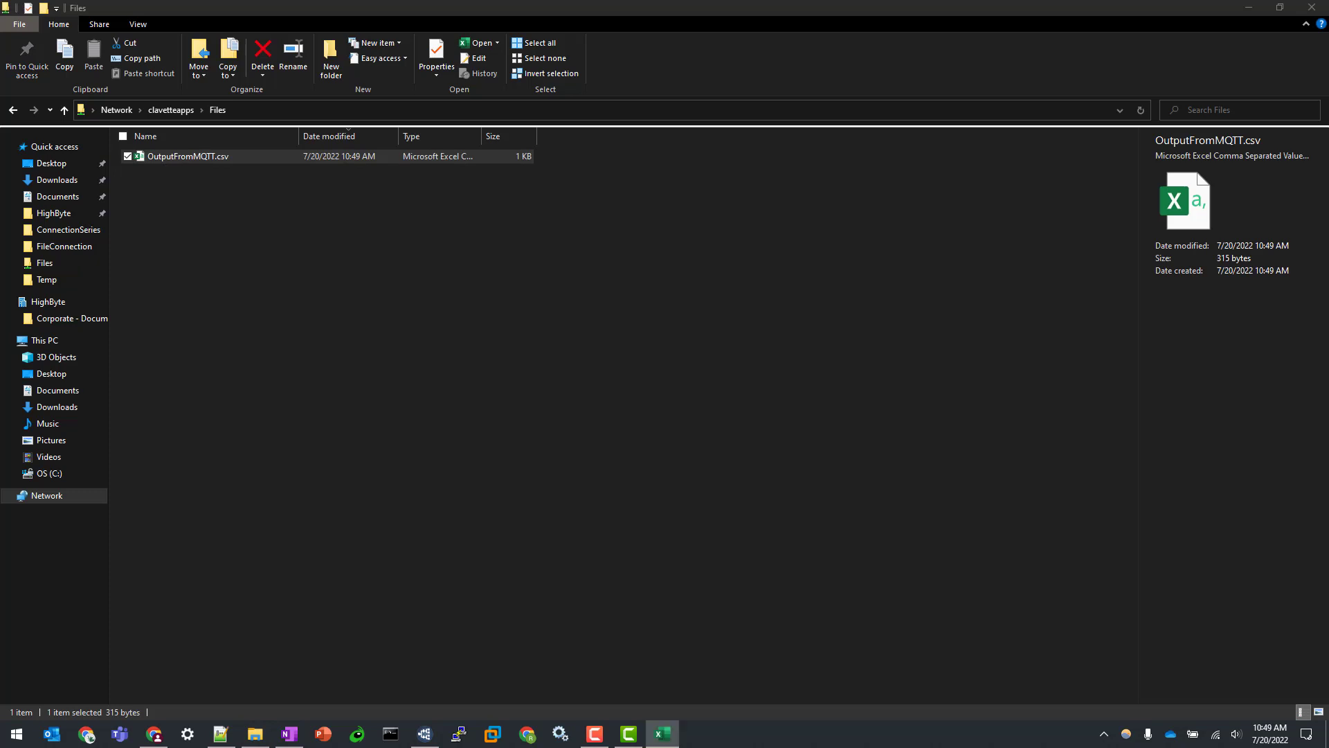
{"action": "double_click", "coordinate": [187, 157]}
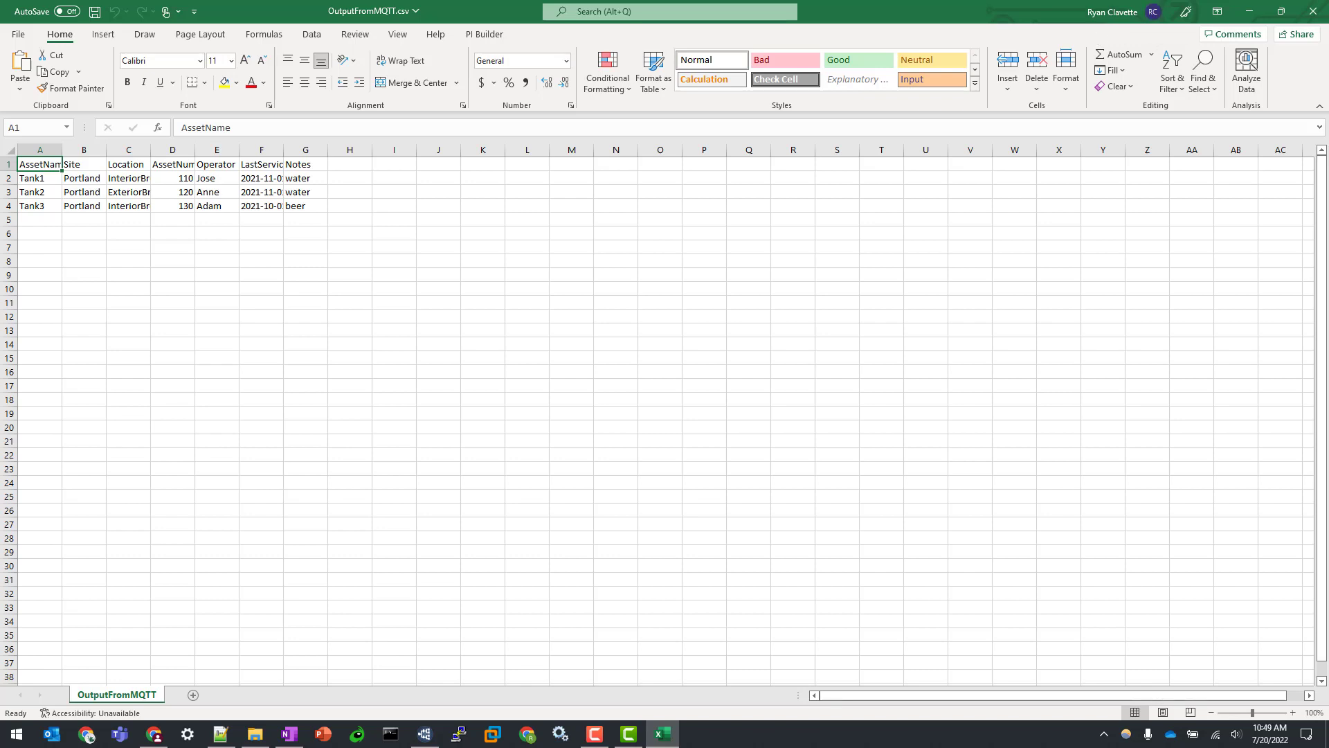
{"action": "left_click", "coordinate": [627, 734]}
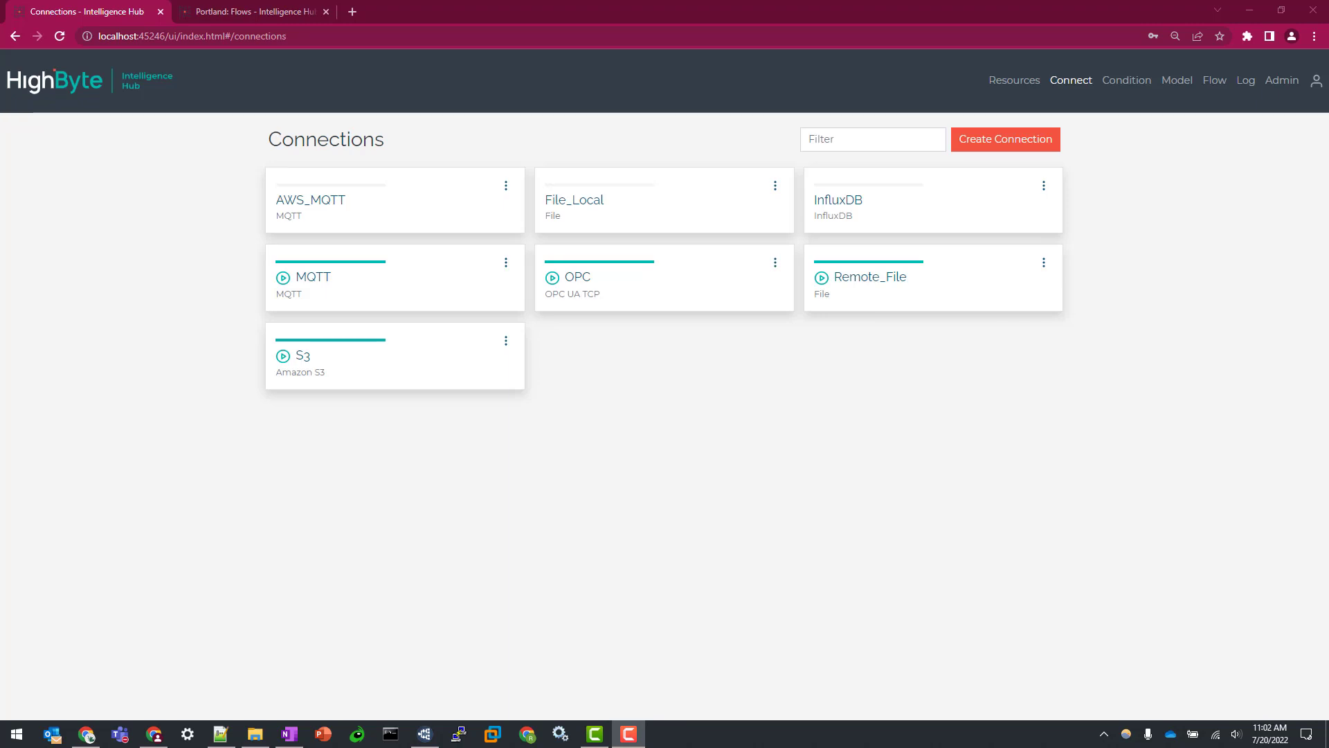
{"action": "mouse_move", "coordinate": [1178, 80]}
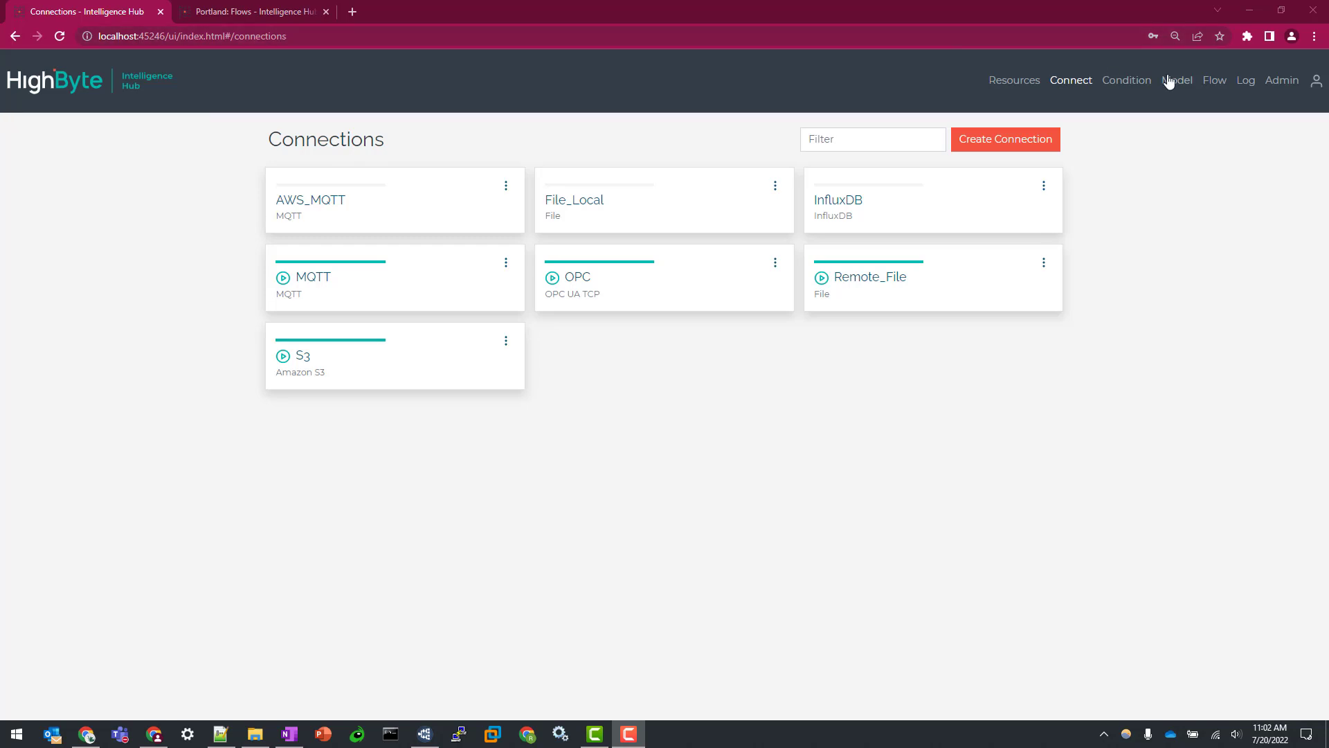
{"action": "left_click", "coordinate": [1177, 80]}
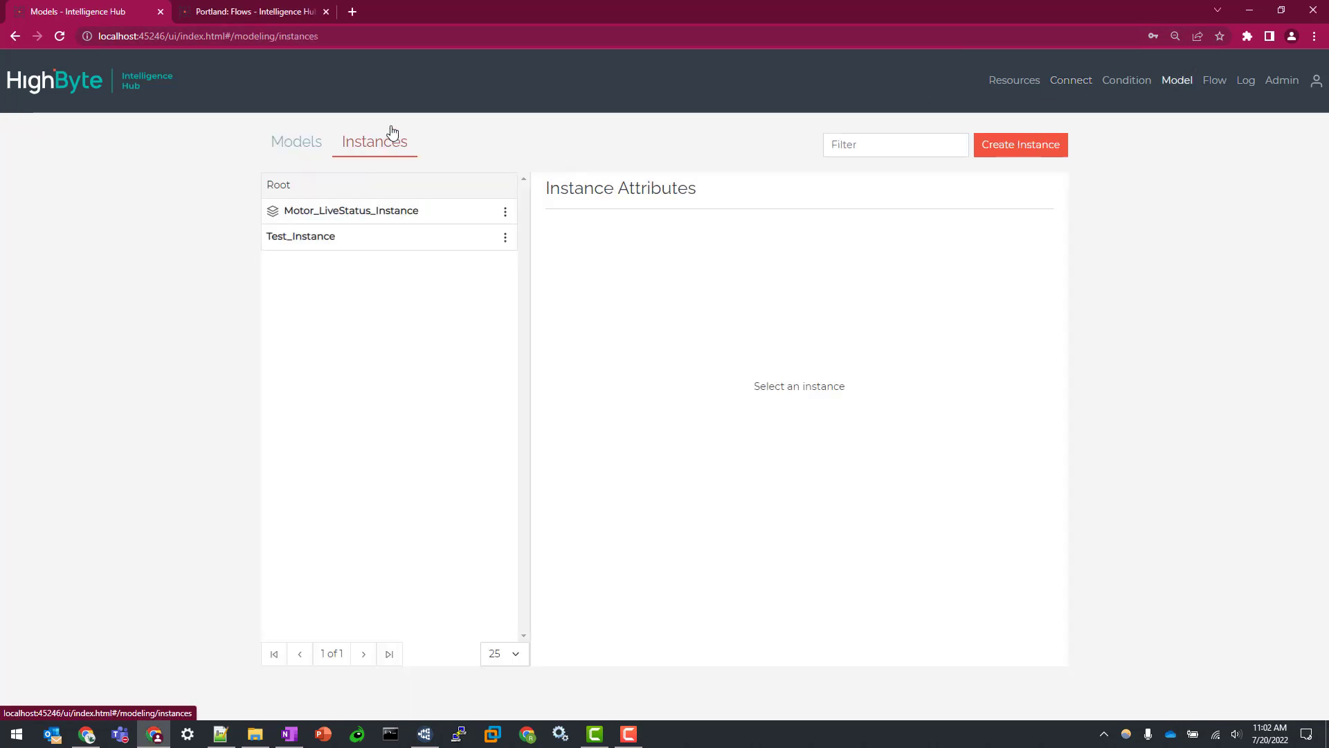
{"action": "left_click", "coordinate": [351, 210]}
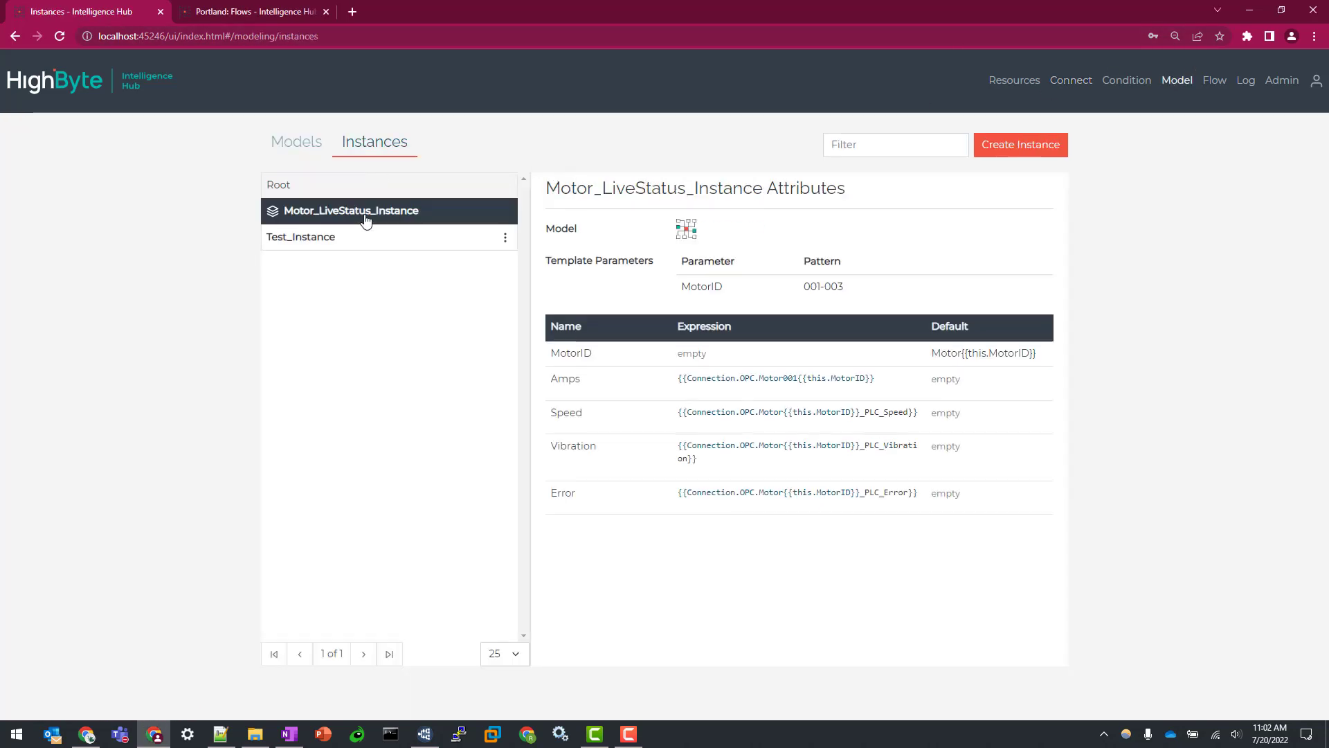
{"action": "left_click", "coordinate": [350, 211]}
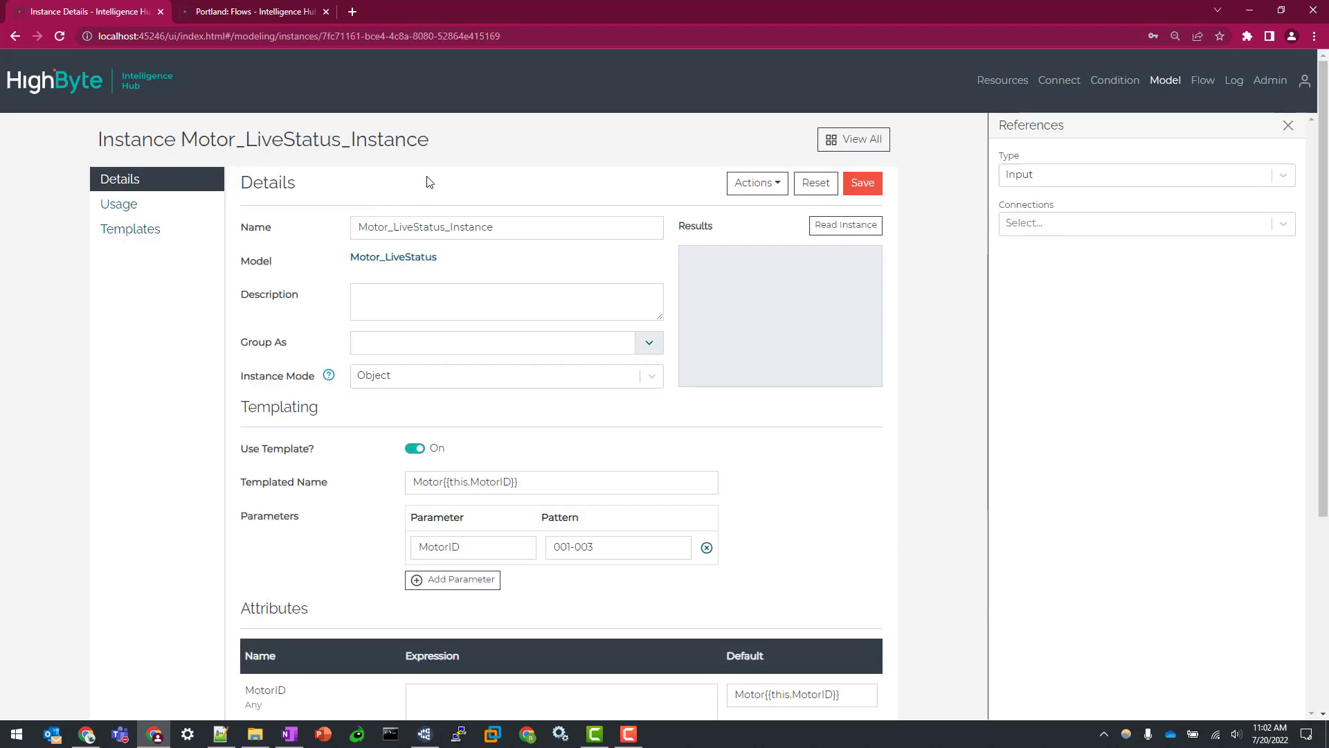
{"action": "scroll", "scroll_direction": "down", "scroll_amount": 3}
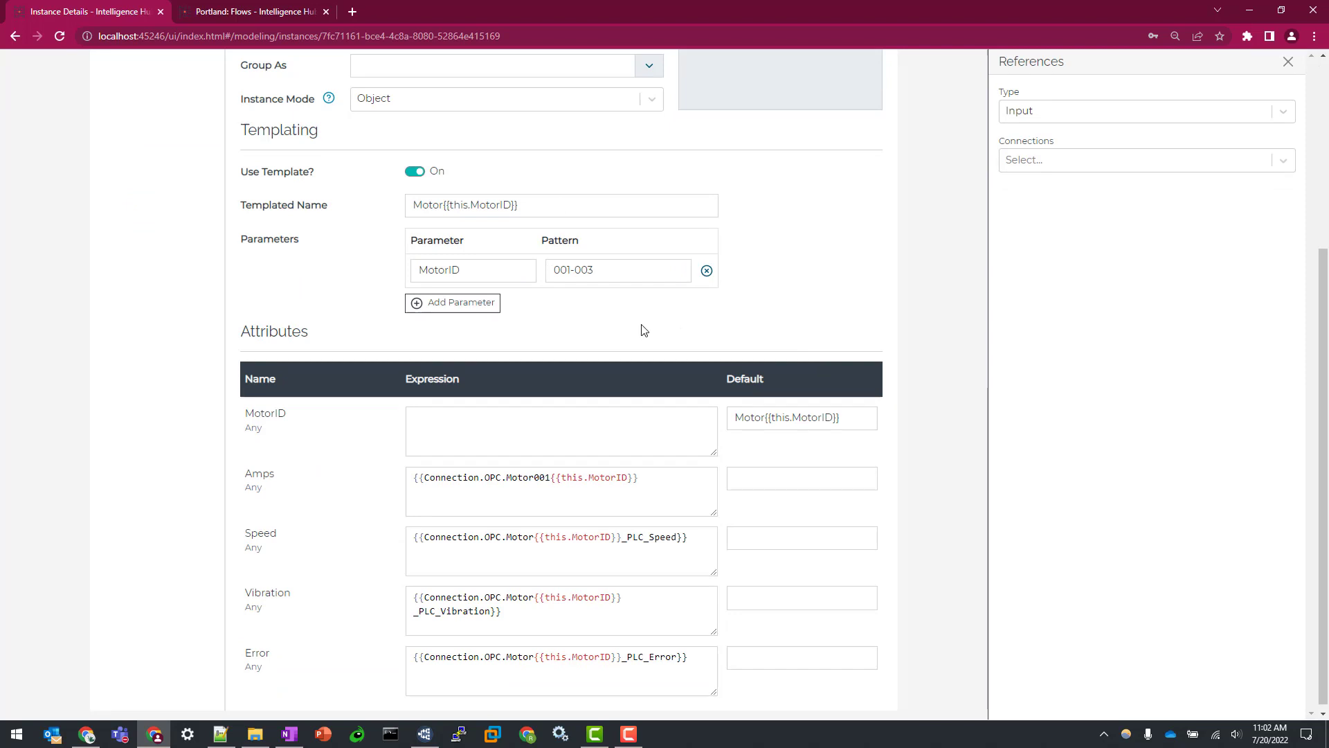
{"action": "mouse_move", "coordinate": [241, 224]}
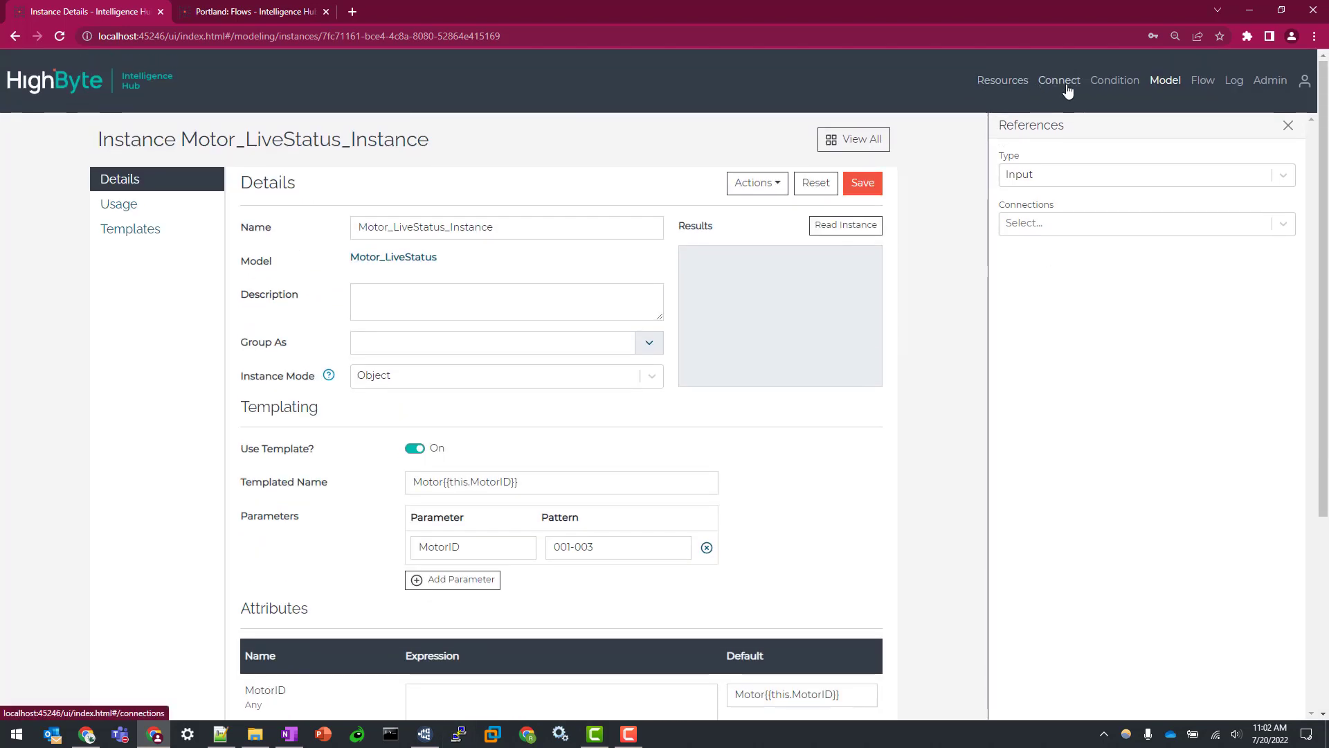
{"action": "left_click", "coordinate": [1060, 80]}
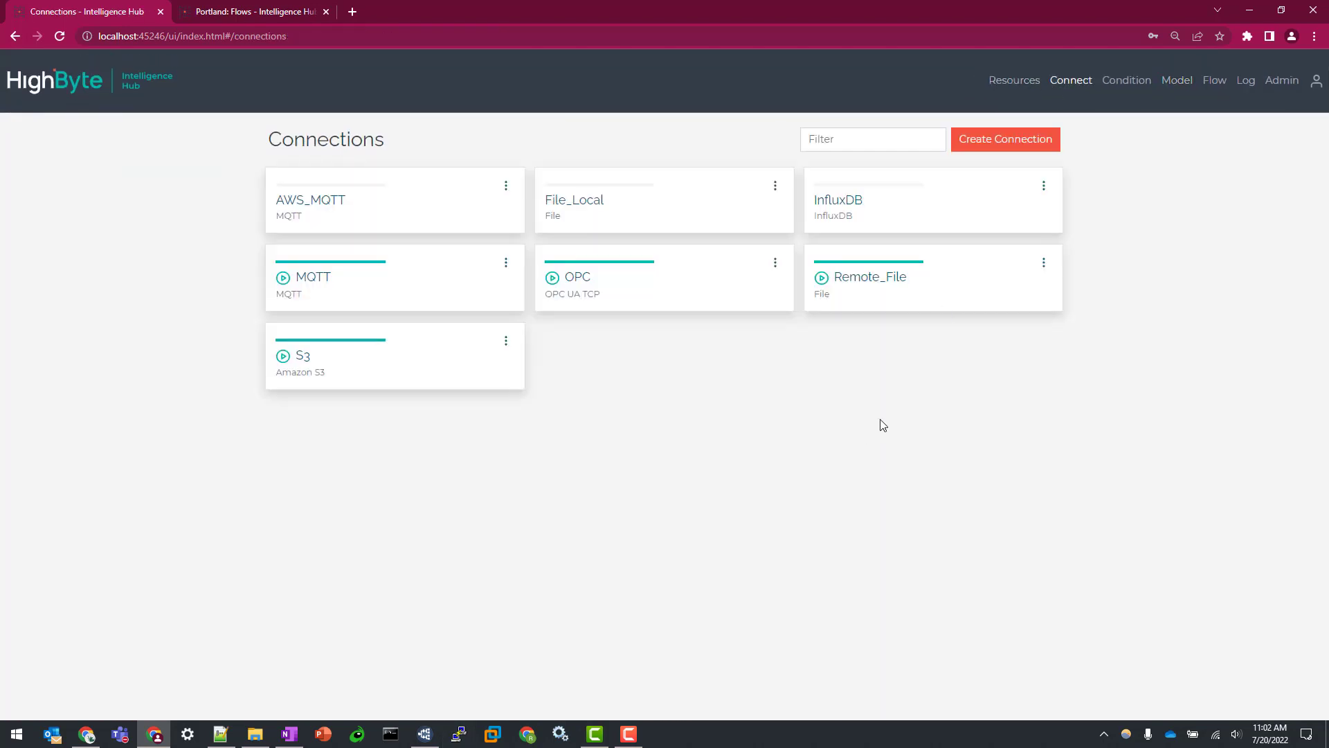
Step: Review the Remote_File MotorToJSON output naming files {{this.MotorID}}.json
{"action": "left_click", "coordinate": [869, 277]}
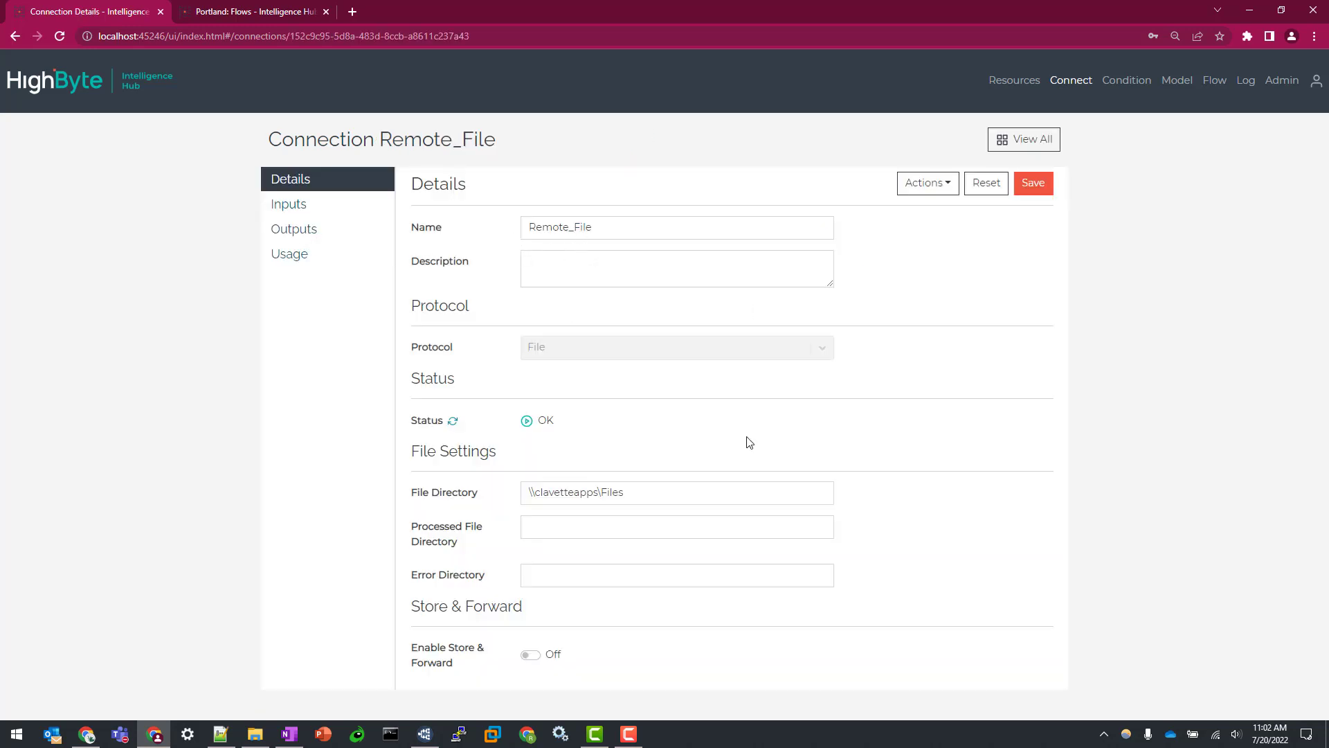
{"action": "left_click", "coordinate": [293, 229]}
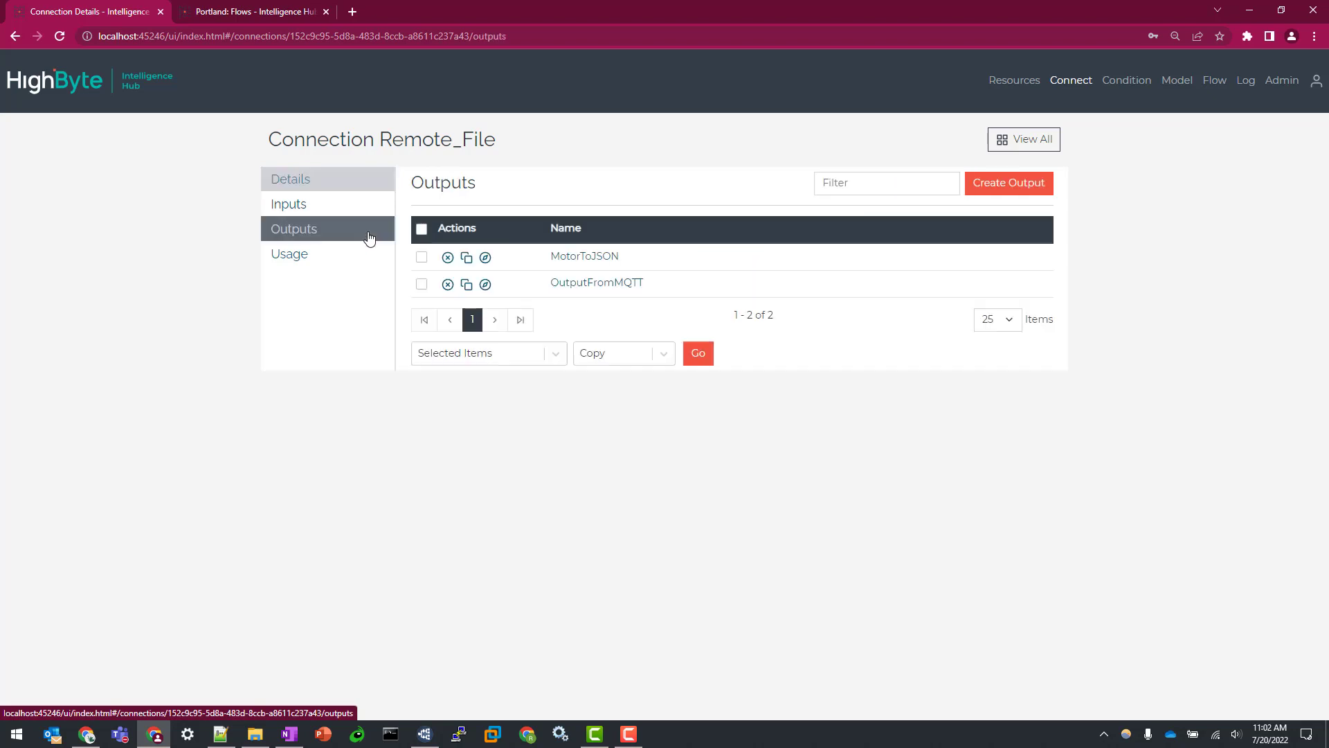
{"action": "left_click", "coordinate": [584, 257]}
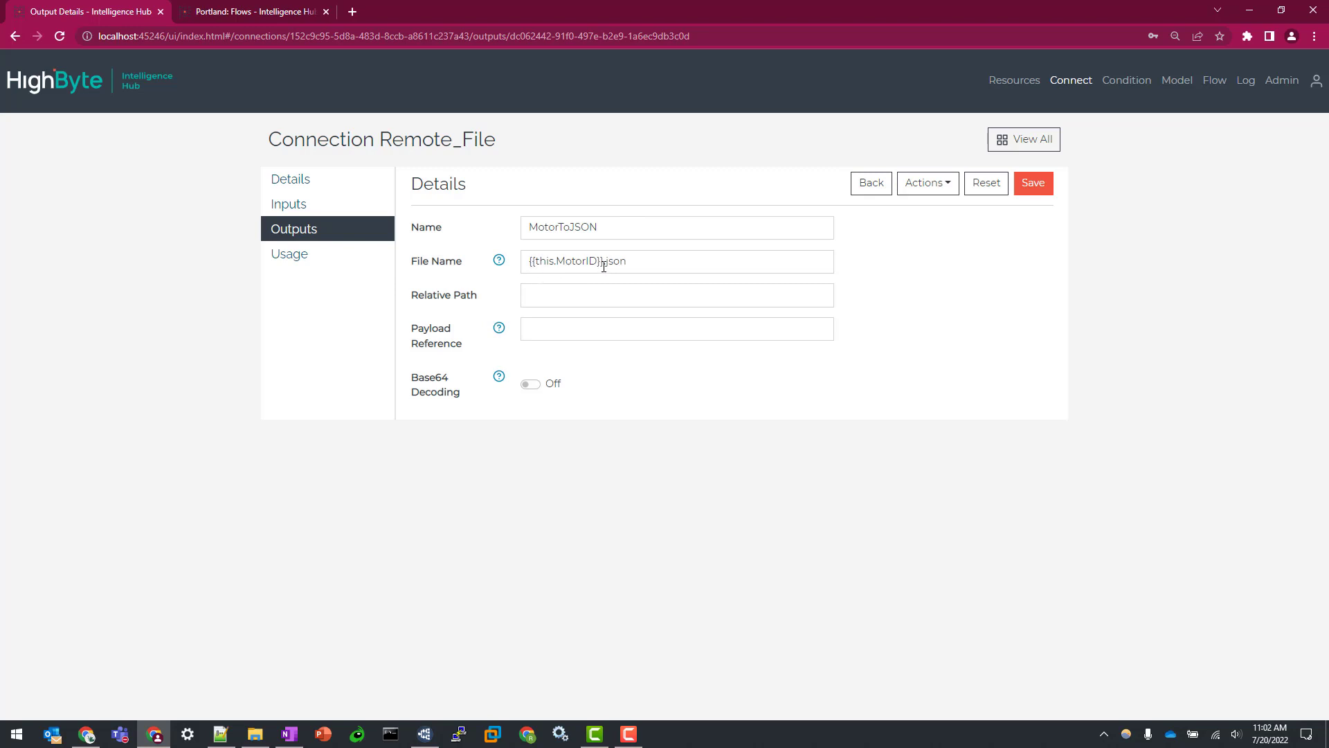
{"action": "double_click", "coordinate": [565, 262]}
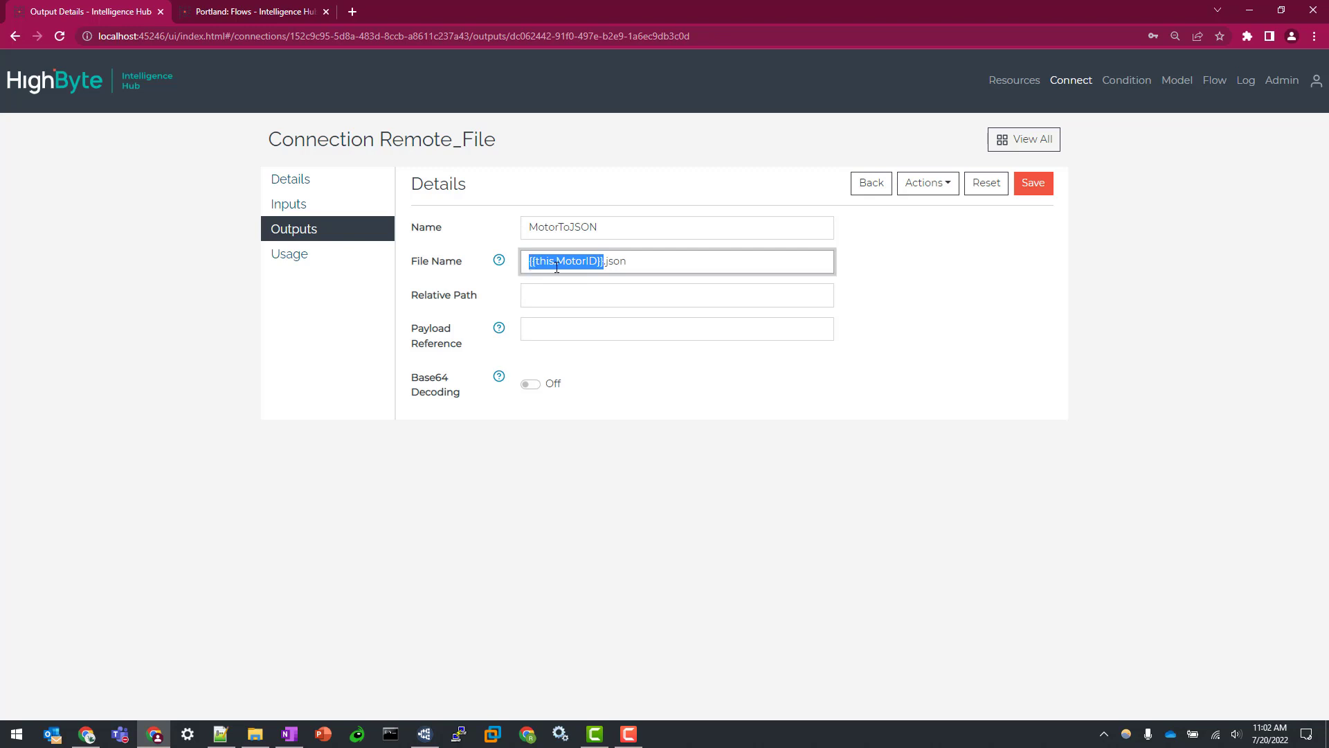
{"action": "mouse_move", "coordinate": [1156, 400]}
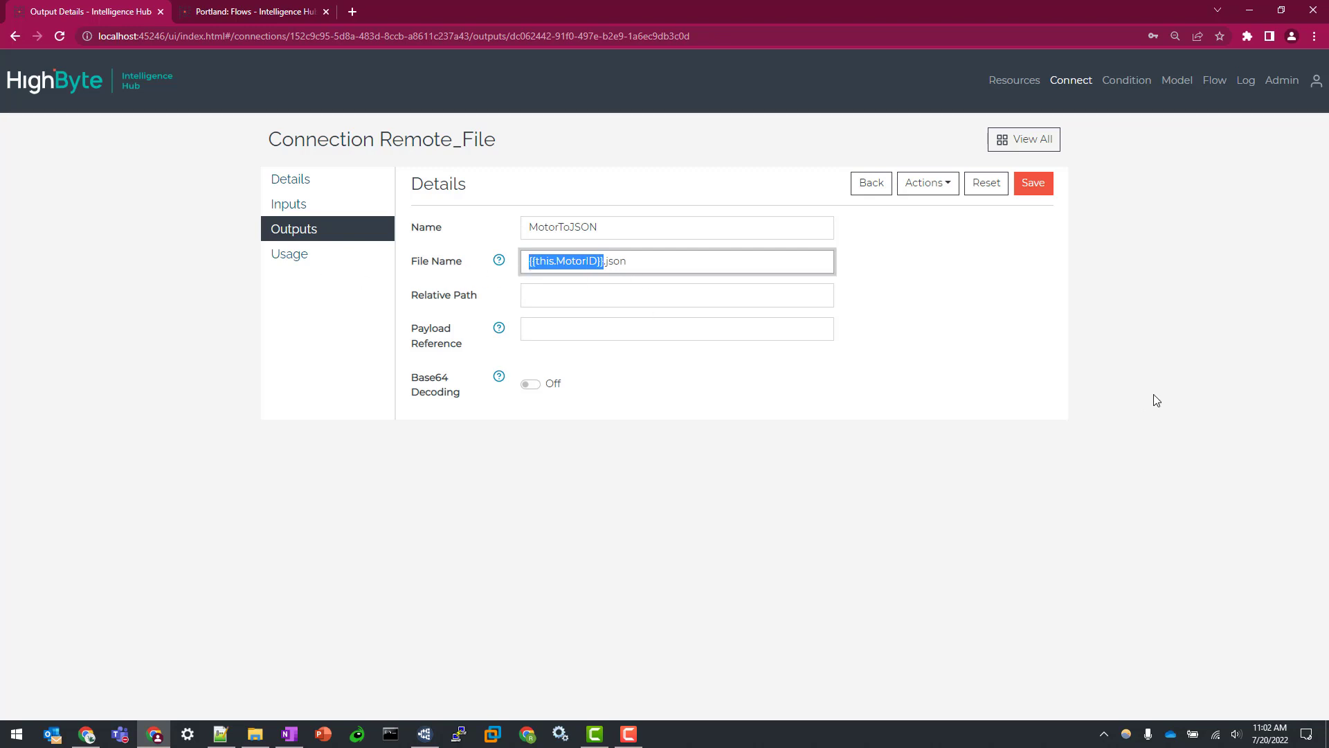
{"action": "mouse_move", "coordinate": [1161, 372]}
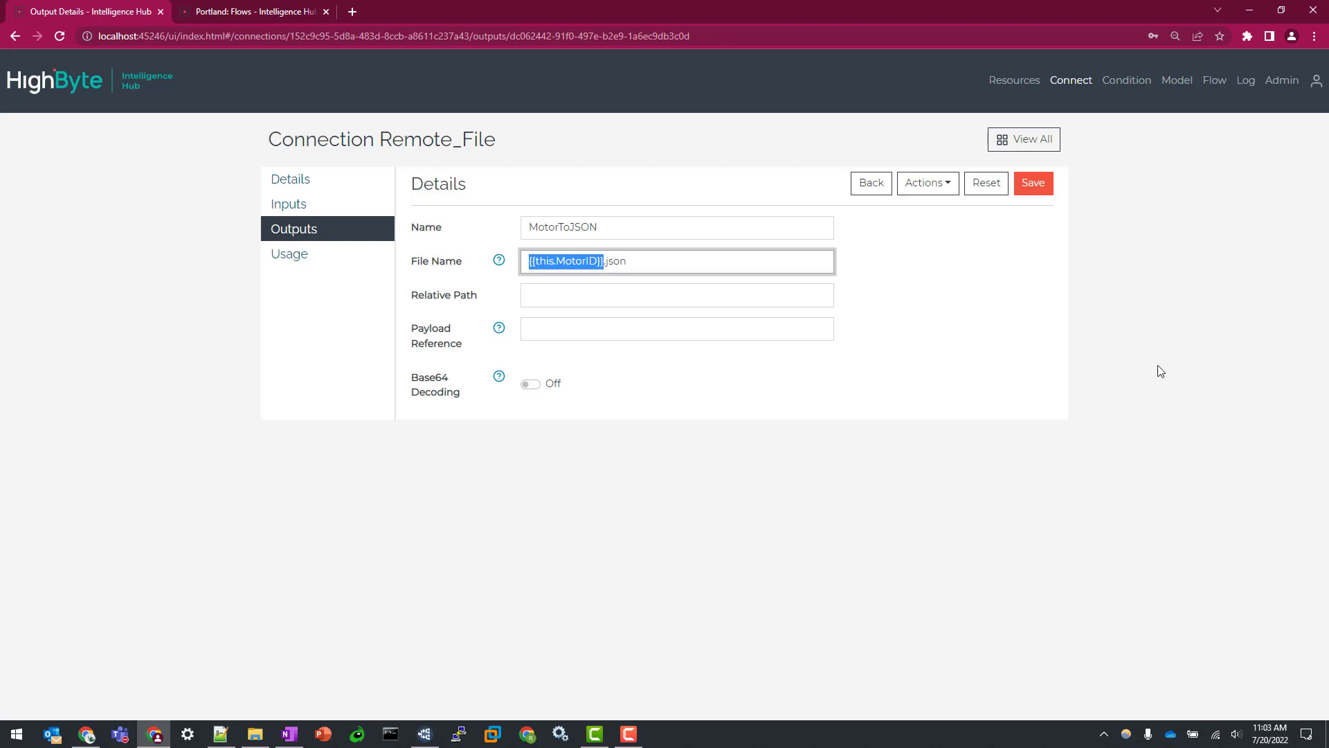
{"action": "mouse_move", "coordinate": [857, 494]}
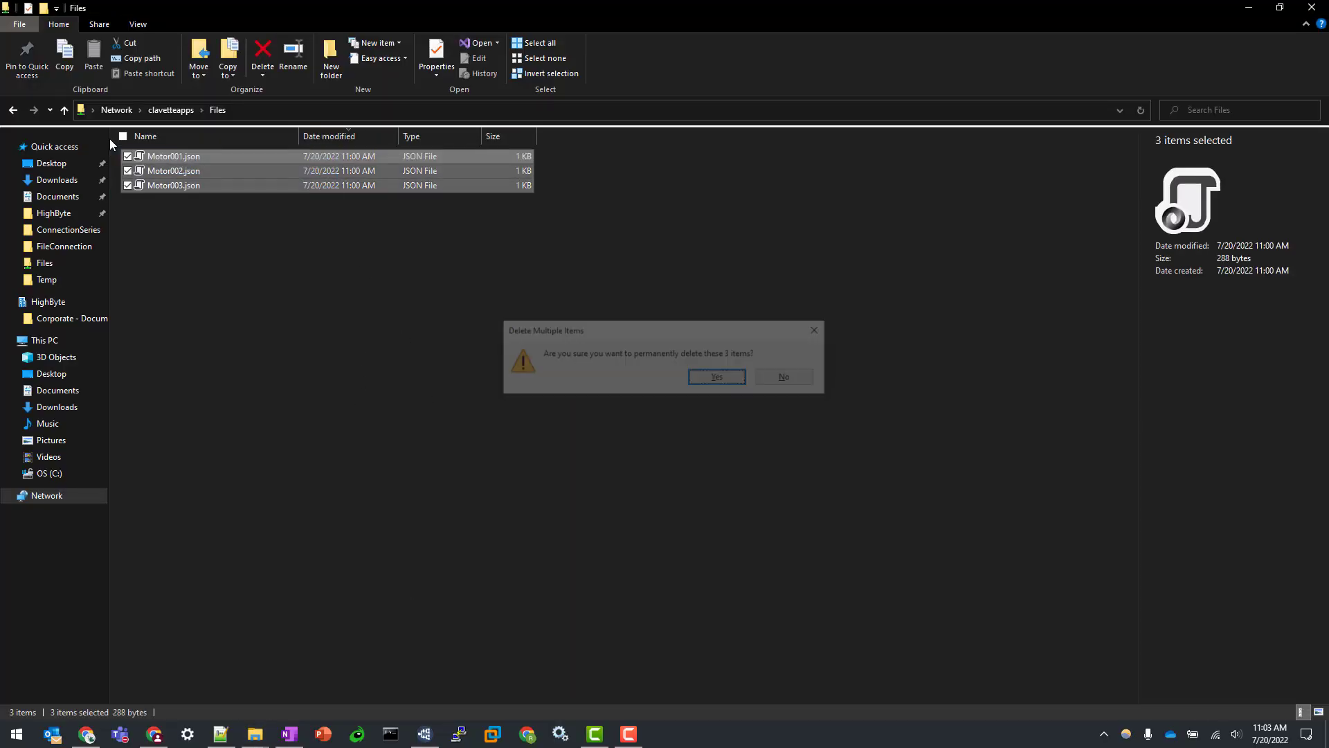
Step: Permanently delete the three existing Motor JSON files from the share
{"action": "left_click", "coordinate": [715, 377]}
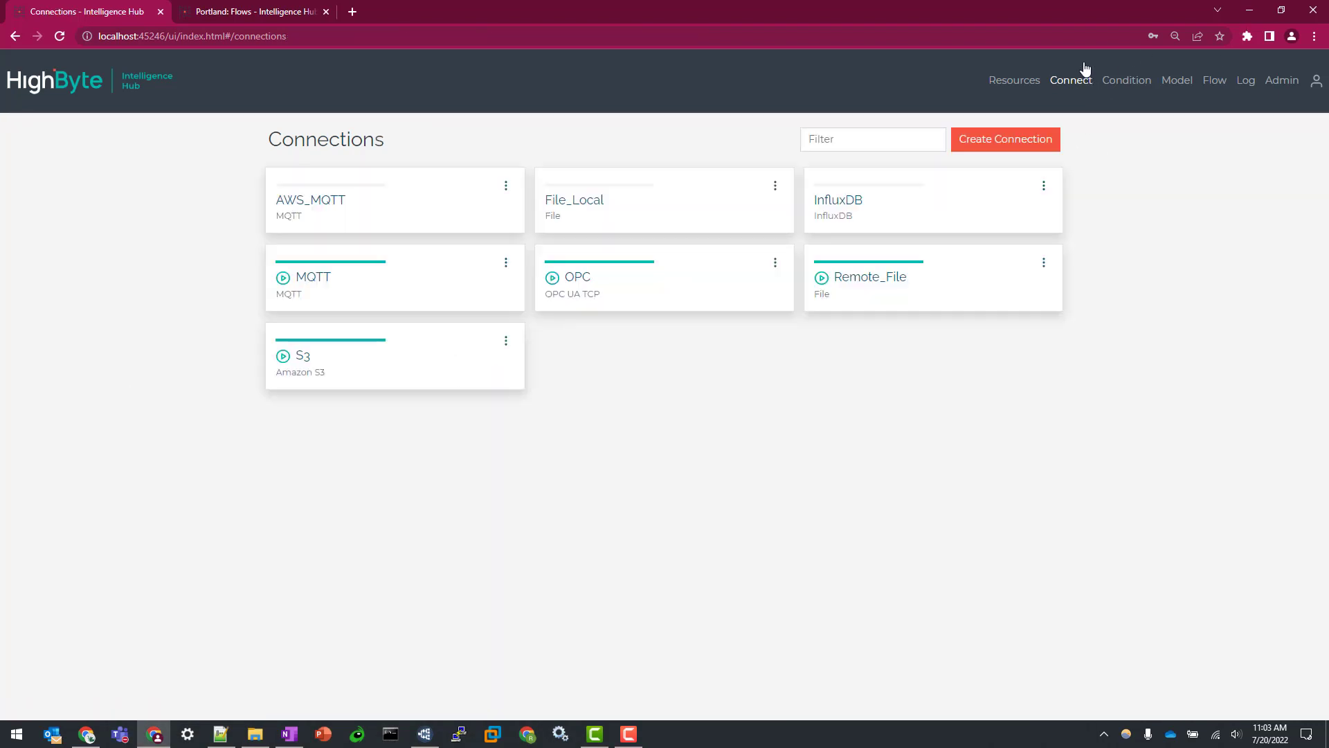
{"action": "mouse_move", "coordinate": [303, 356]}
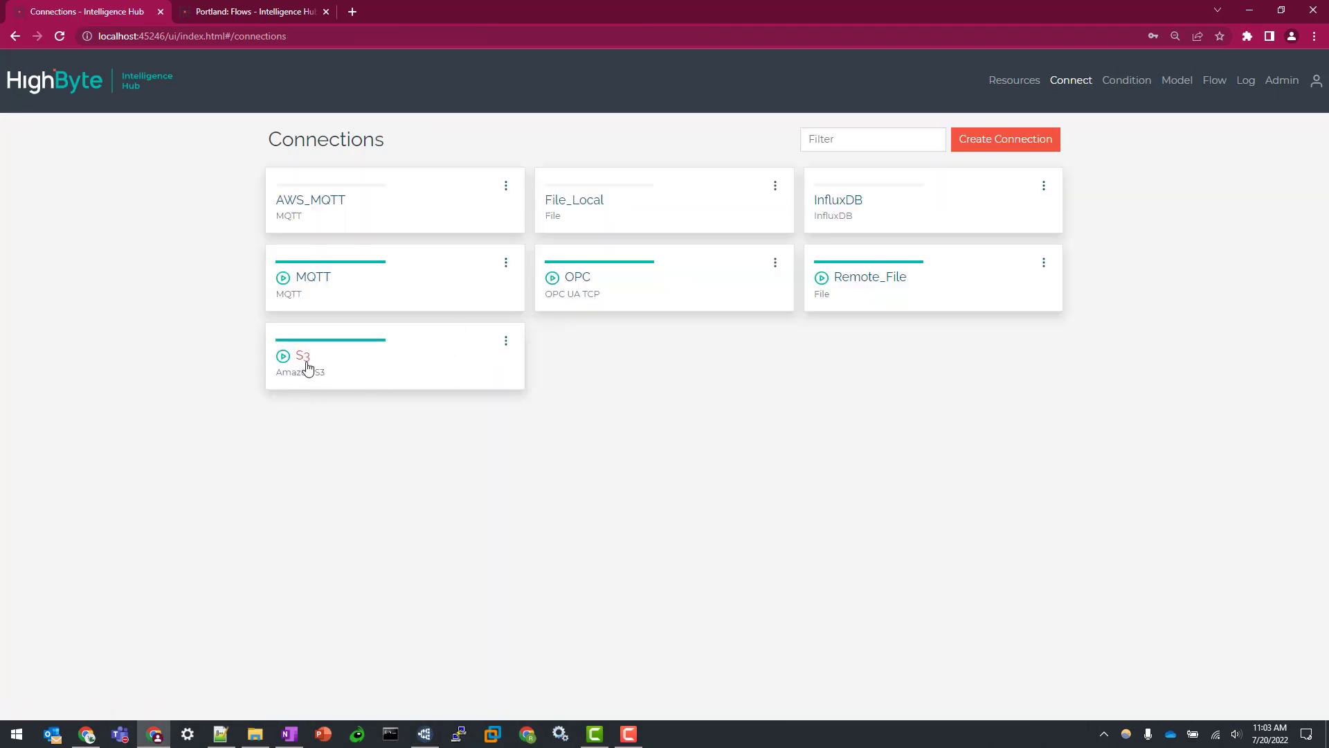
Step: Review the S3 MotorJSON output writing {{this.MotorID}}.json to bucket salesdemonstration, then go to Flows
{"action": "left_click", "coordinate": [304, 356]}
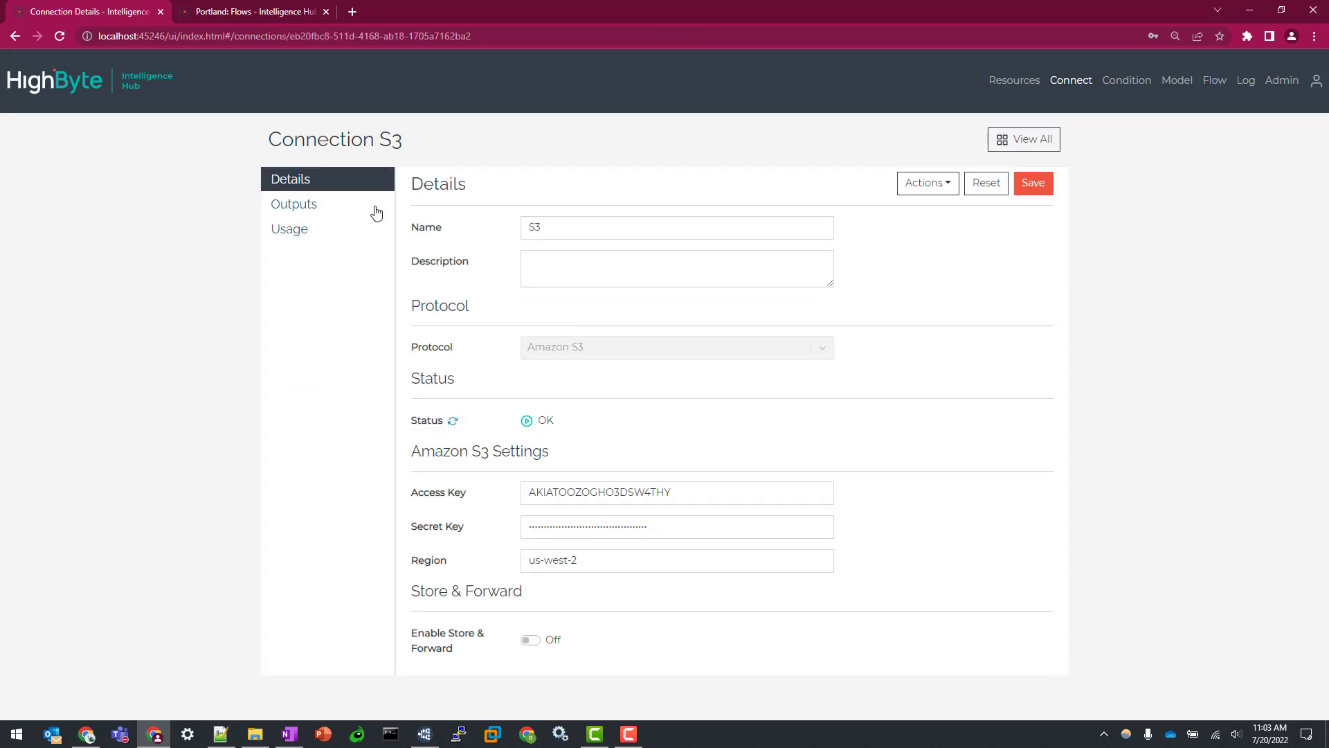
{"action": "left_click", "coordinate": [293, 203]}
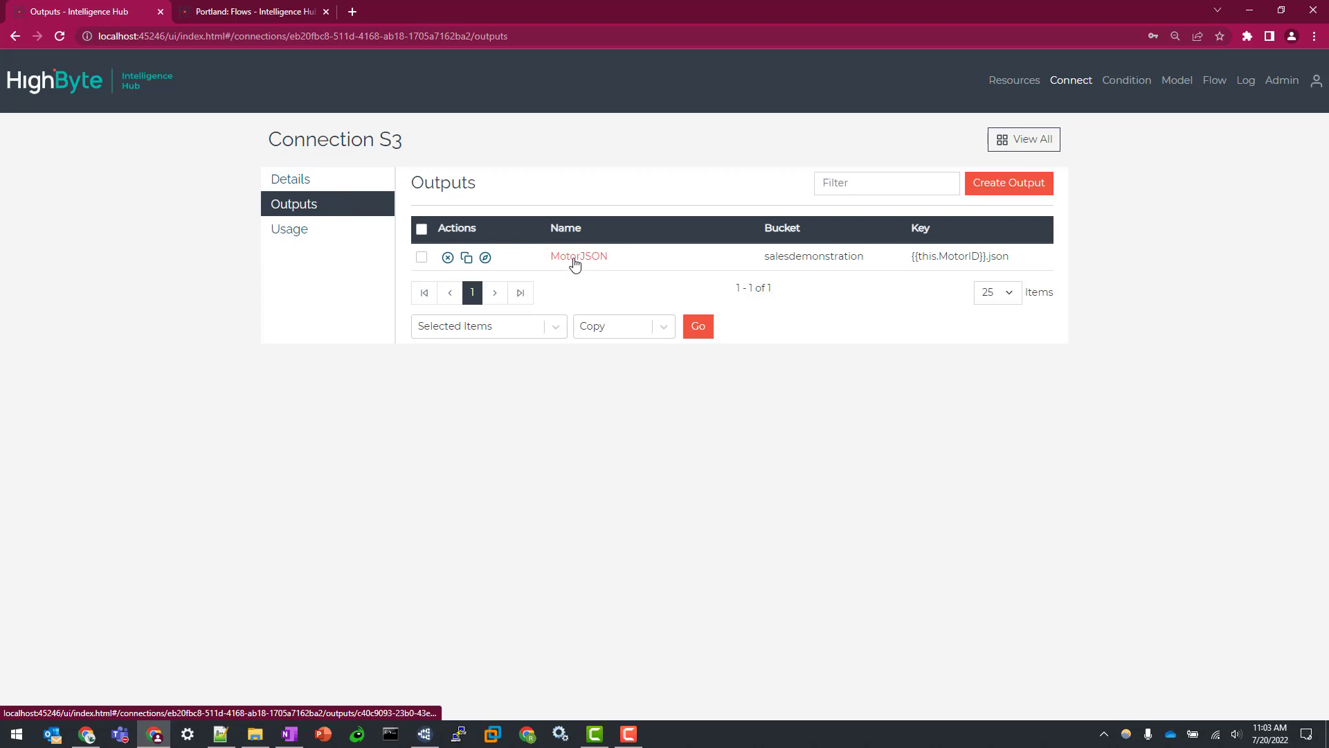
{"action": "left_click", "coordinate": [579, 256]}
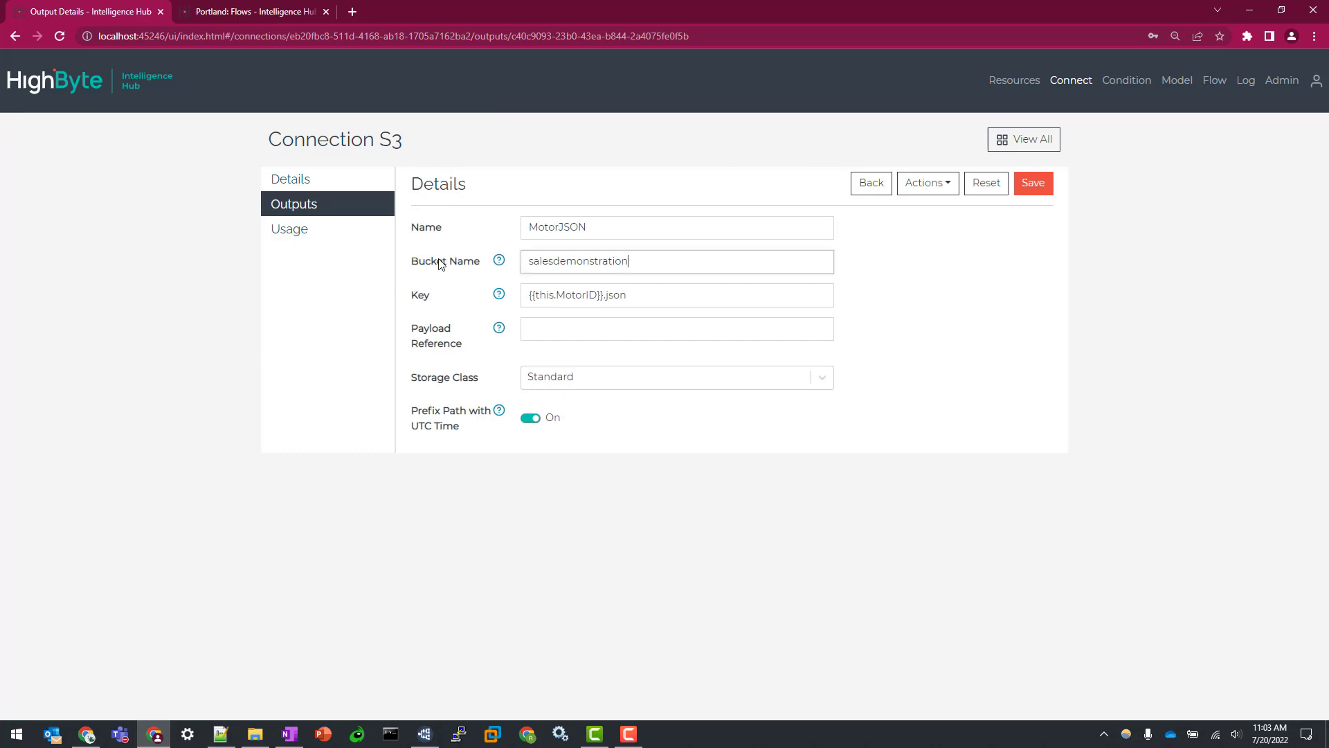
{"action": "left_click", "coordinate": [676, 295]}
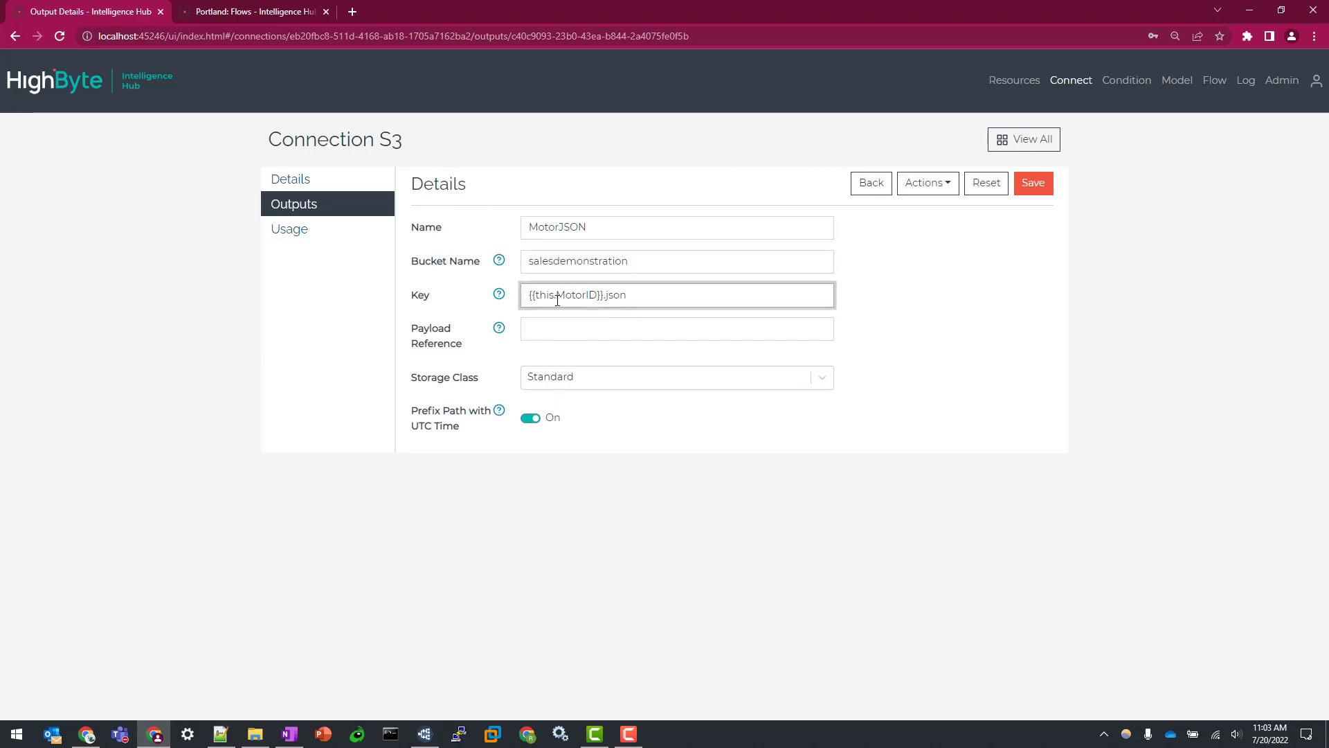
{"action": "double_click", "coordinate": [563, 295]}
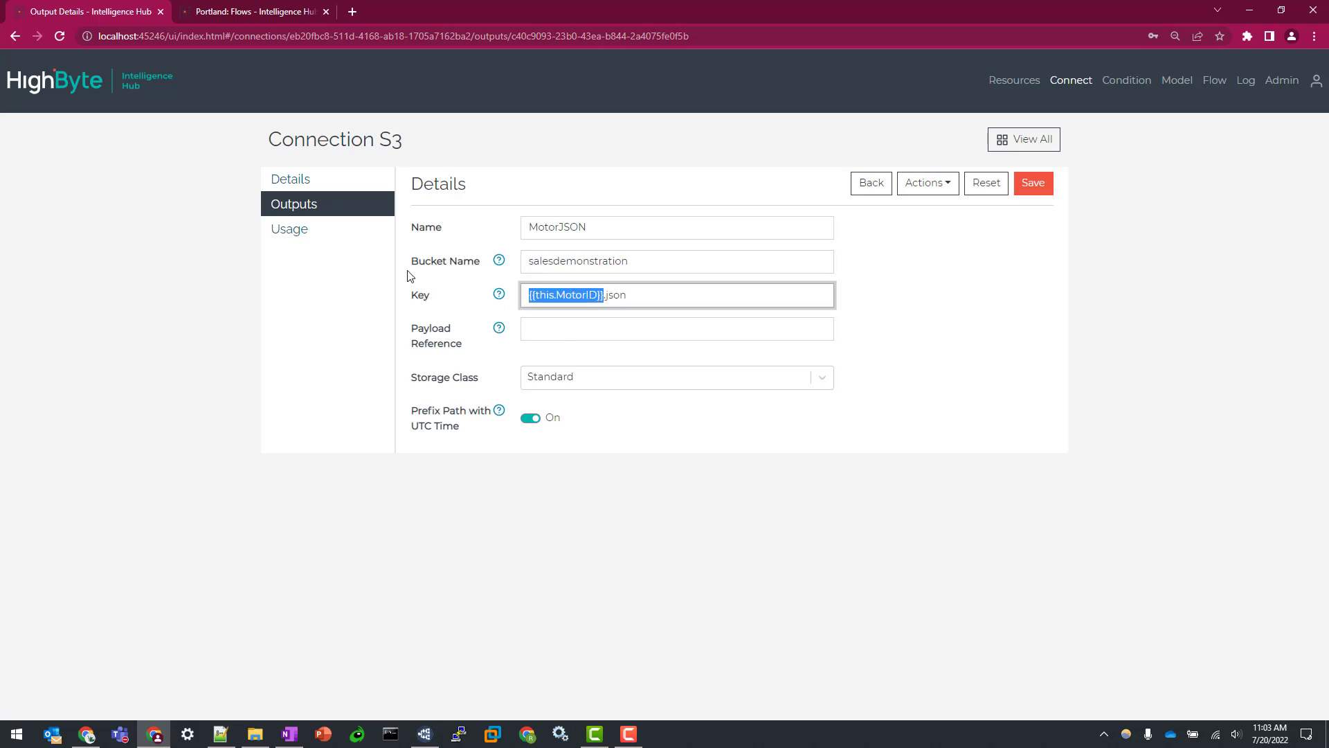
{"action": "mouse_move", "coordinate": [783, 417]}
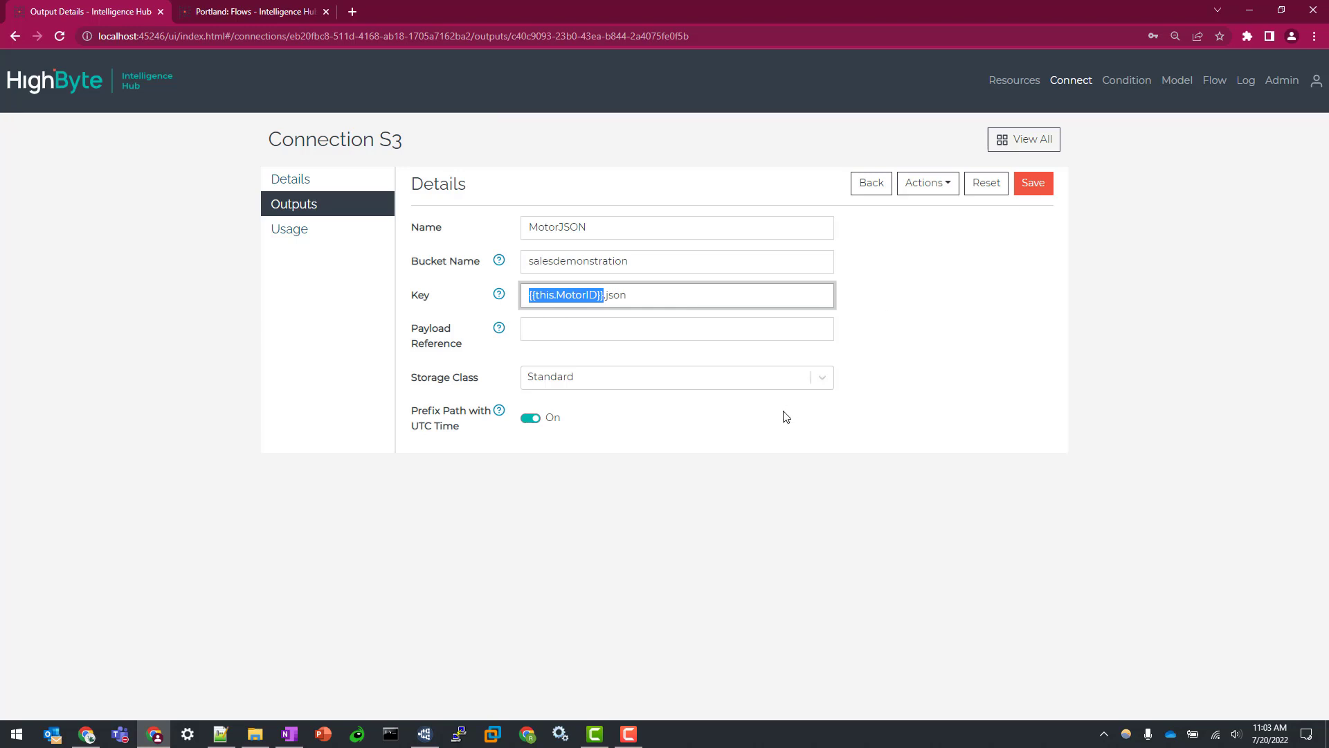
{"action": "mouse_move", "coordinate": [1071, 81]}
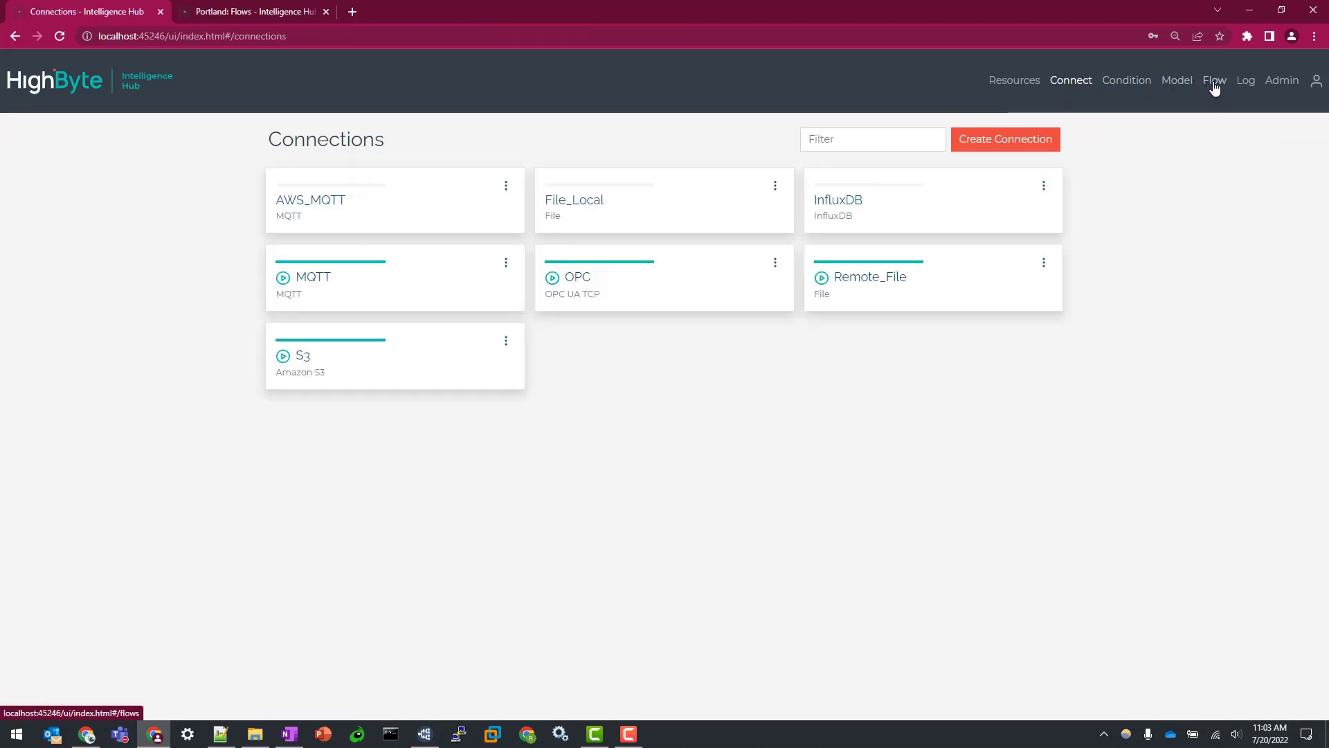
{"action": "left_click", "coordinate": [1214, 80]}
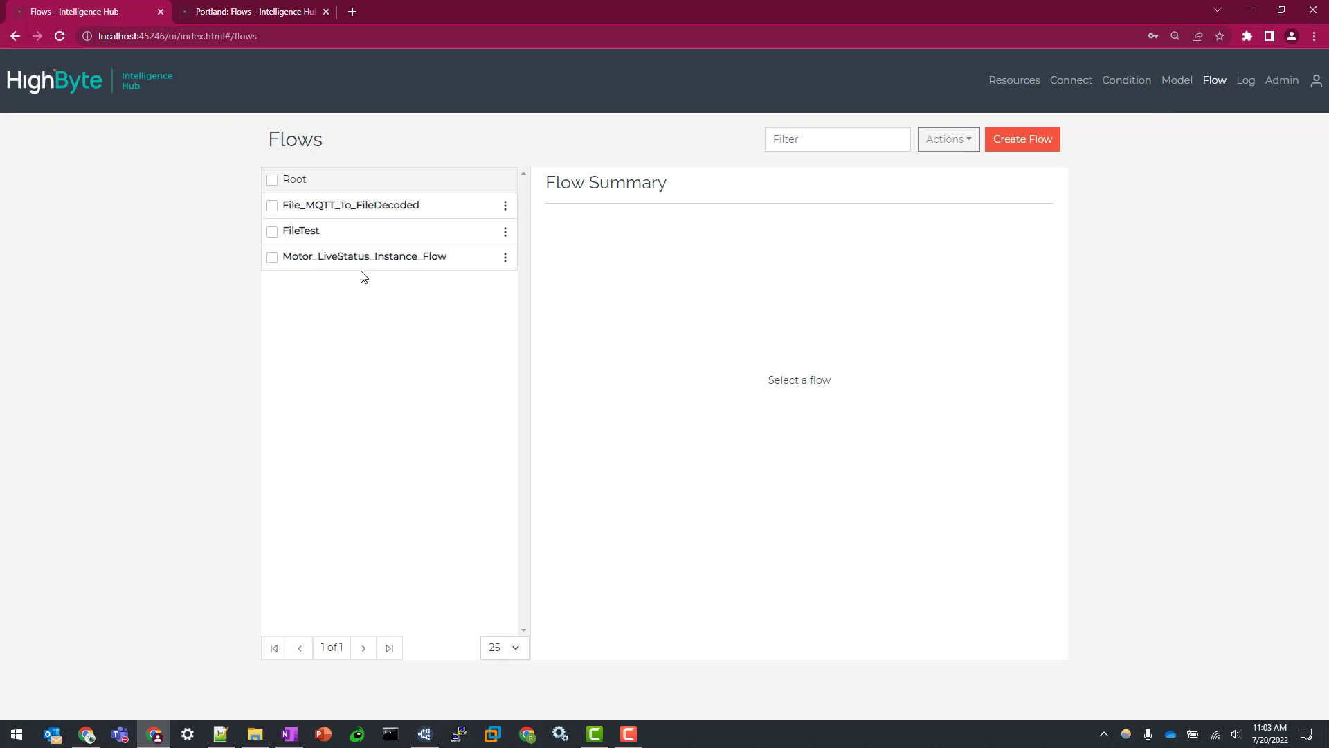
Step: Switch Motor_LiveStatus_Instance_Flow to Enabled and save it
{"action": "left_click", "coordinate": [363, 256]}
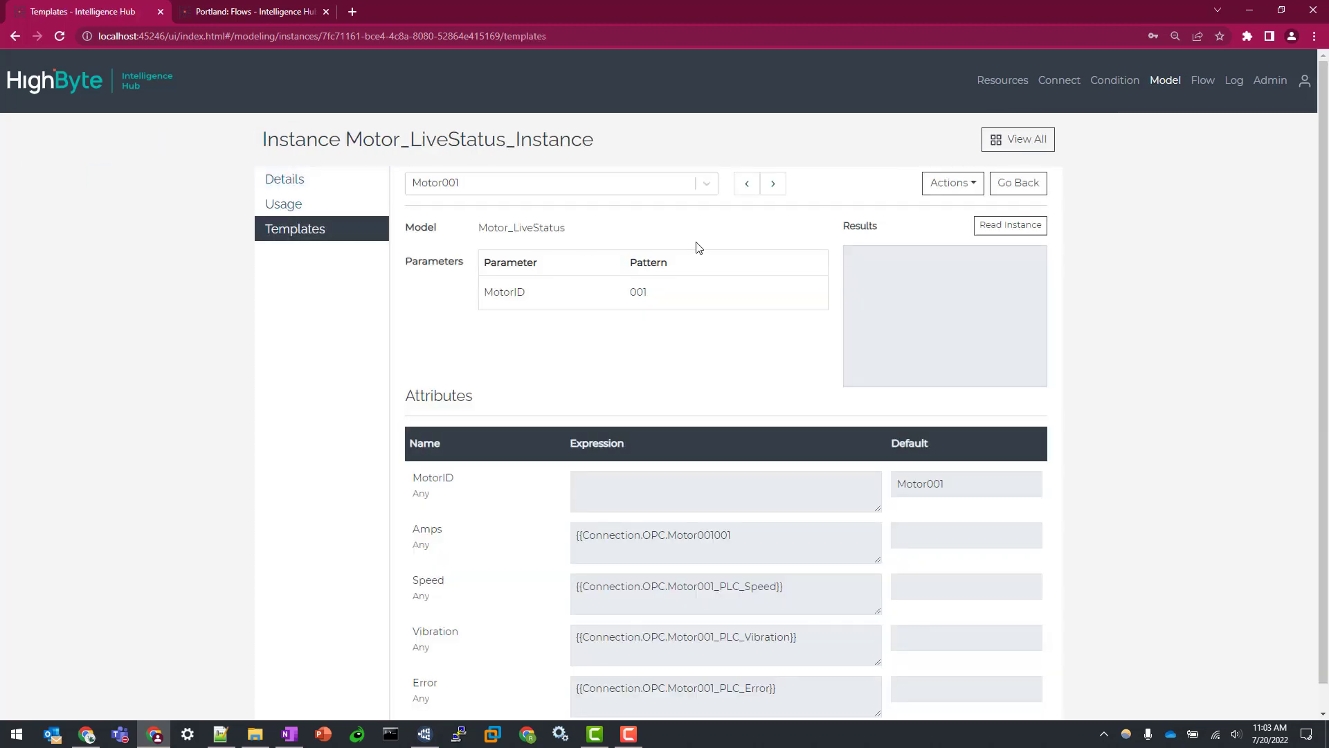
{"action": "left_click", "coordinate": [773, 183]}
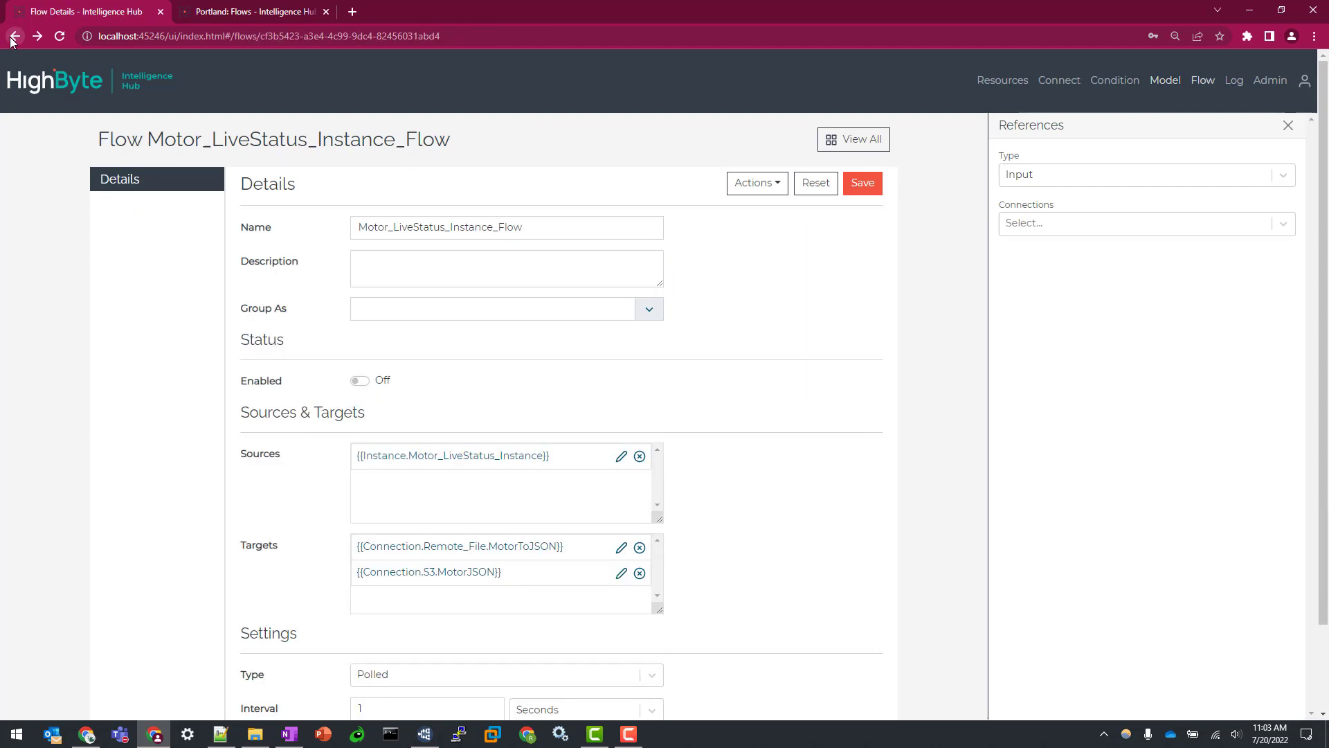
{"action": "scroll", "scroll_direction": "down", "scroll_amount": 3}
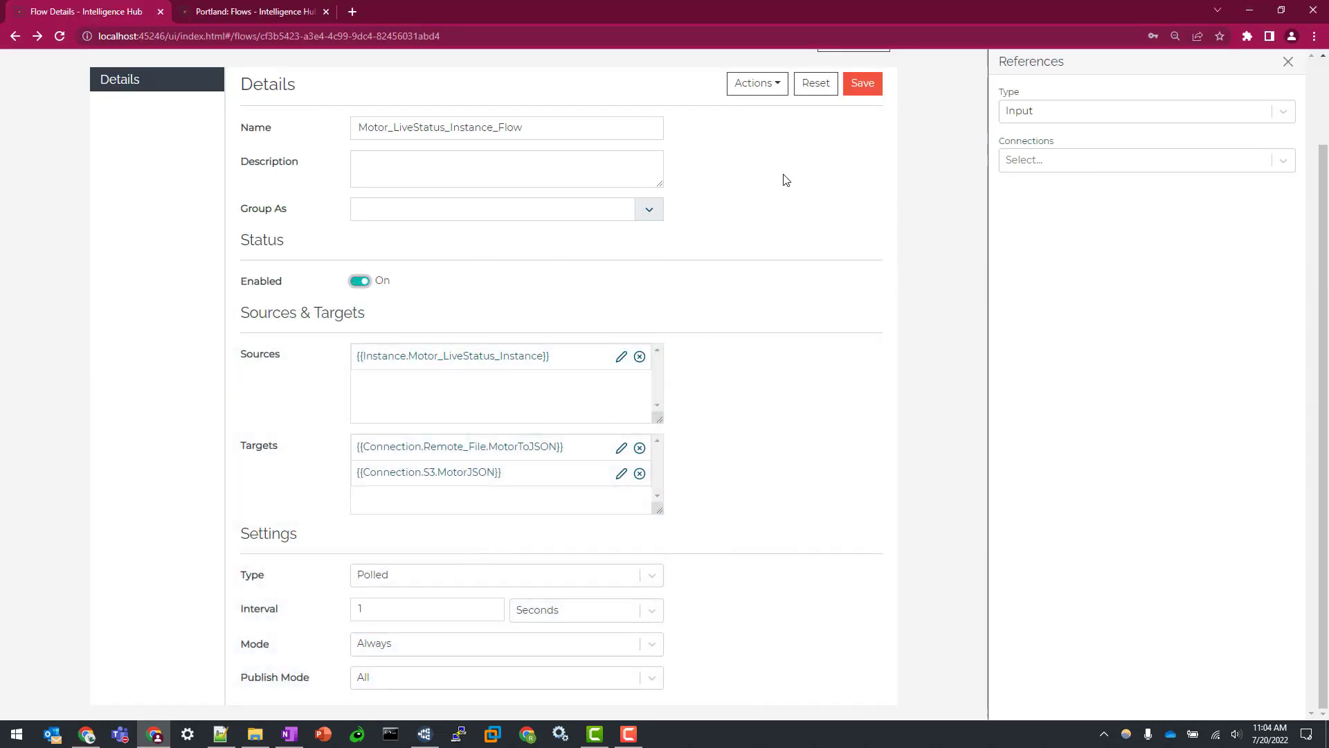
{"action": "left_click", "coordinate": [583, 572]}
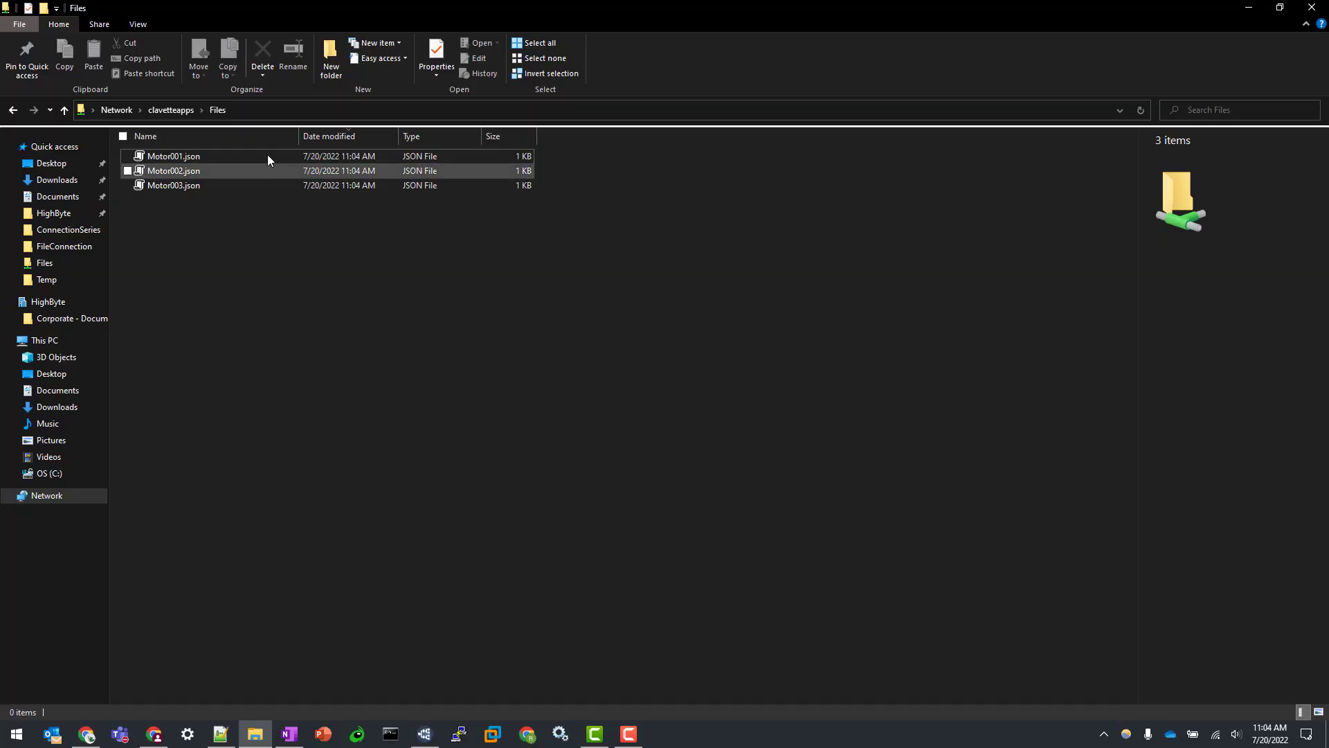
Step: View Motor001.json's MotorID, Speed, Vibration and Error values in maximized Notepad++
{"action": "left_click", "coordinate": [174, 184]}
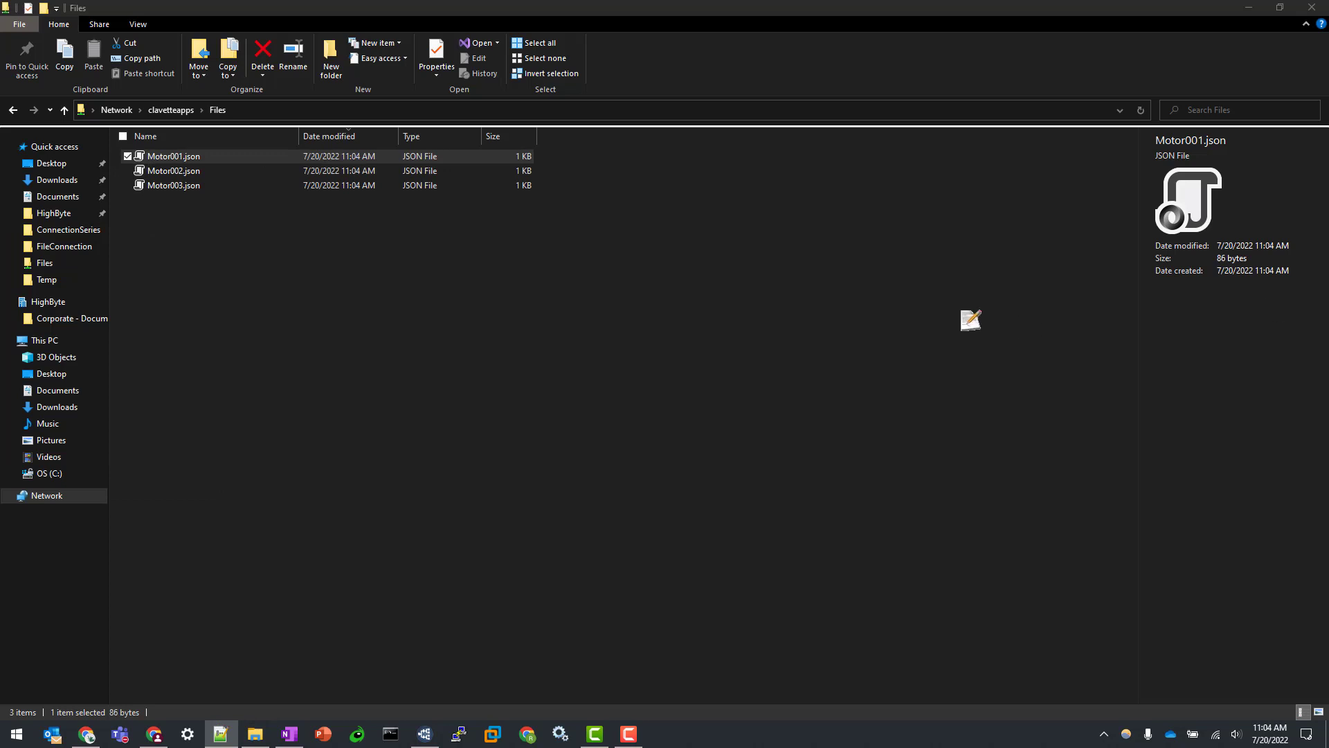
{"action": "double_click", "coordinate": [175, 157]}
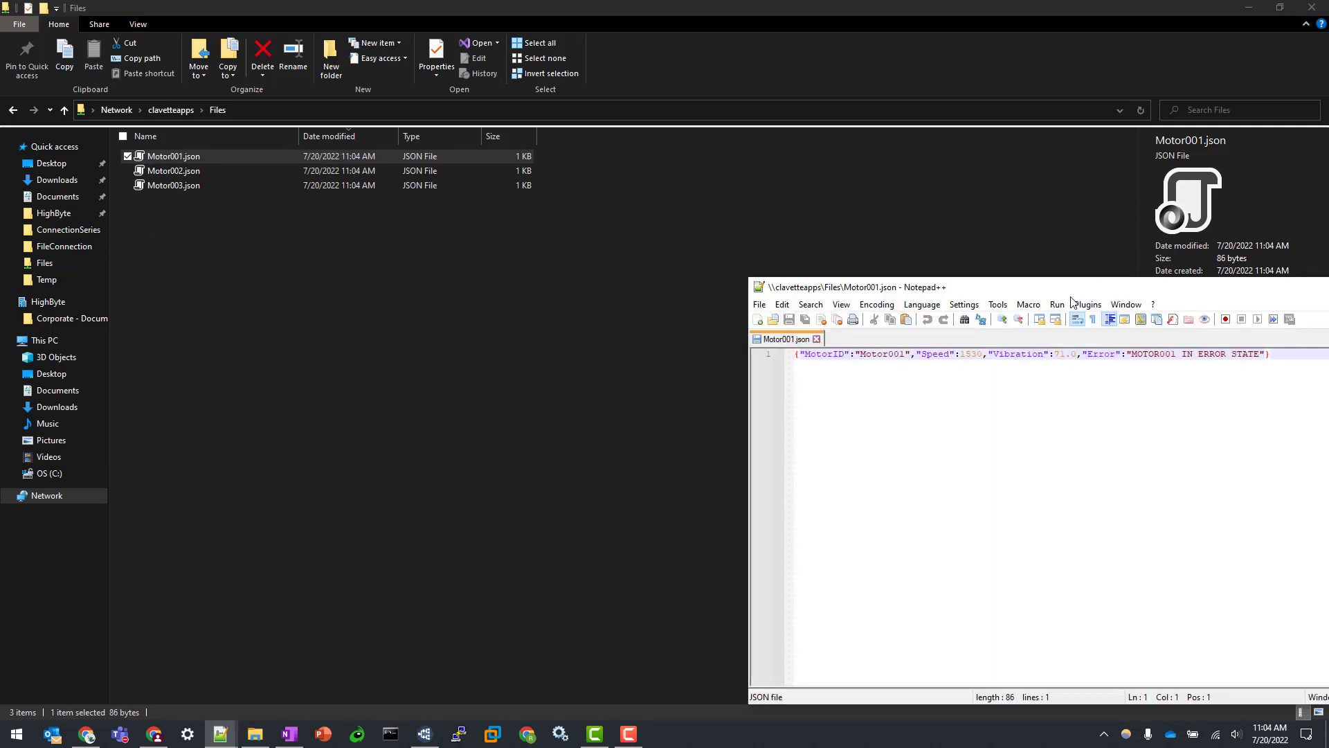
{"action": "double_click", "coordinate": [849, 287]}
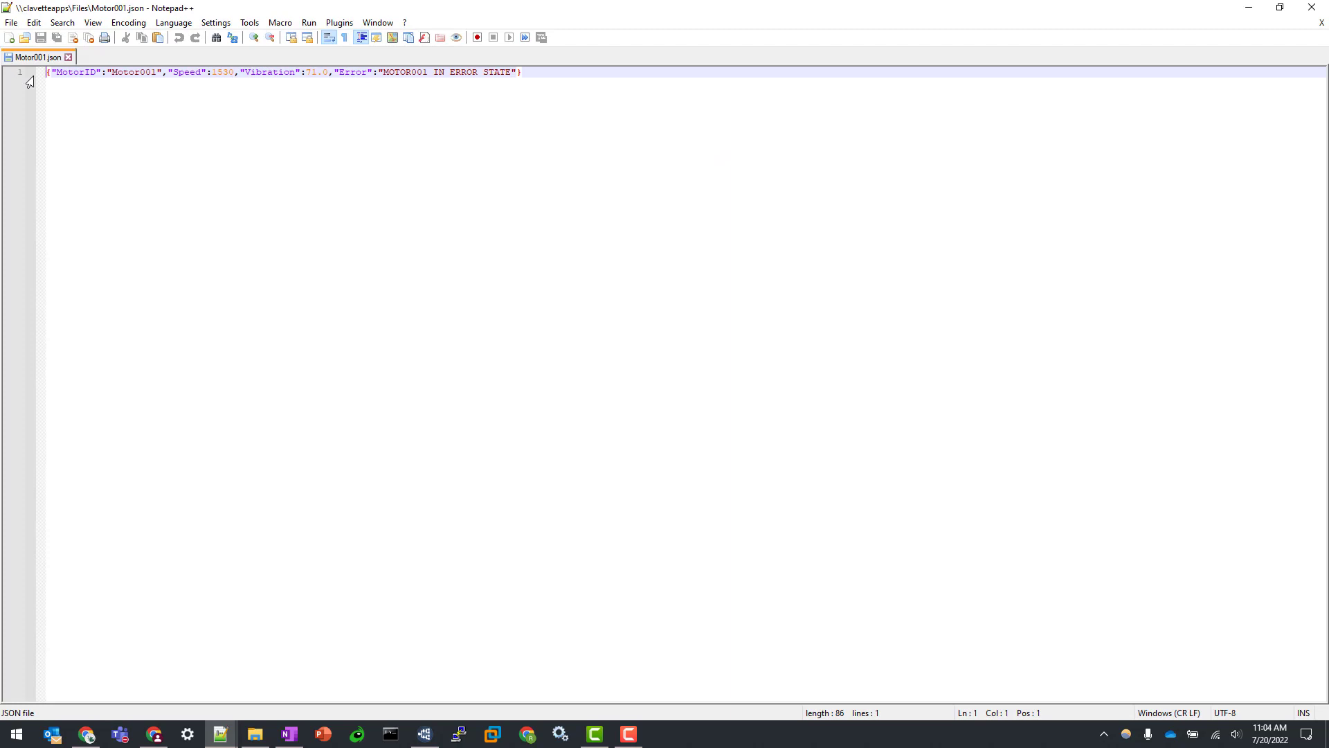
{"action": "mouse_move", "coordinate": [119, 68]}
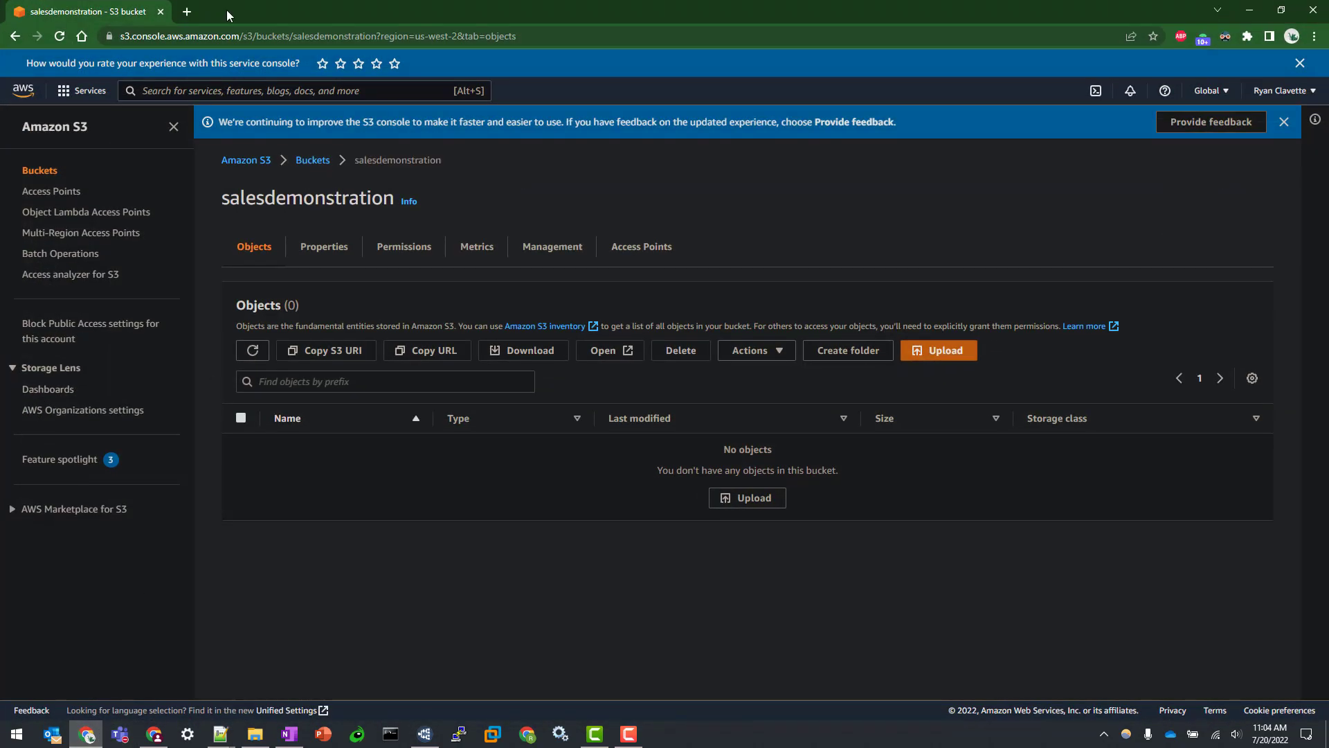
Step: Refresh the salesdemonstration bucket and drill into 2022/07/20 toward the Motor001–003.json objects
{"action": "left_click", "coordinate": [252, 351]}
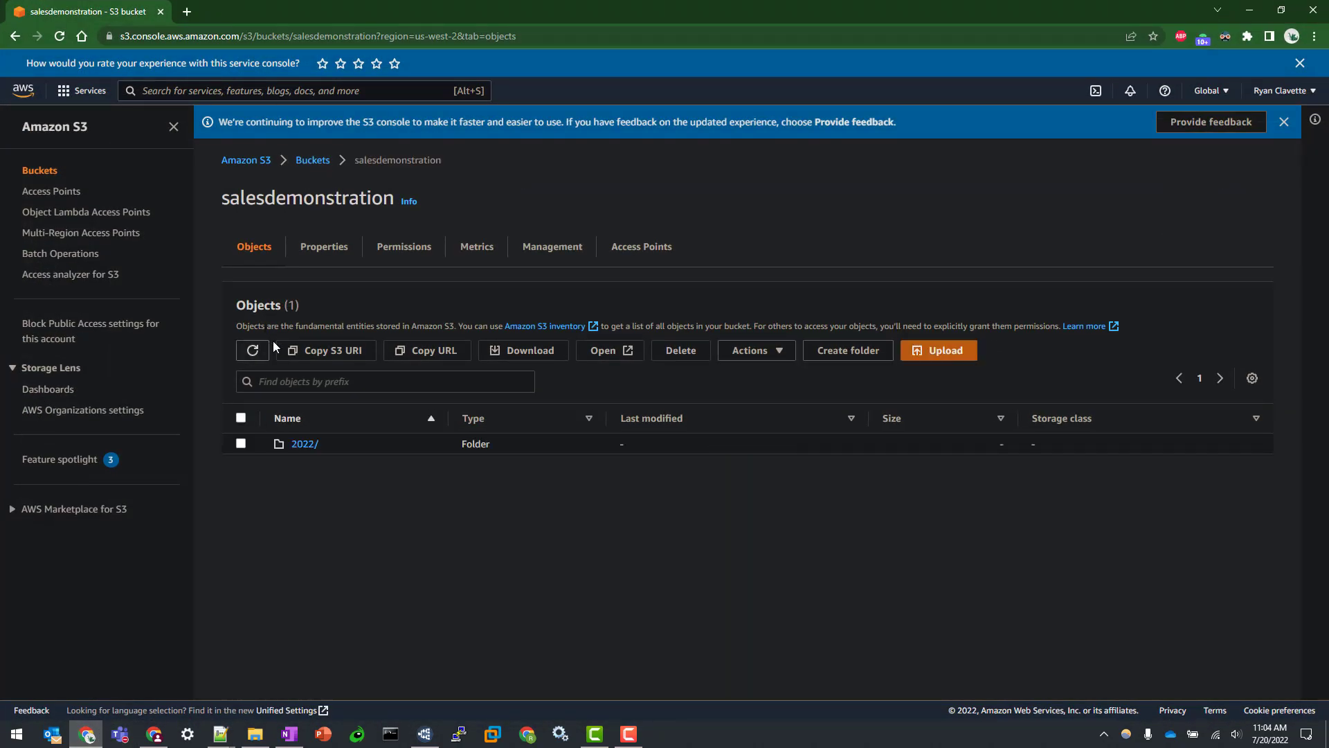
{"action": "left_click", "coordinate": [303, 443]}
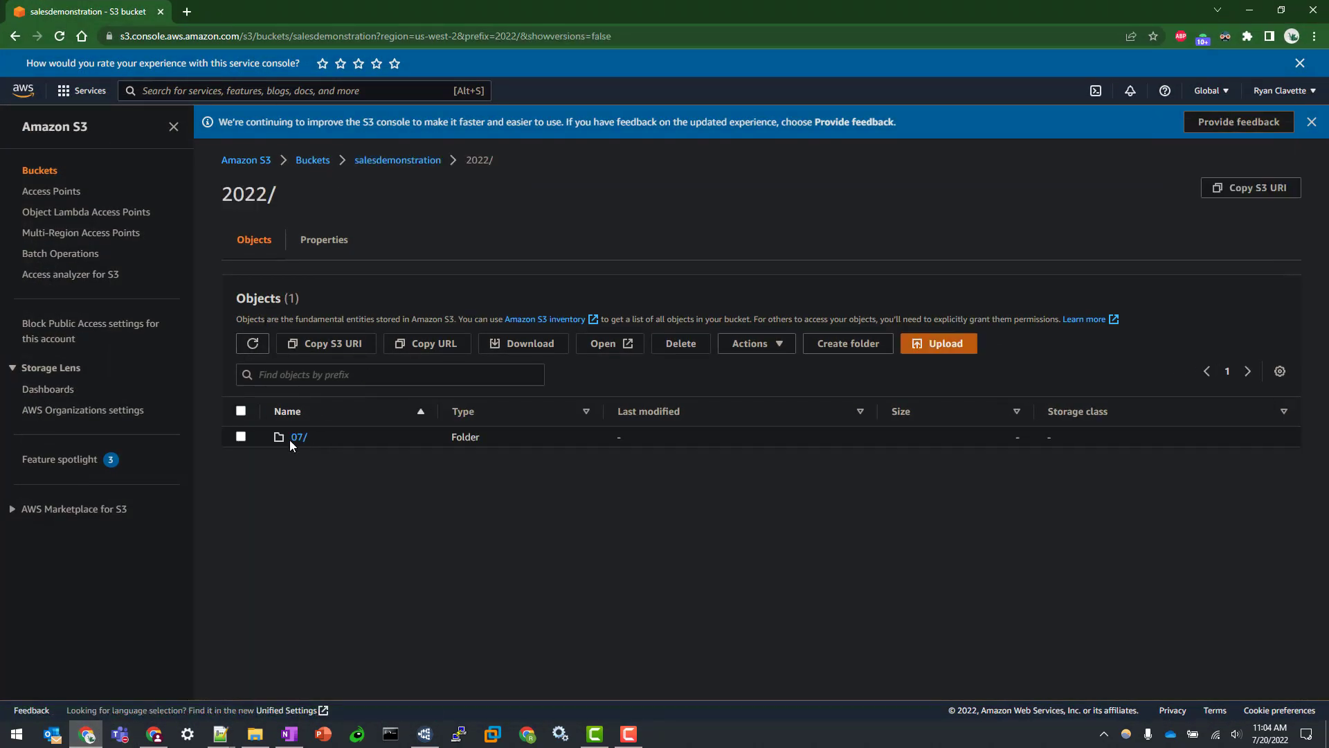
{"action": "left_click", "coordinate": [299, 436]}
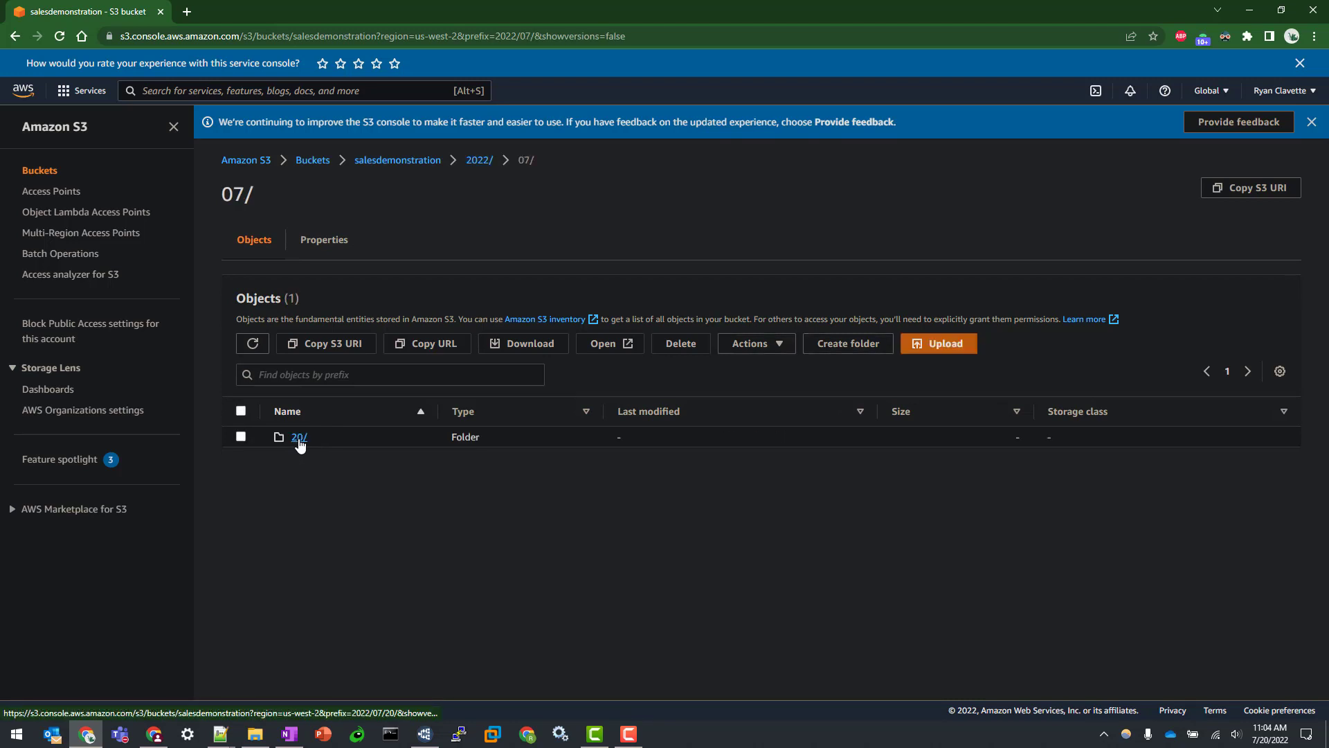
{"action": "left_click", "coordinate": [297, 436]}
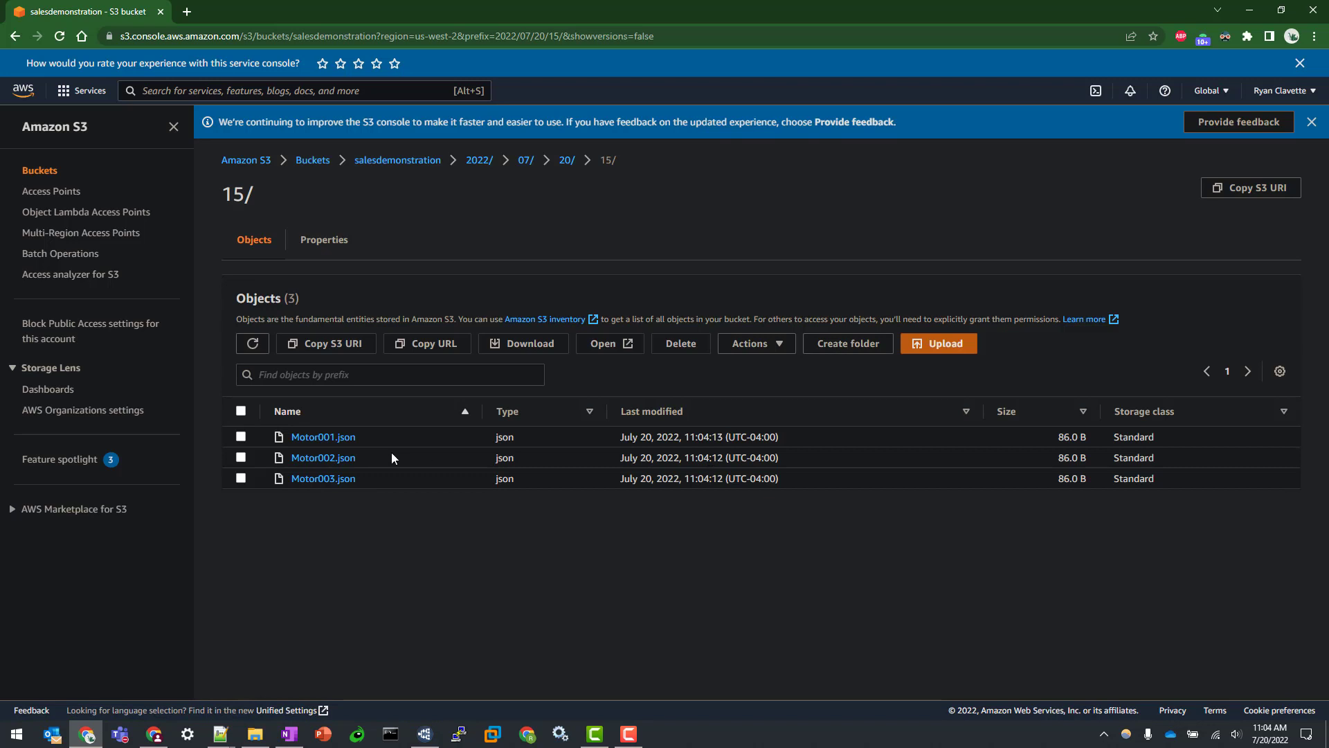
{"action": "mouse_move", "coordinate": [421, 507]}
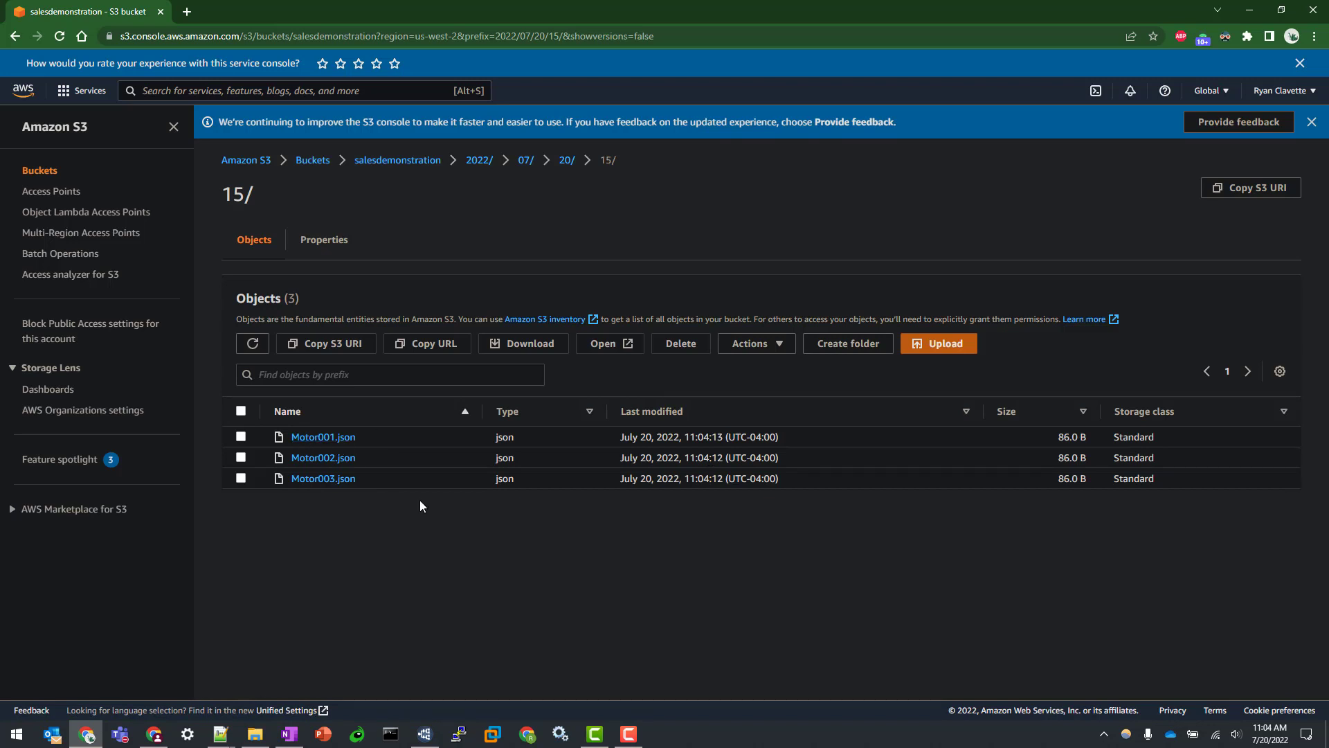
{"action": "mouse_move", "coordinate": [455, 593]}
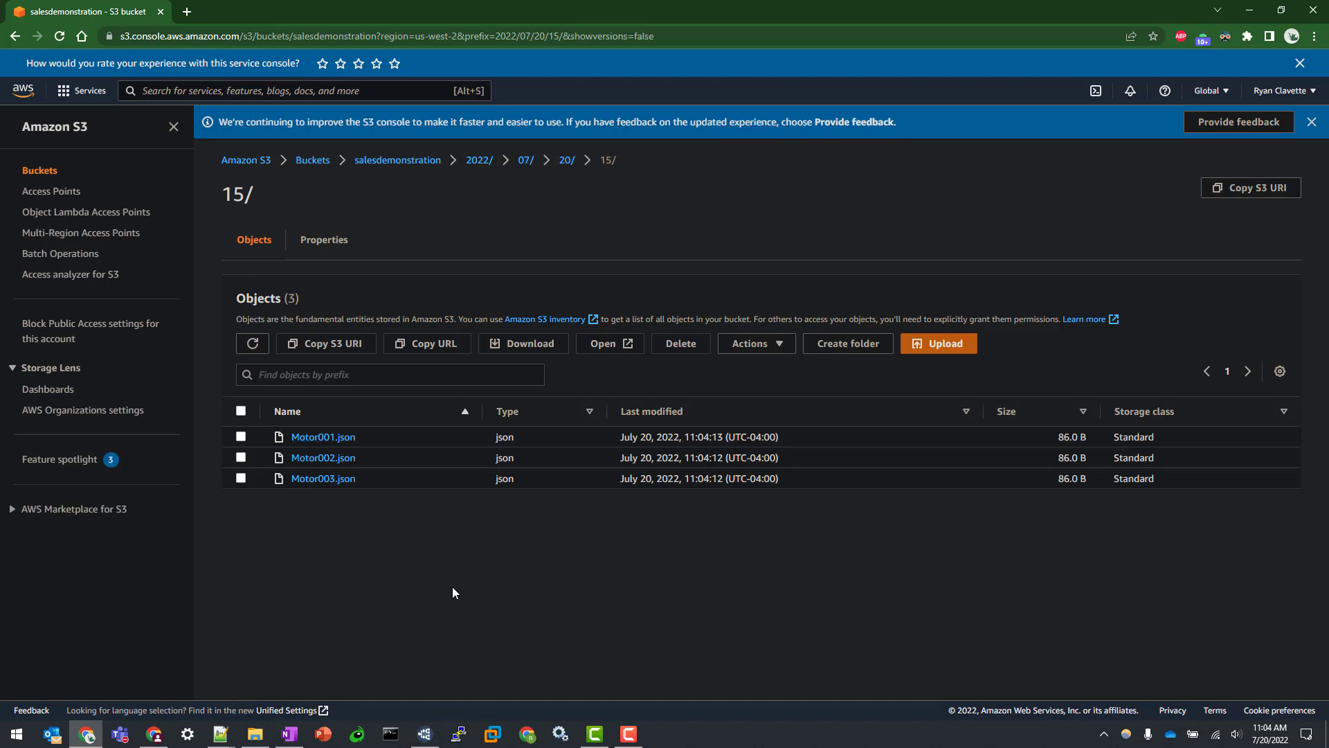
{"action": "mouse_move", "coordinate": [617, 185]}
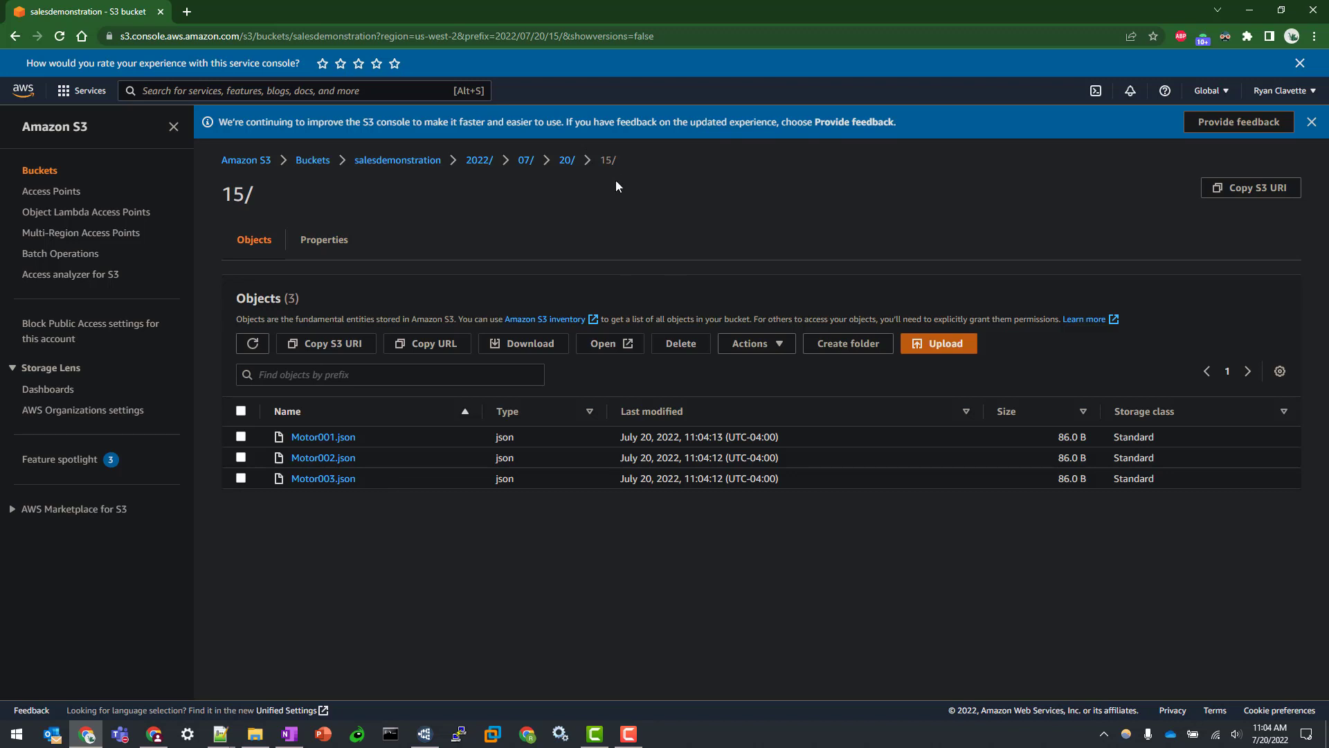